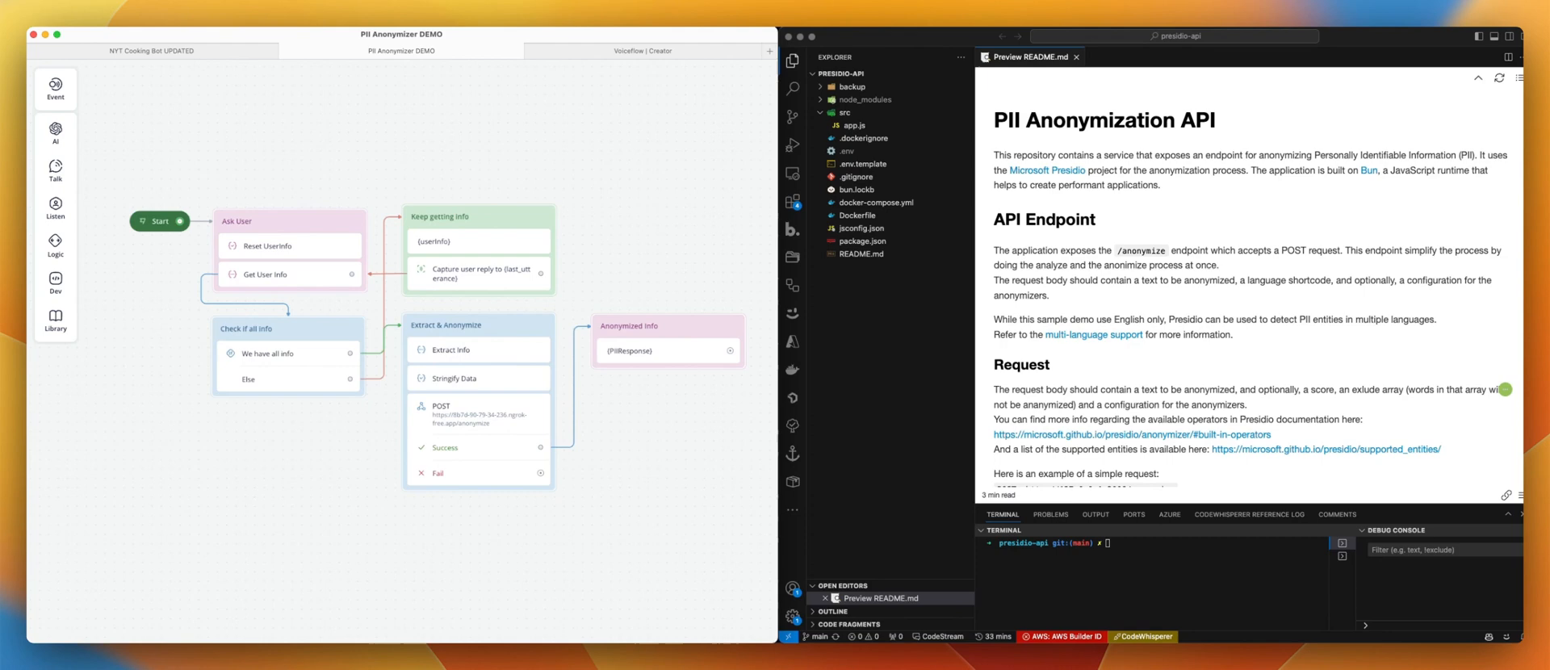
mouse_move(1121, 338)
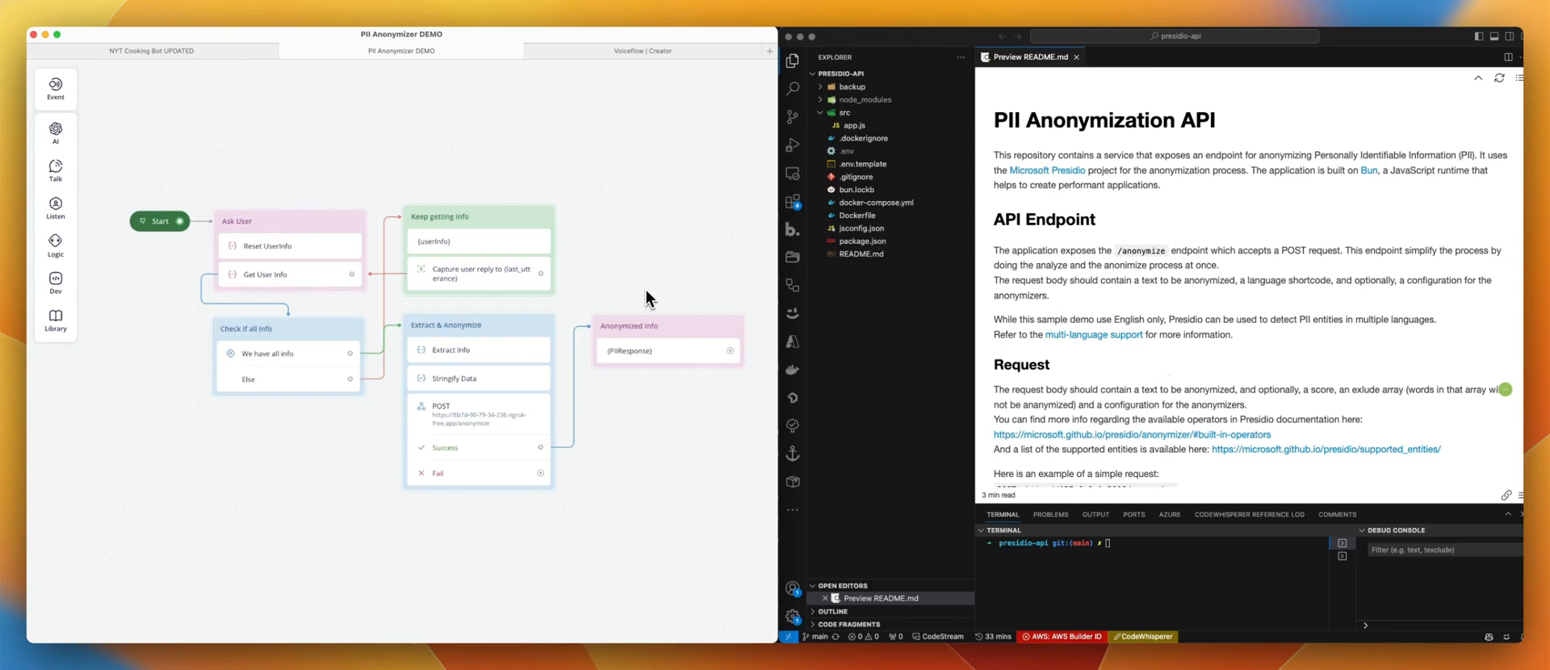
mouse_move(1221, 307)
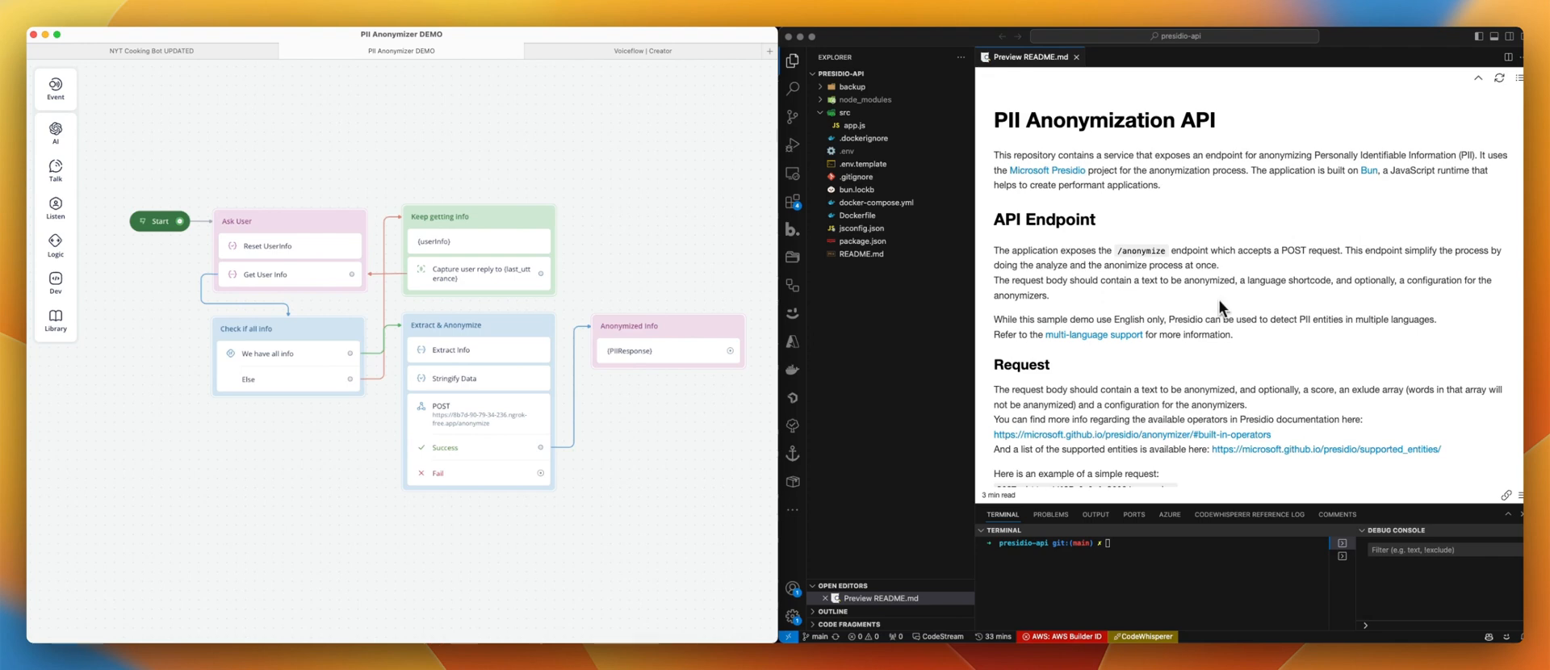
mouse_move(1243, 316)
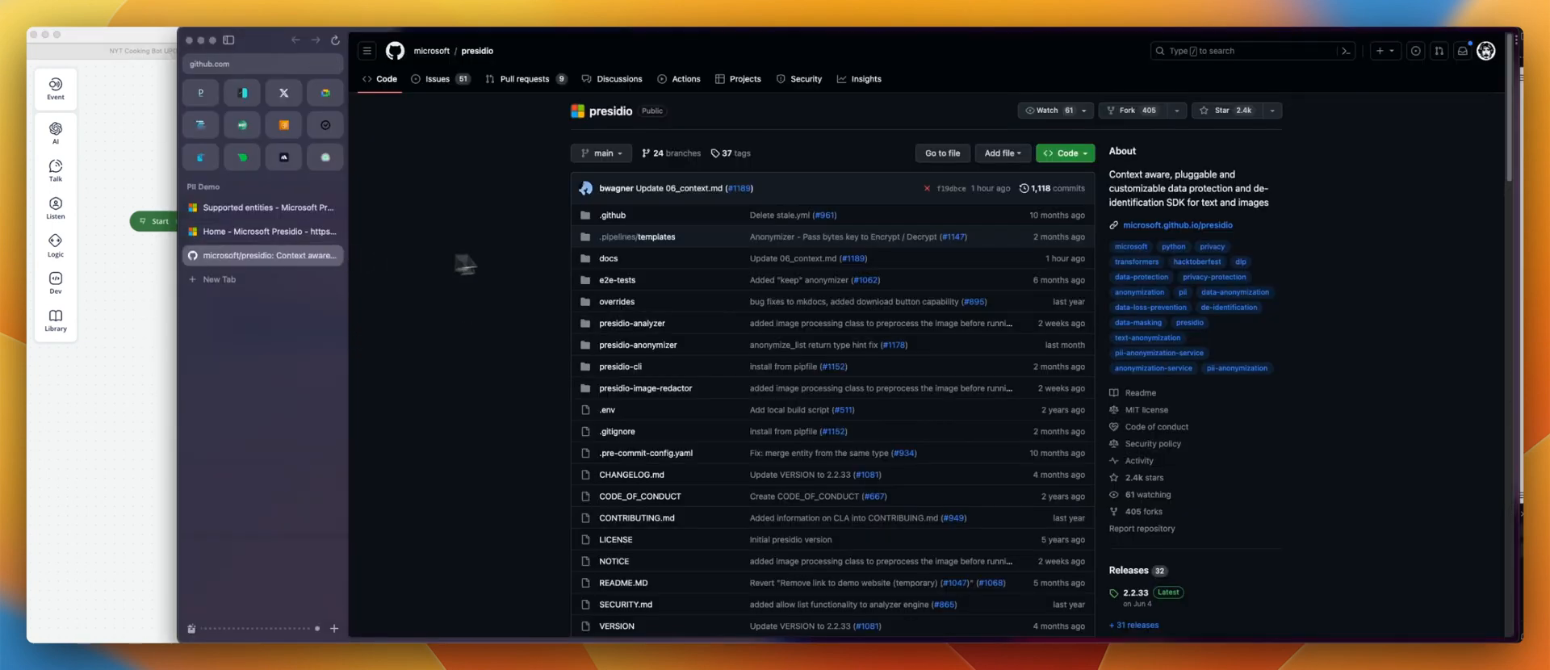
Scroll the Presidio repository page down to its README section
scroll(down, 3)
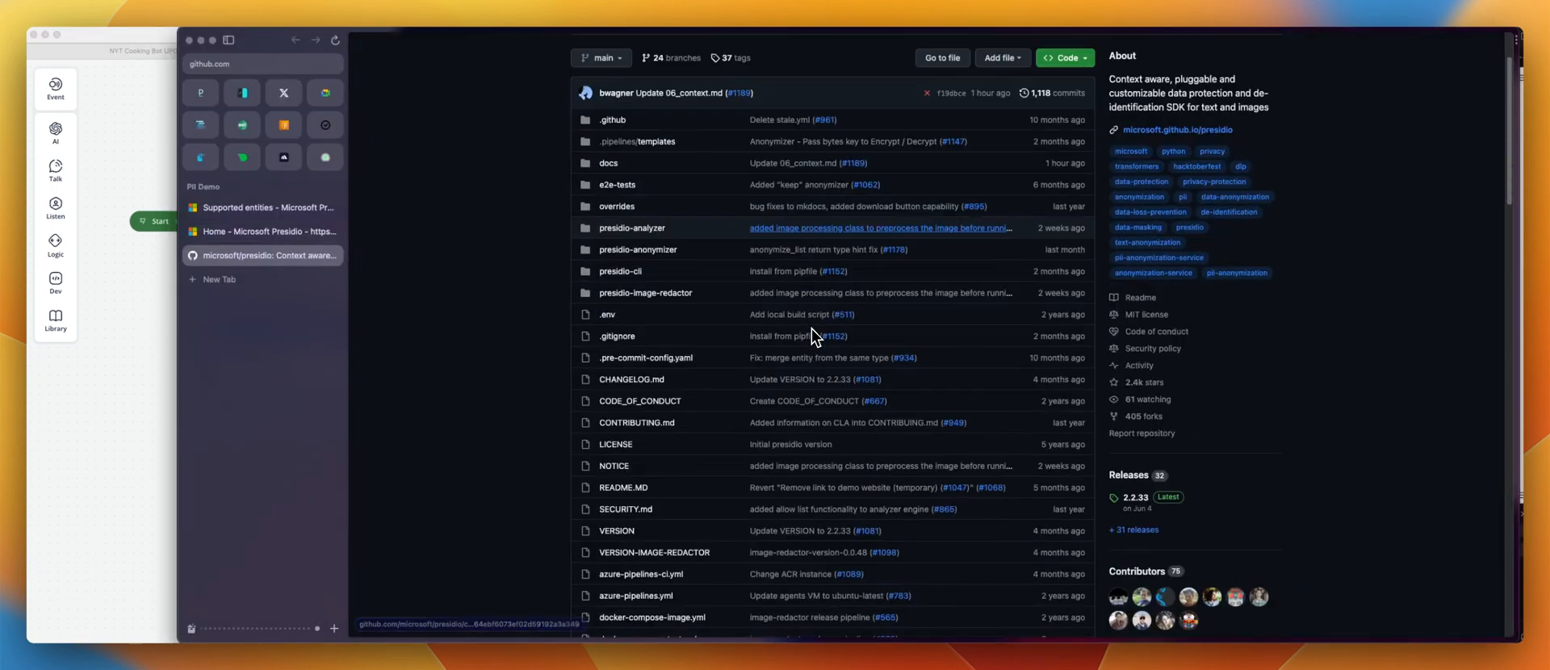
scroll(down, 3)
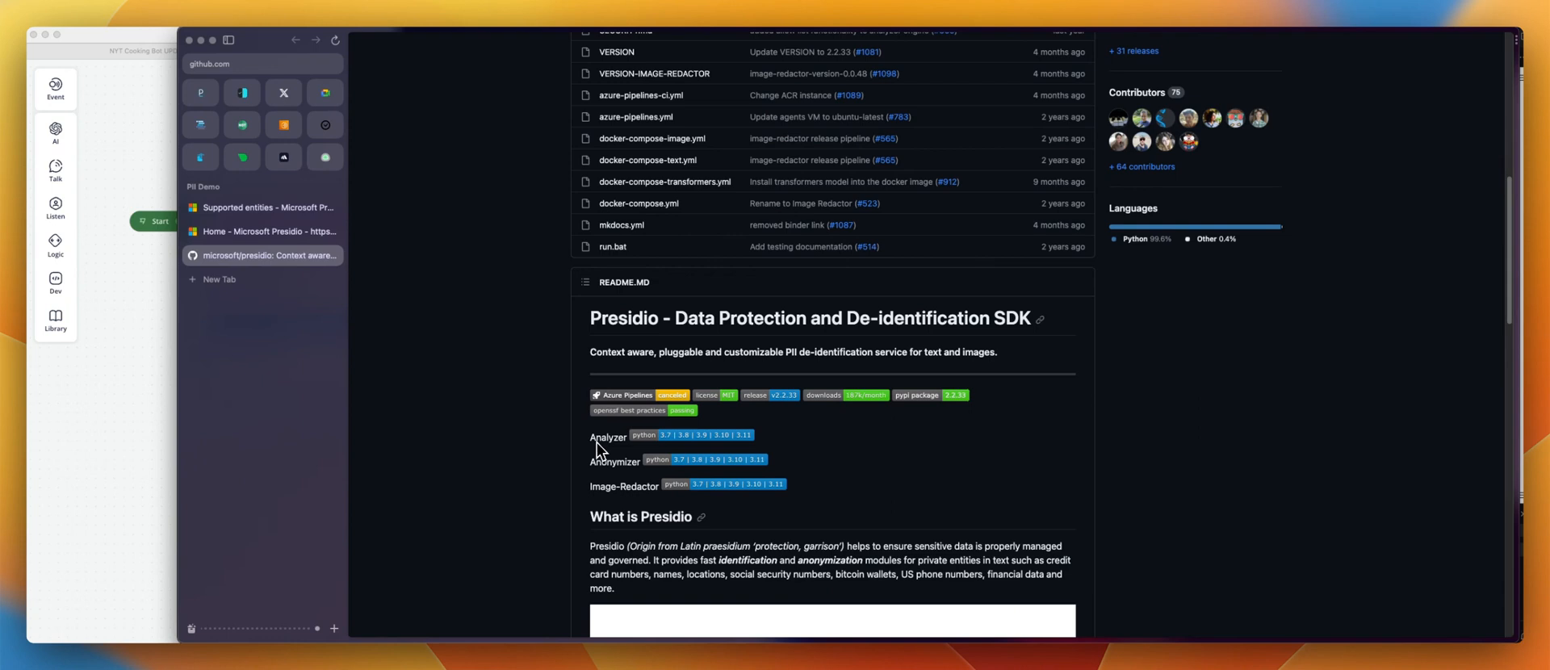
mouse_move(610, 489)
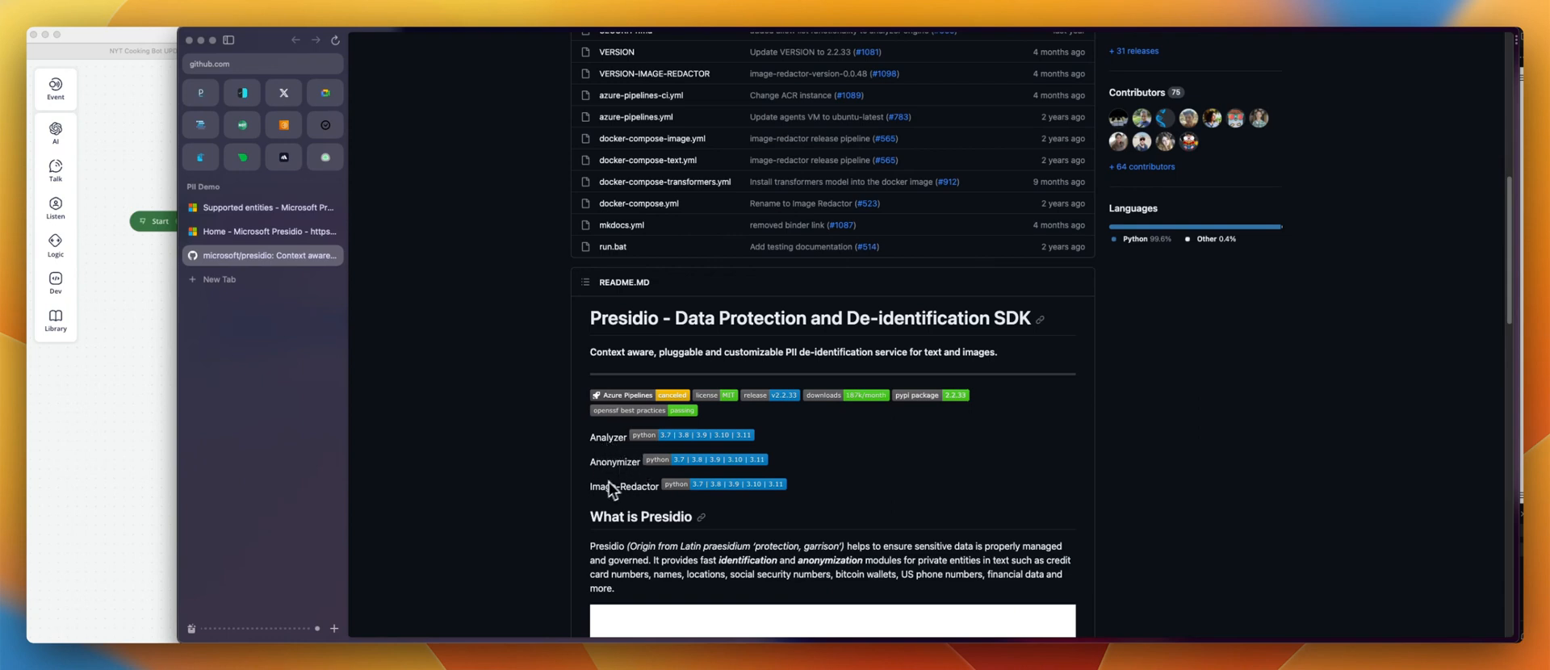
mouse_move(609, 450)
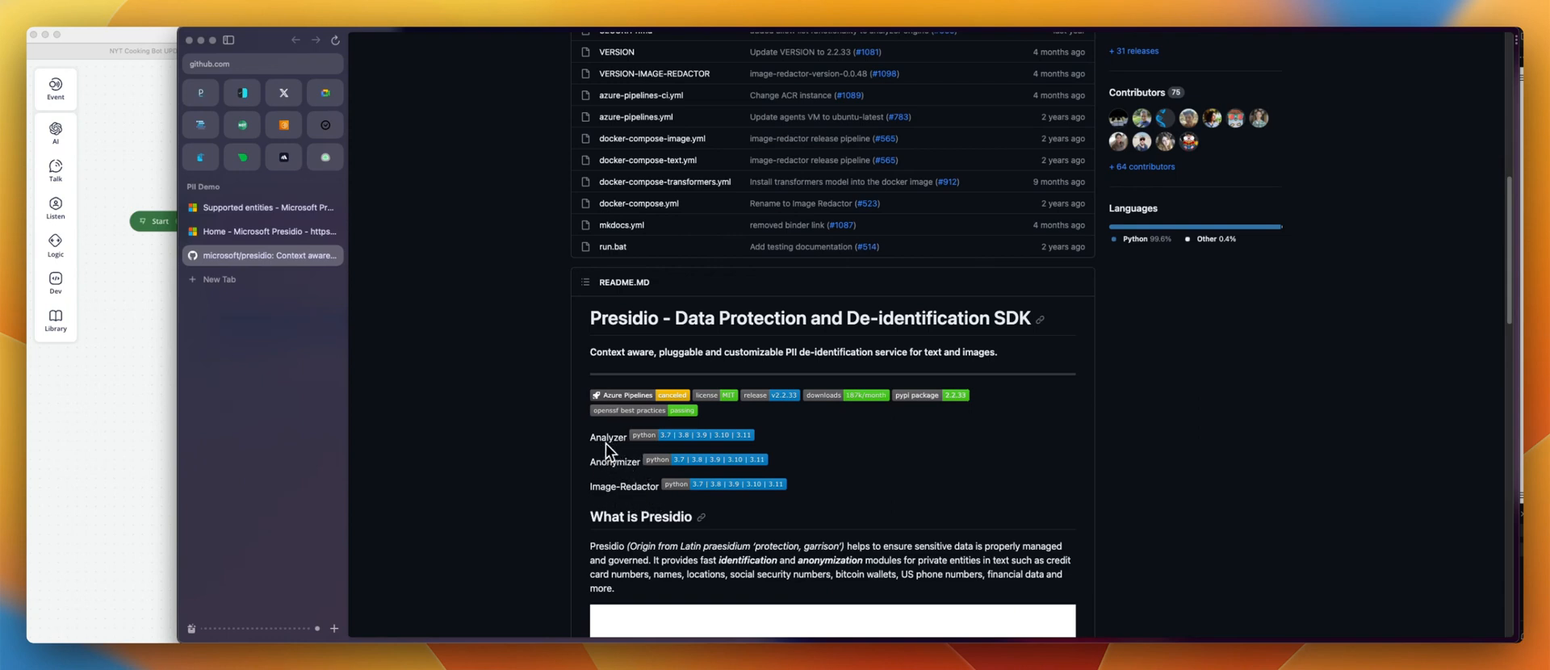
mouse_move(631, 470)
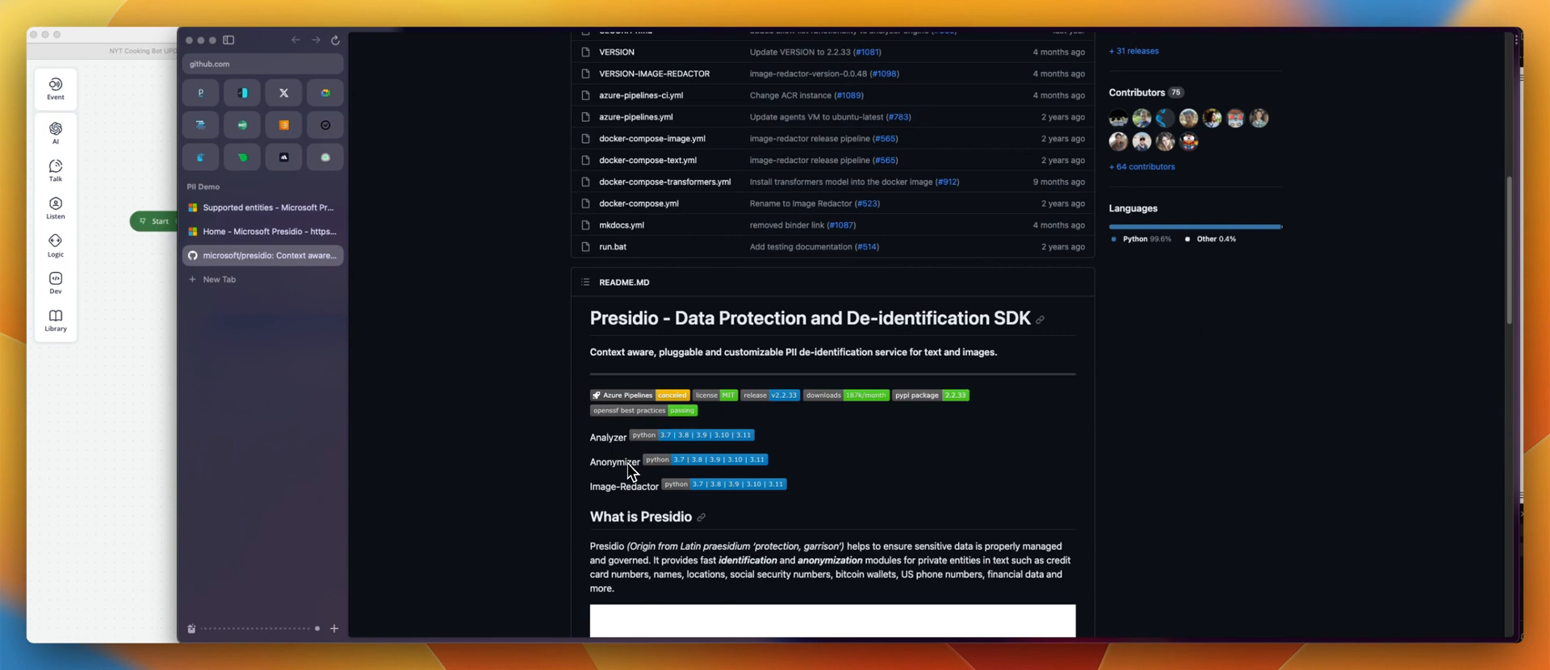
mouse_move(875, 452)
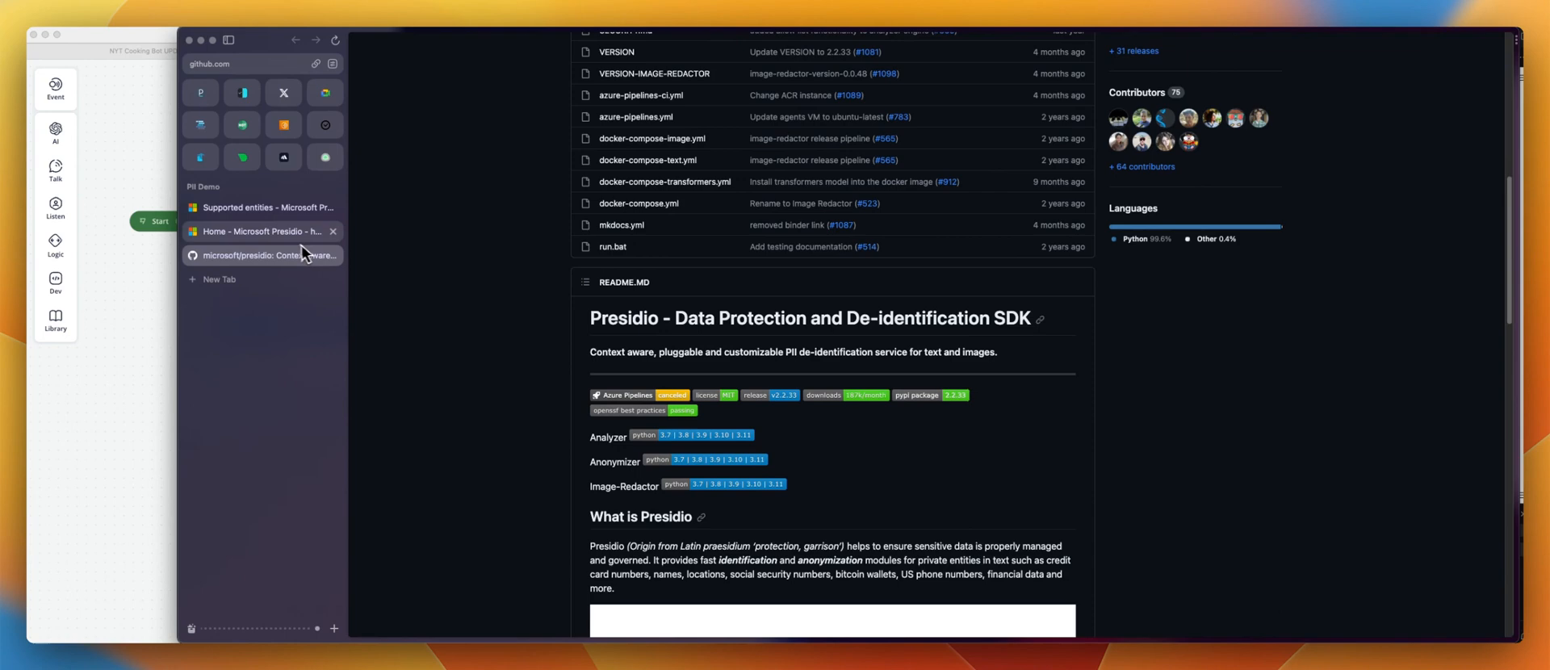
Show the Supported entities page and browse its Global PII entity table
click(265, 206)
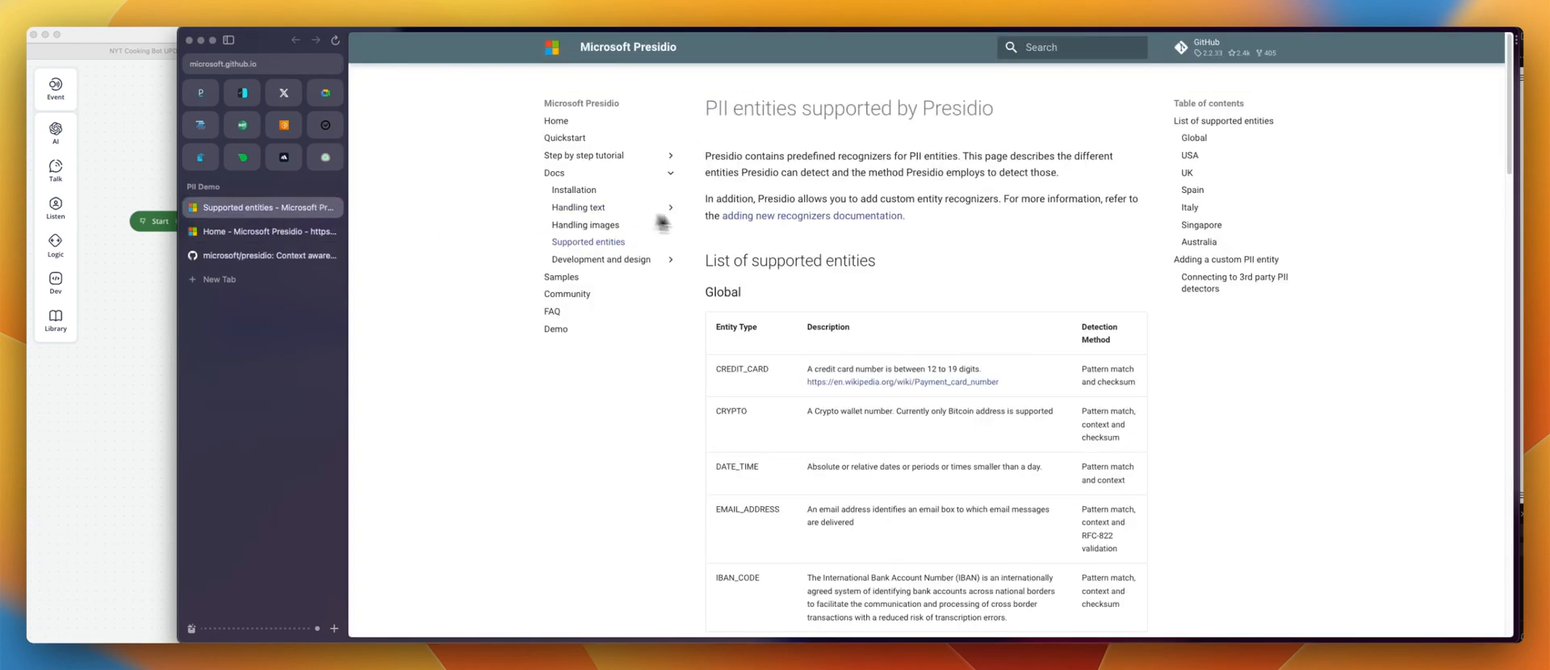
scroll(down, 3)
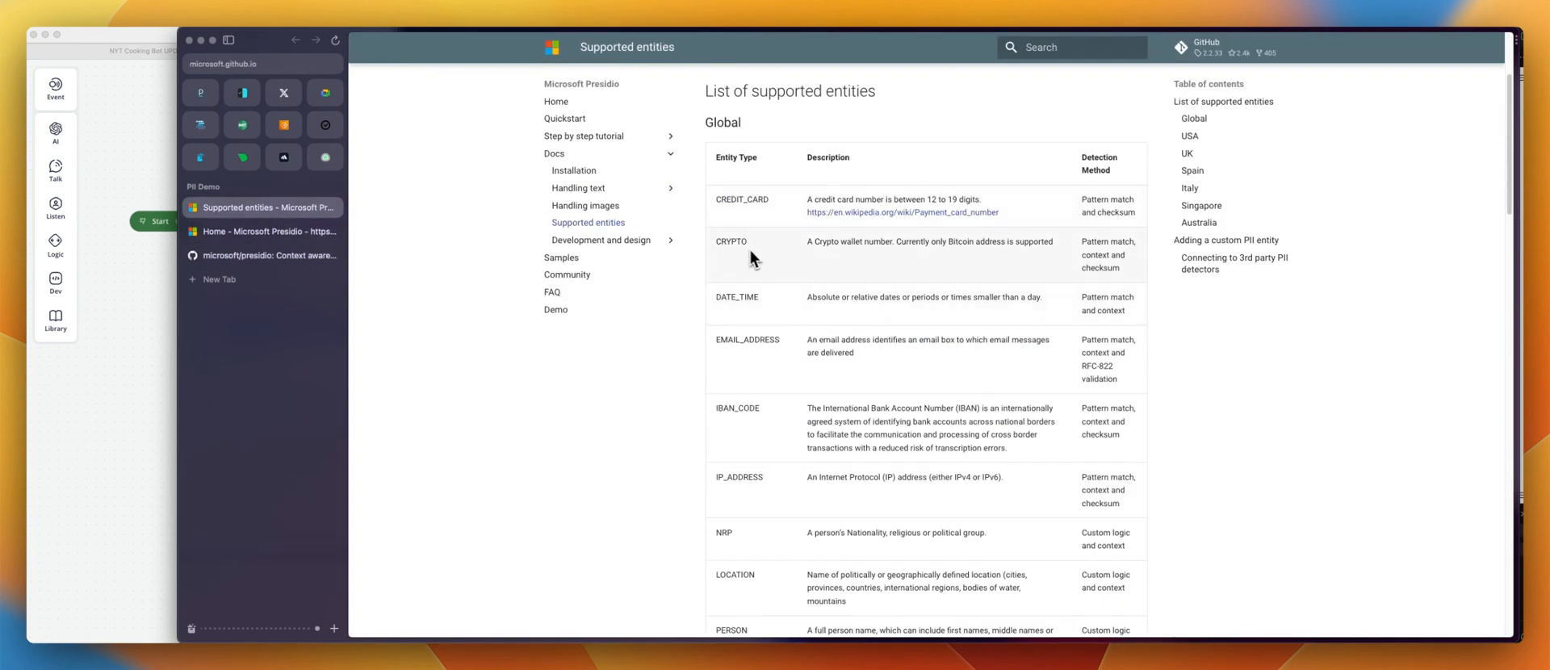
mouse_move(745, 347)
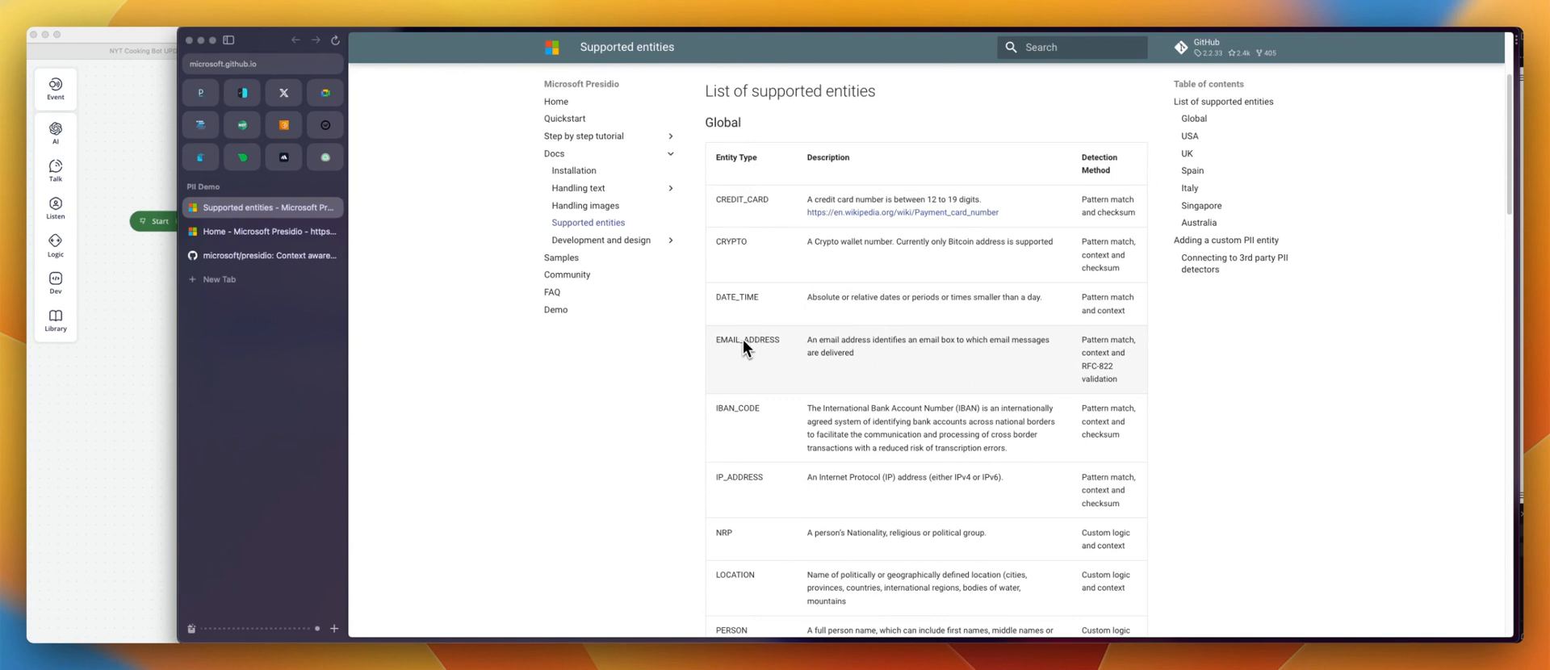
scroll(down, 3)
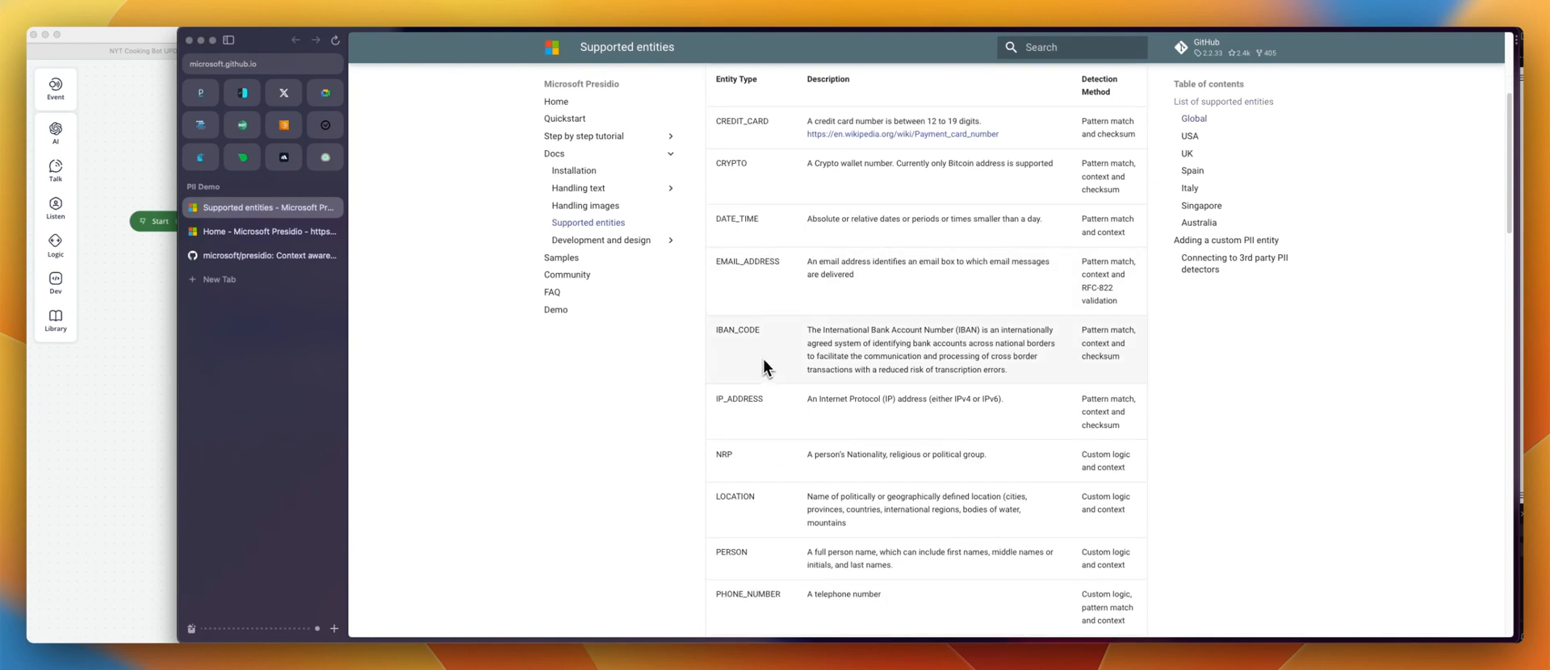
scroll(down, 3)
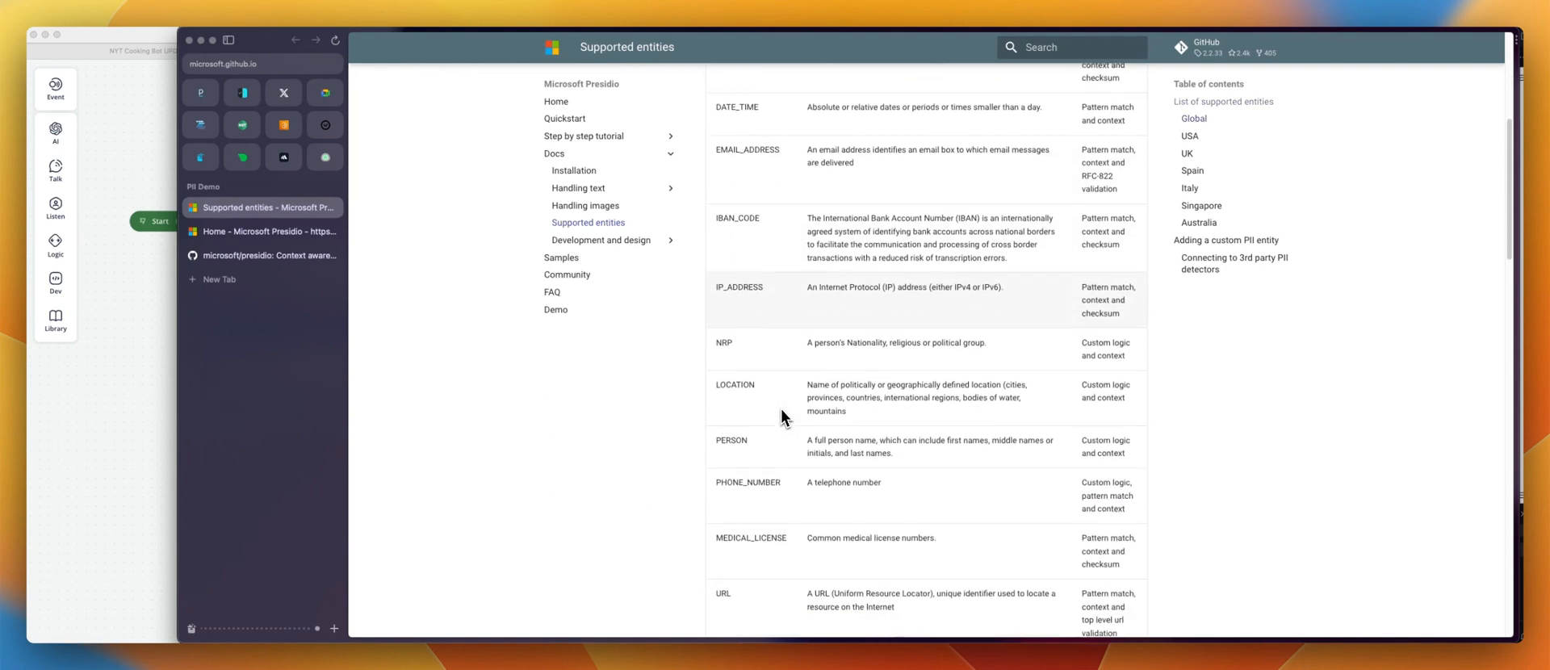
scroll(down, 3)
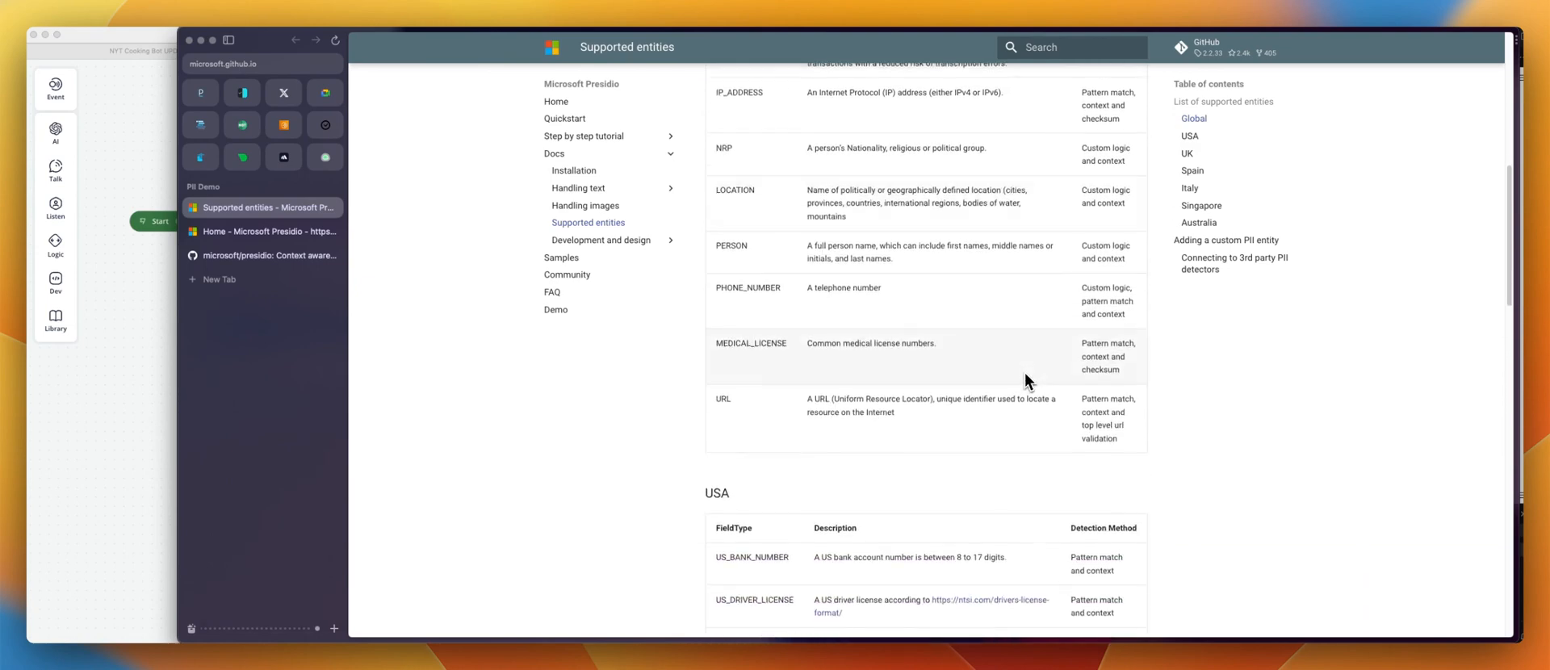
scroll(up, 3)
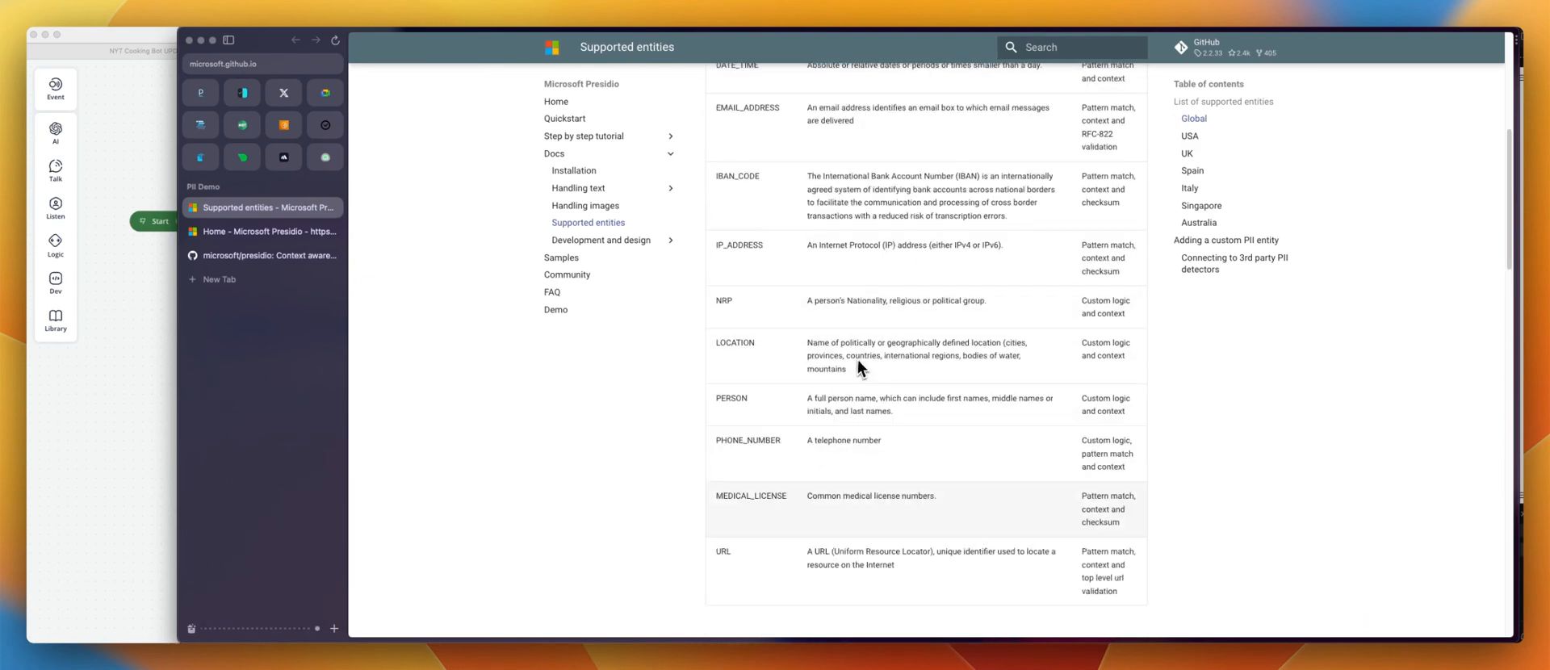
scroll(up, 3)
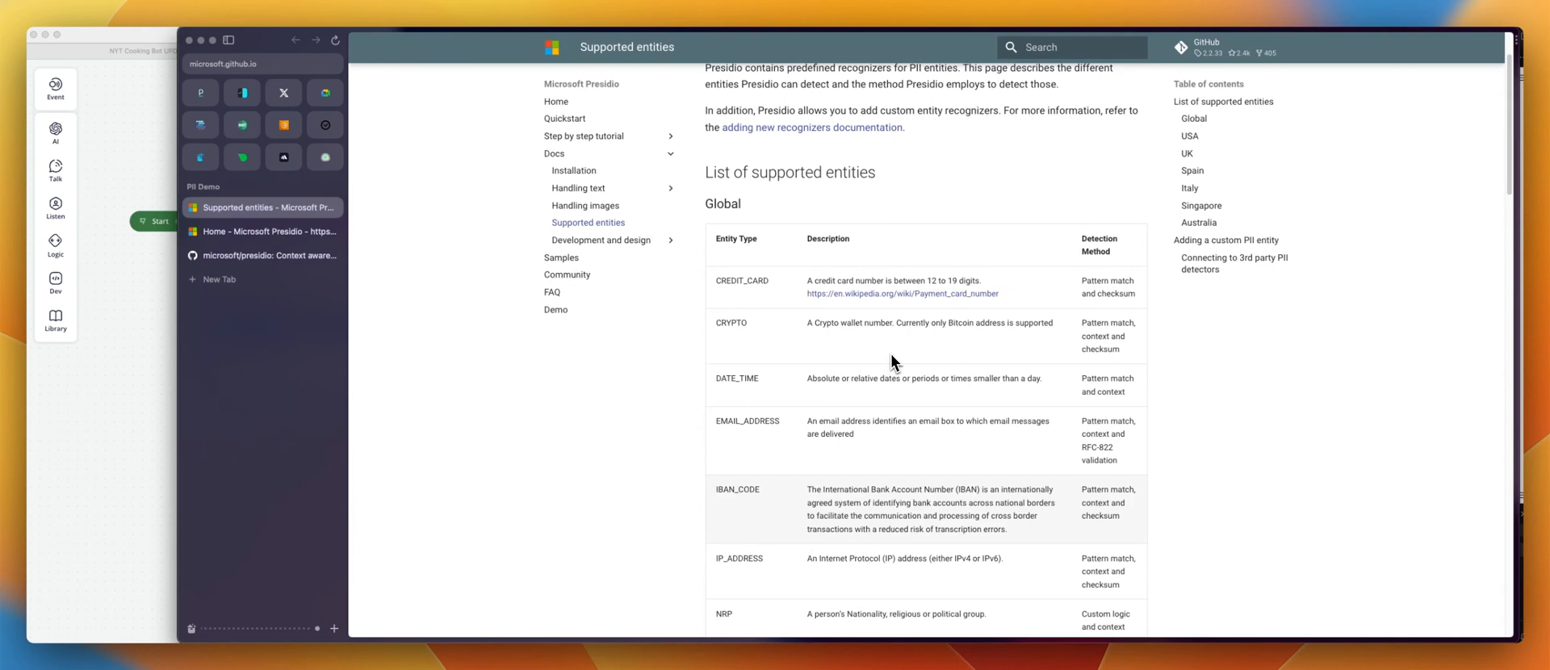
mouse_move(263, 231)
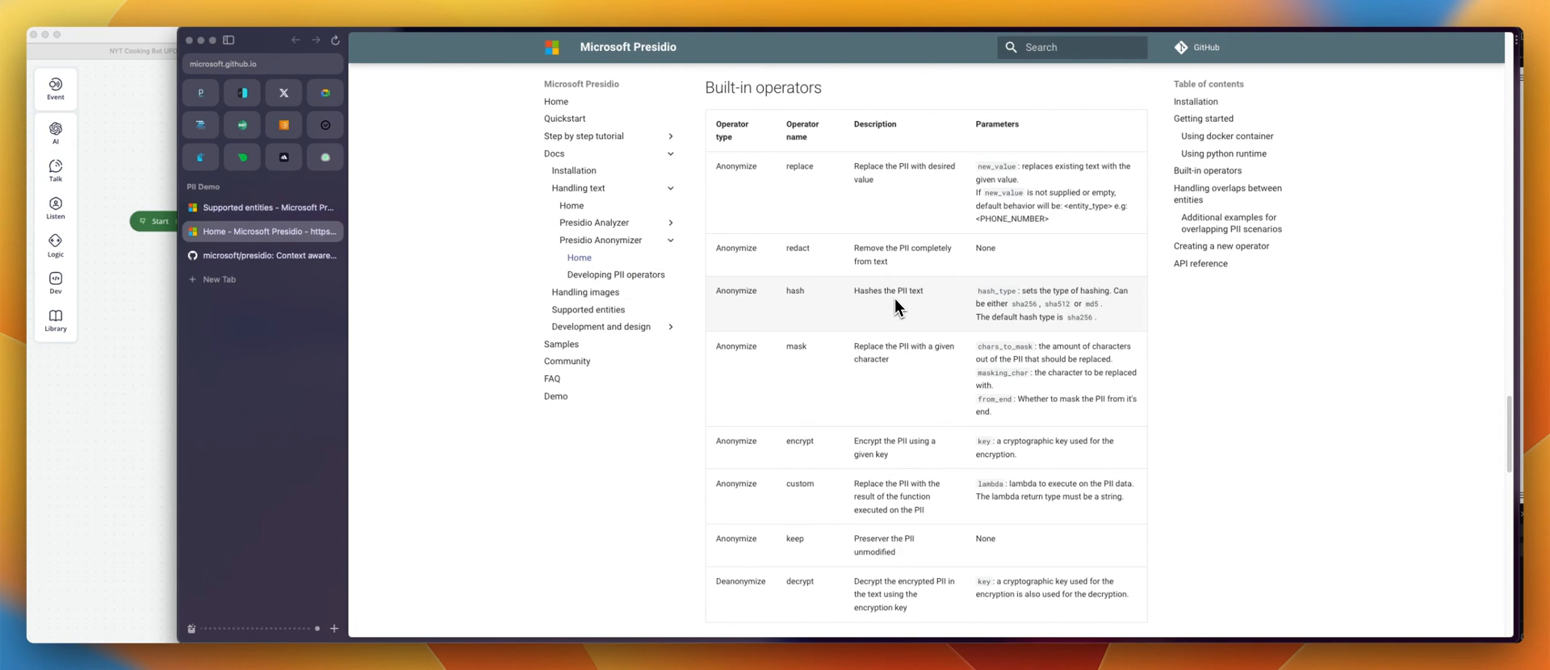
mouse_move(842, 259)
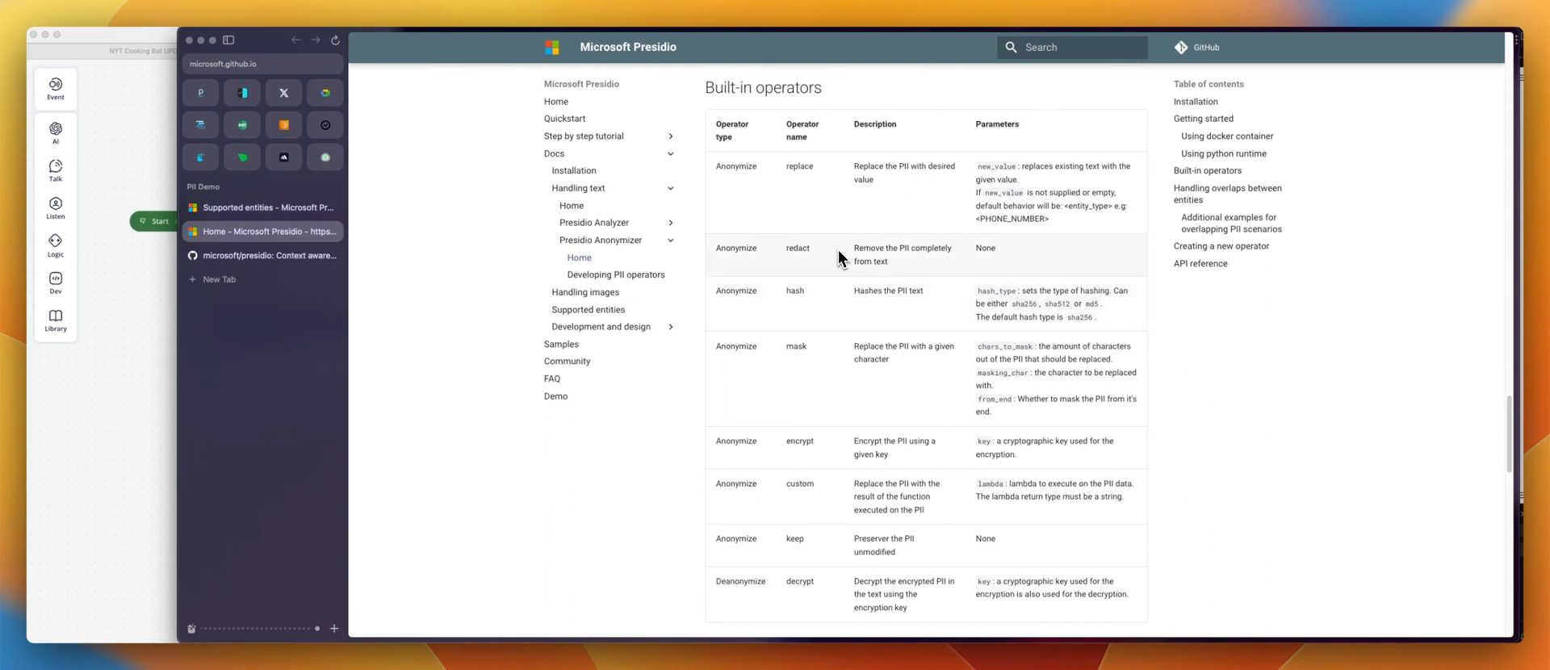
mouse_move(805, 307)
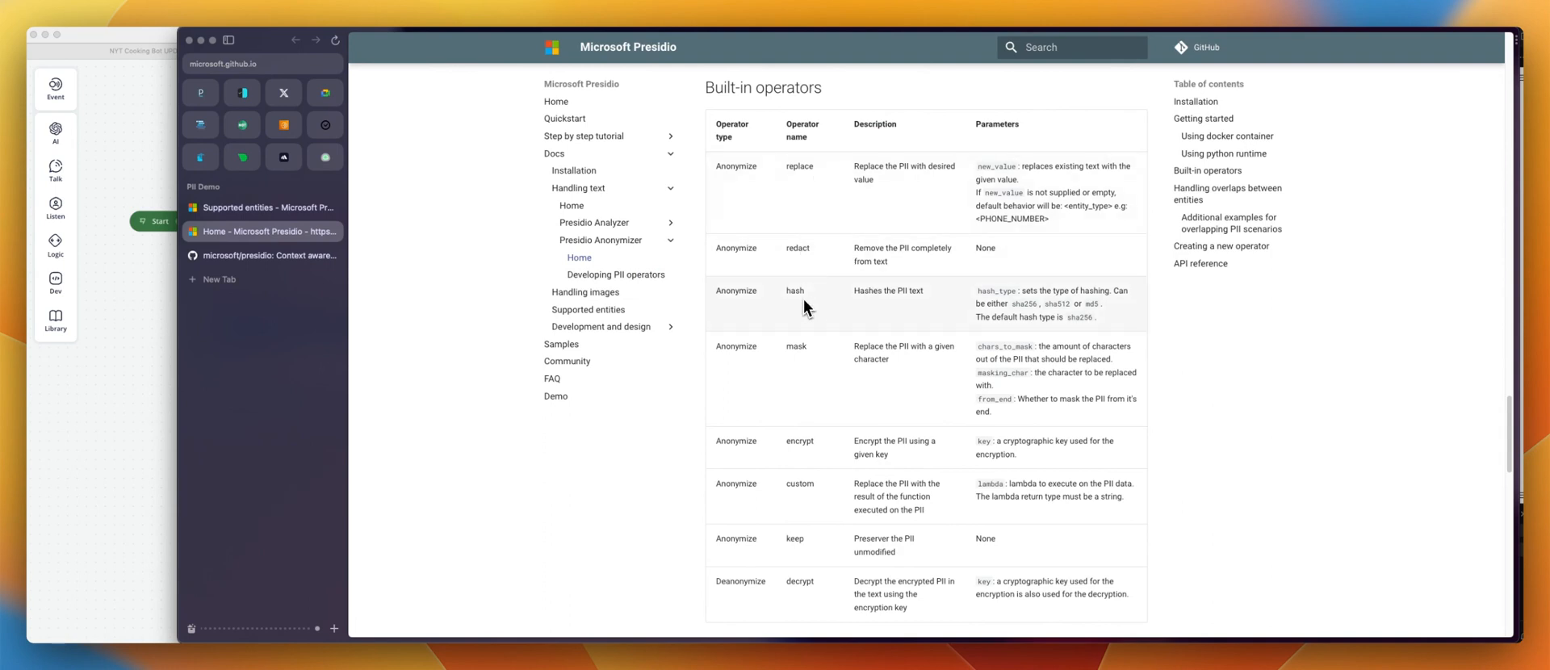
mouse_move(856, 353)
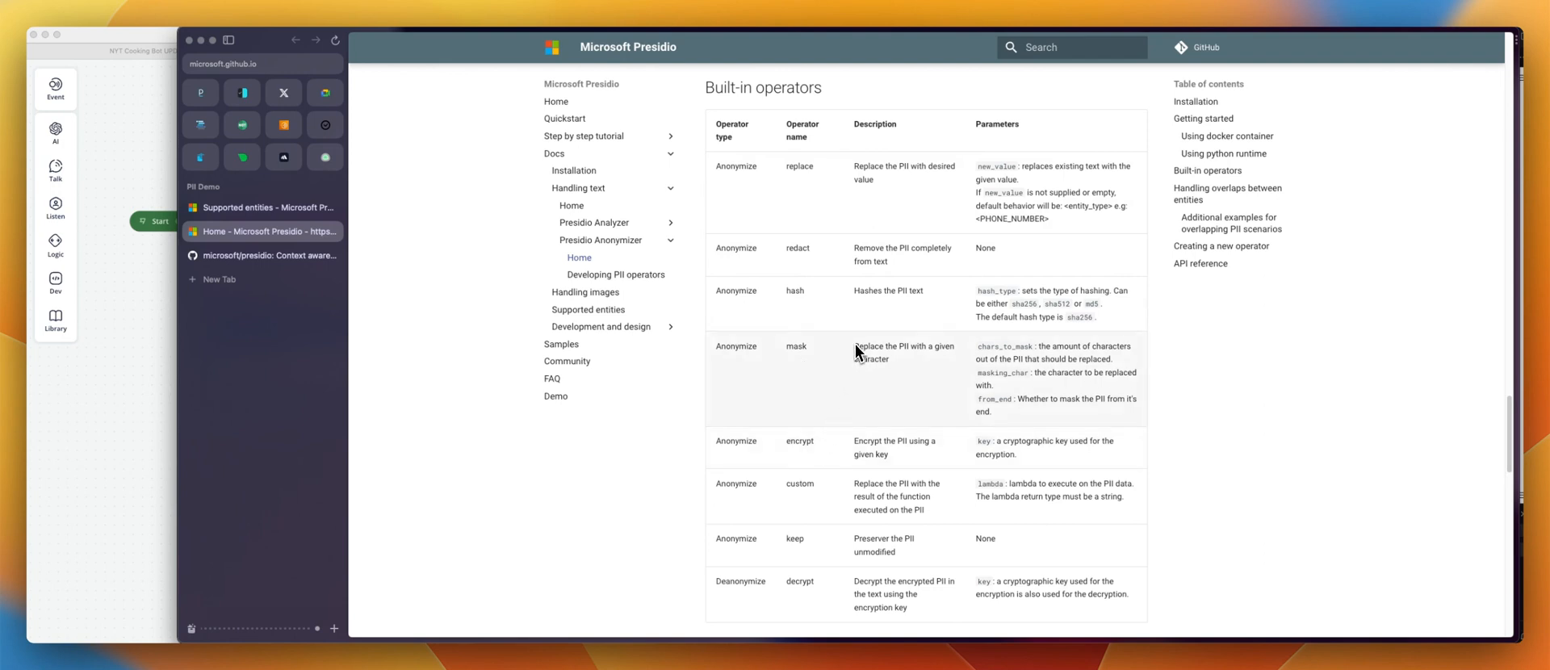
mouse_move(870, 305)
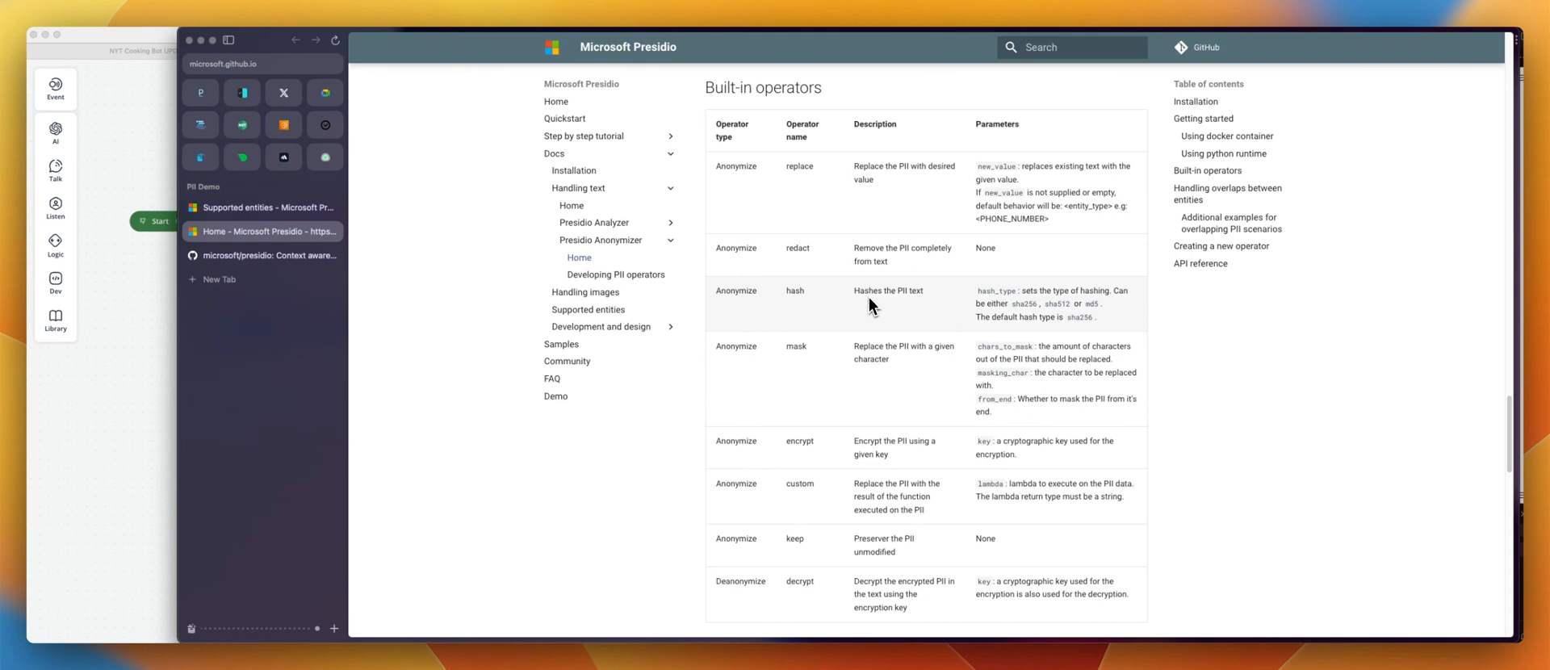
mouse_move(841, 281)
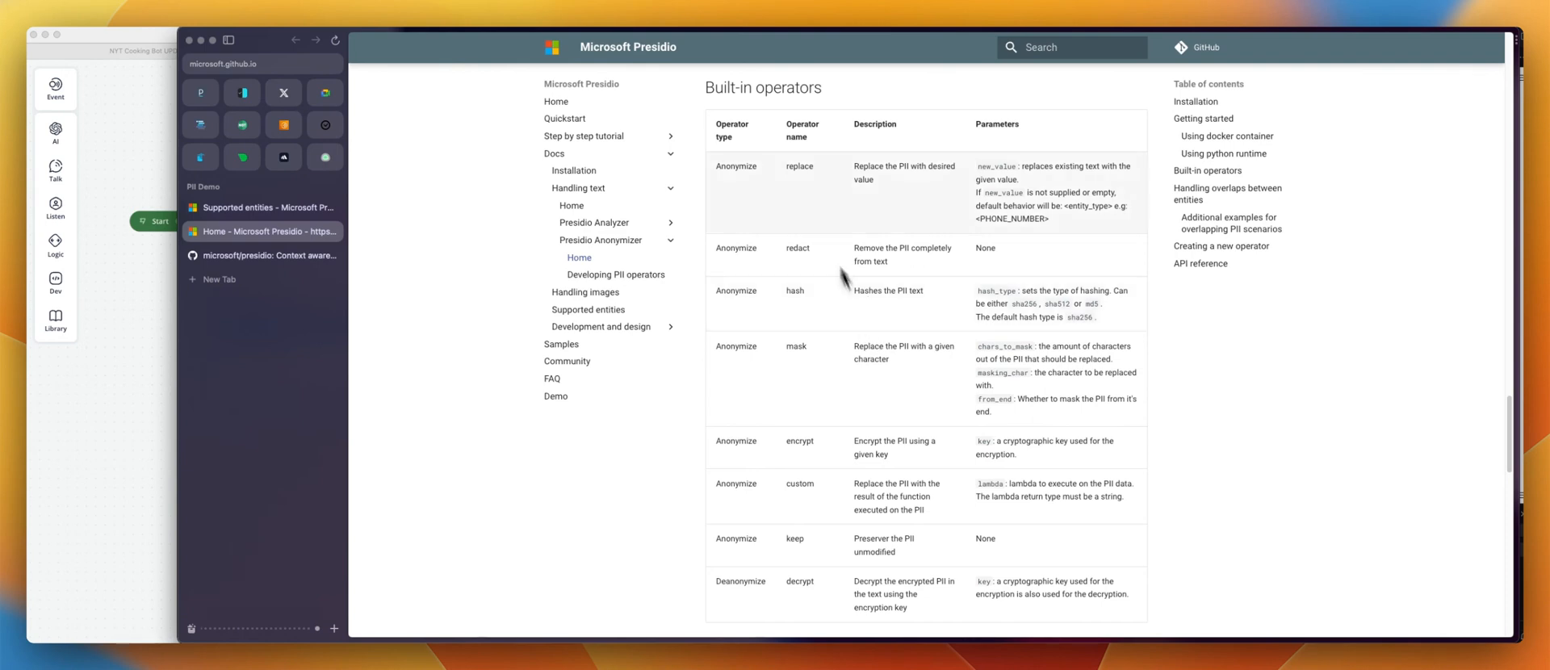
mouse_move(799, 562)
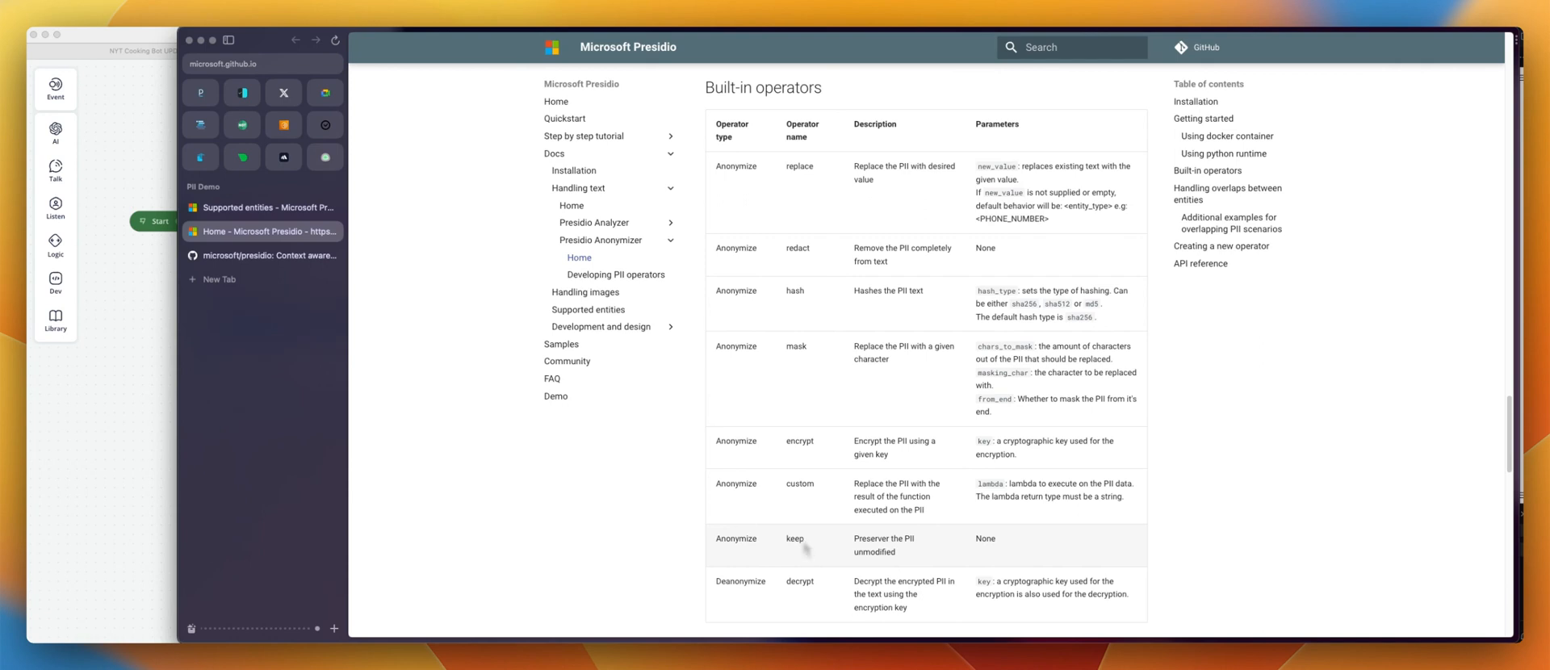
mouse_move(851, 519)
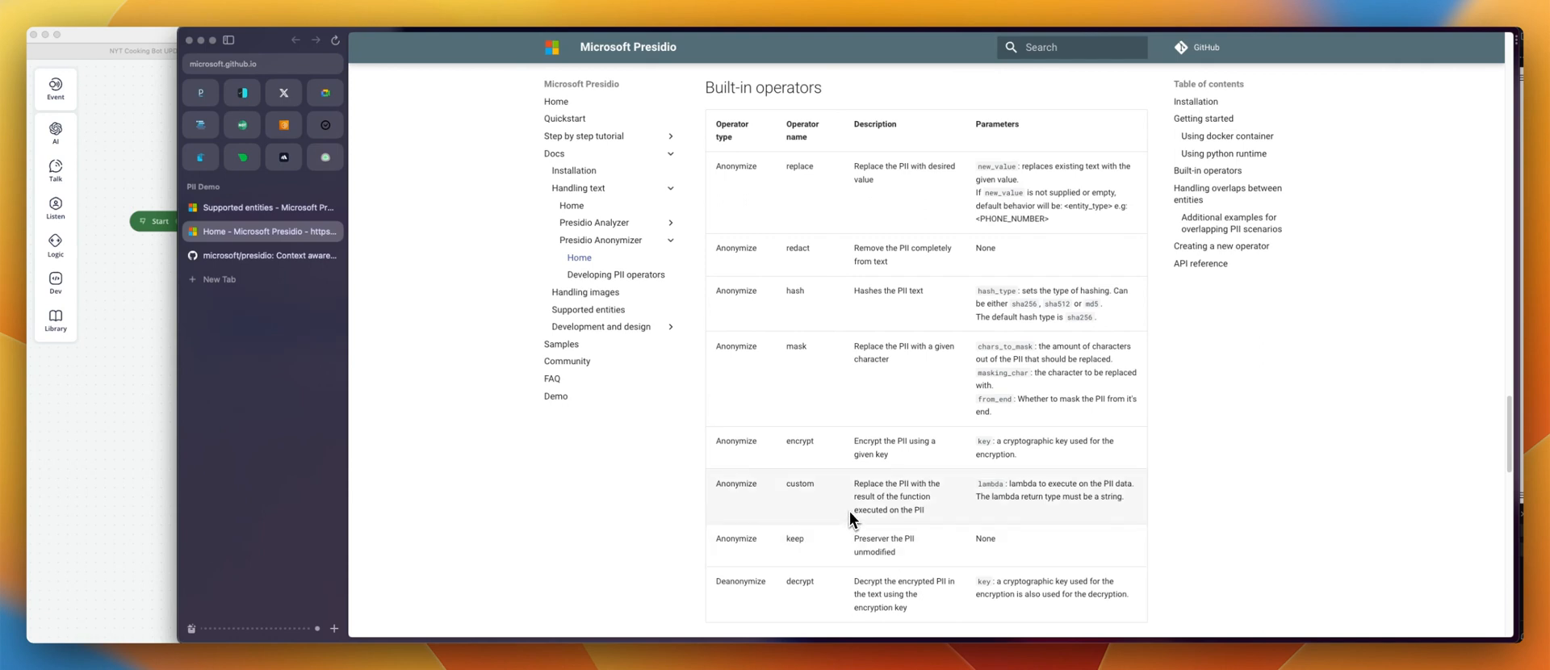
mouse_move(828, 553)
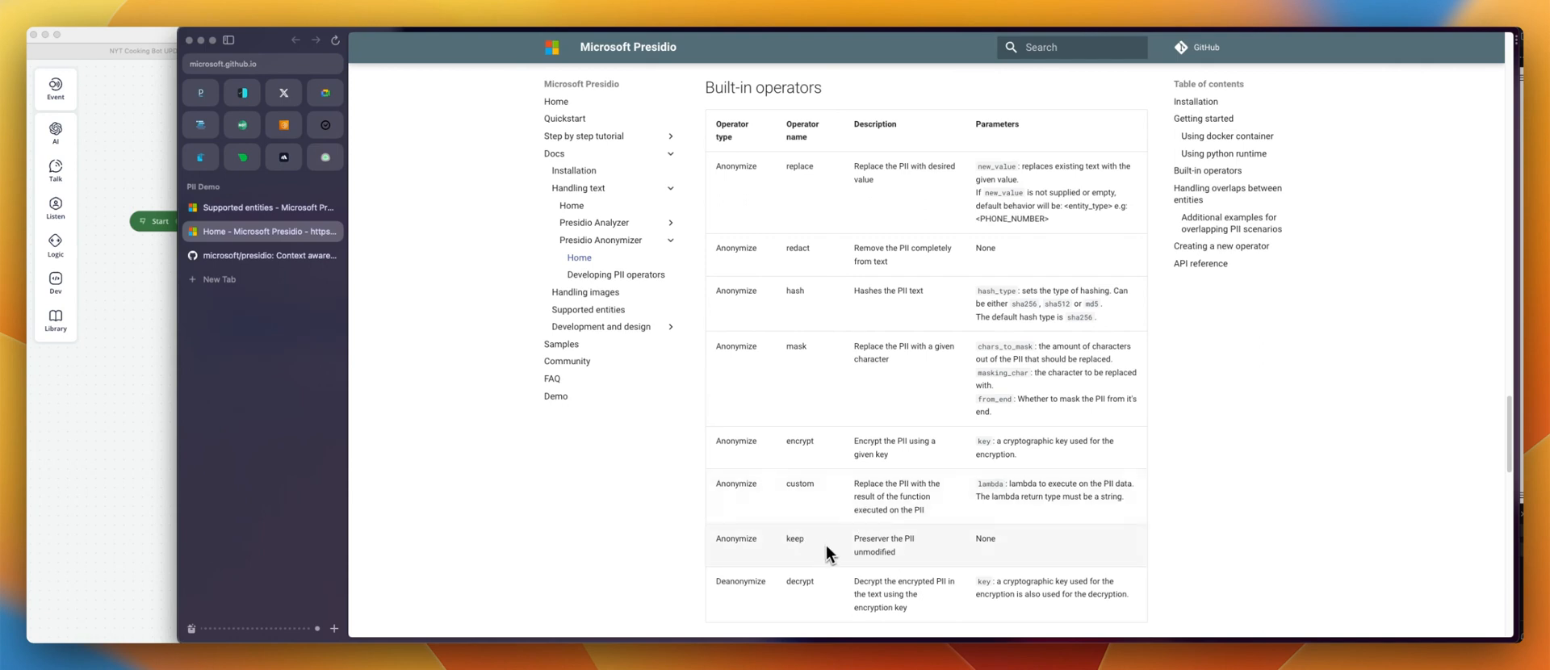
mouse_move(856, 544)
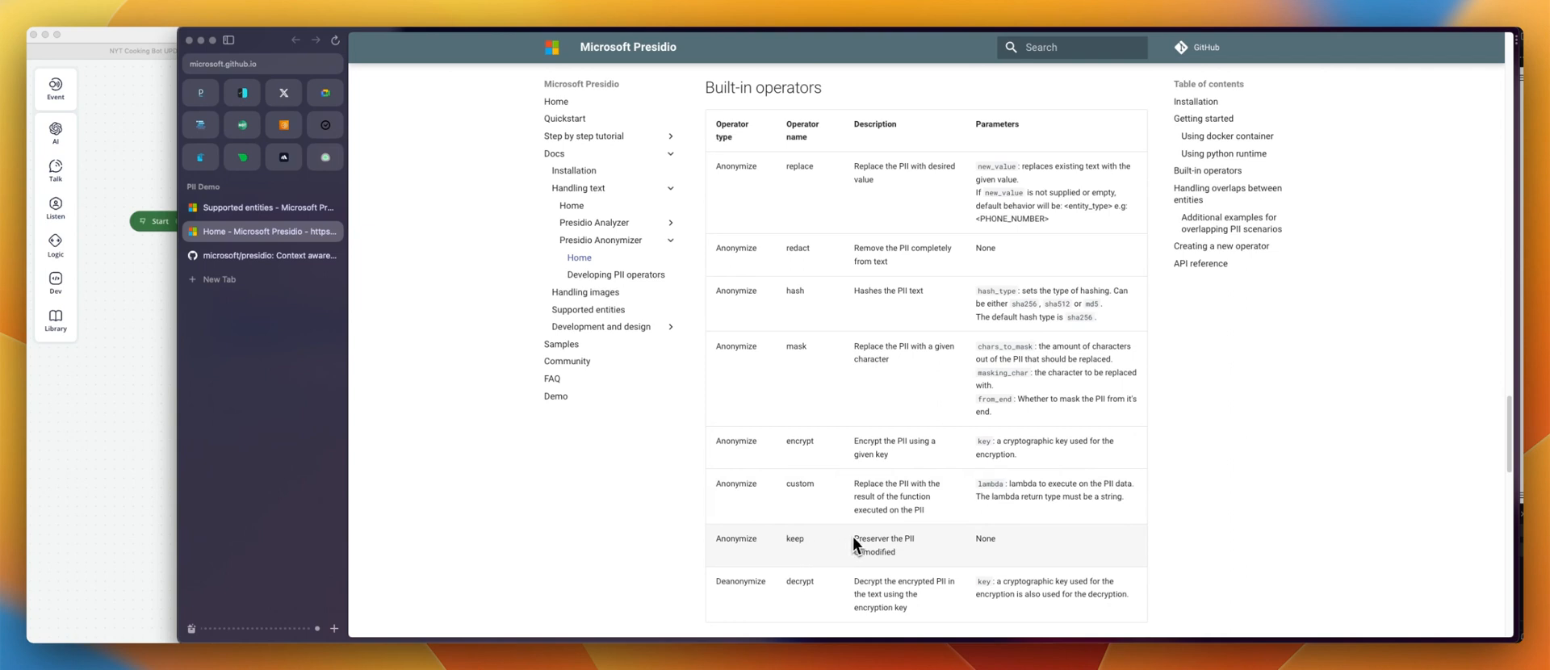
mouse_move(801, 455)
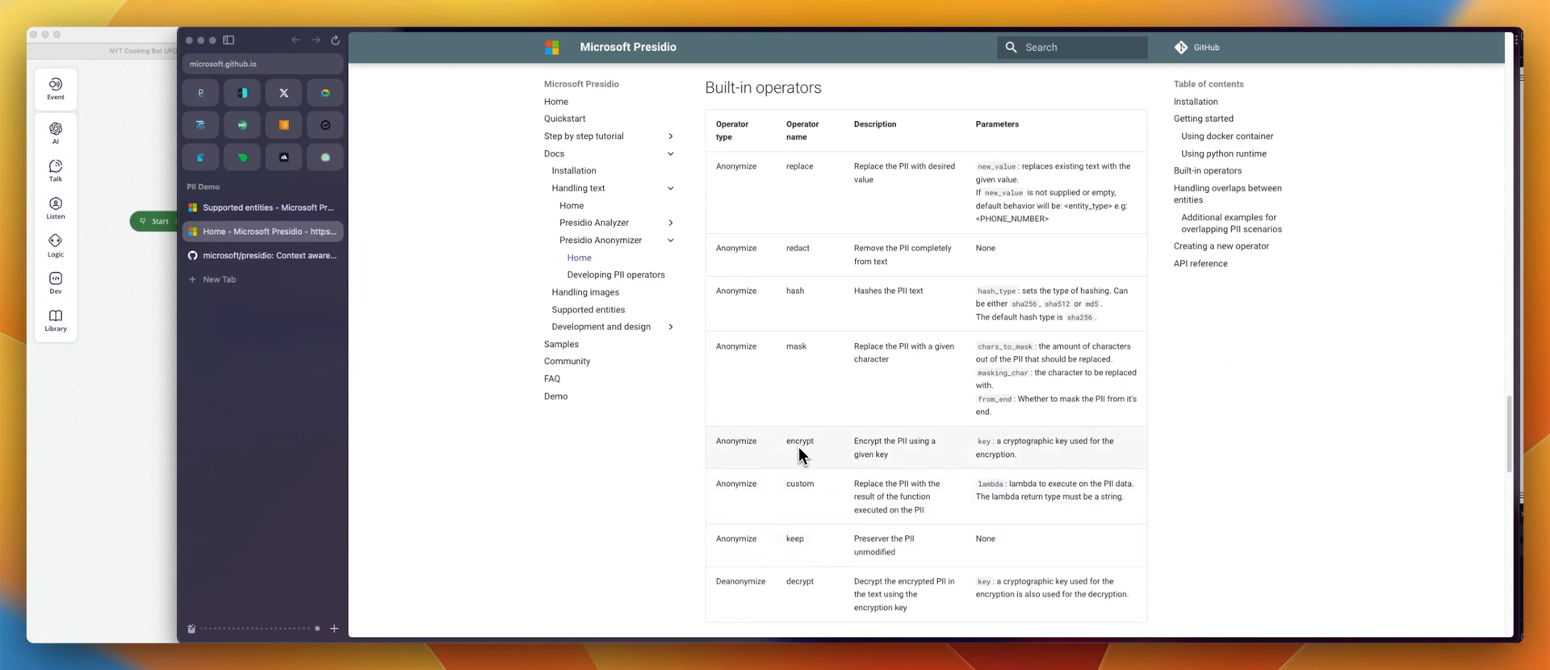
mouse_move(805, 595)
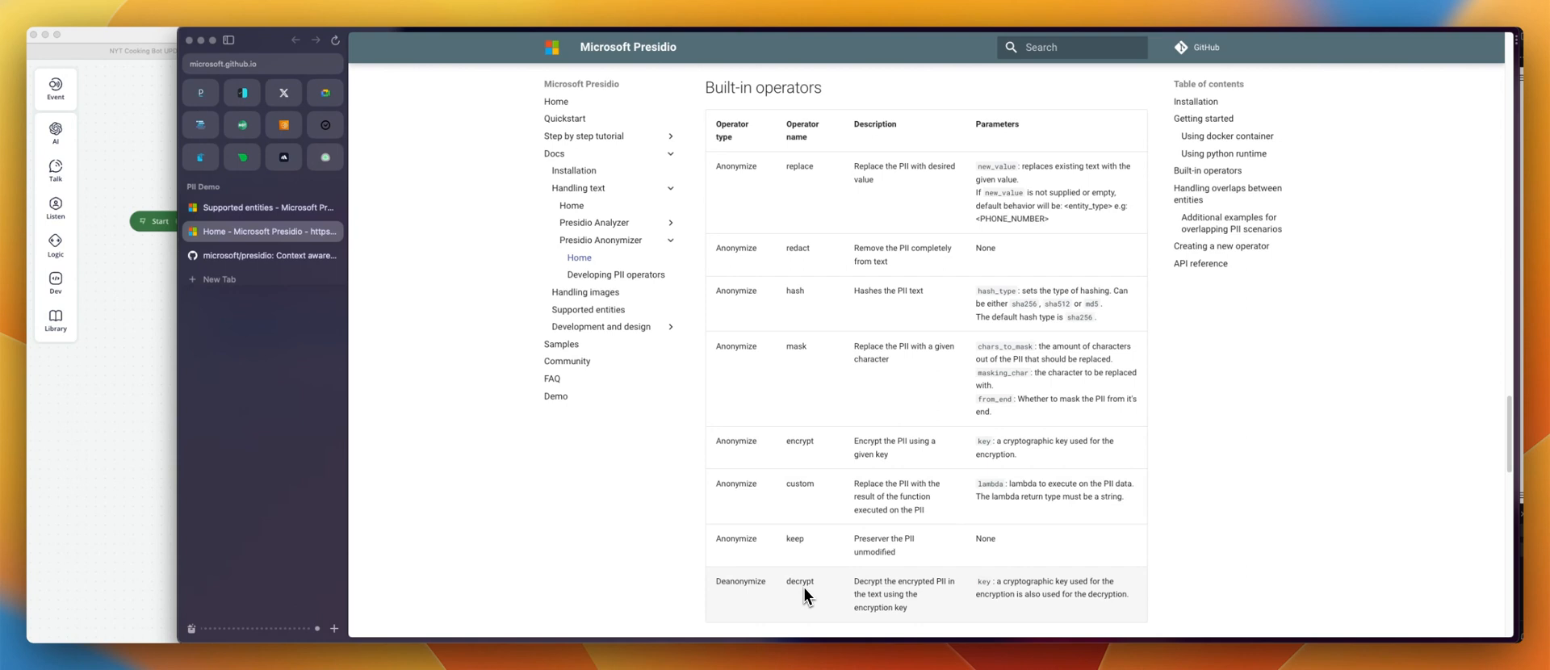
mouse_move(833, 499)
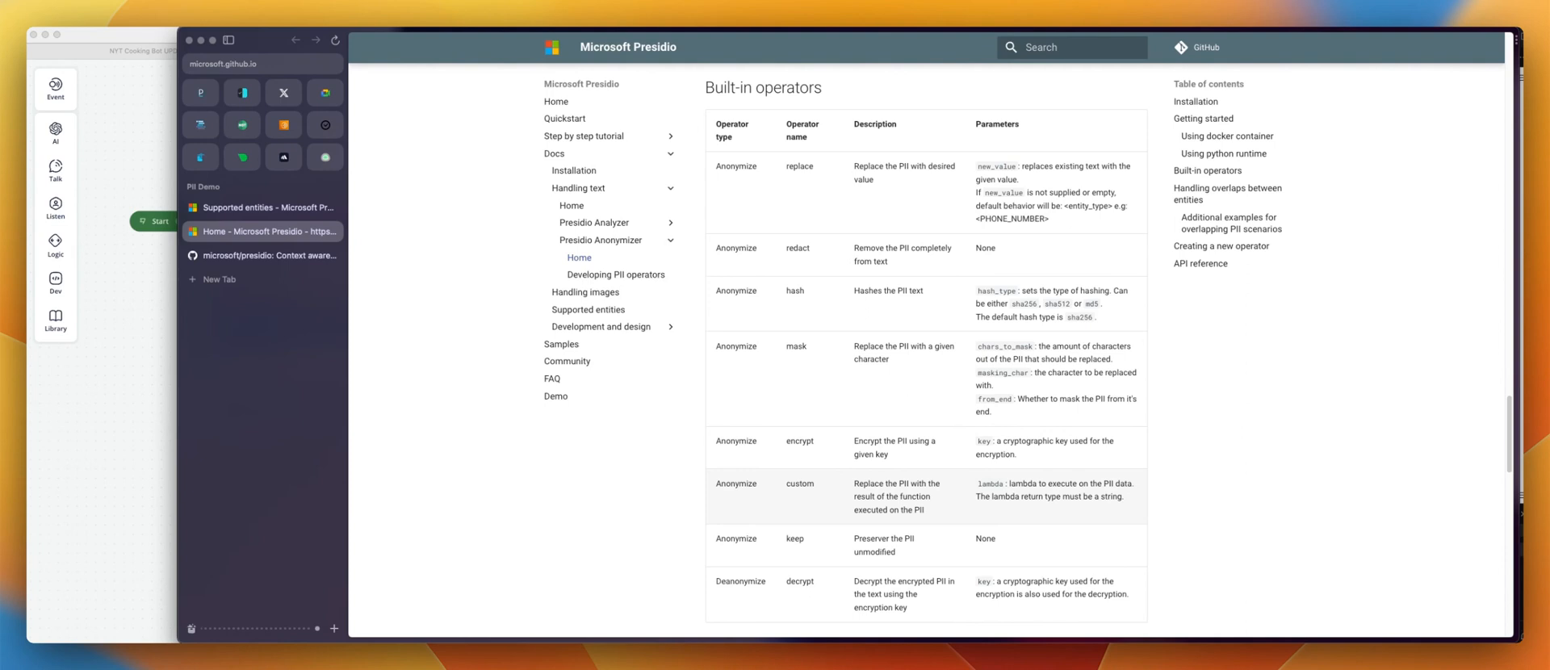
mouse_move(853, 475)
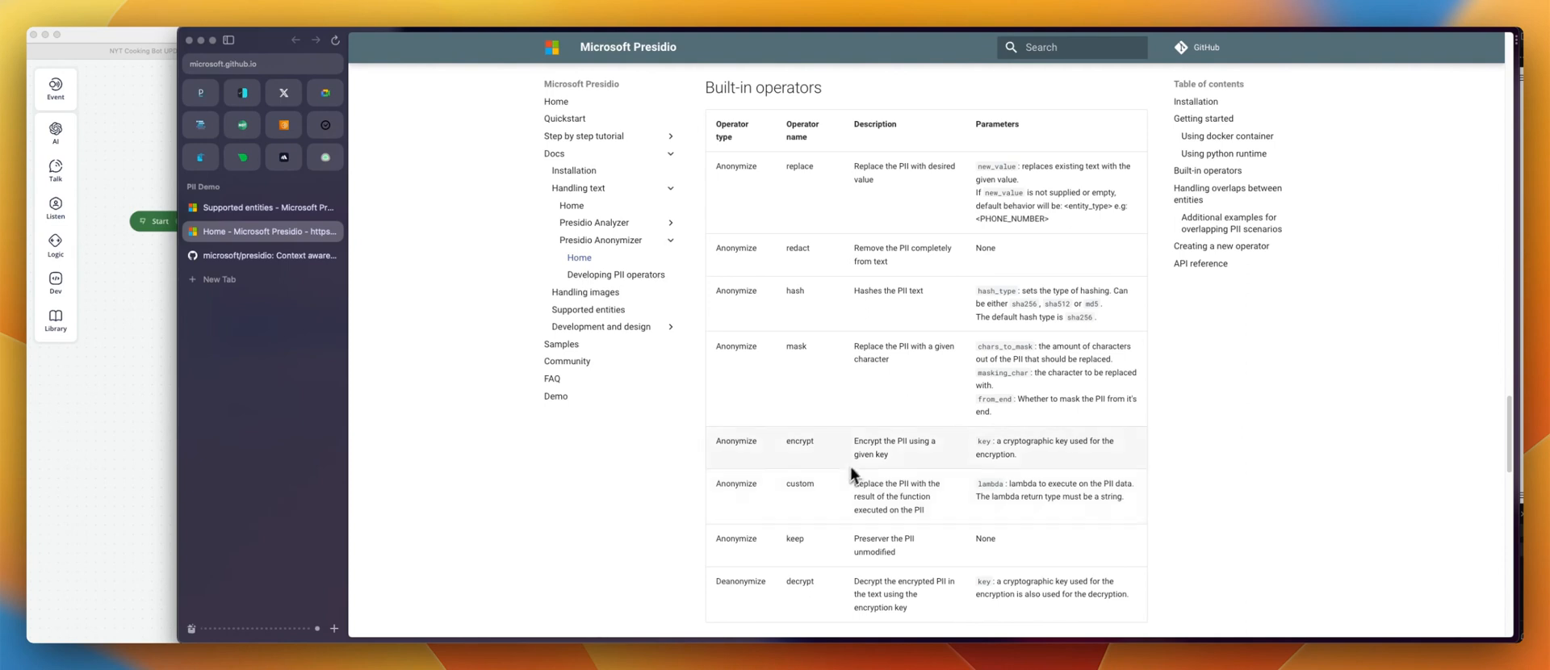
mouse_move(835, 390)
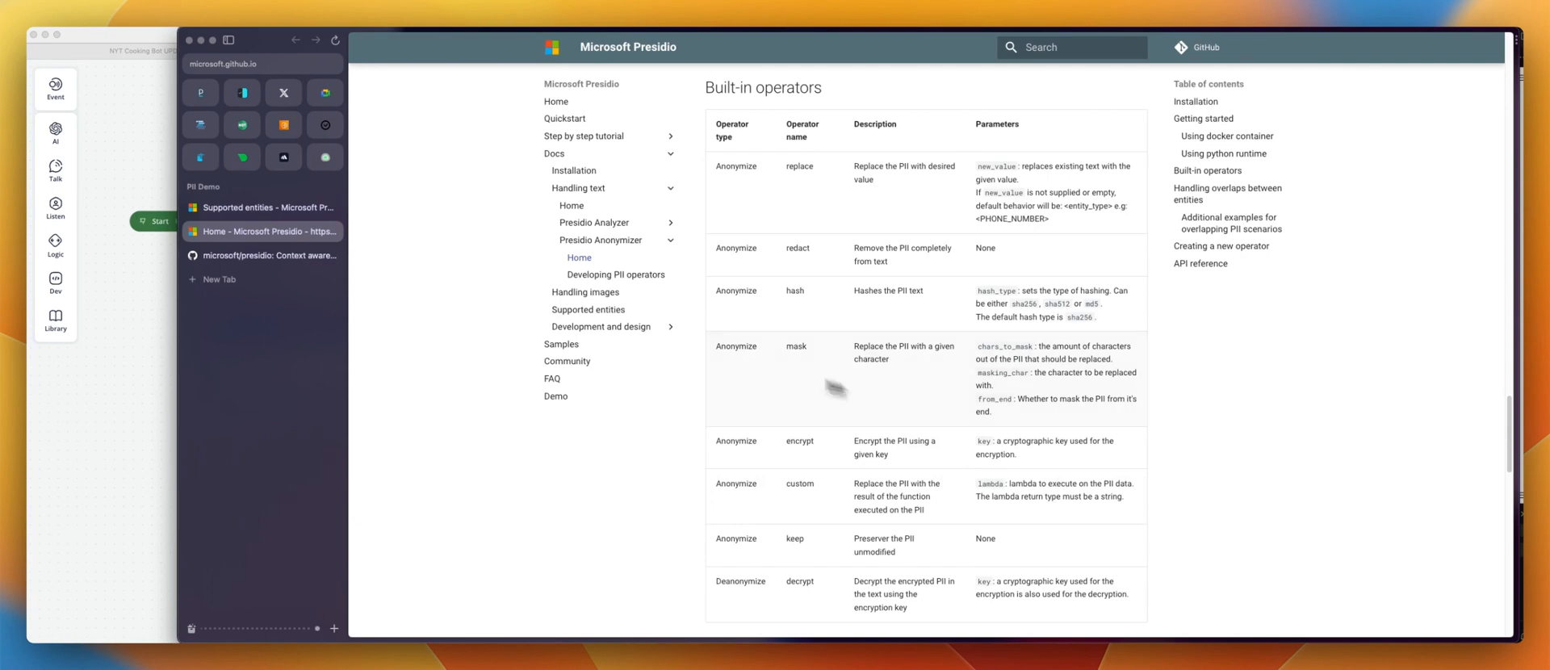
mouse_move(302, 197)
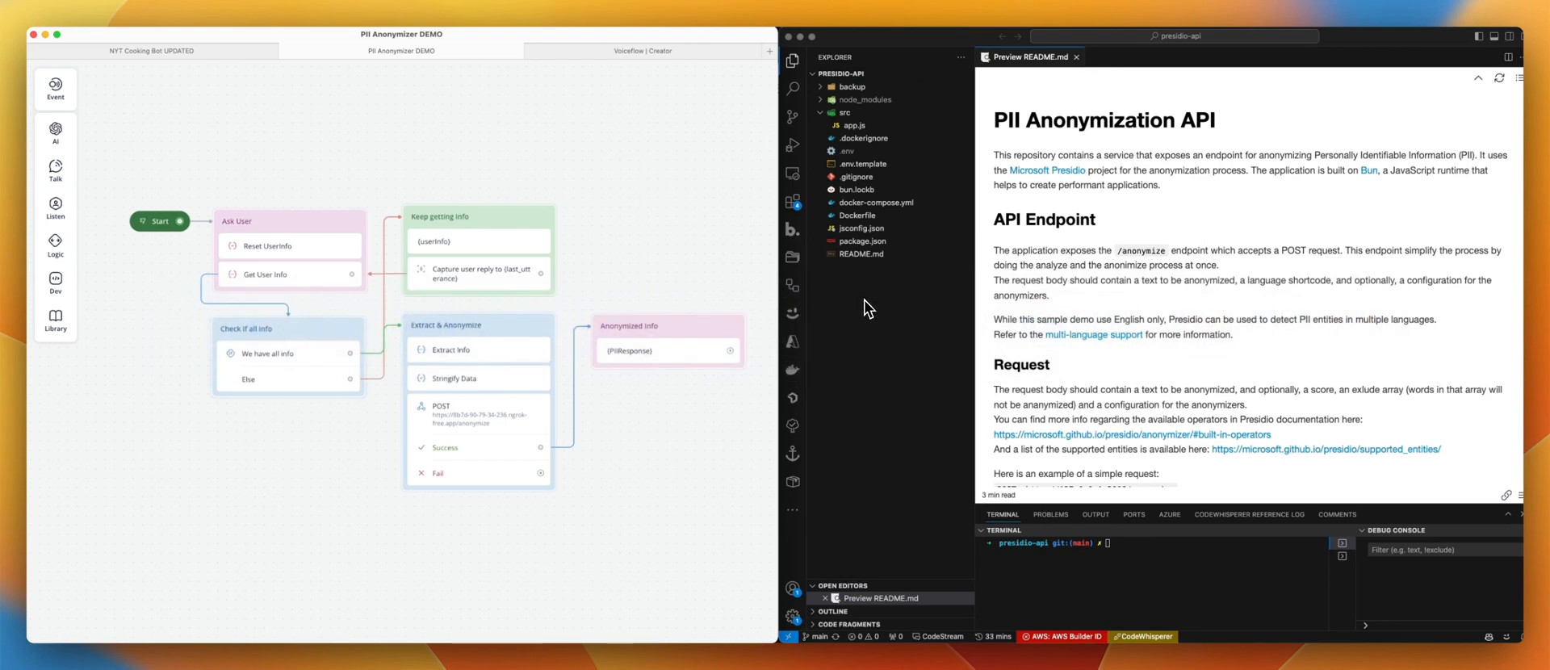
mouse_move(880, 157)
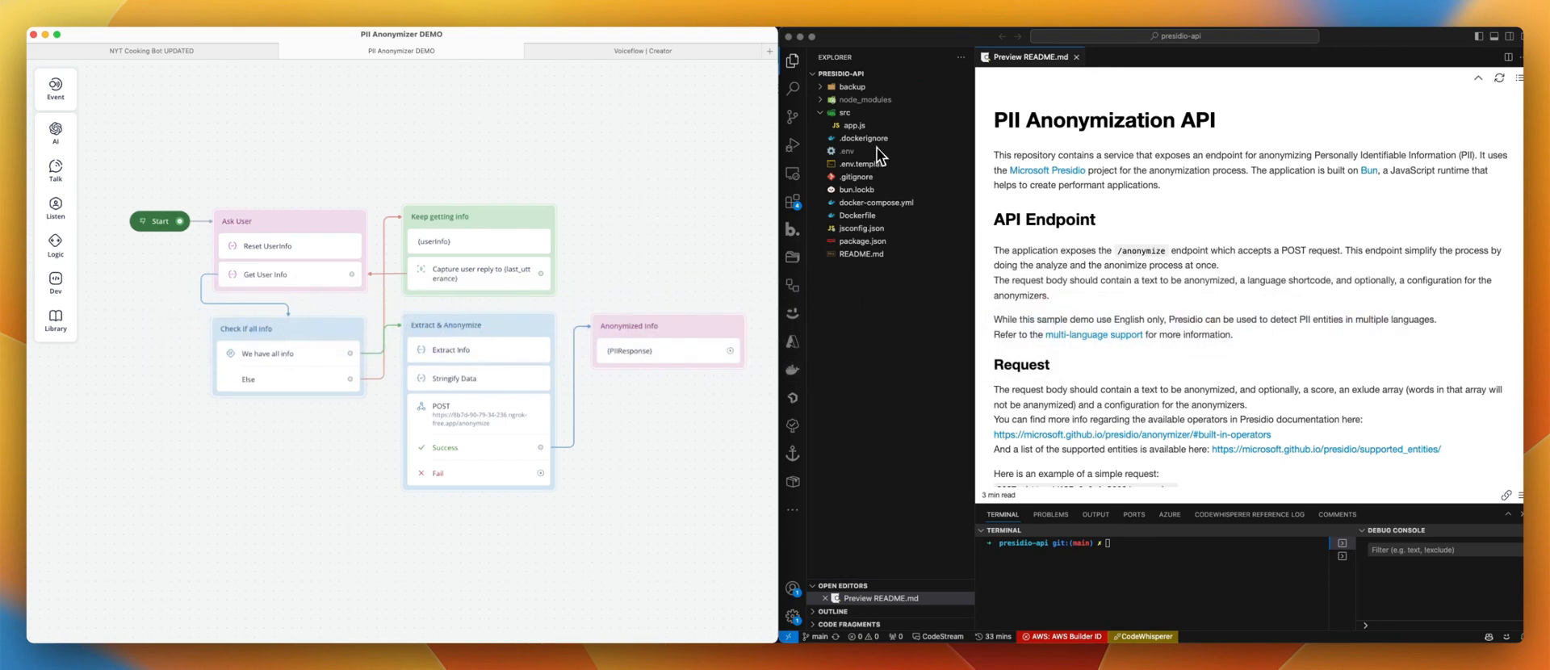
mouse_move(881, 232)
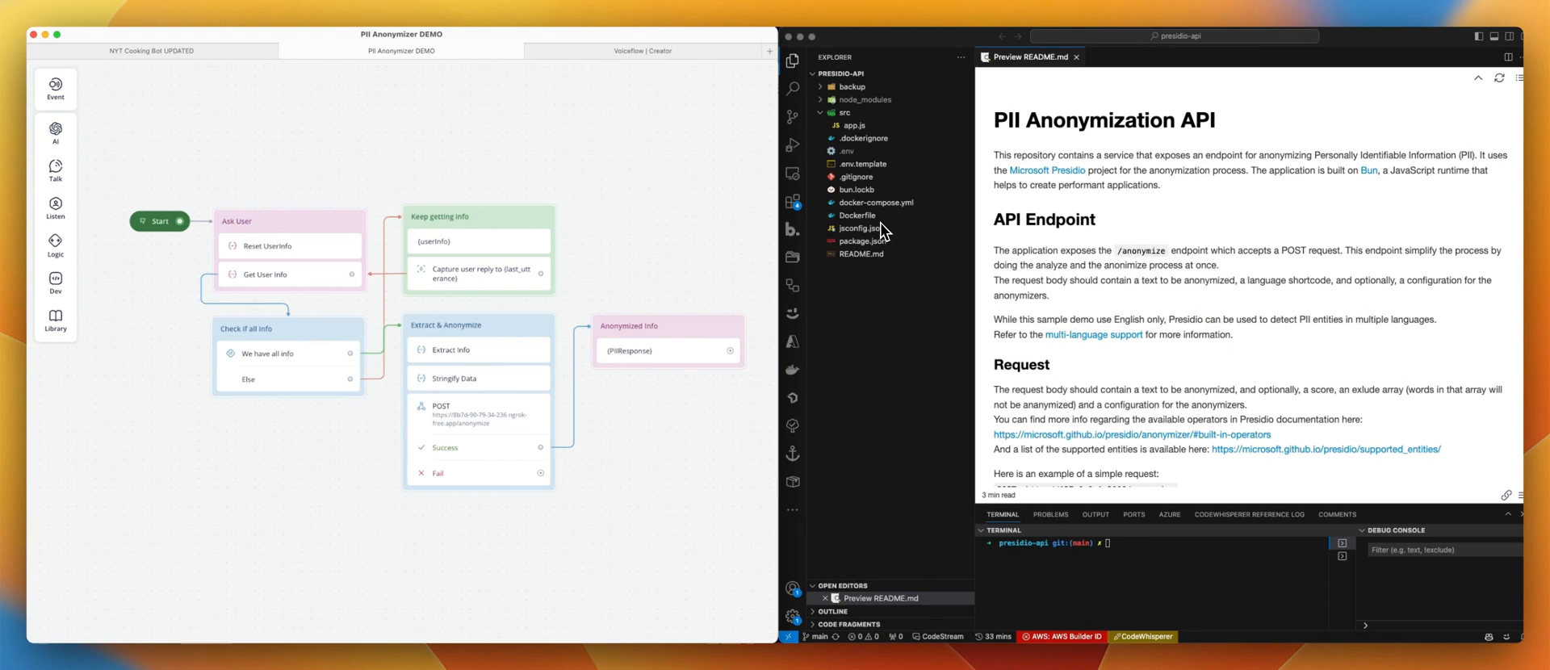
mouse_move(860, 139)
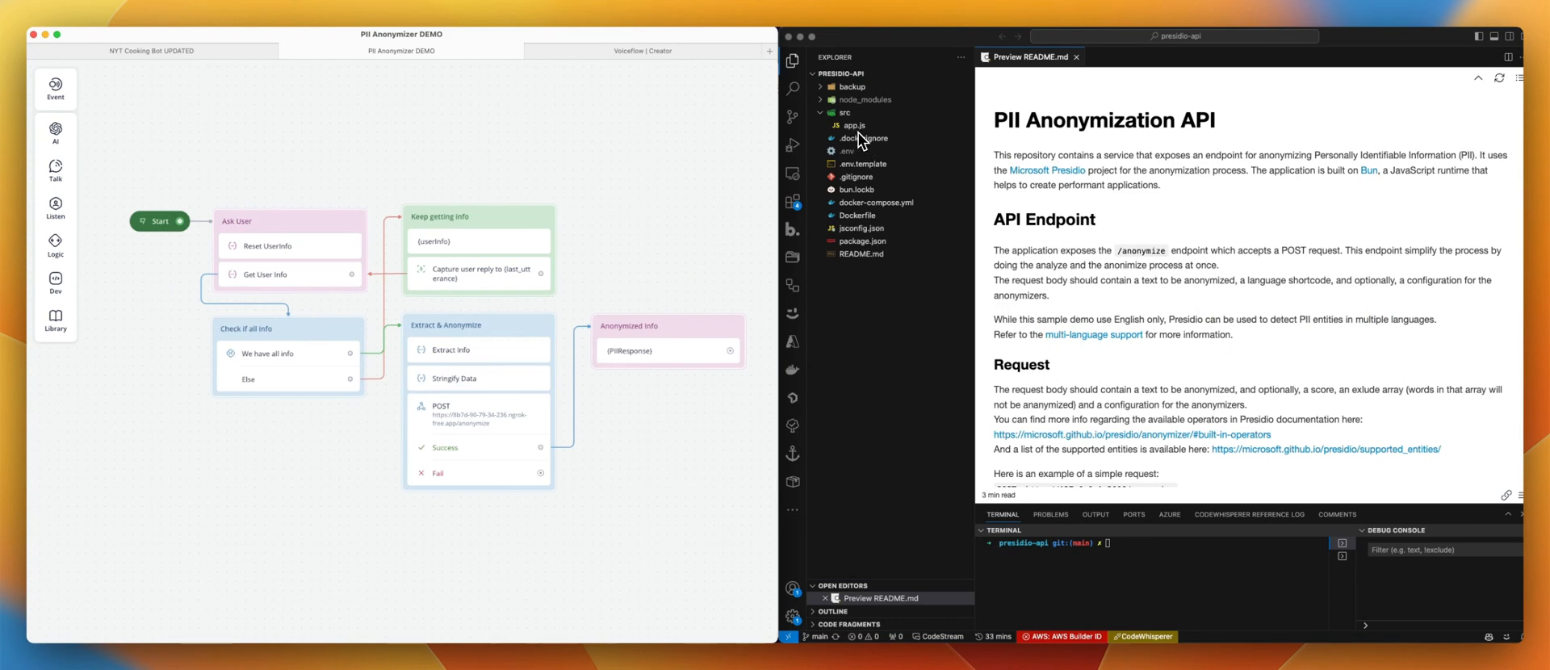
mouse_move(873, 203)
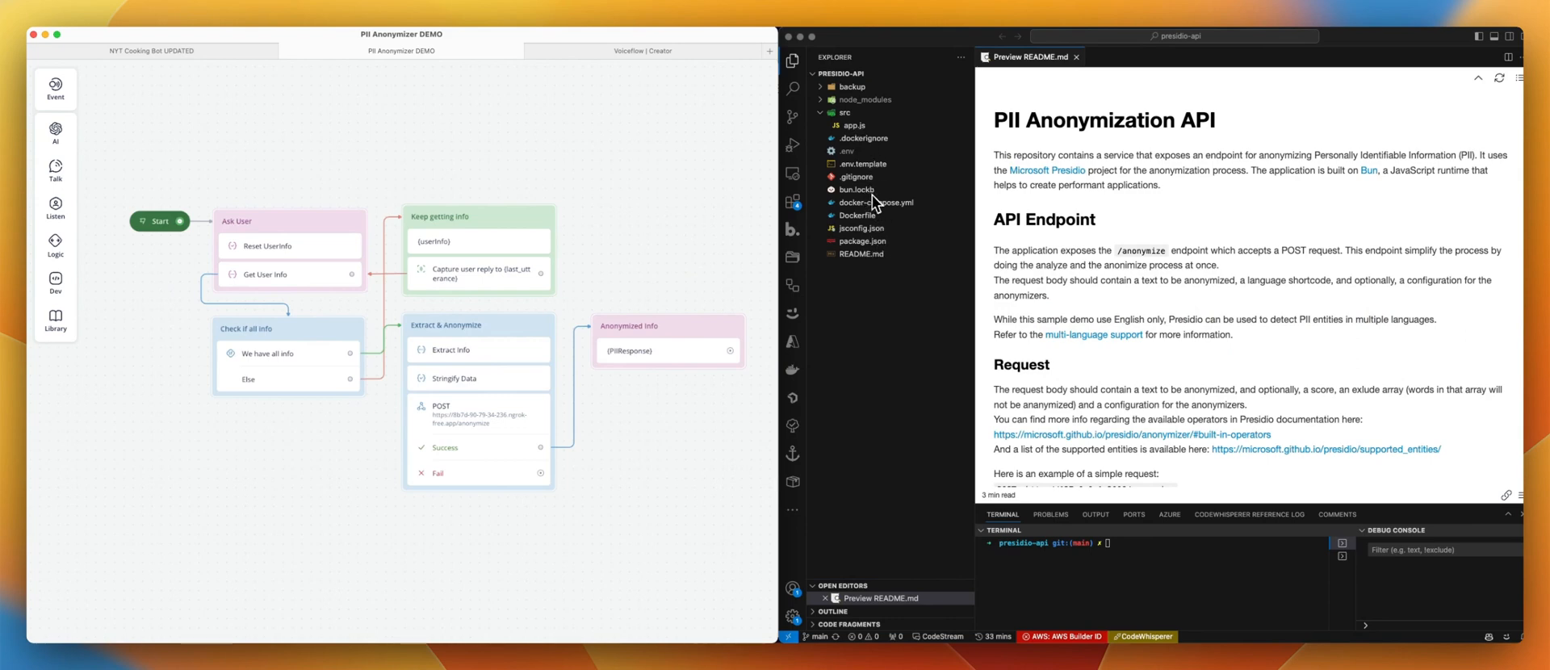
mouse_move(982, 352)
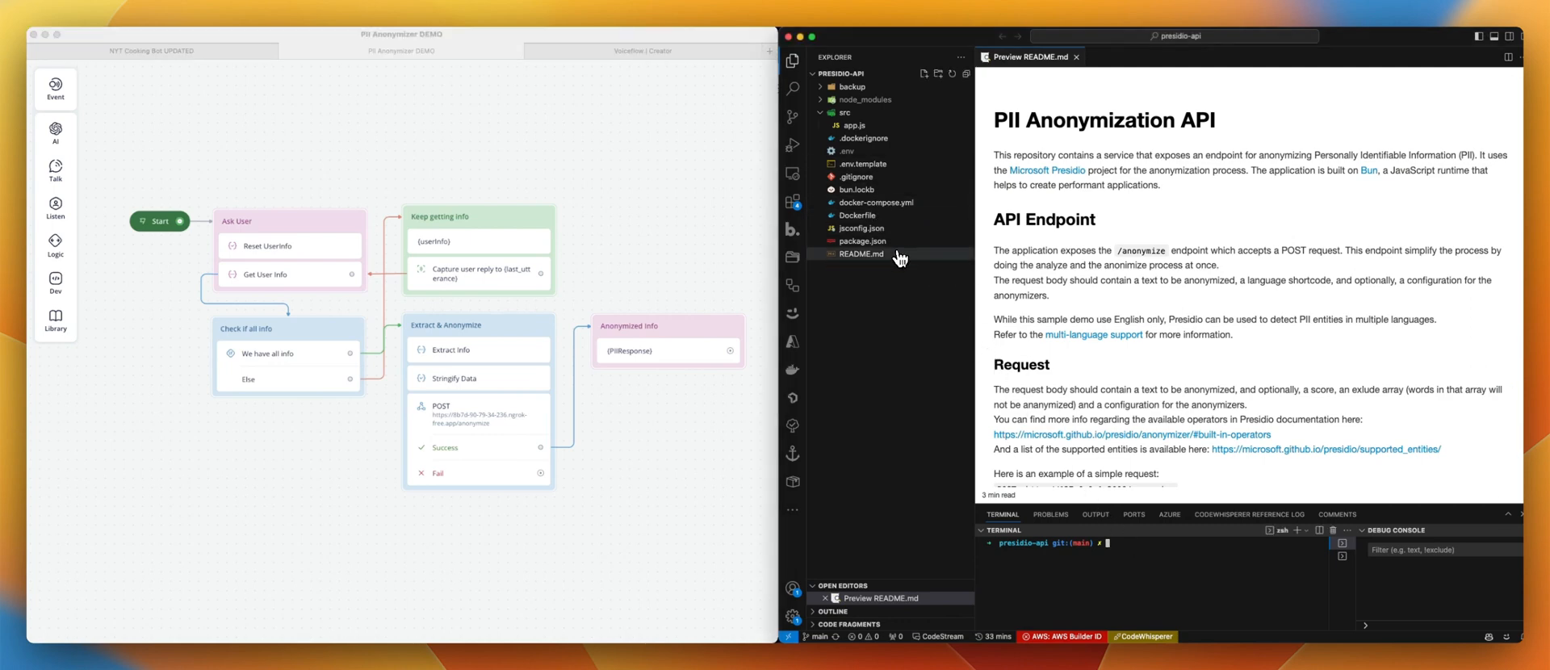
Show src/app.js scrolled to the app.post('/anonymize') handler calling analyze and anonymize
click(852, 126)
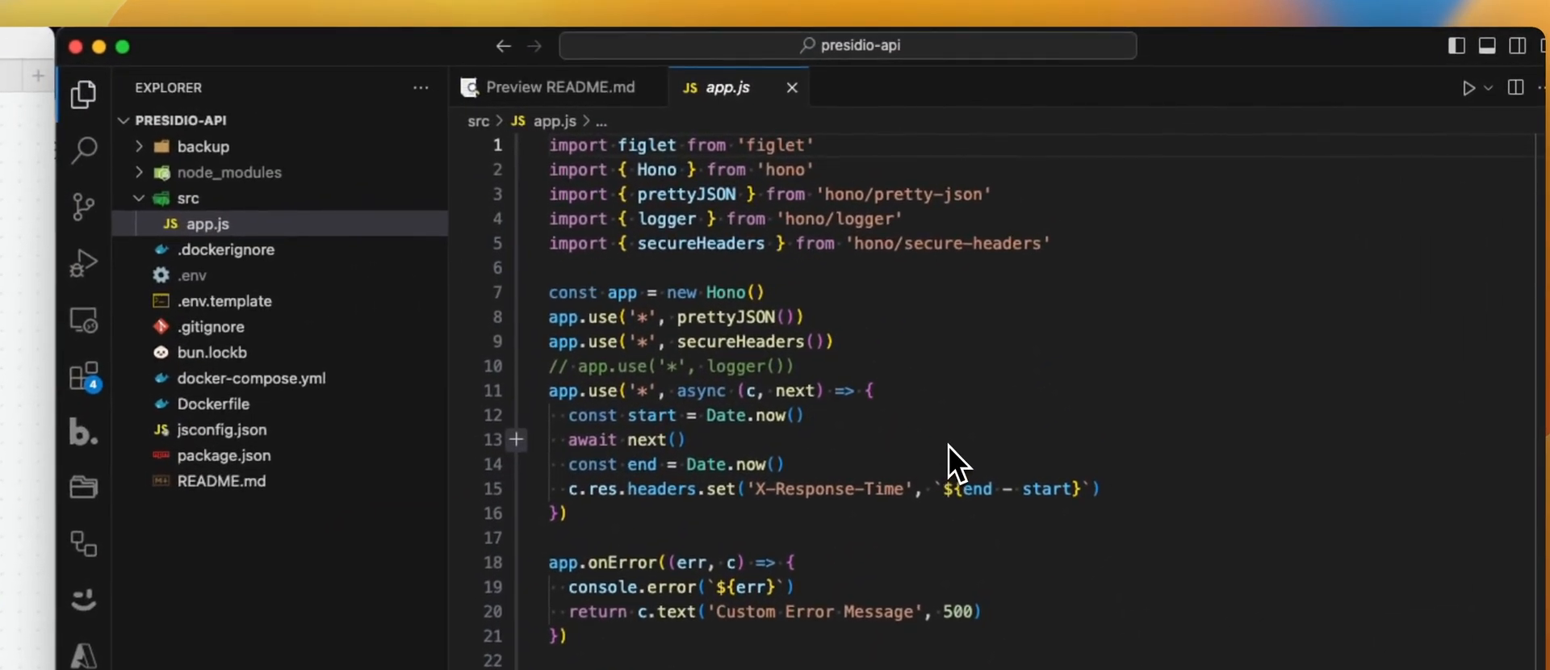
mouse_move(885, 504)
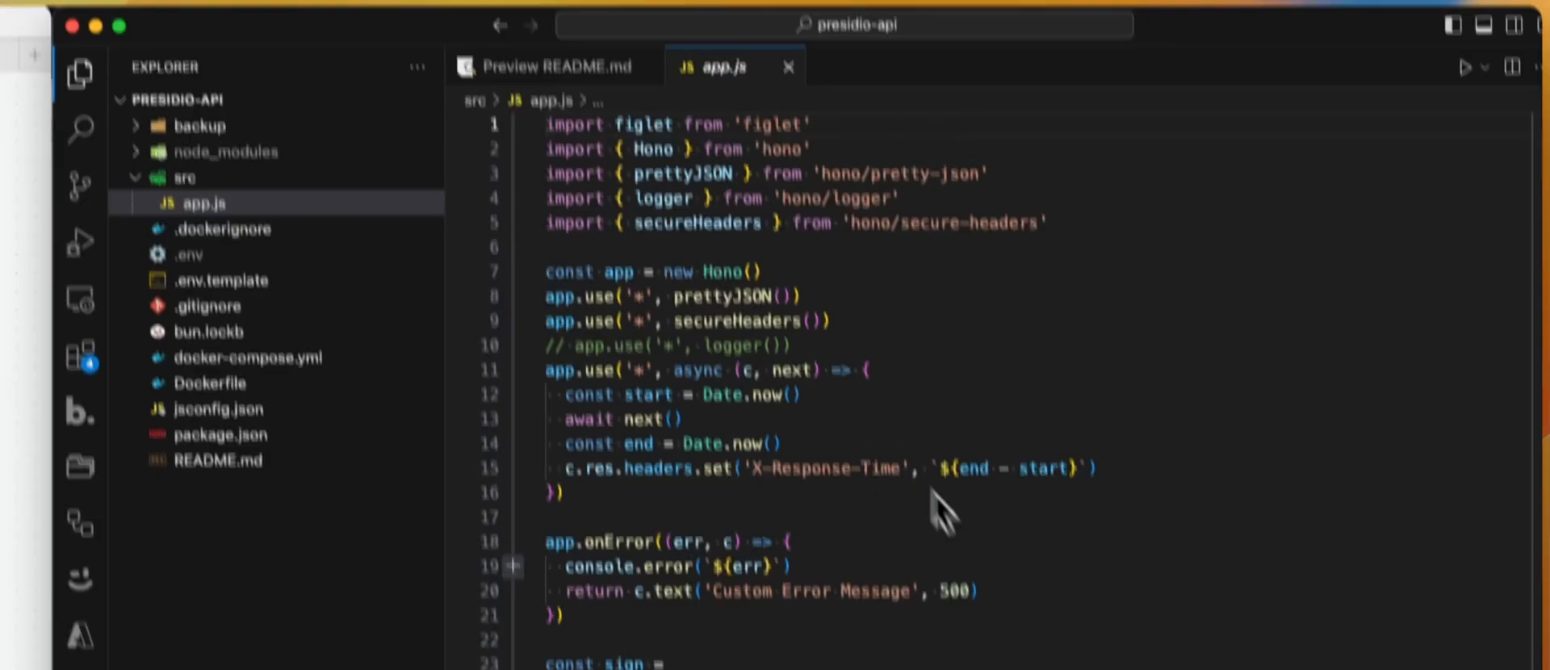
scroll(down, 3)
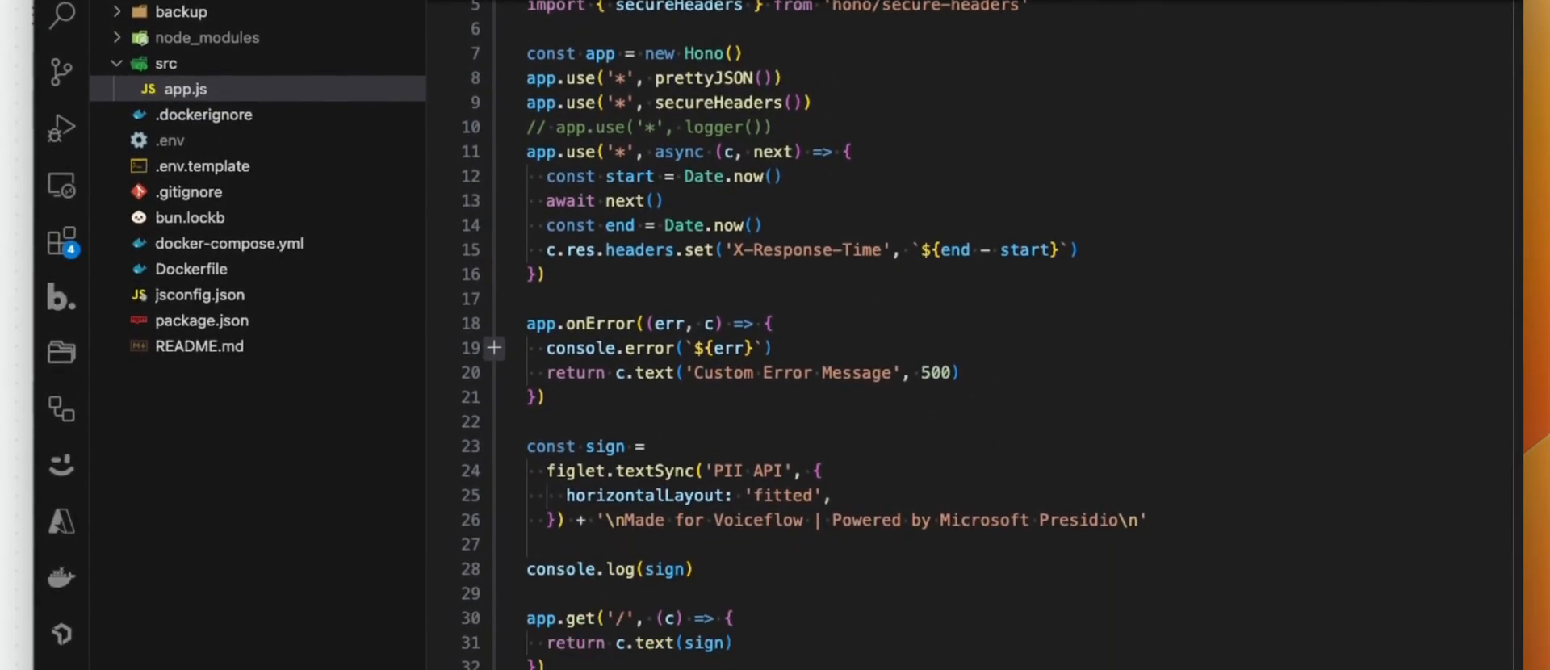
scroll(down, 3)
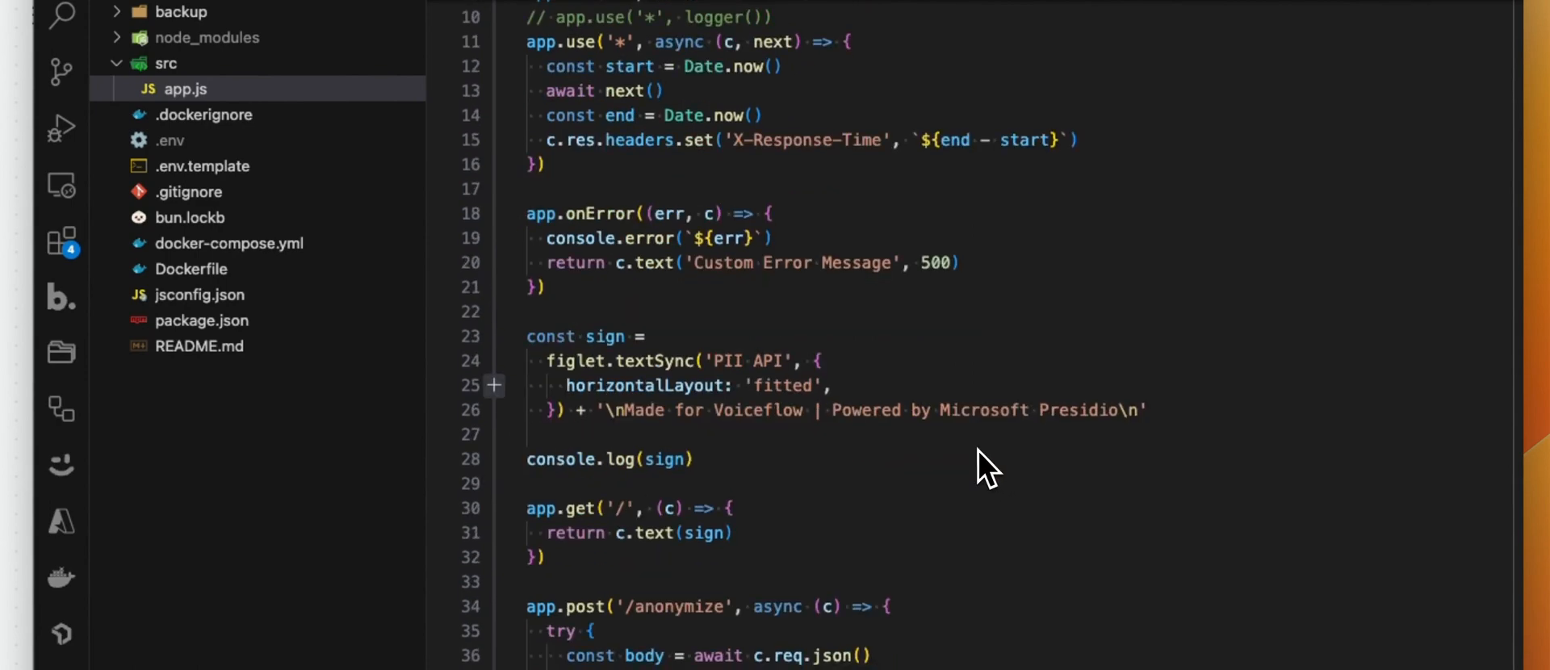
scroll(down, 3)
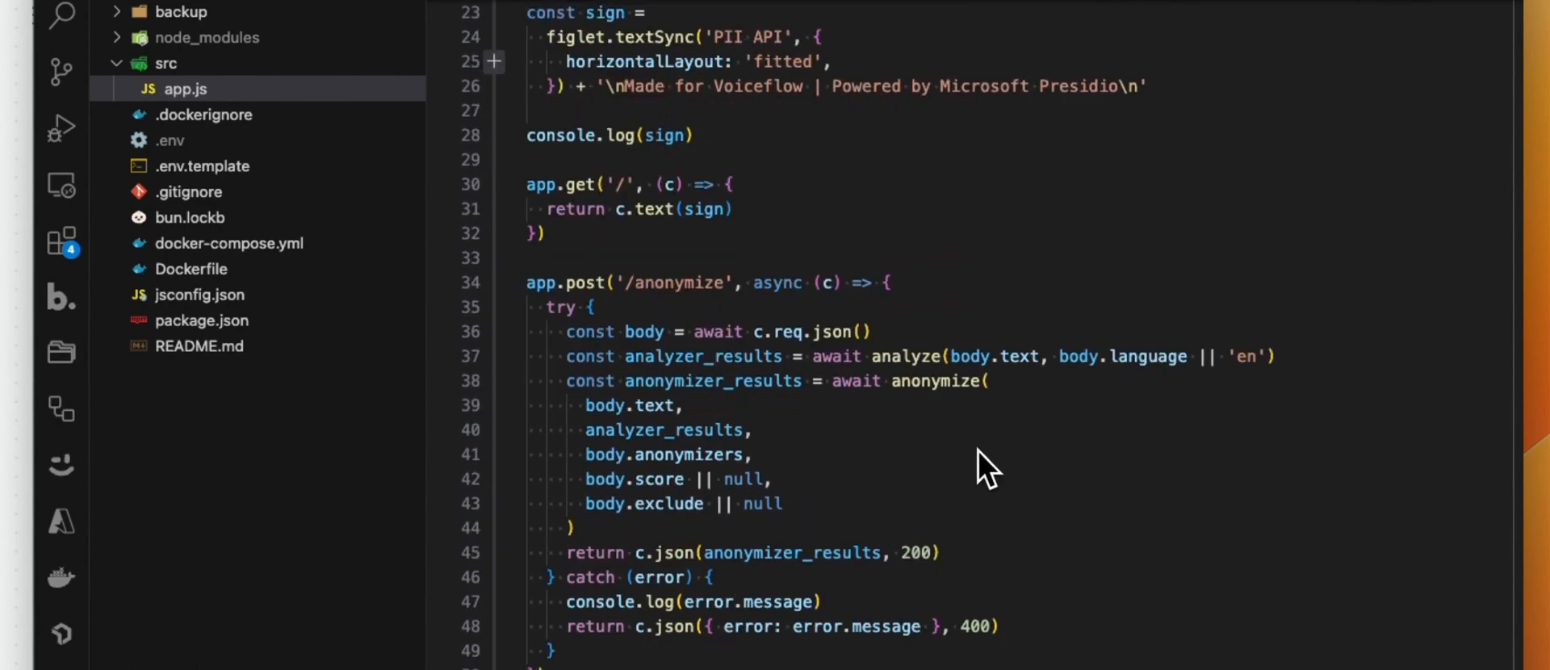
mouse_move(667, 297)
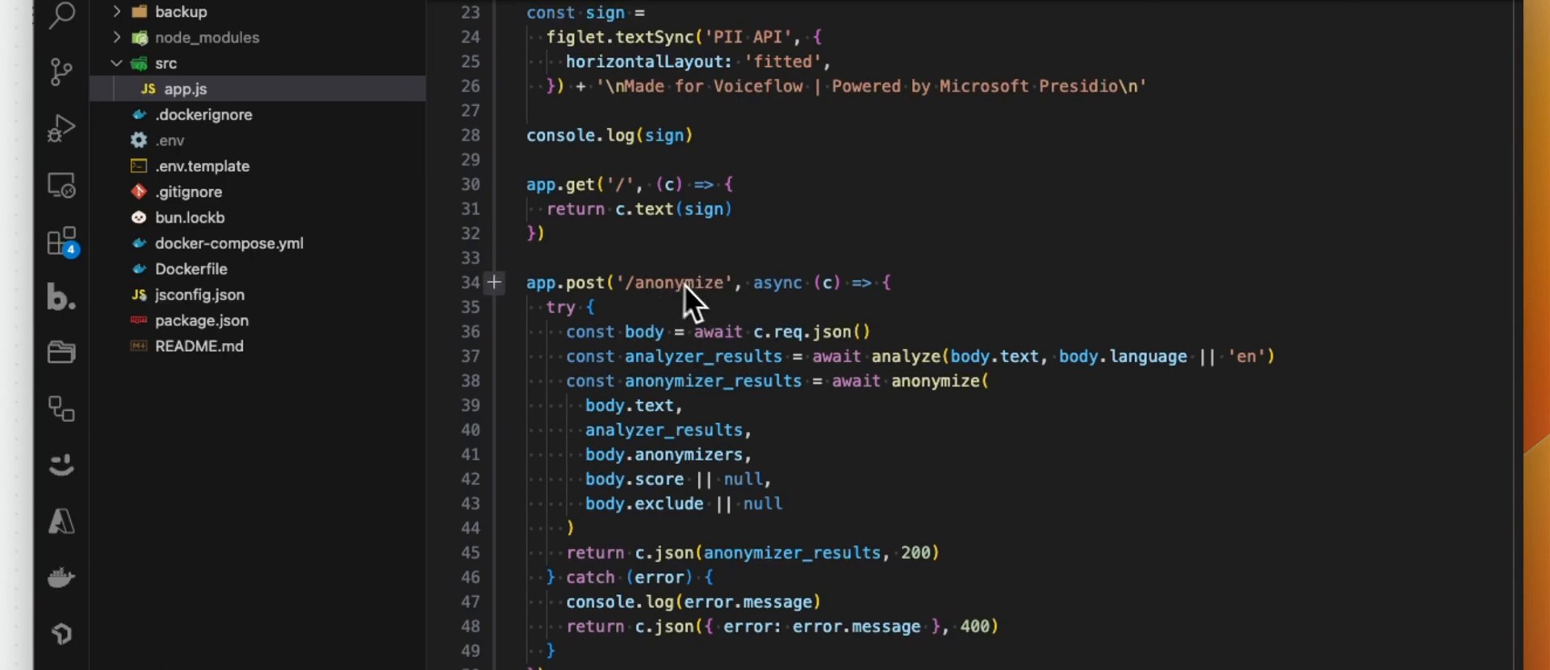
mouse_move(704, 317)
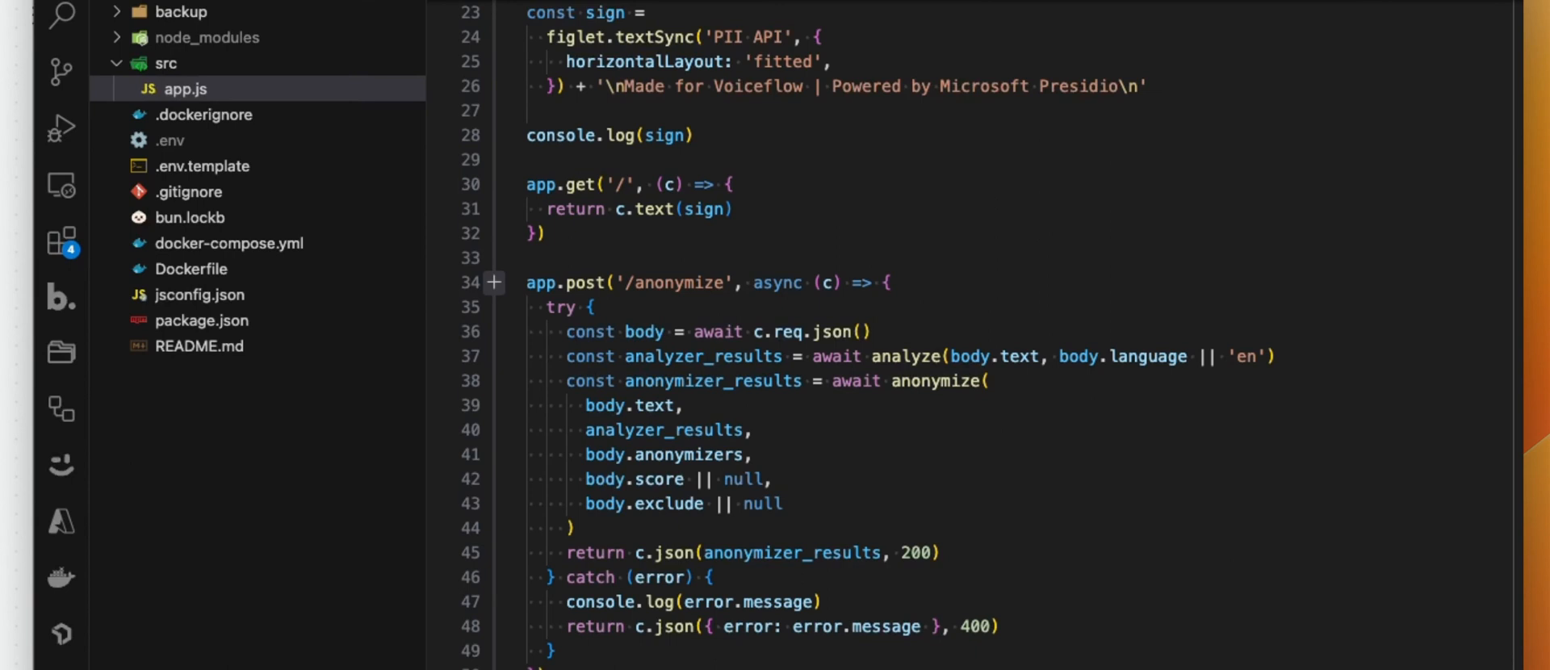
mouse_move(692, 331)
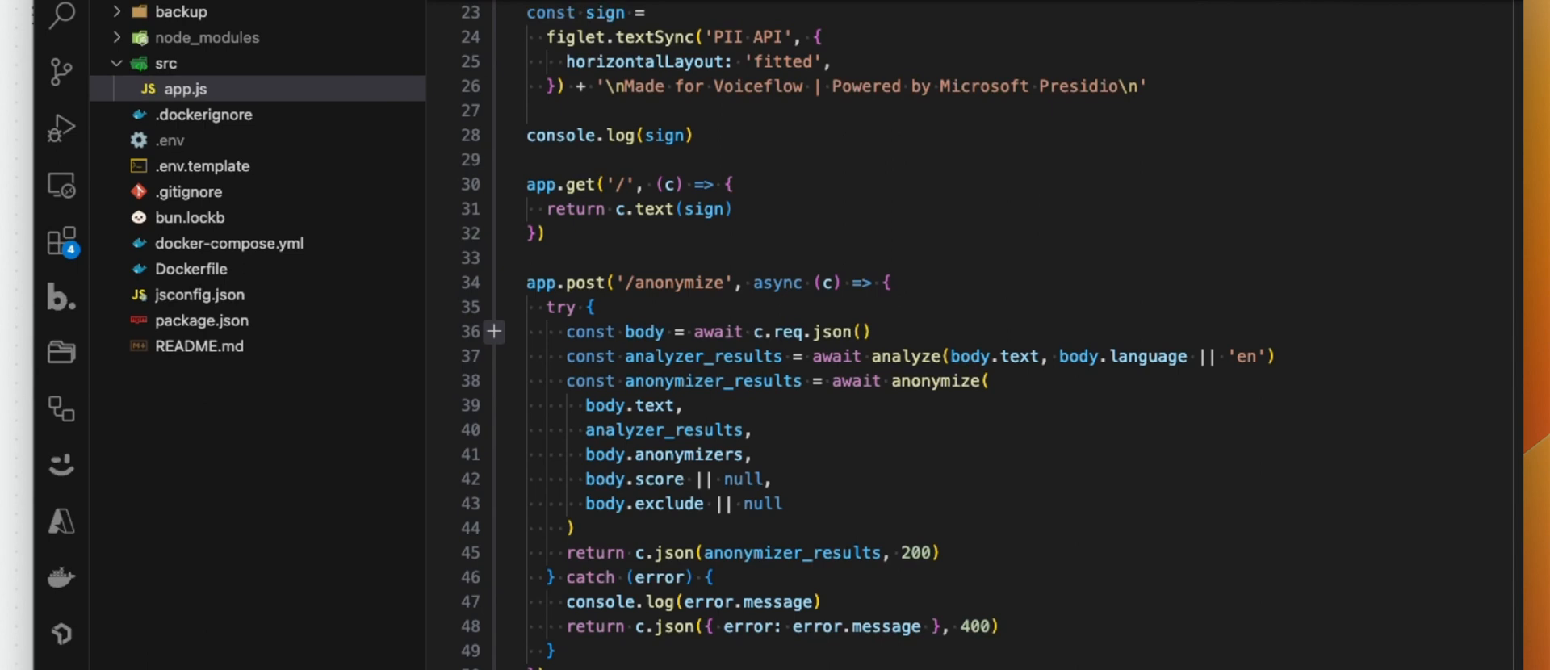
mouse_move(776, 365)
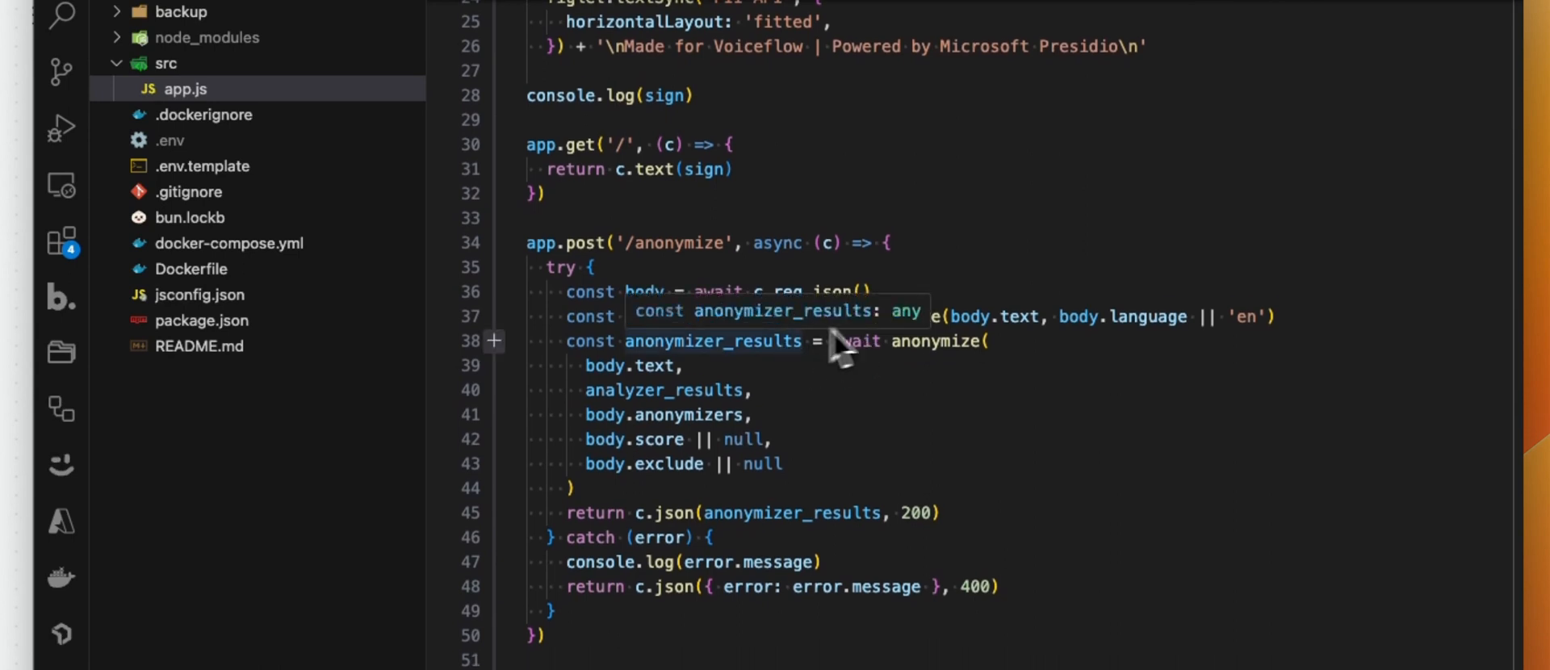
mouse_move(844, 475)
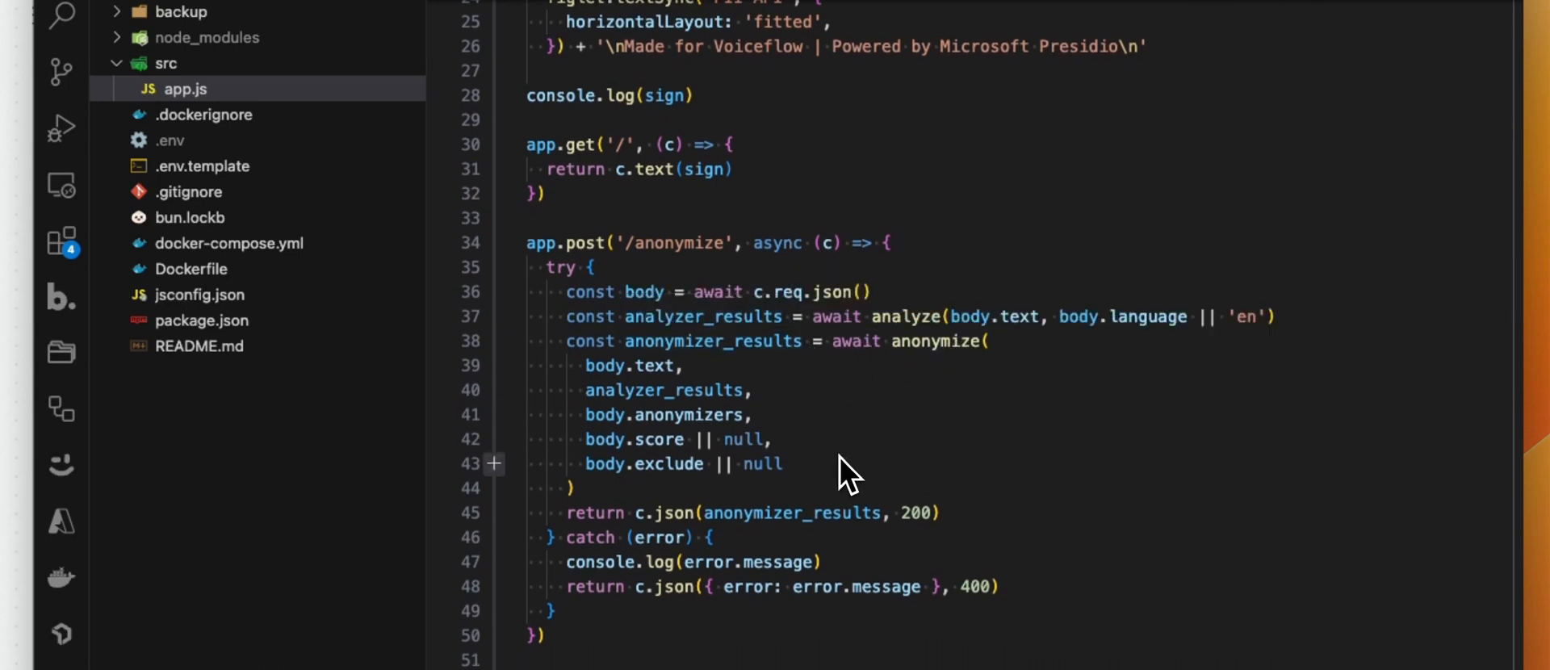
mouse_move(863, 456)
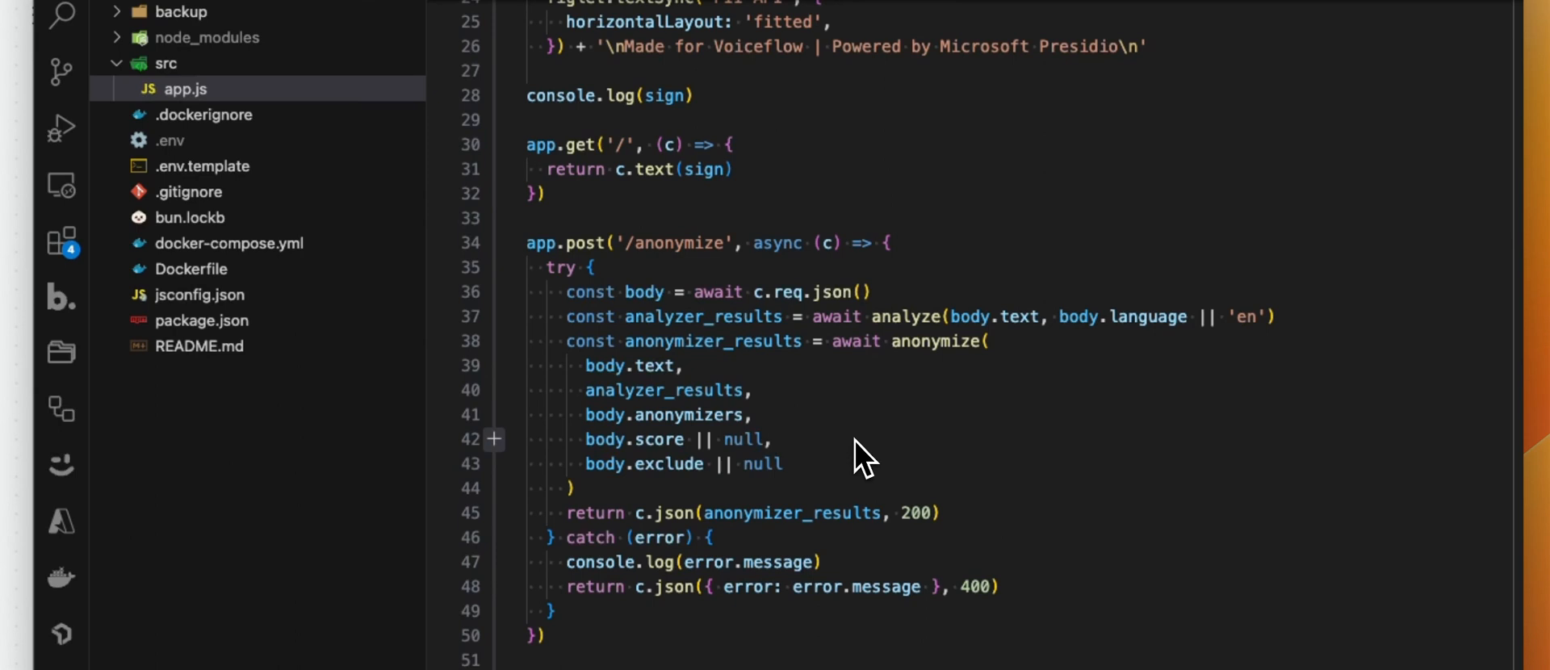
mouse_move(756, 419)
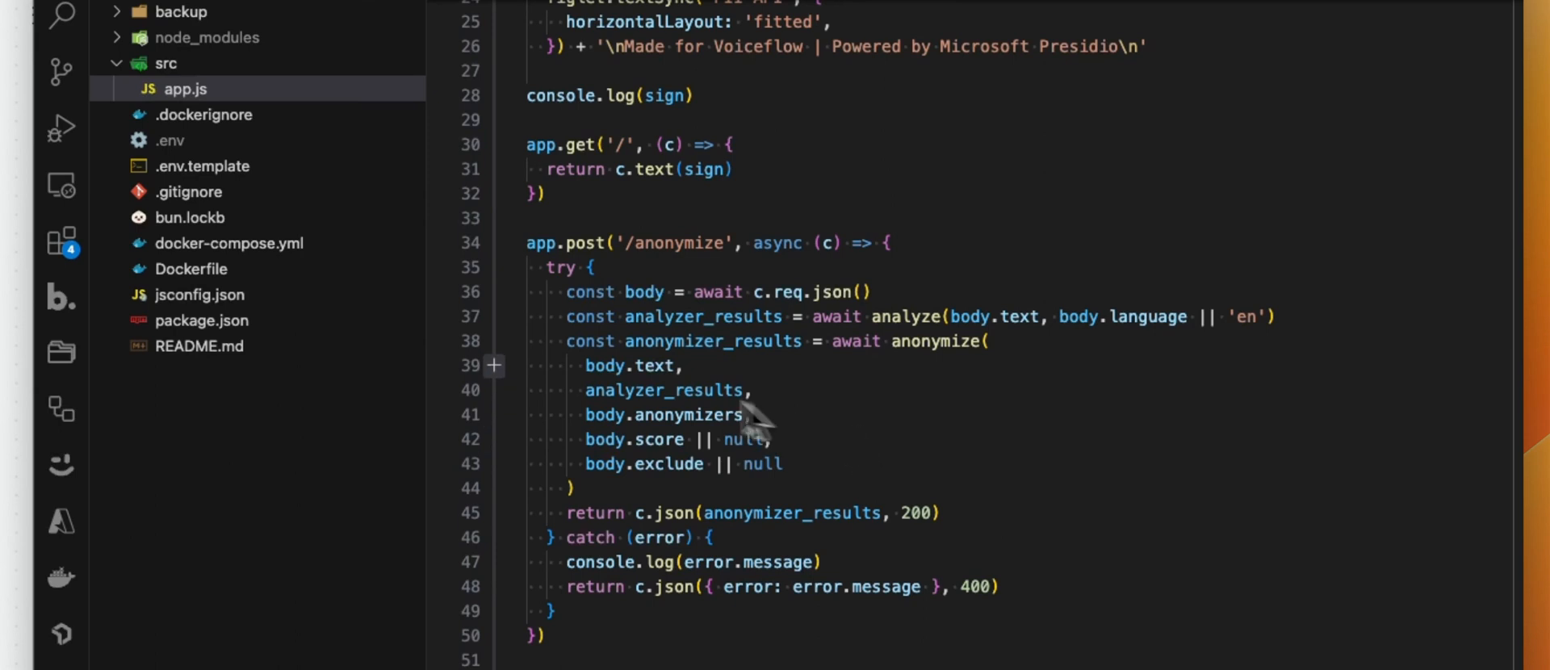
mouse_move(774, 396)
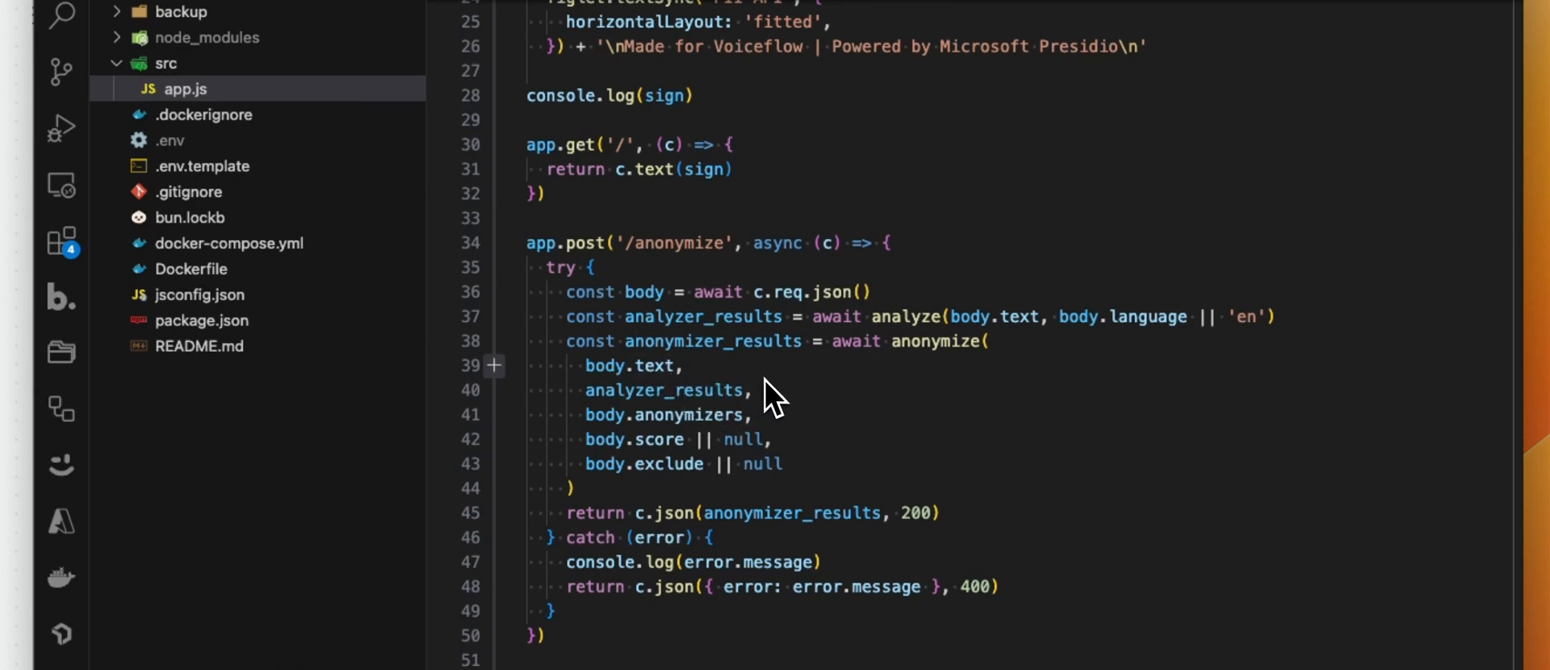
mouse_move(801, 401)
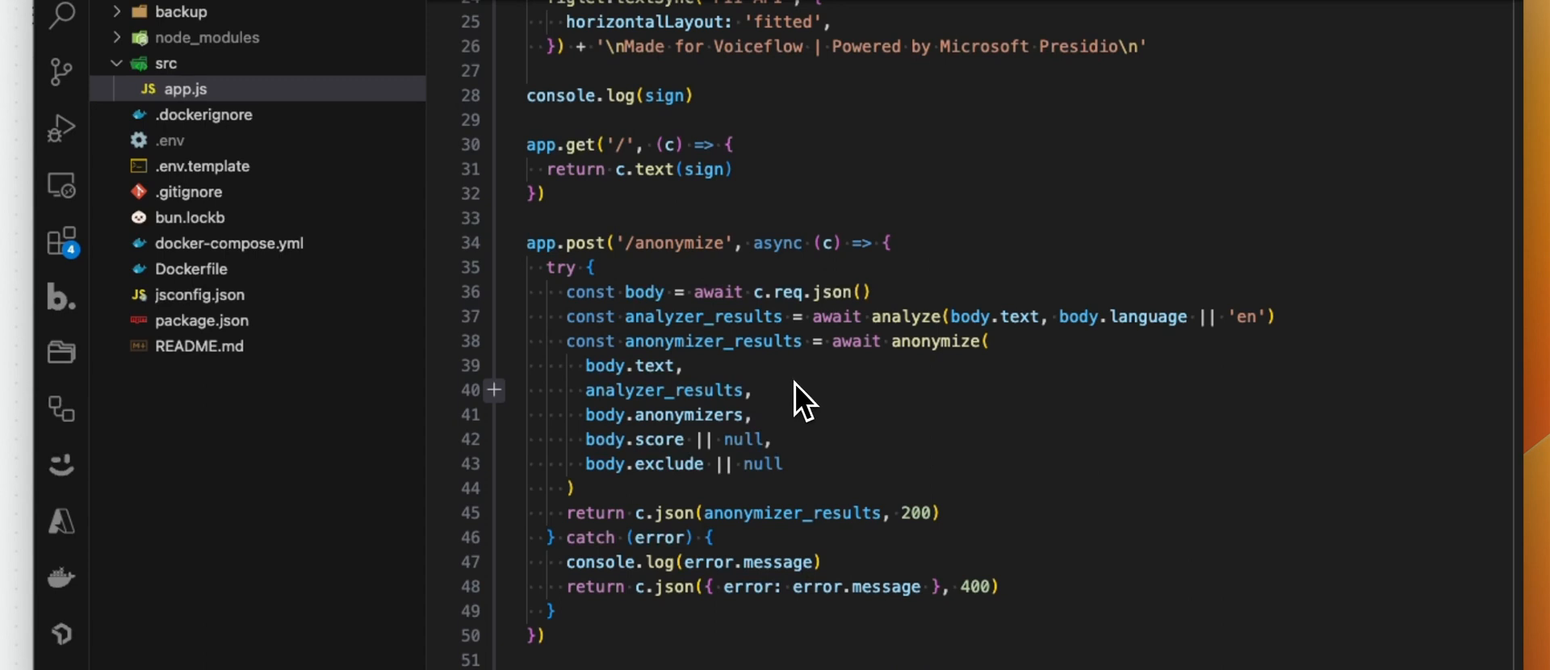
mouse_move(722, 442)
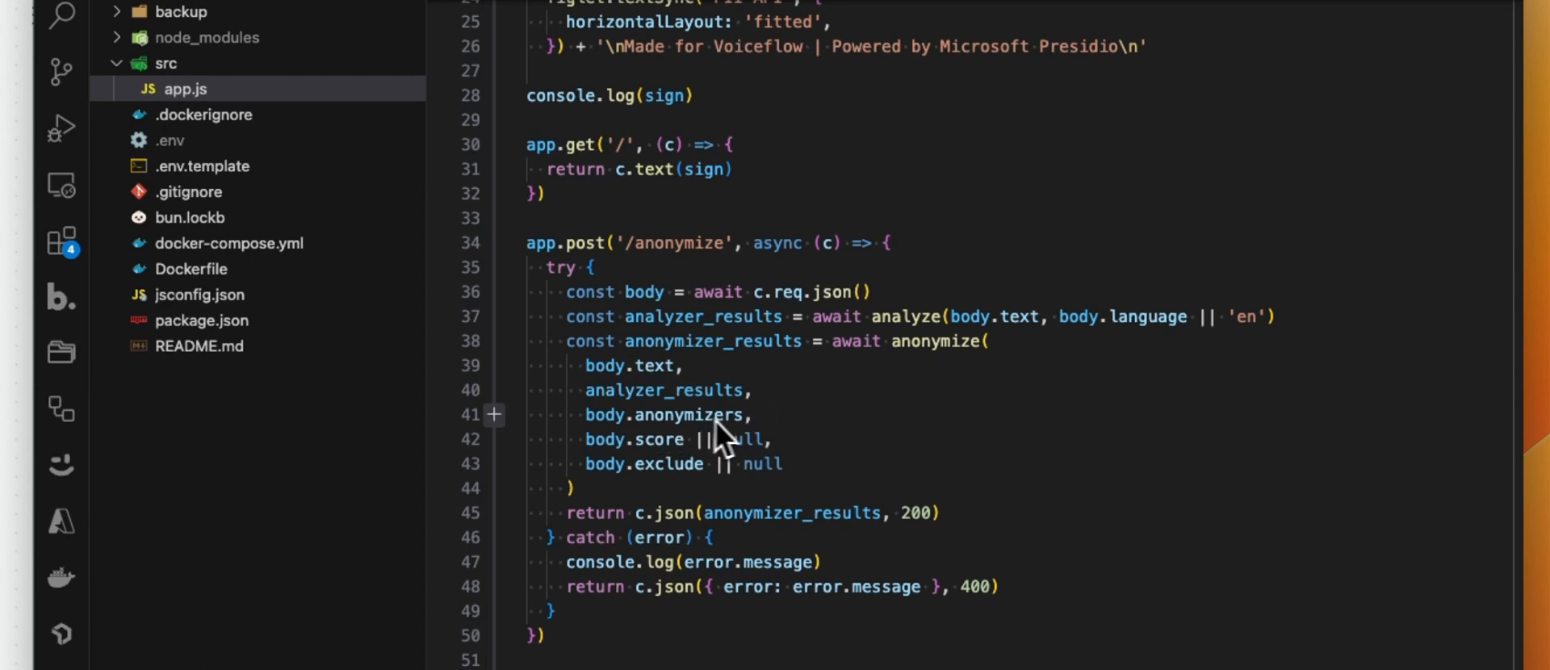
mouse_move(703, 425)
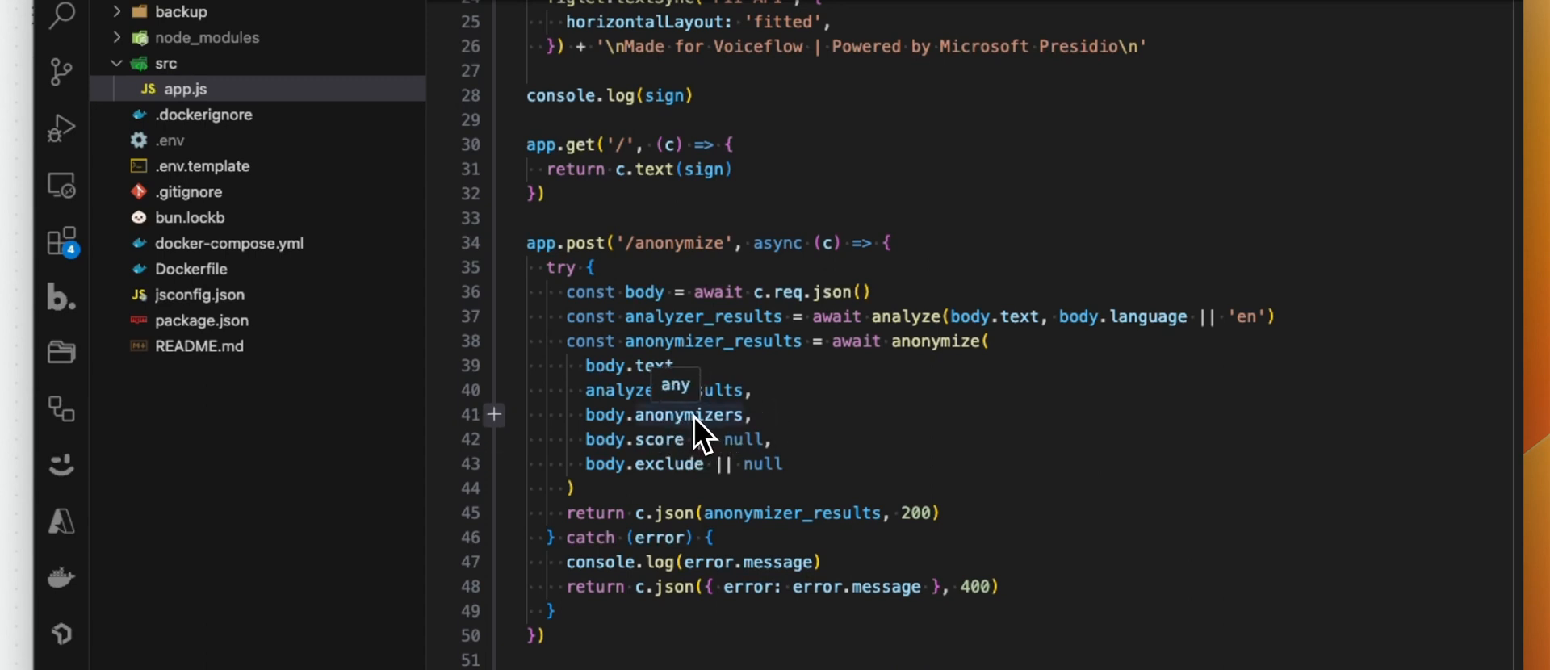
mouse_move(736, 450)
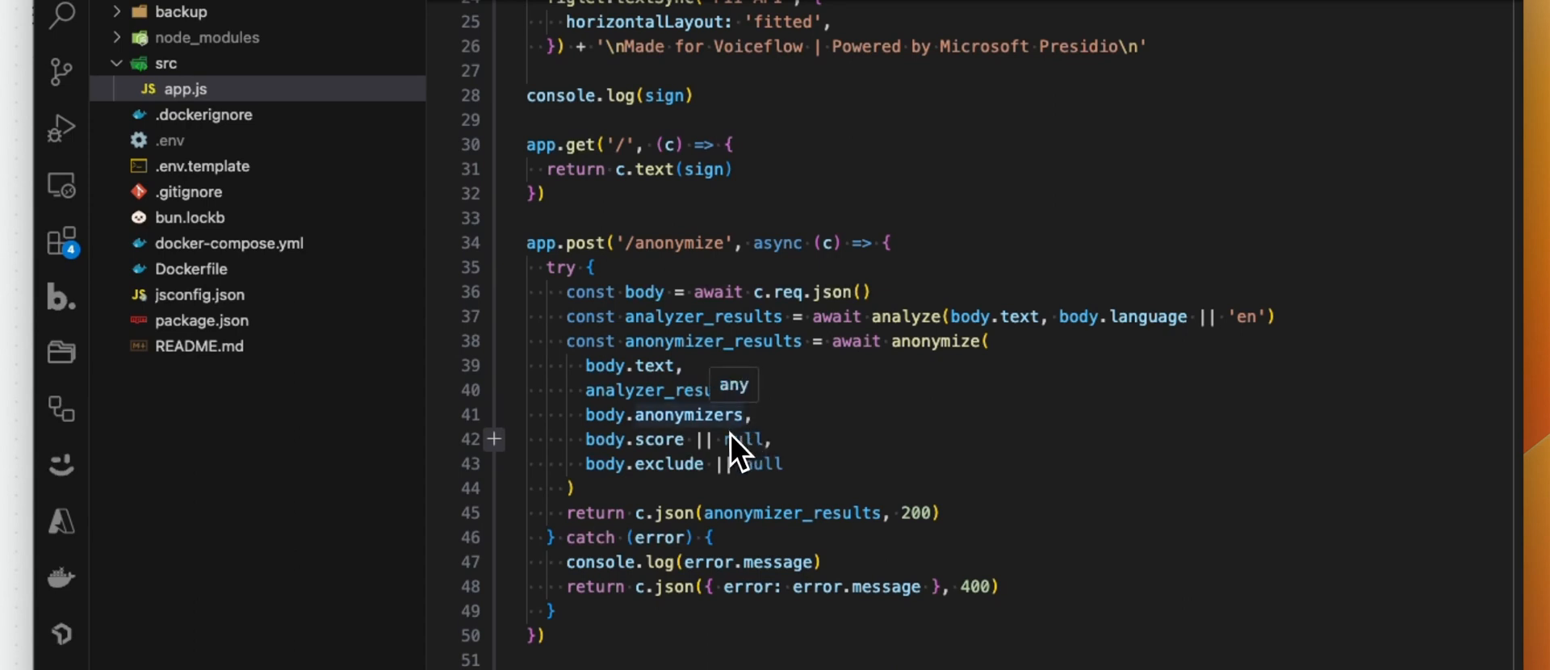
mouse_move(693, 465)
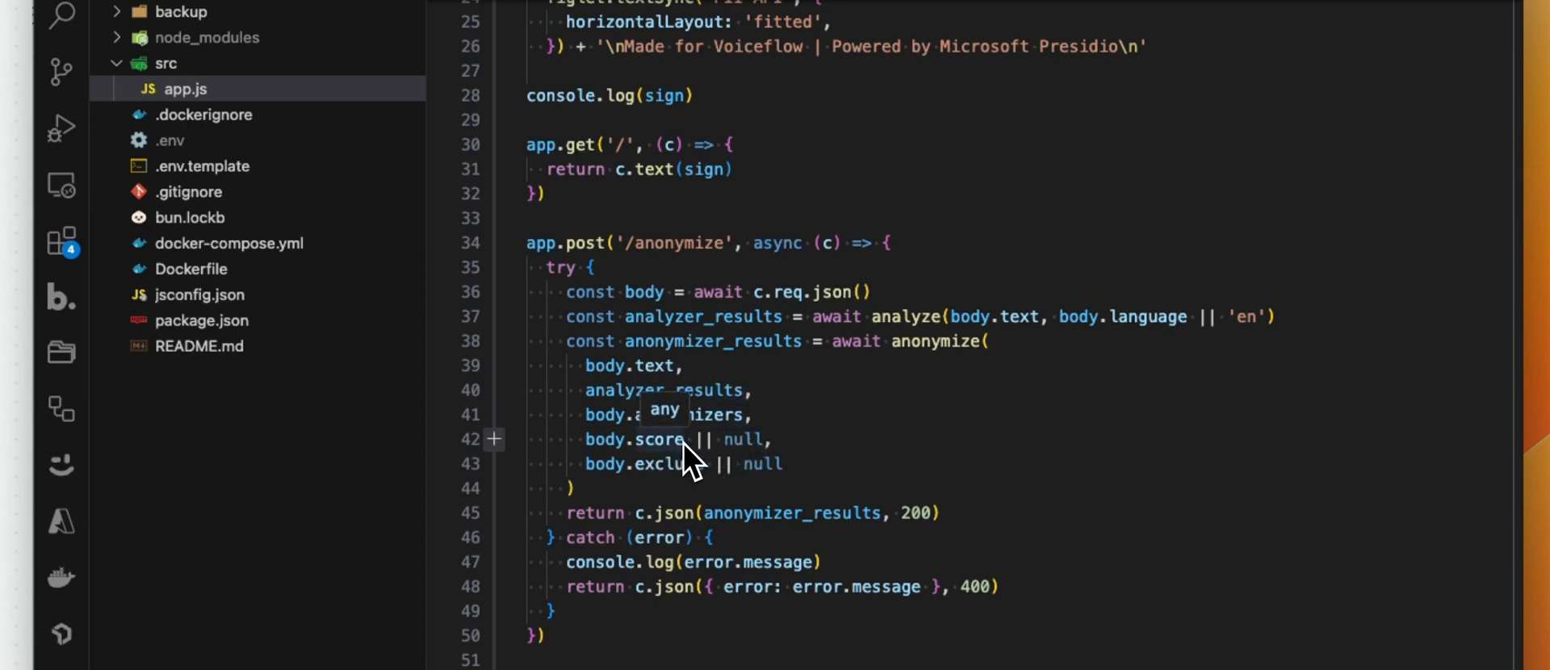
mouse_move(694, 484)
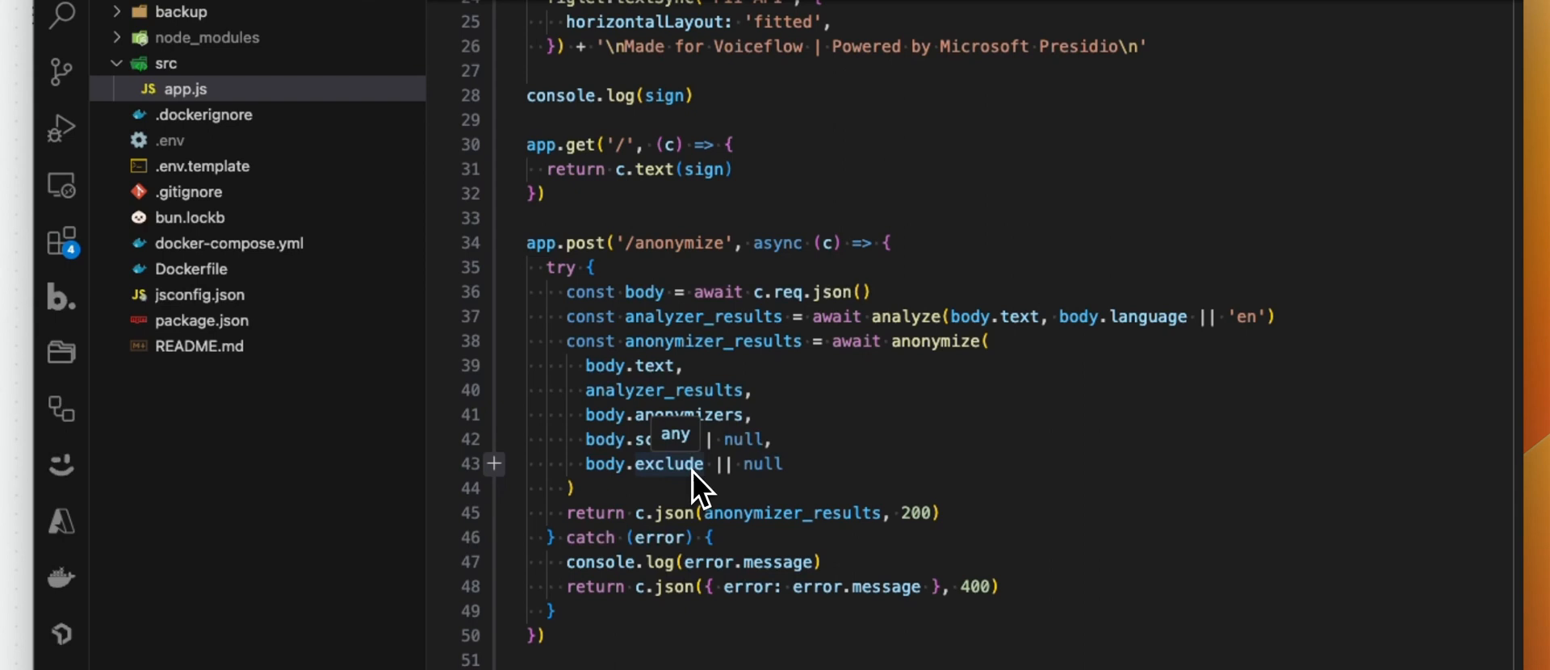
mouse_move(856, 499)
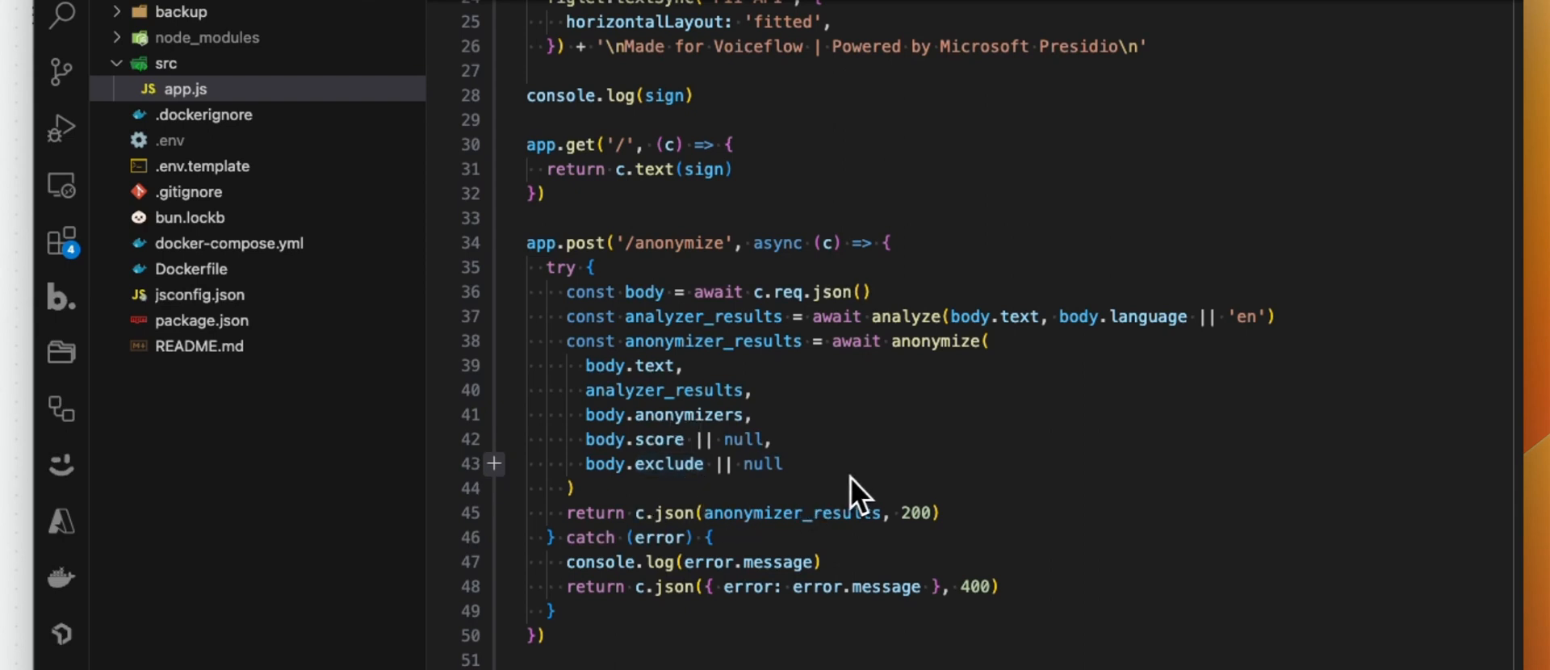
scroll(down, 3)
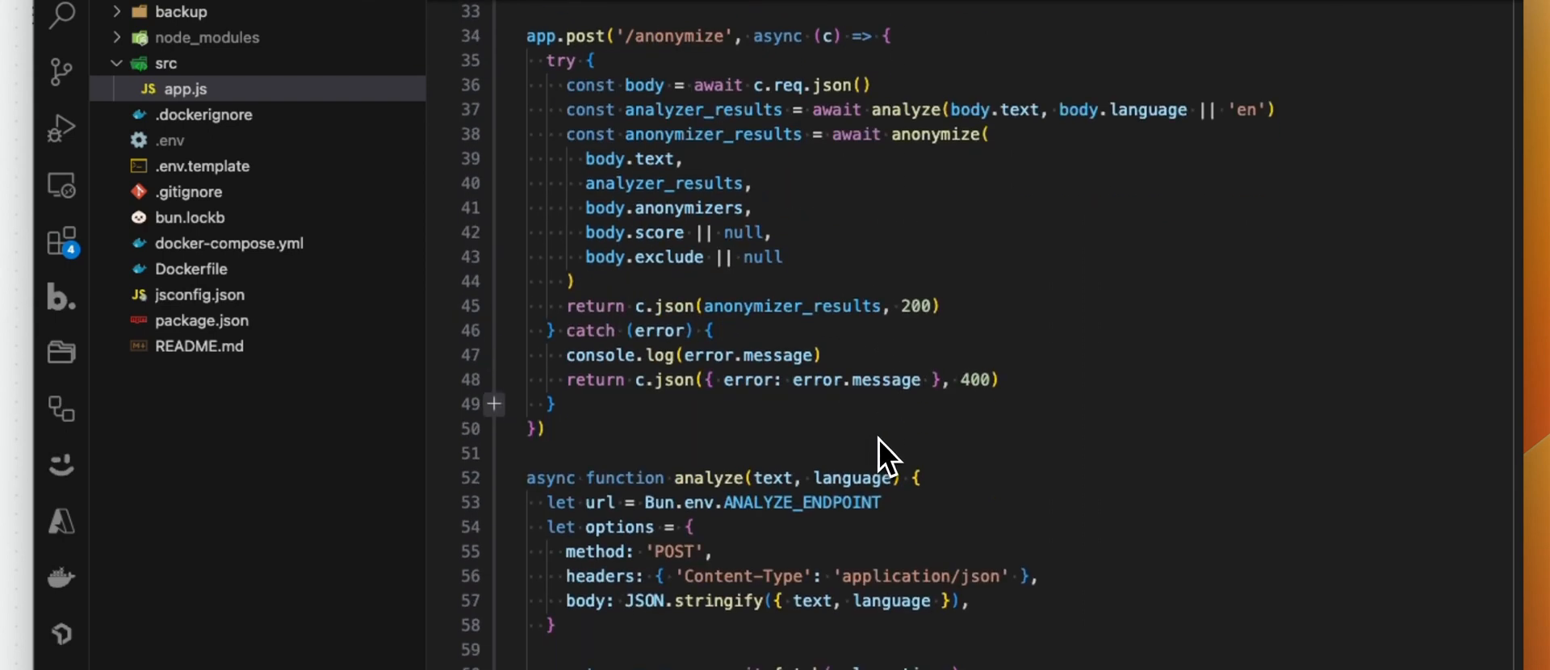
scroll(down, 3)
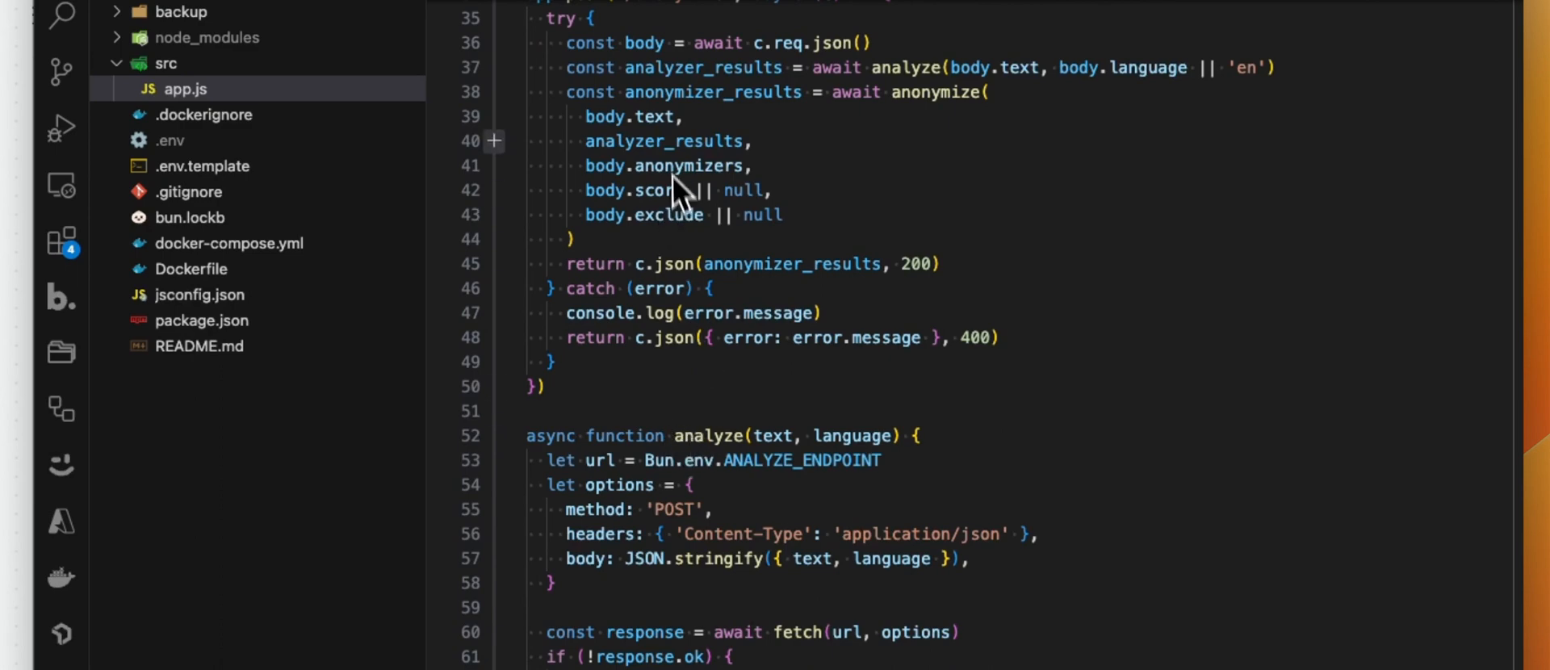
scroll(up, 3)
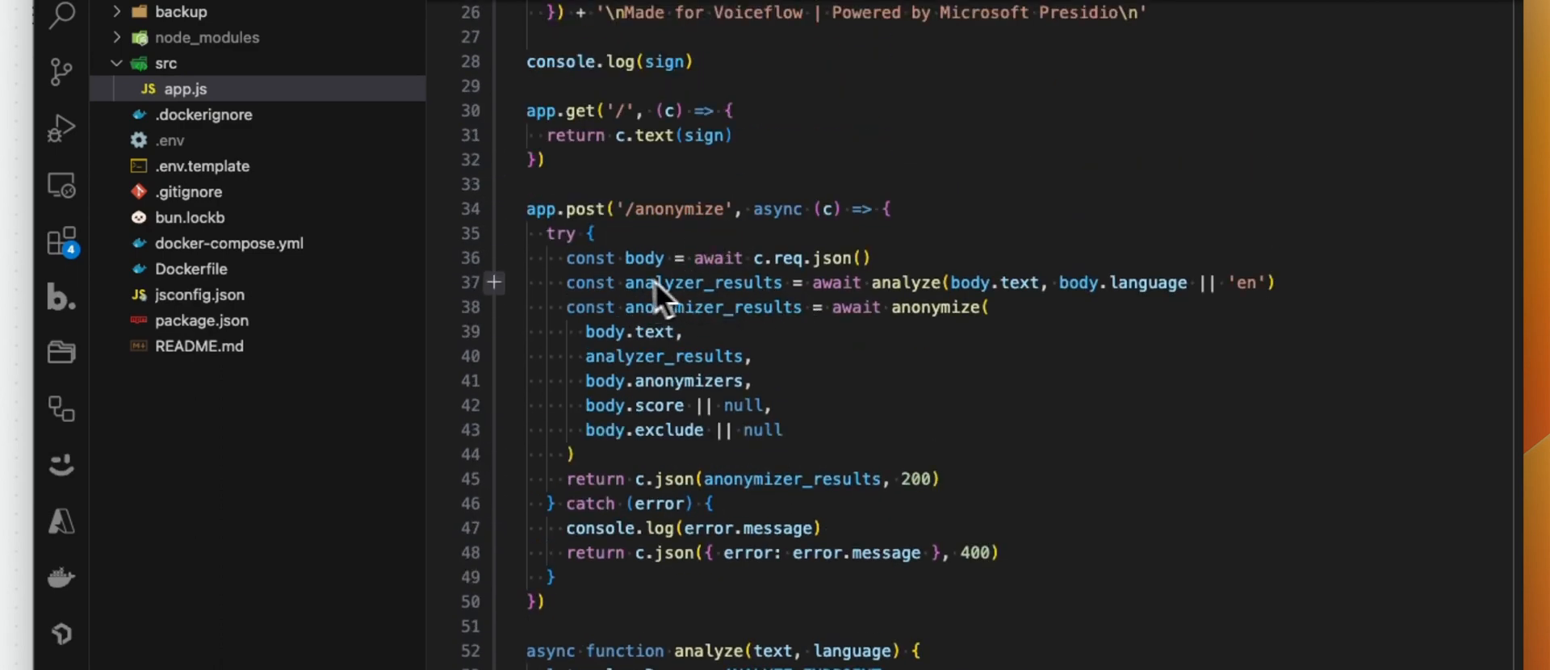
mouse_move(644, 275)
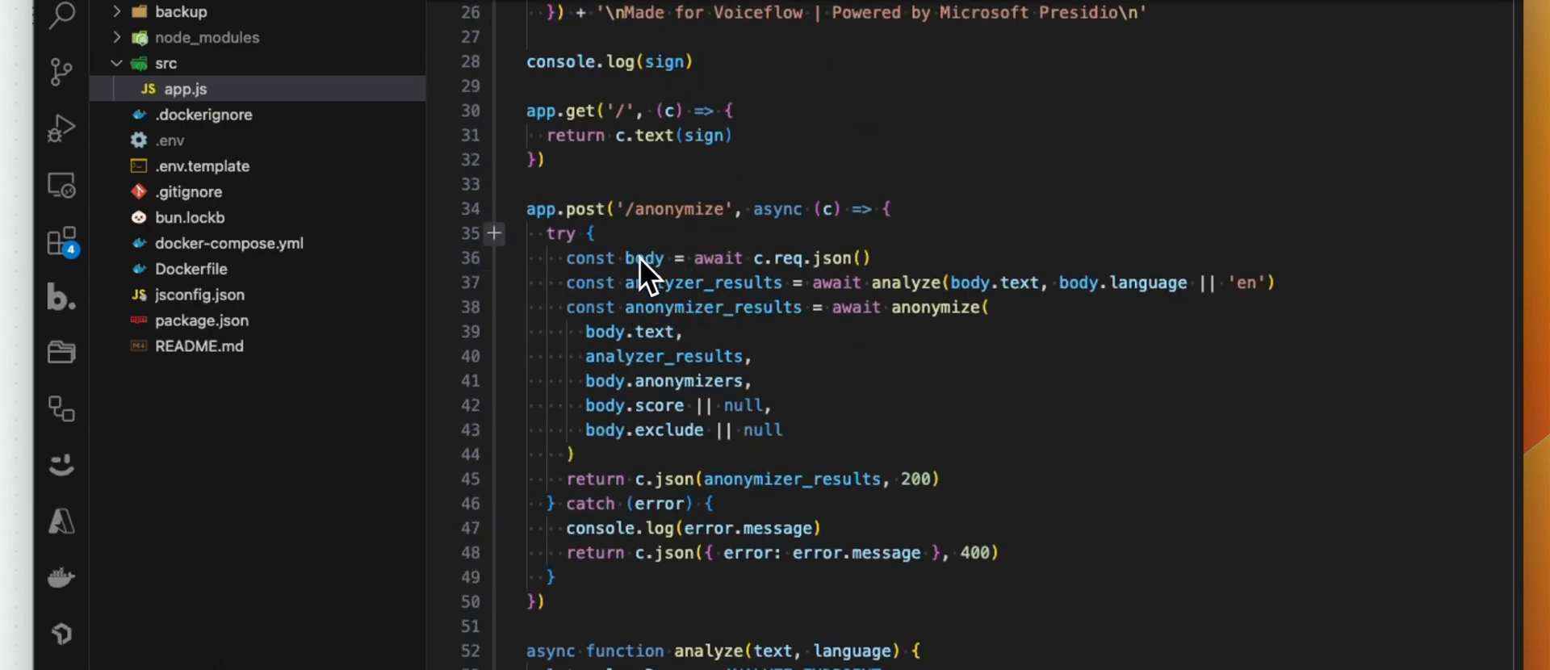
mouse_move(801, 297)
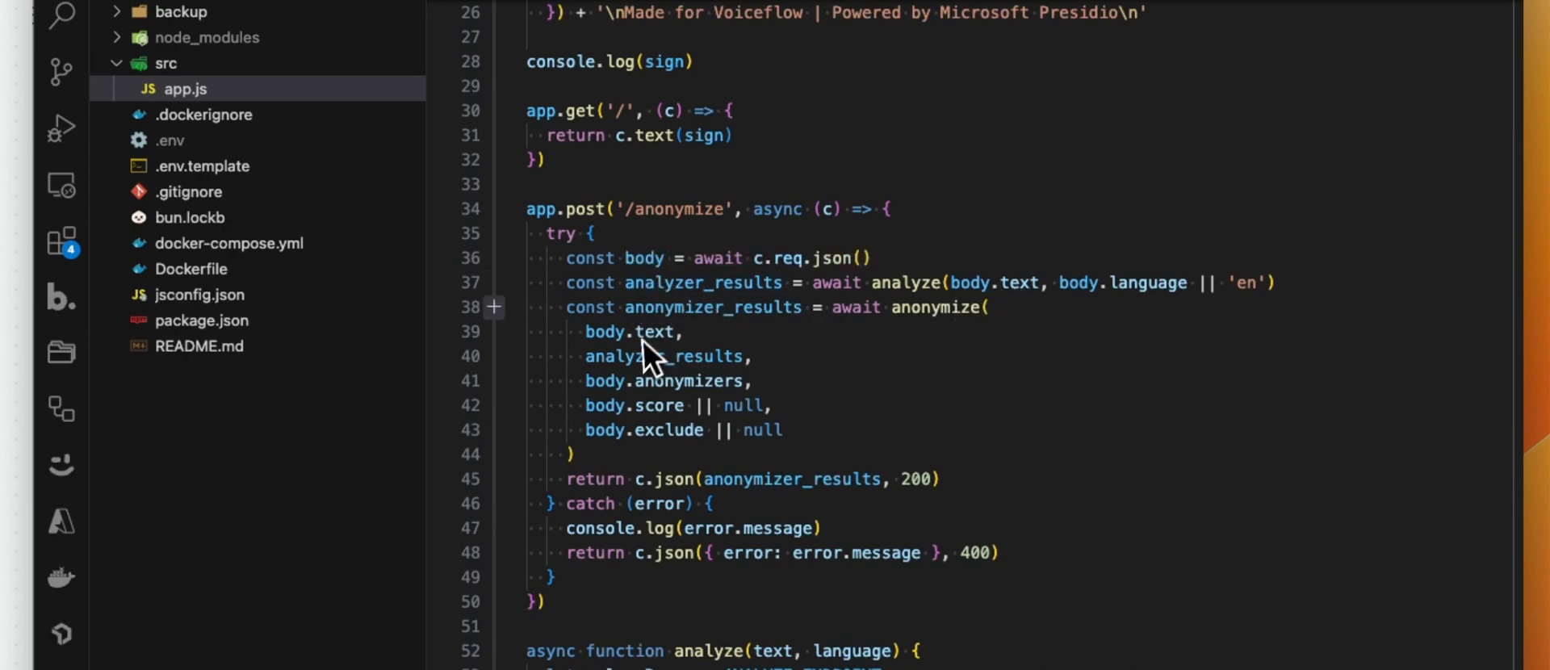
scroll(down, 3)
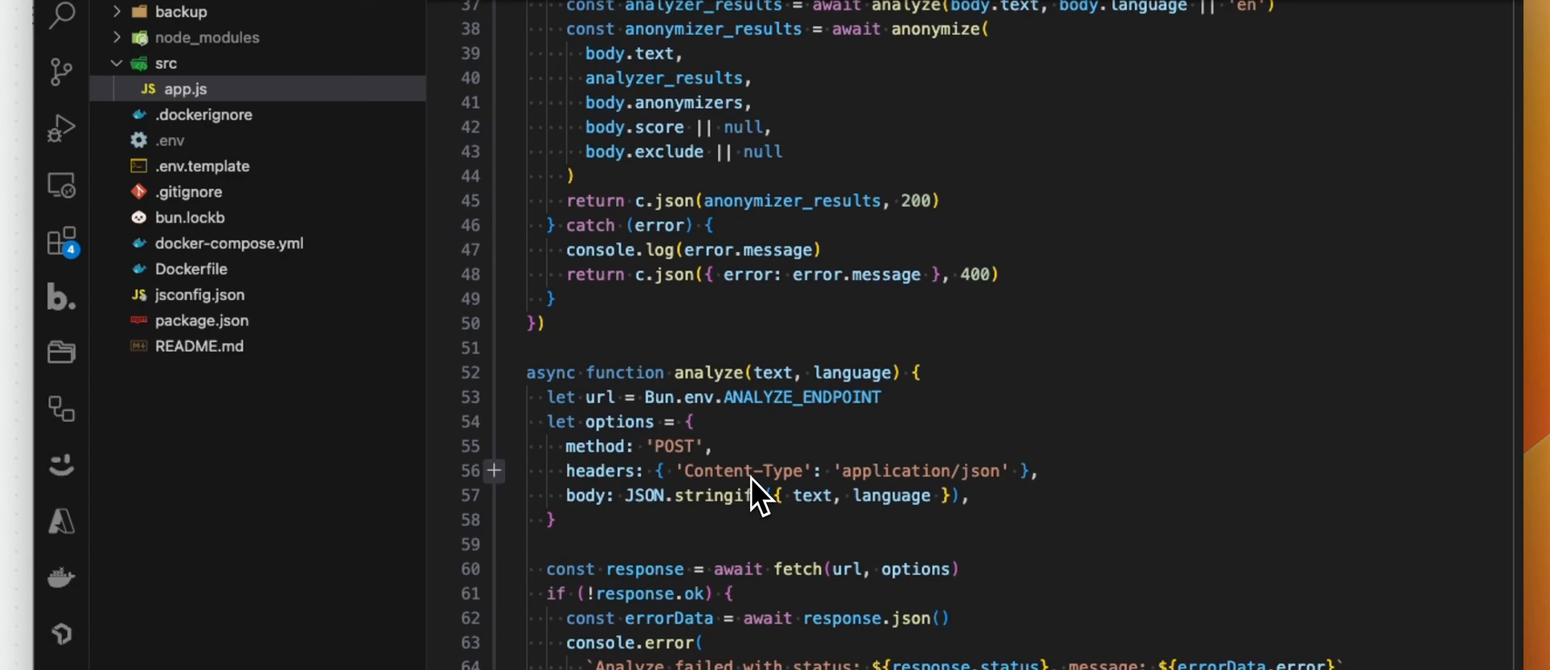
scroll(down, 3)
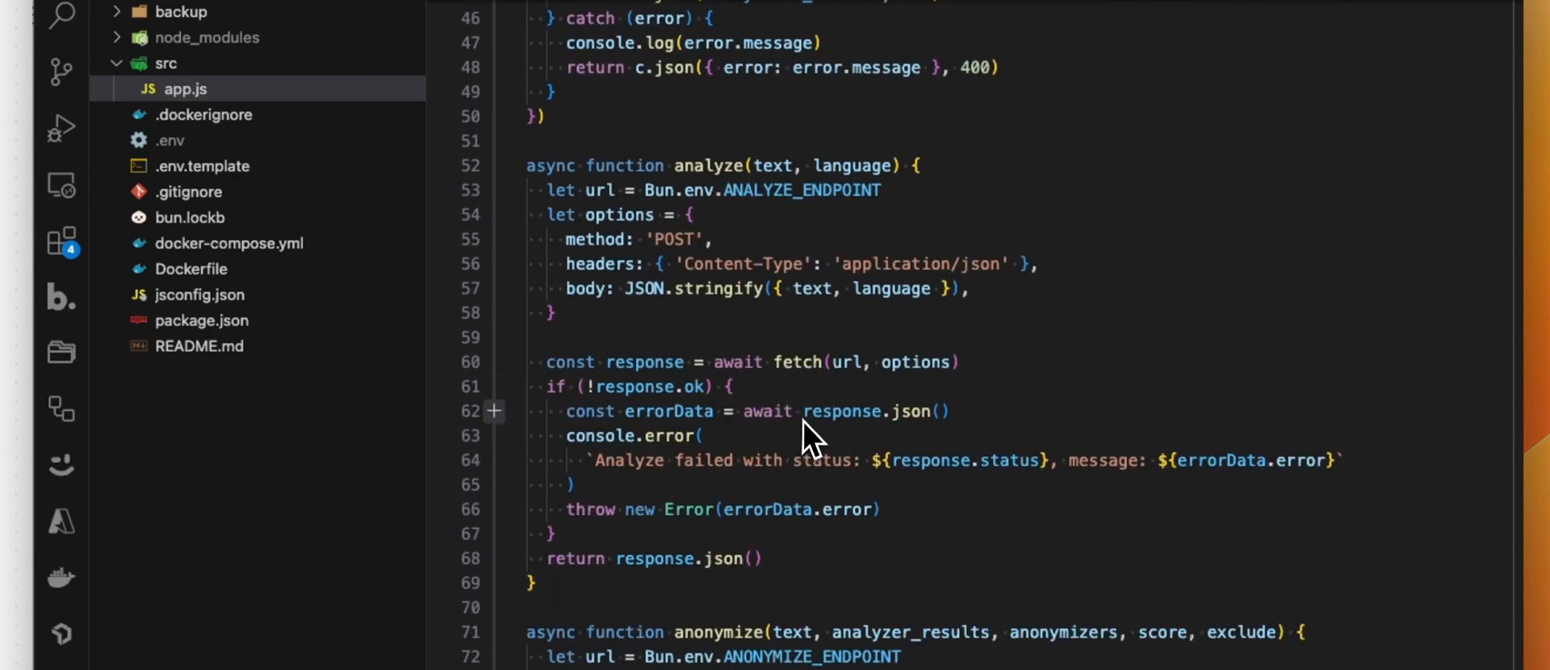
mouse_move(829, 514)
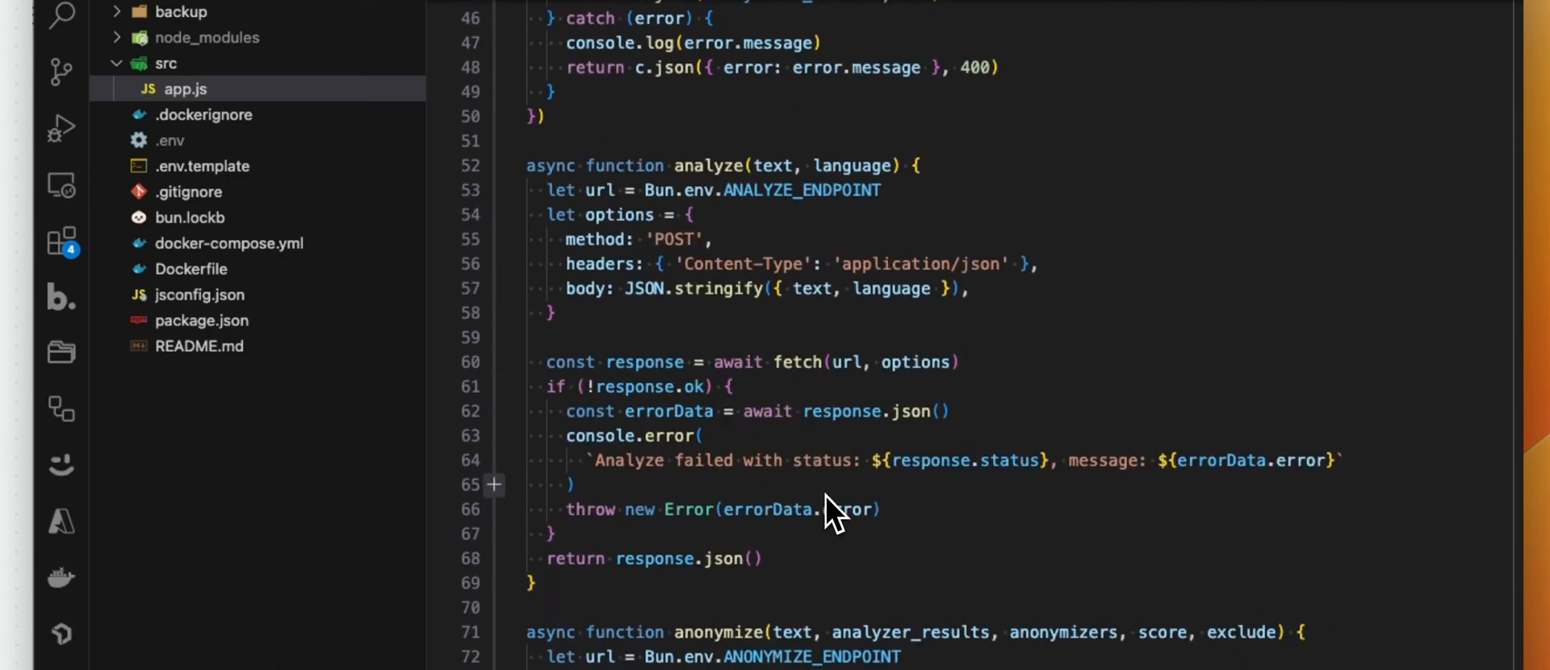
scroll(down, 3)
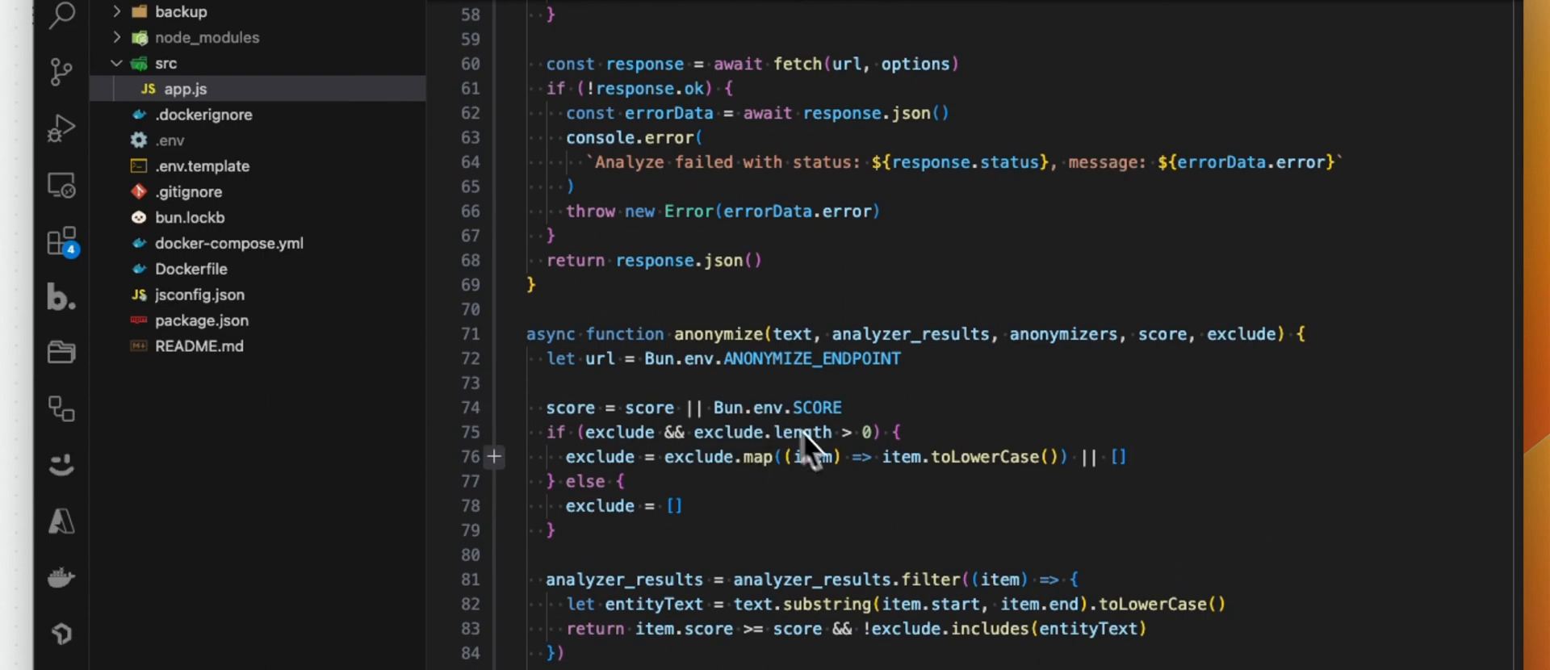
scroll(down, 3)
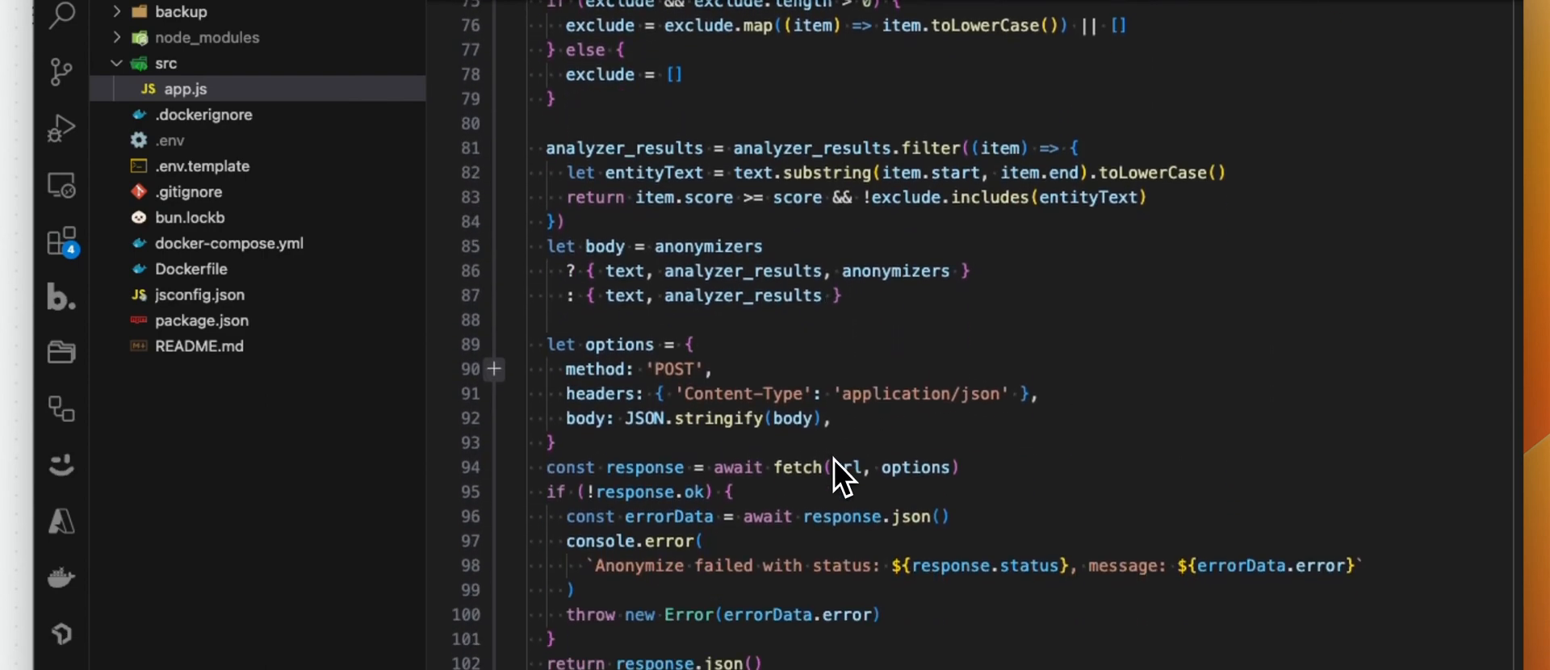
scroll(down, 3)
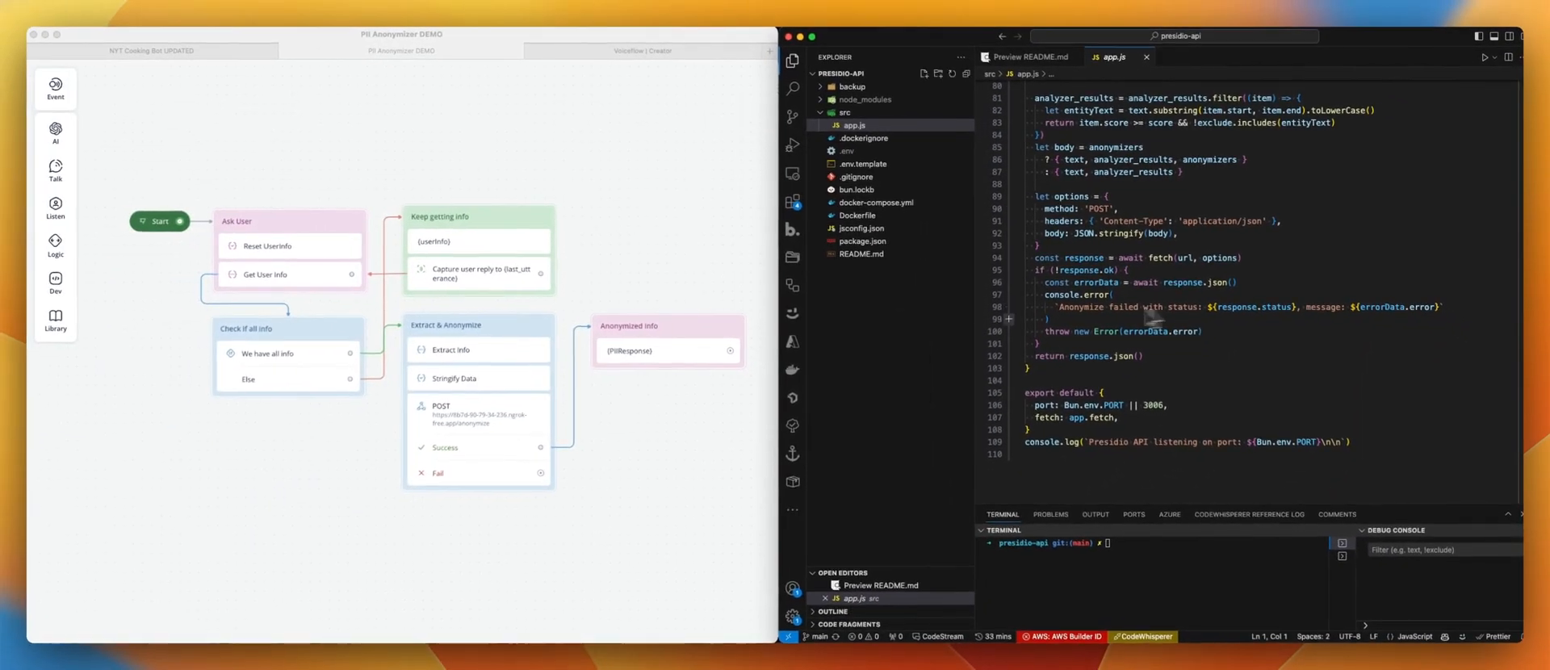
mouse_move(1147, 339)
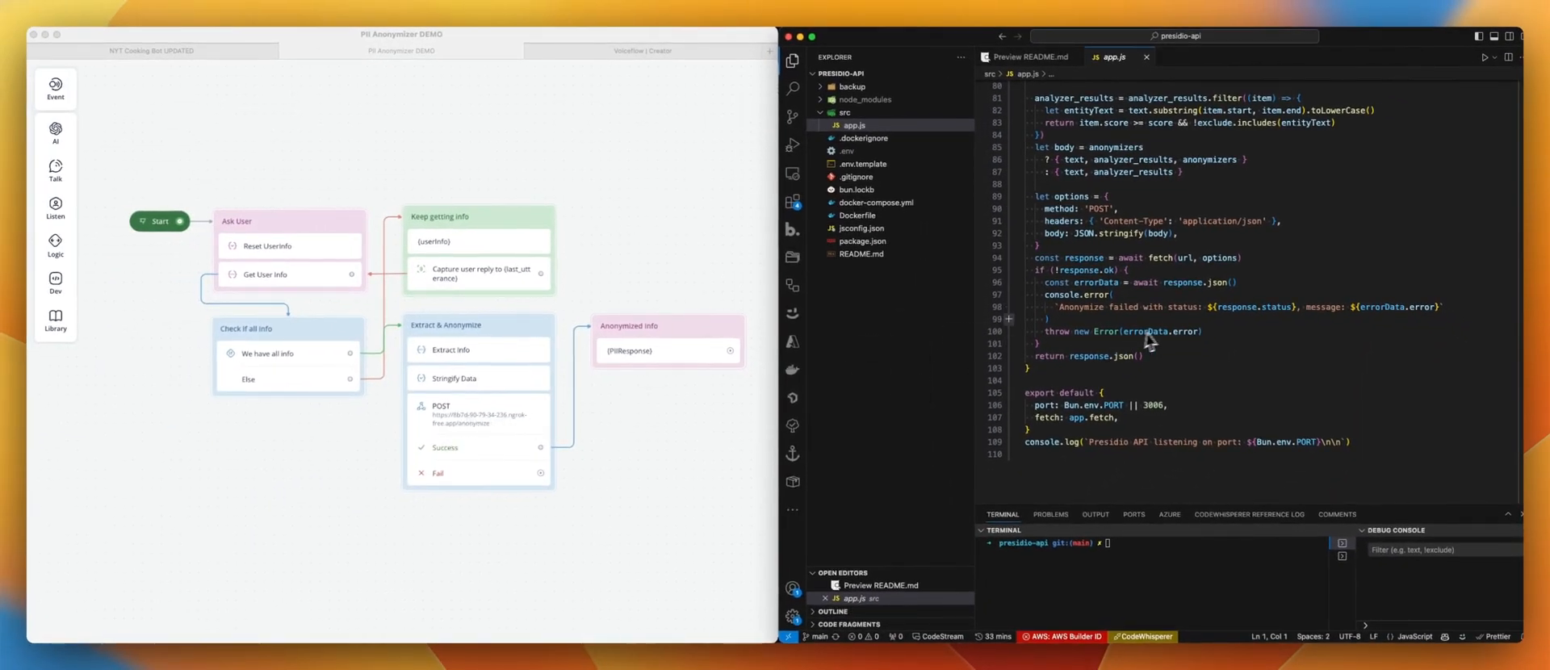
Switch from app.js to the README.md preview describing the /anonymize endpoint
scroll(up, 3)
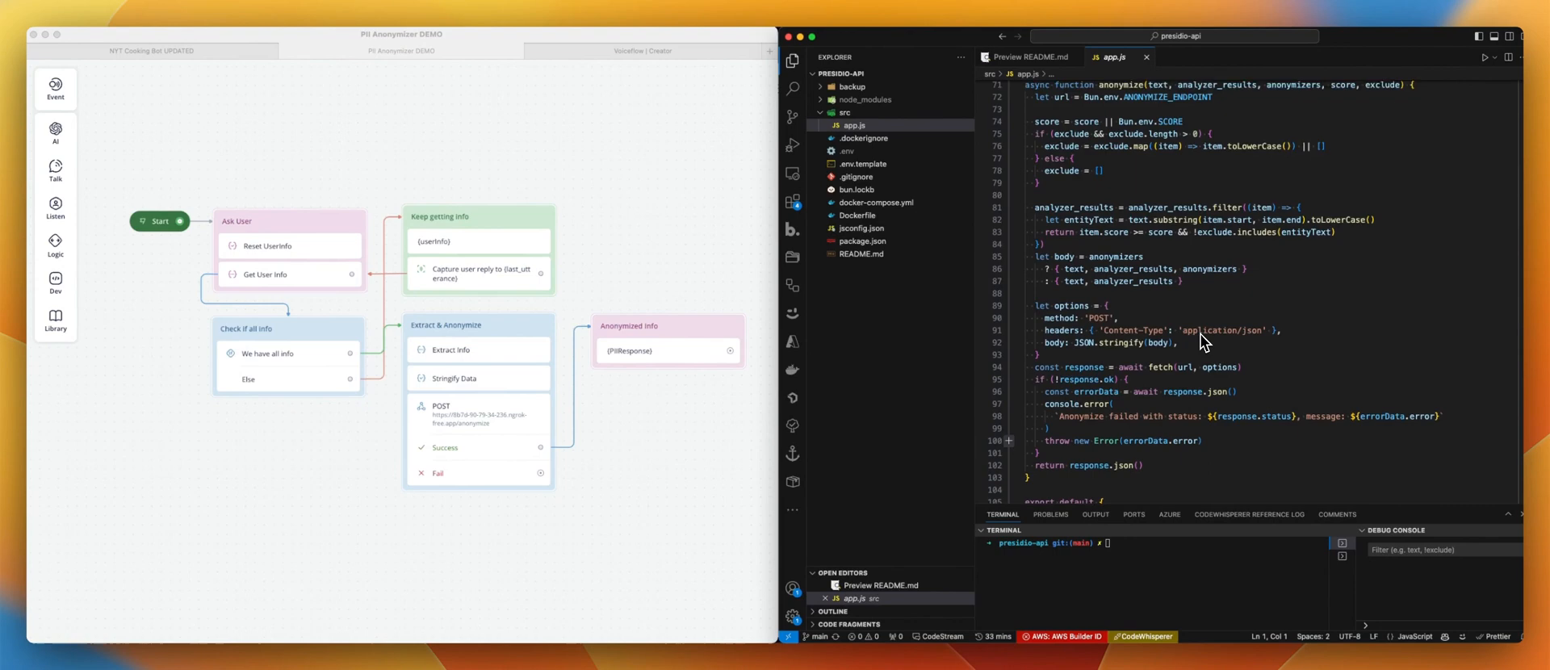
click(1028, 57)
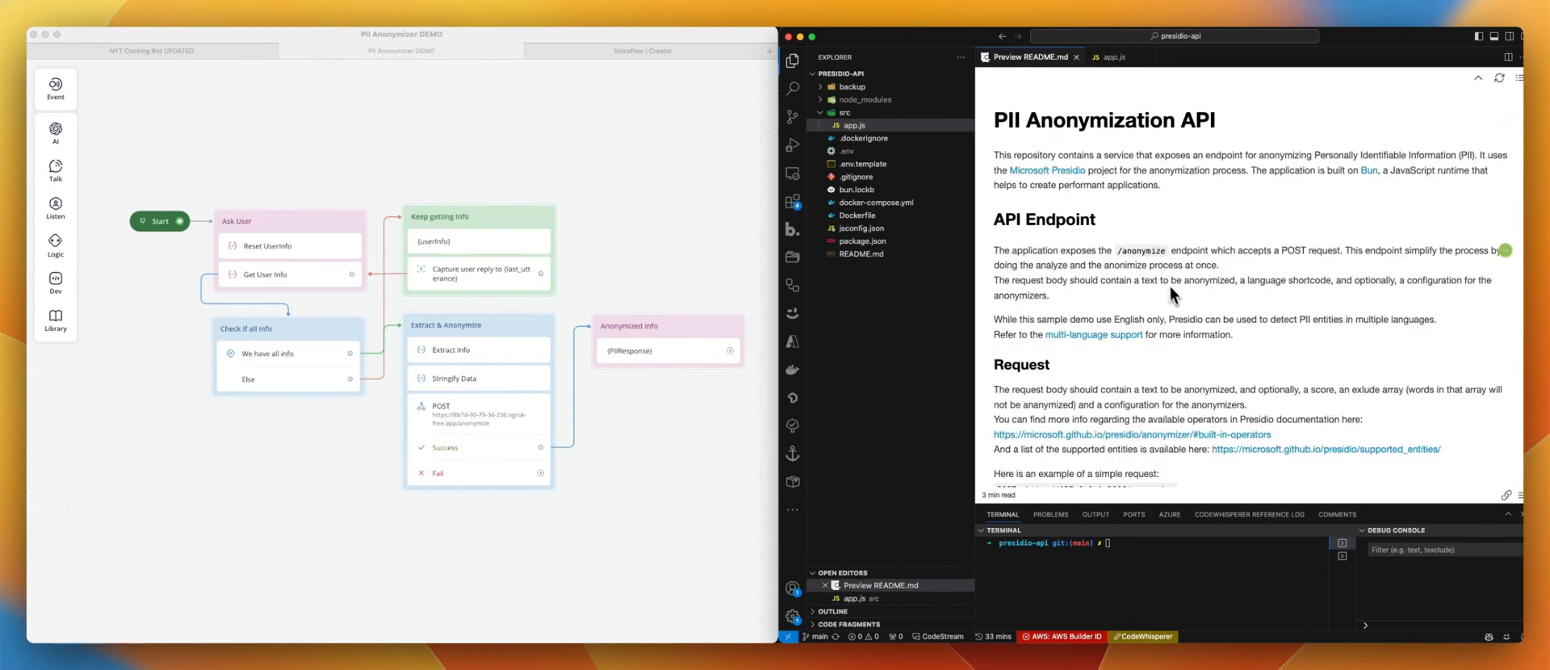
scroll(down, 3)
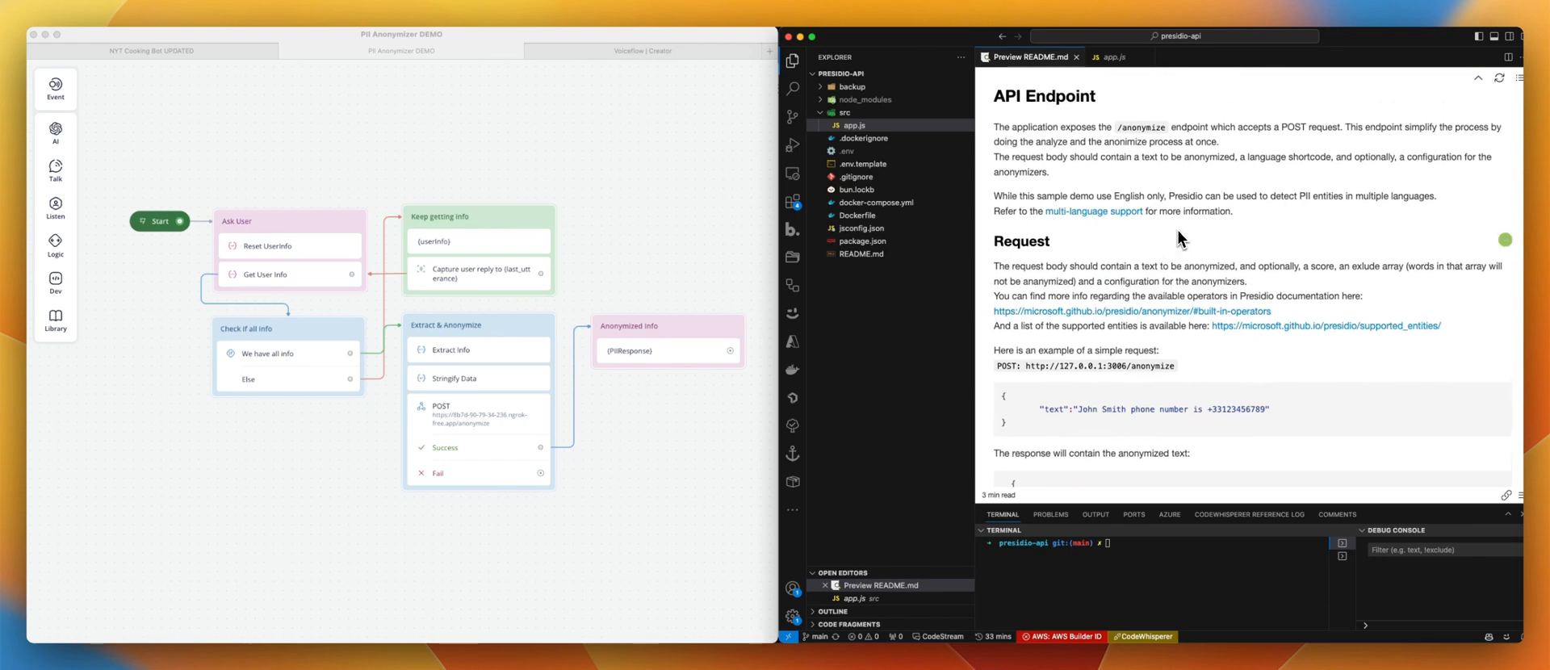
scroll(down, 3)
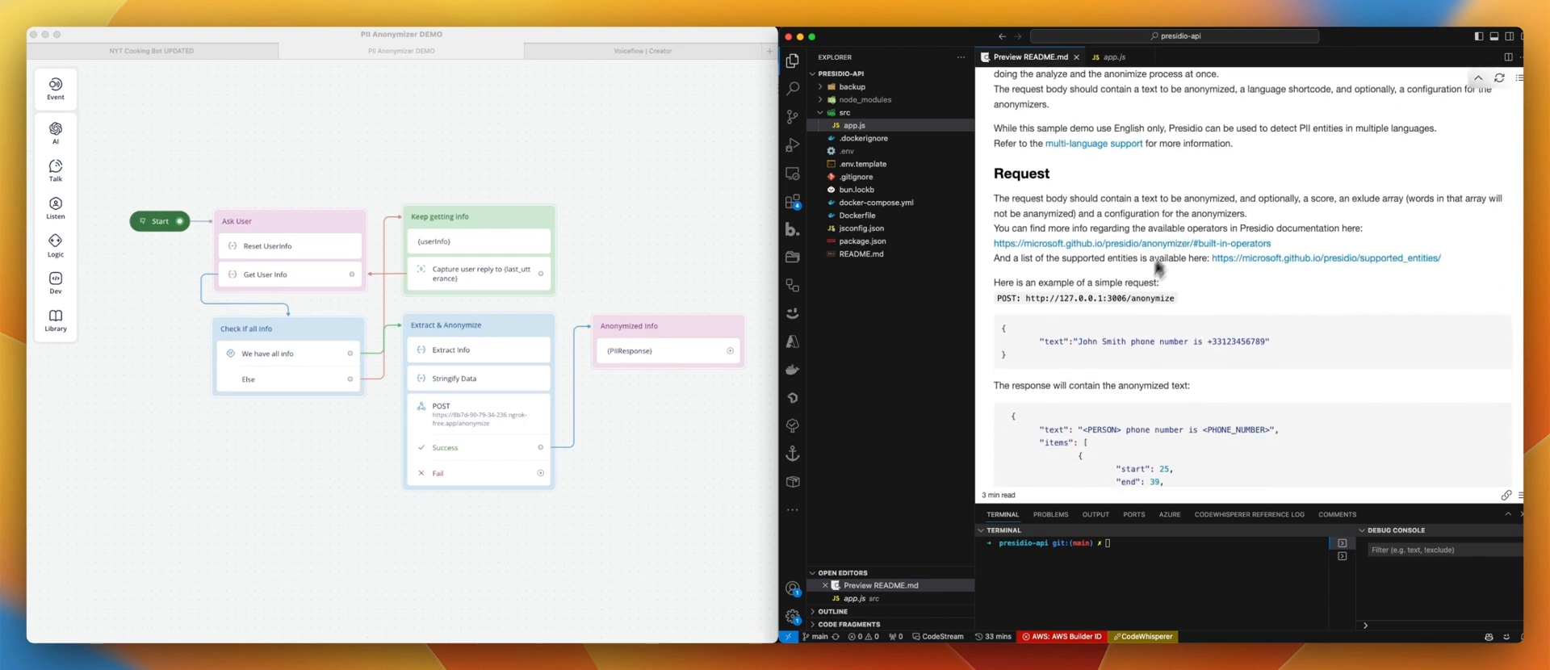
mouse_move(1039, 358)
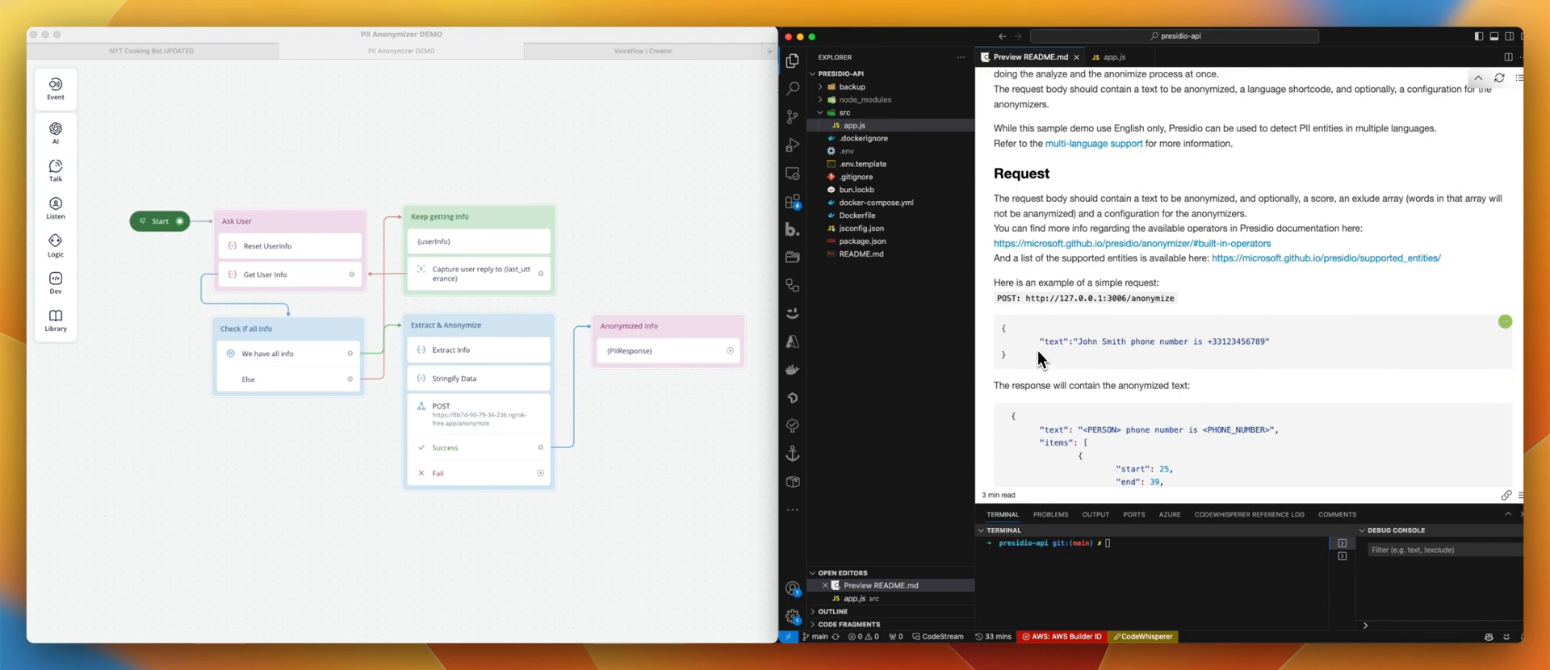
mouse_move(1069, 353)
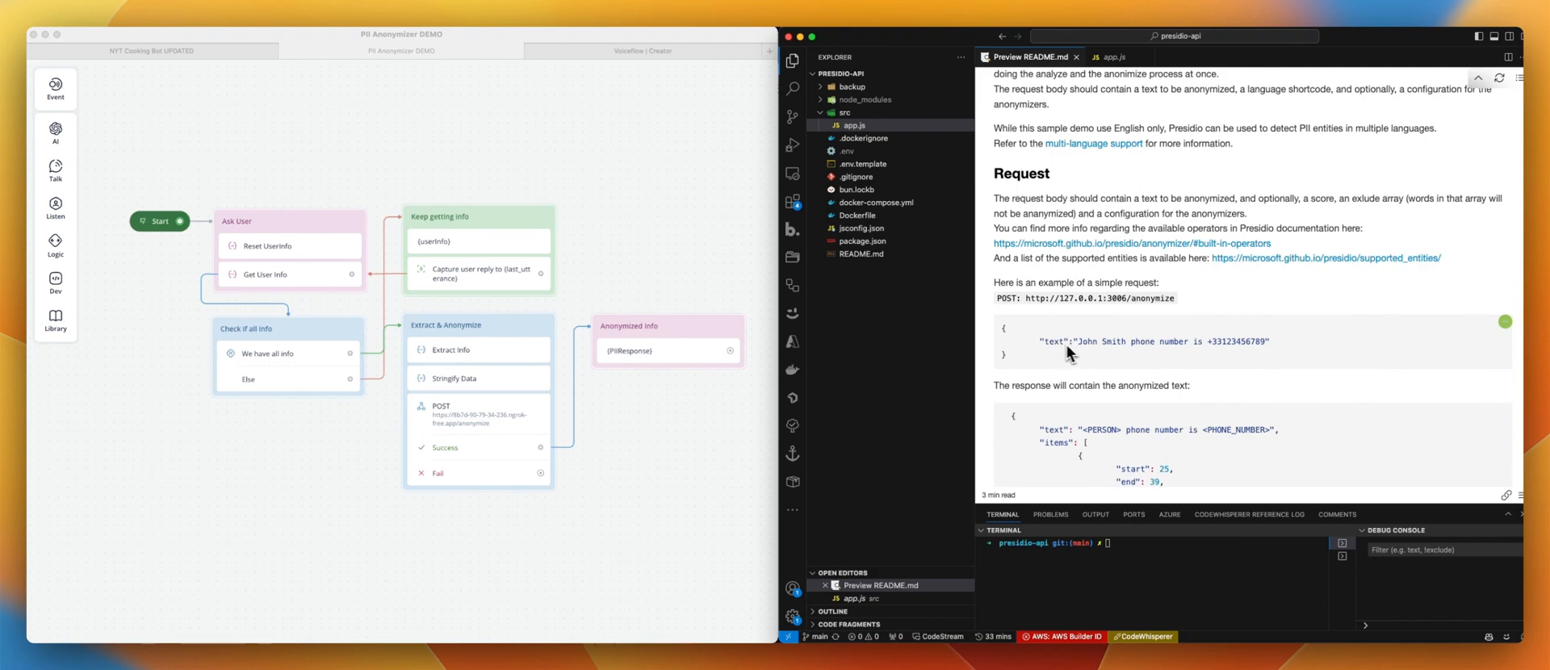
scroll(down, 3)
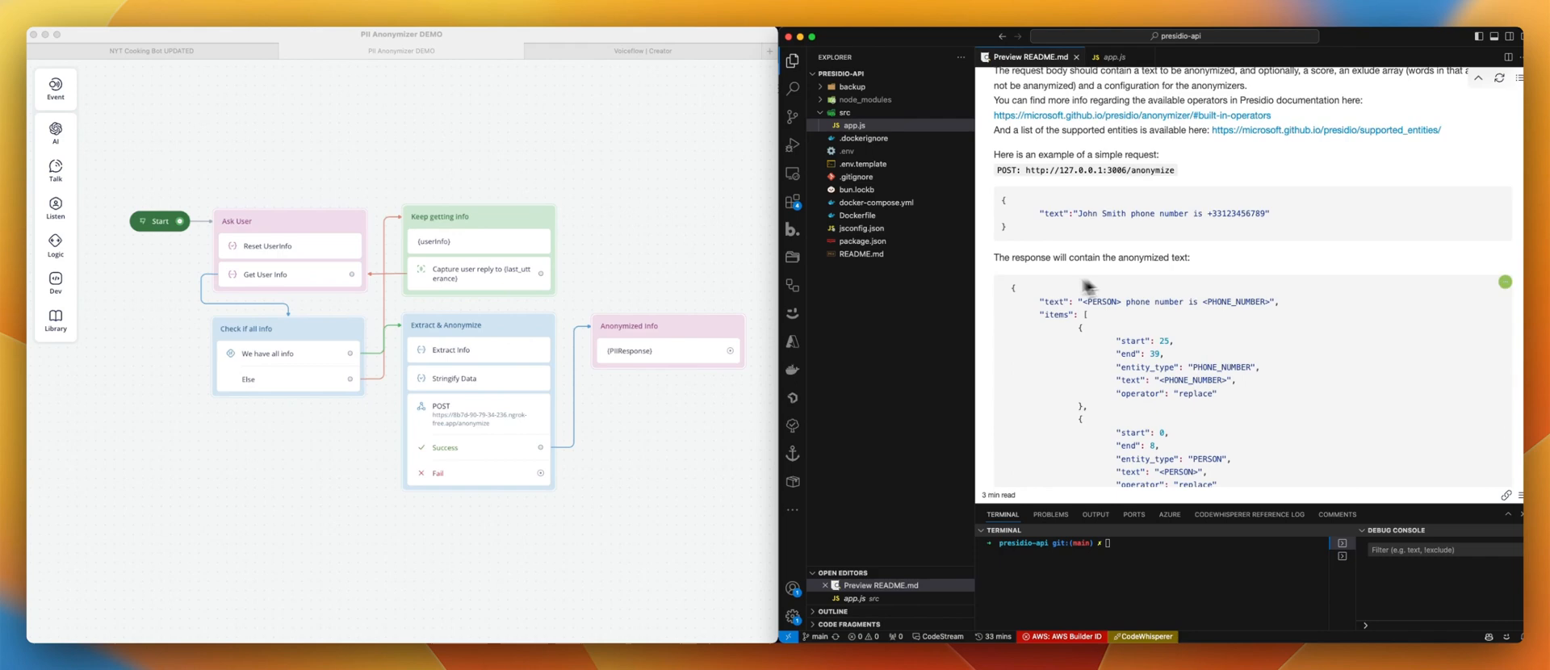
mouse_move(1266, 312)
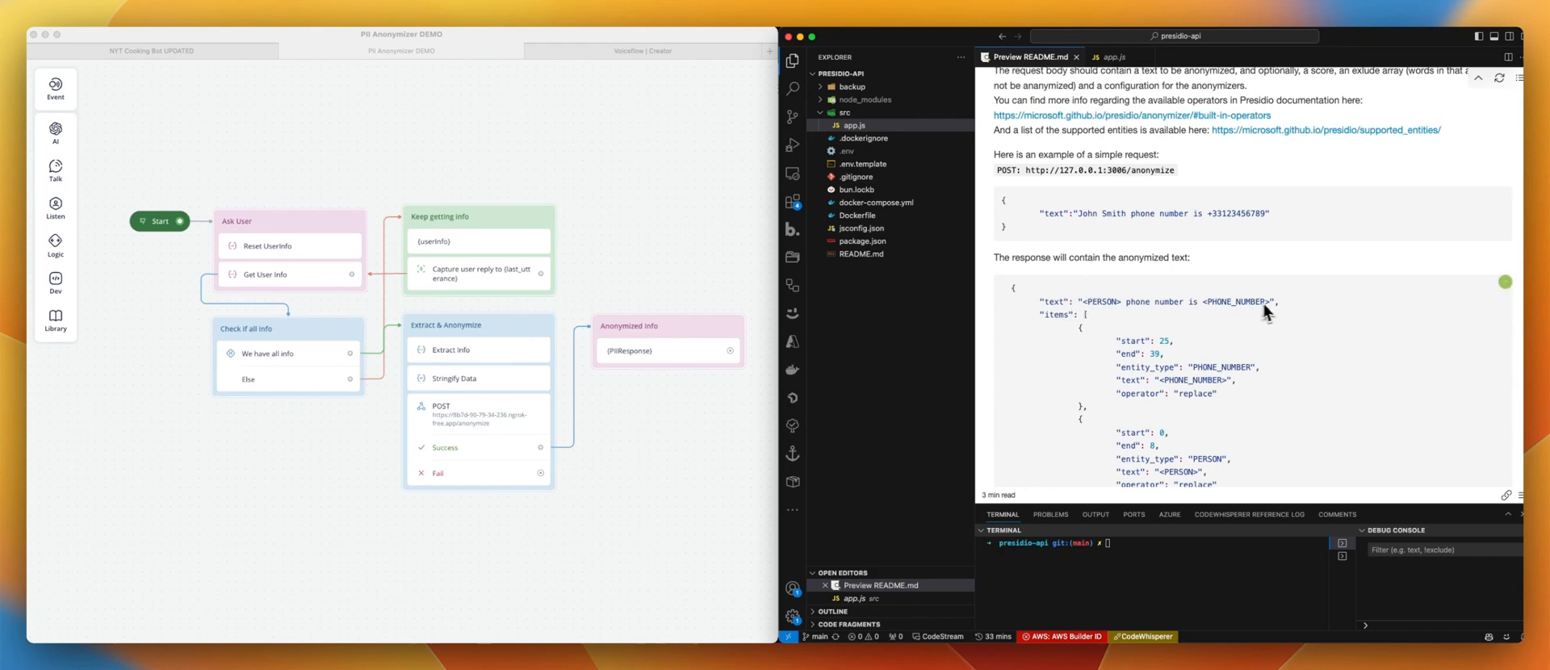
scroll(up, 3)
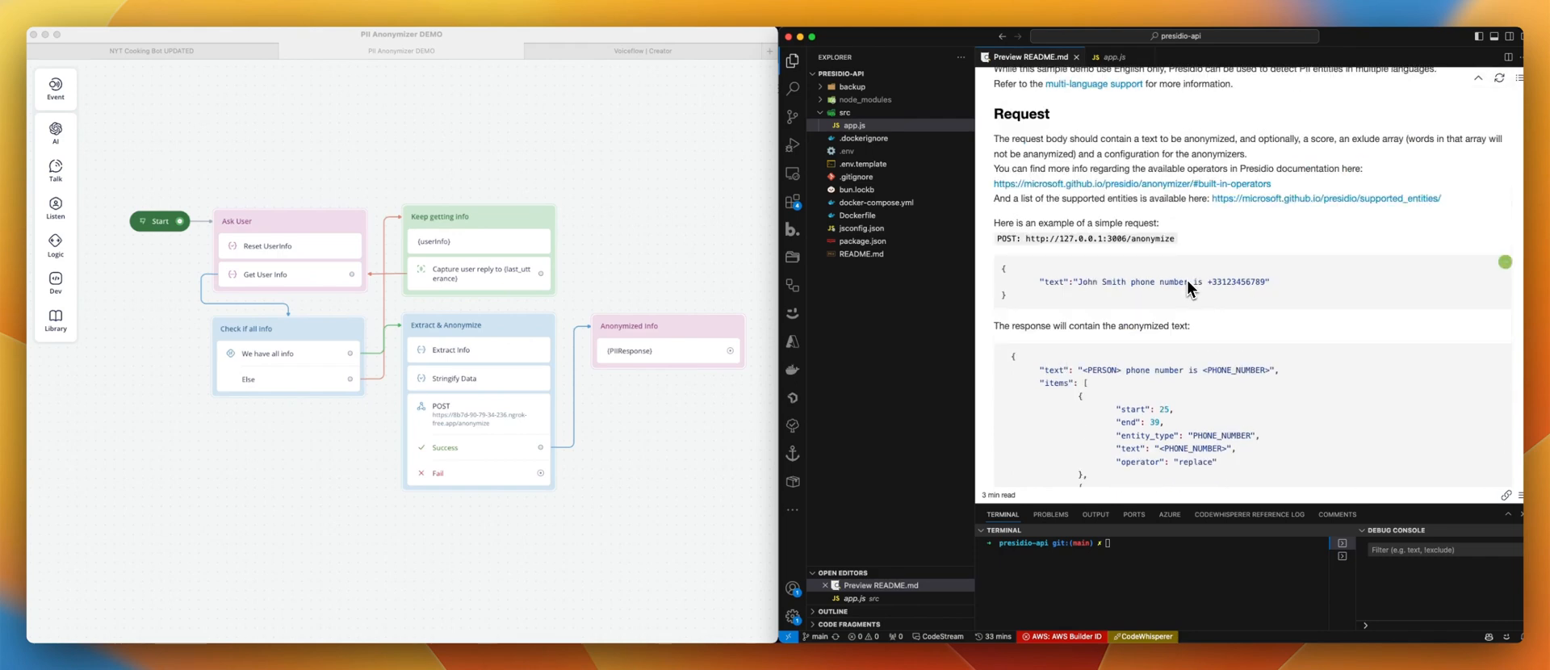
scroll(up, 3)
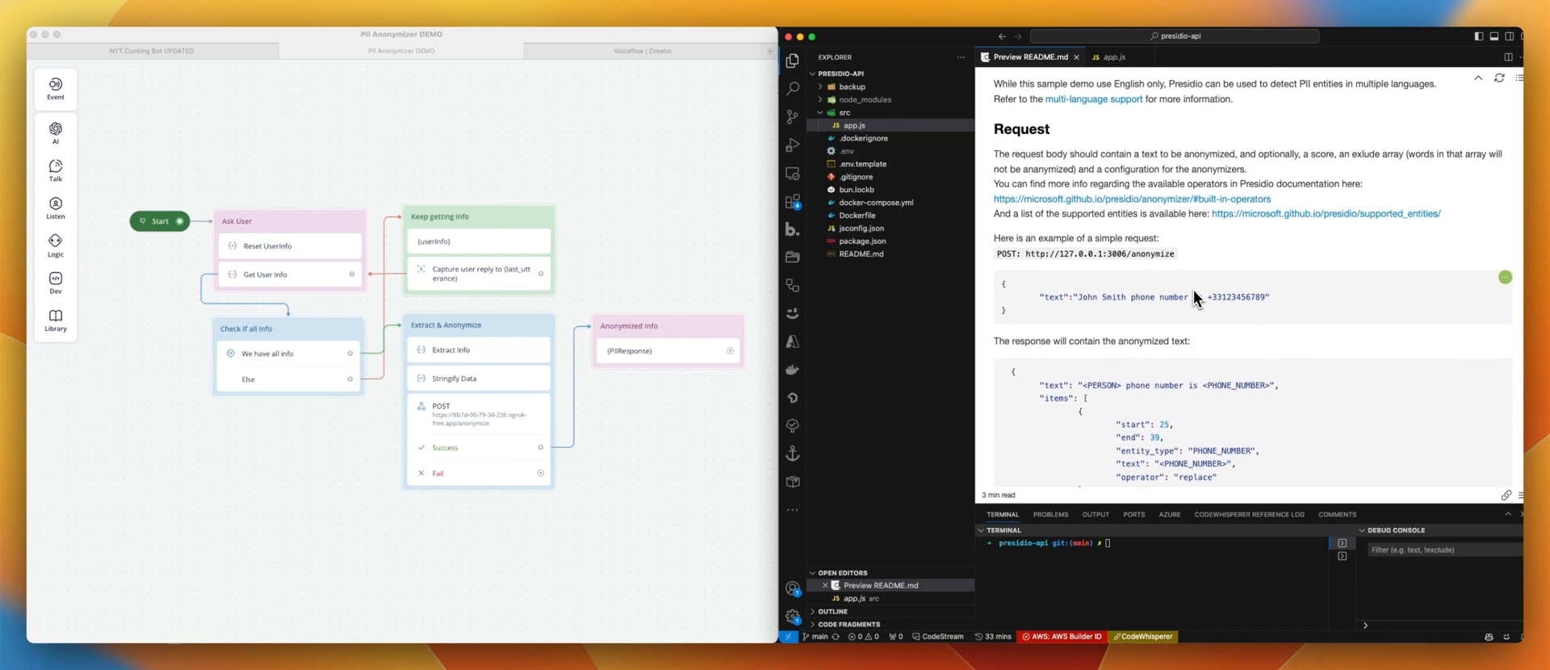
scroll(down, 3)
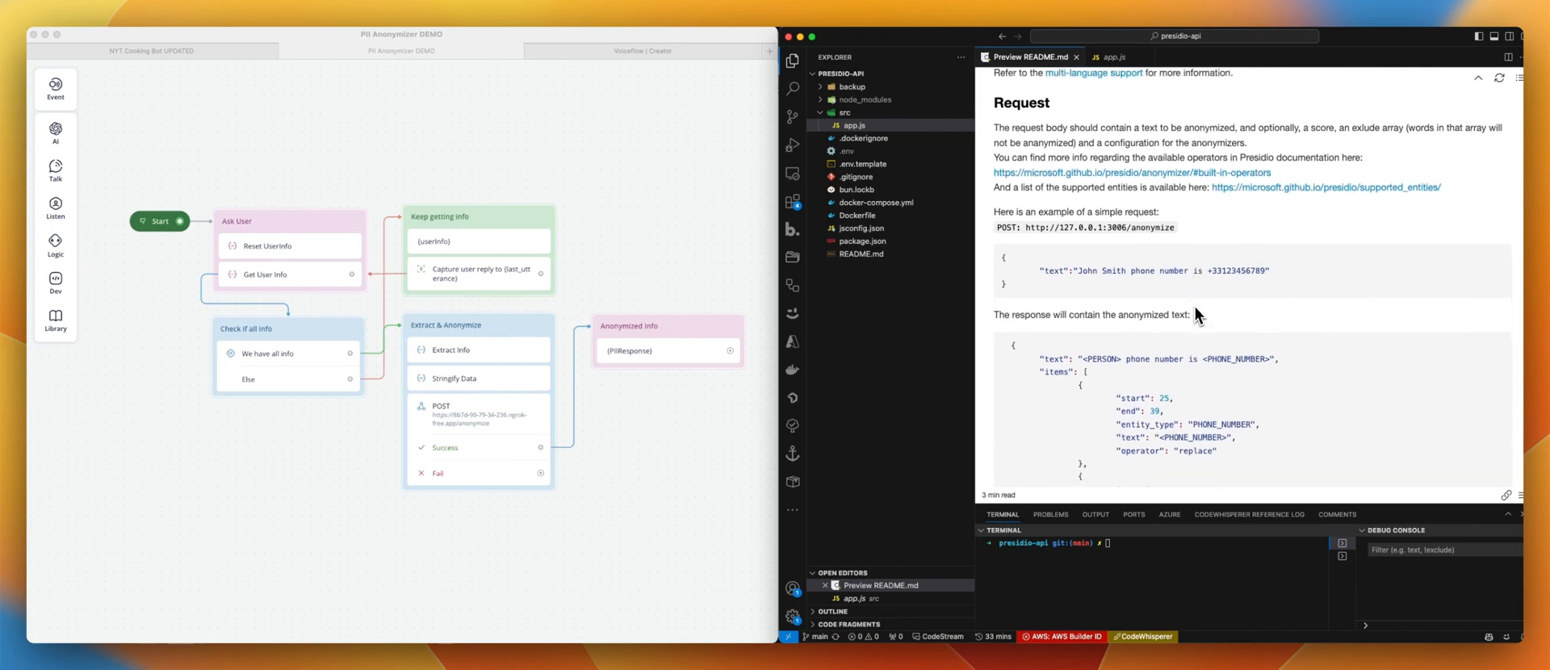
scroll(down, 3)
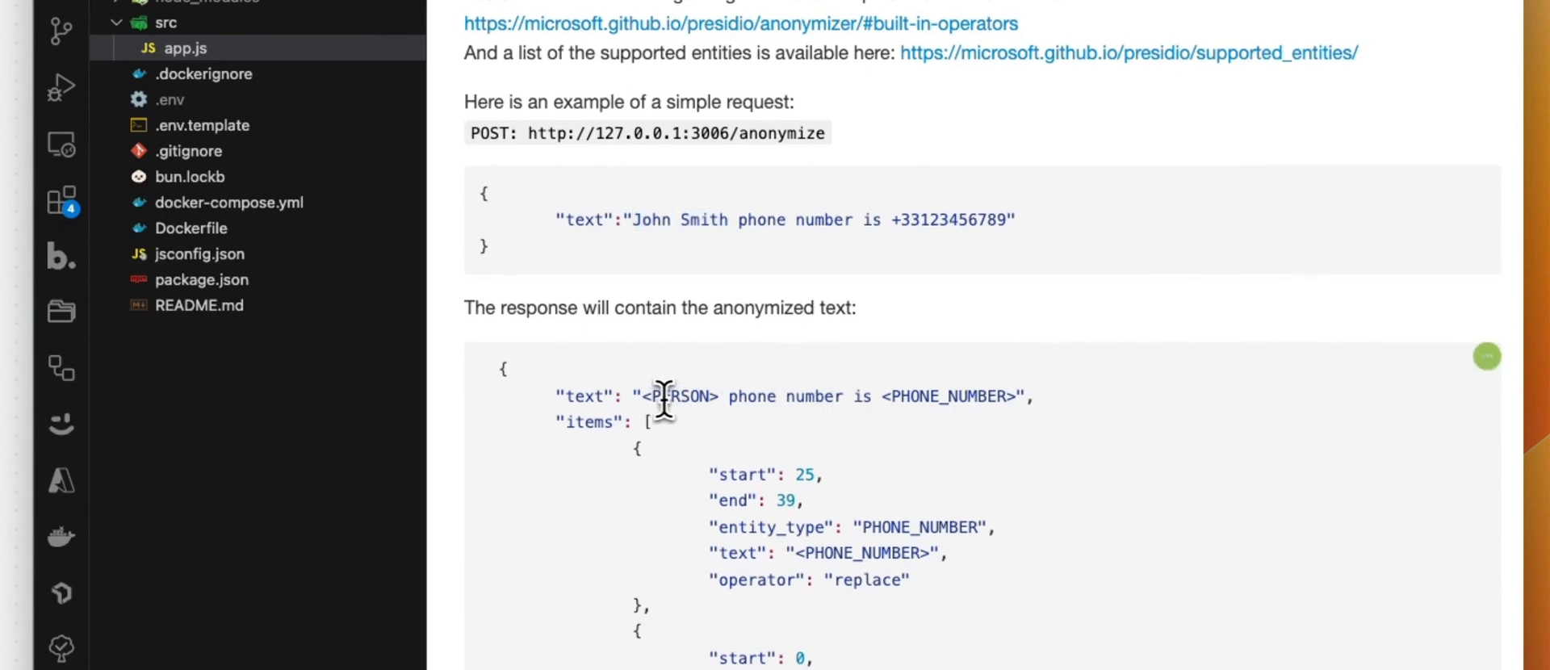
scroll(down, 3)
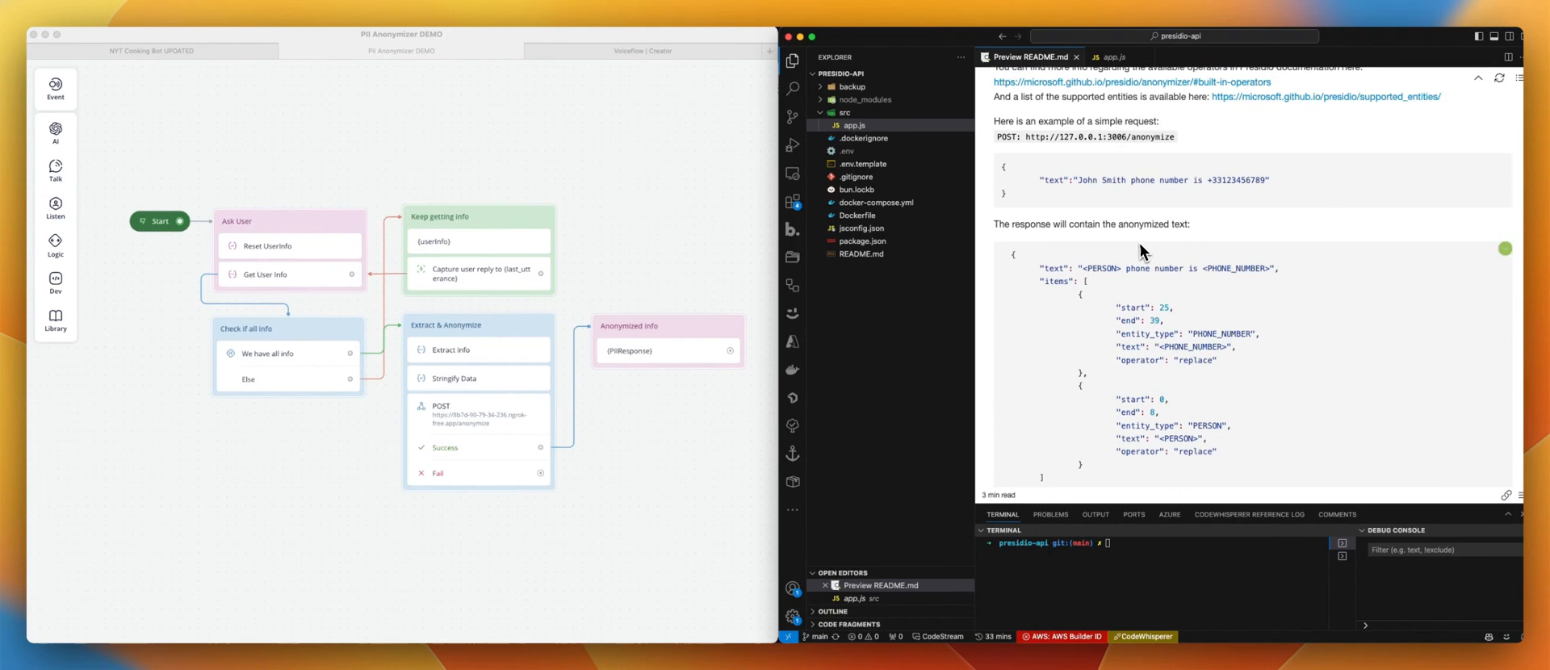
scroll(down, 3)
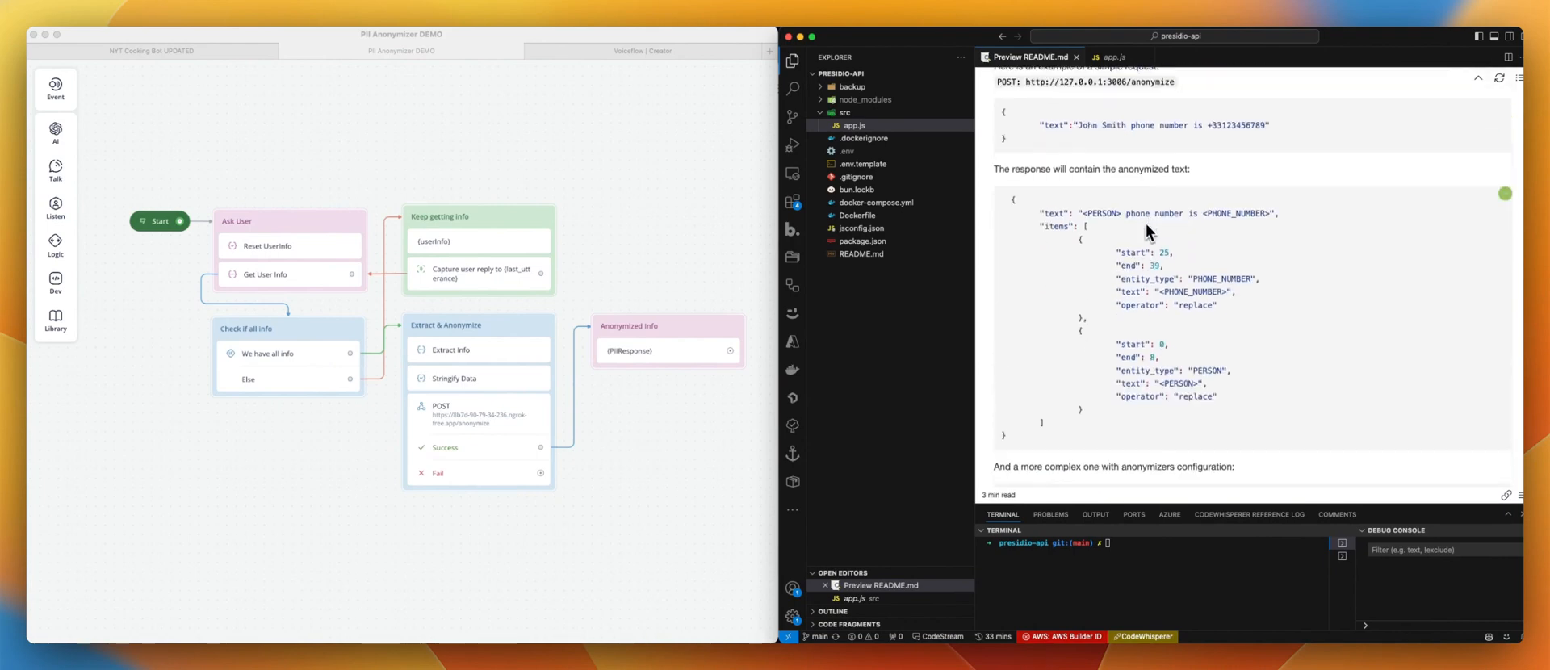
scroll(up, 3)
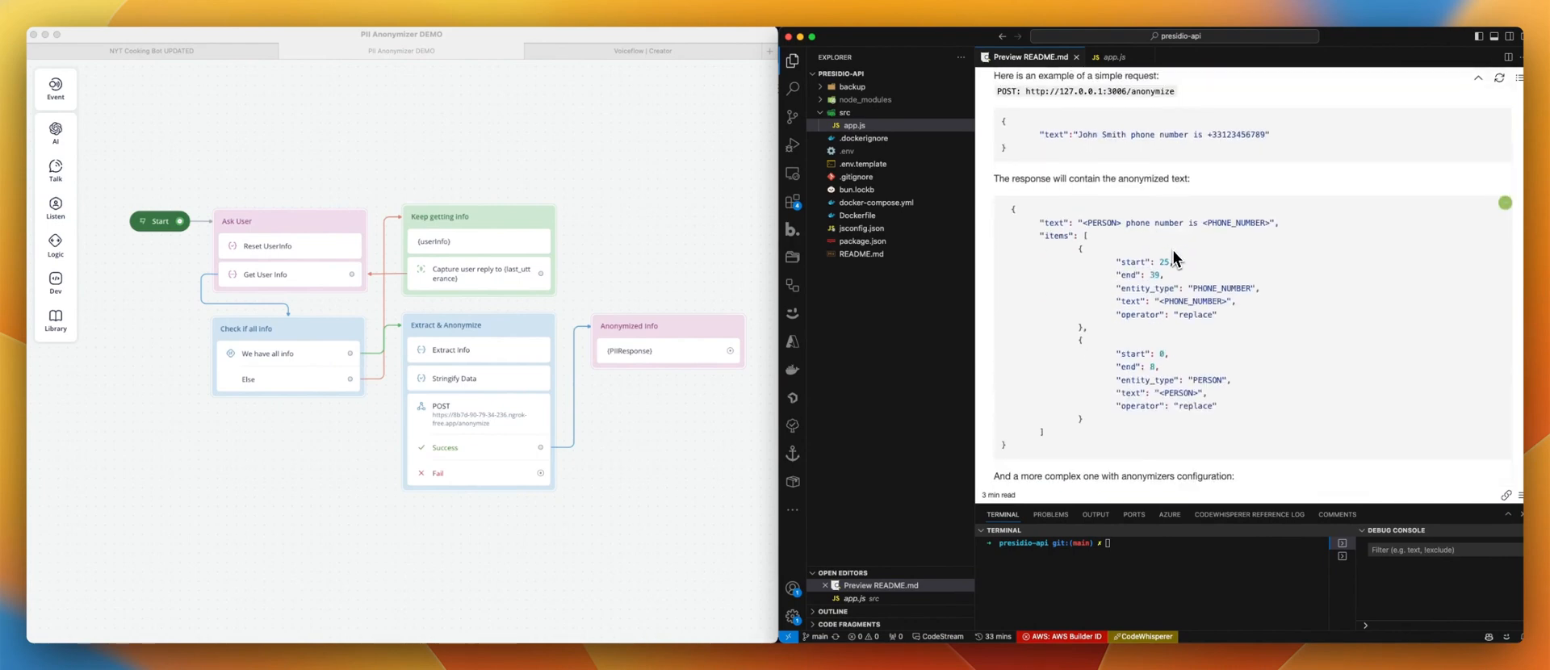
scroll(down, 3)
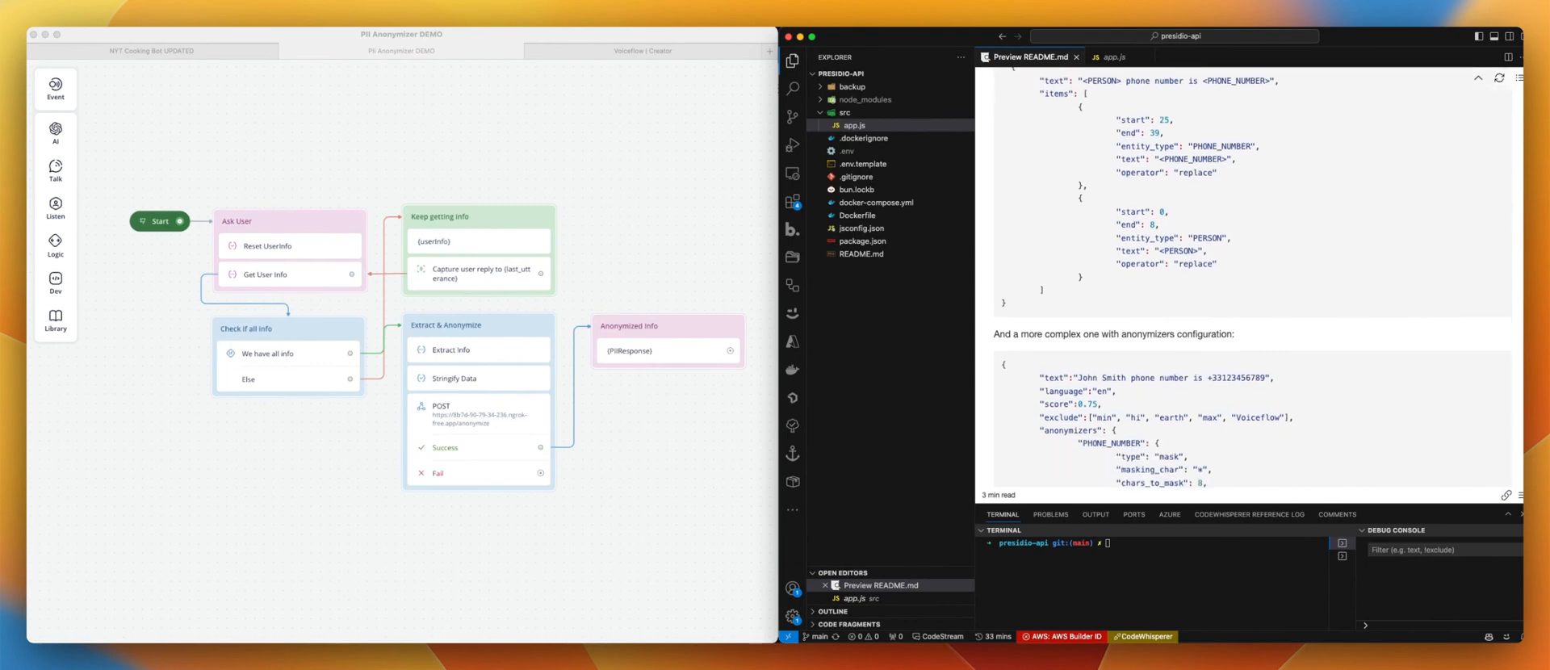
scroll(down, 3)
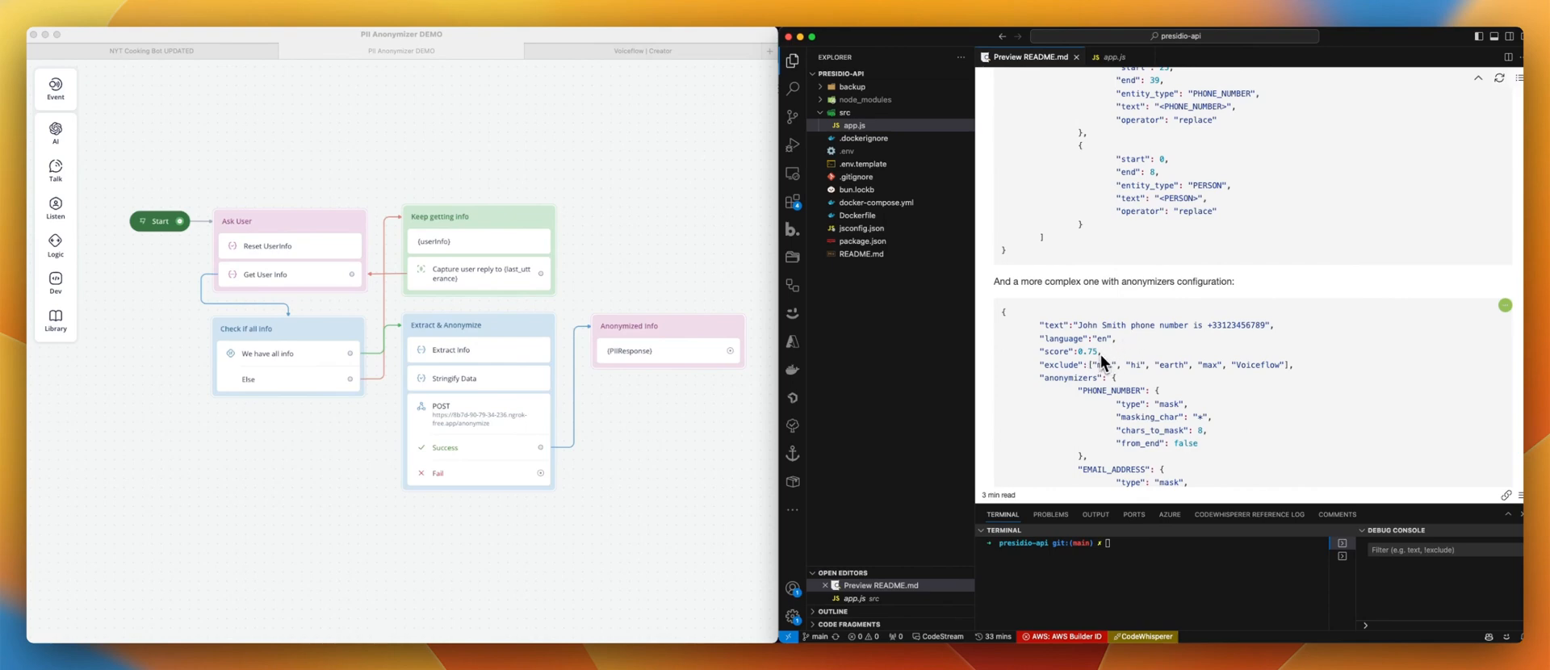
mouse_move(1103, 365)
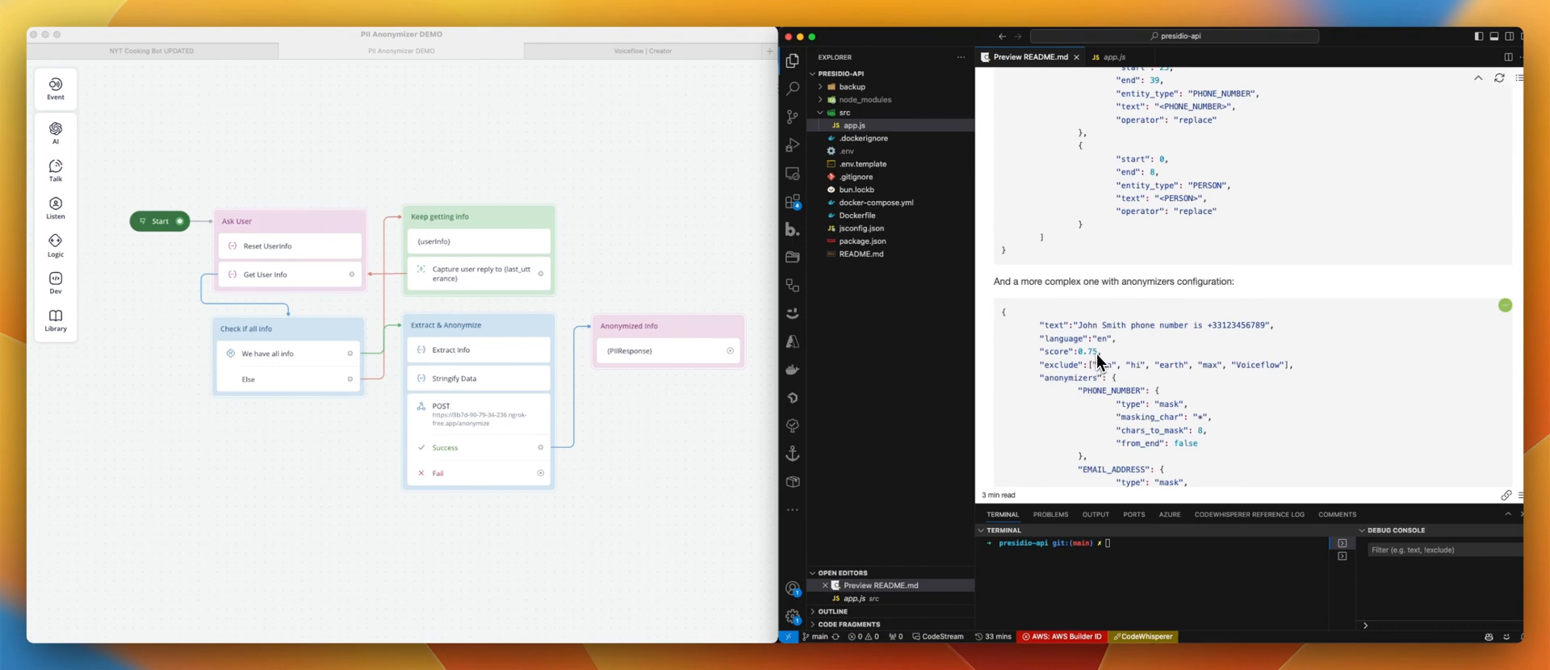
mouse_move(1100, 363)
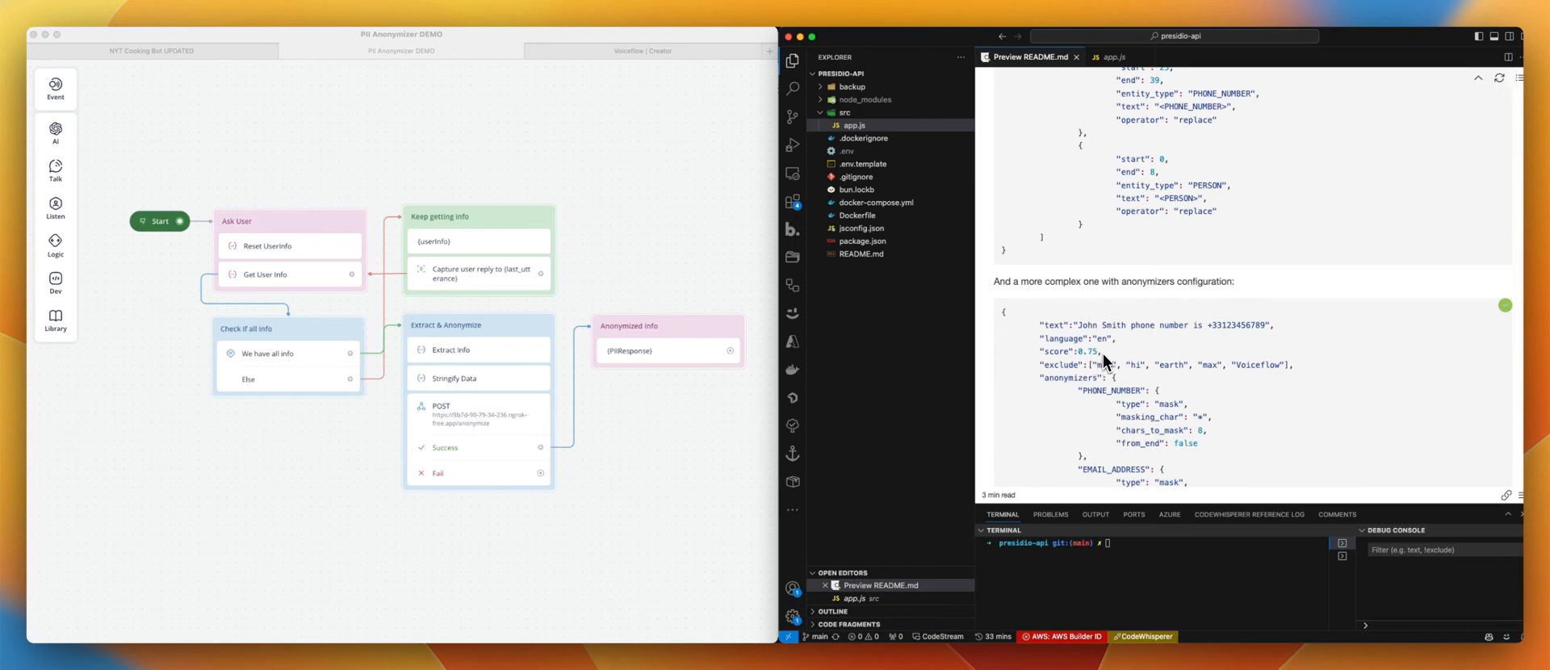
mouse_move(1239, 339)
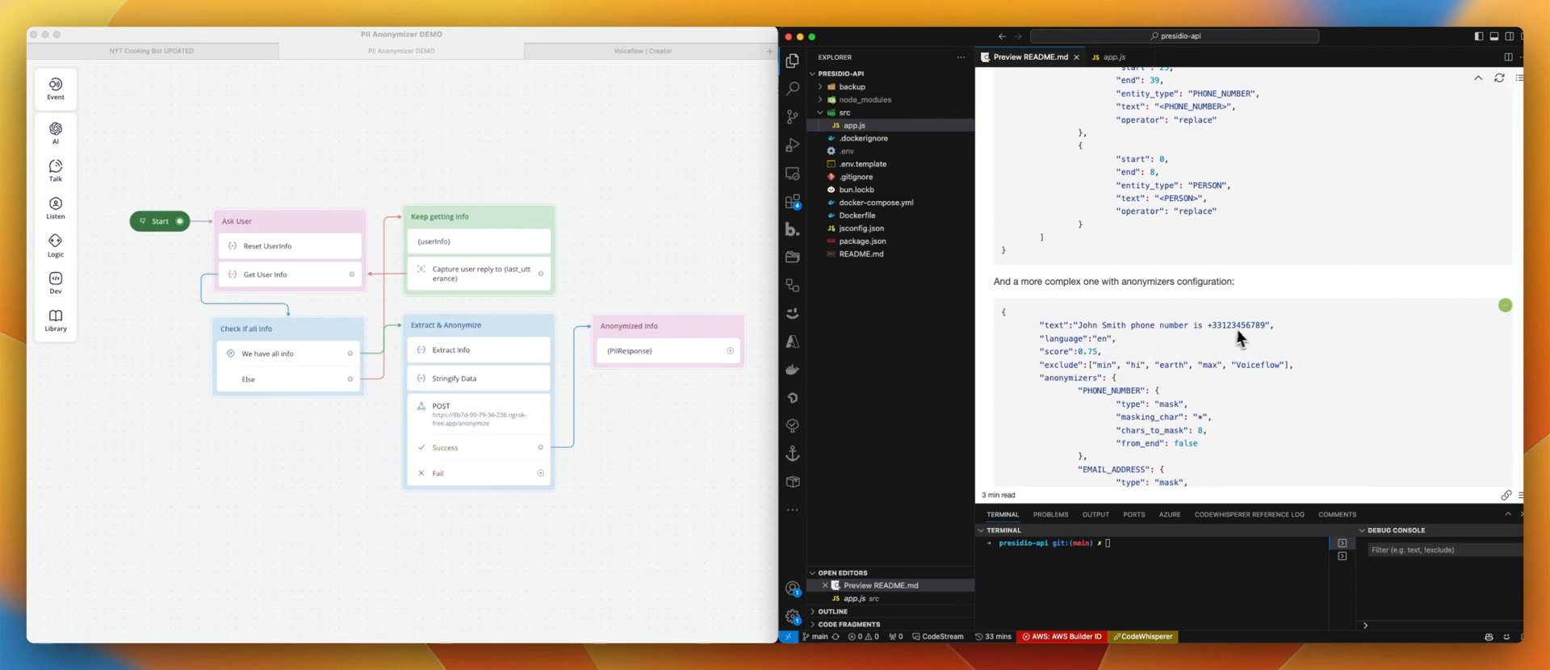
mouse_move(1093, 363)
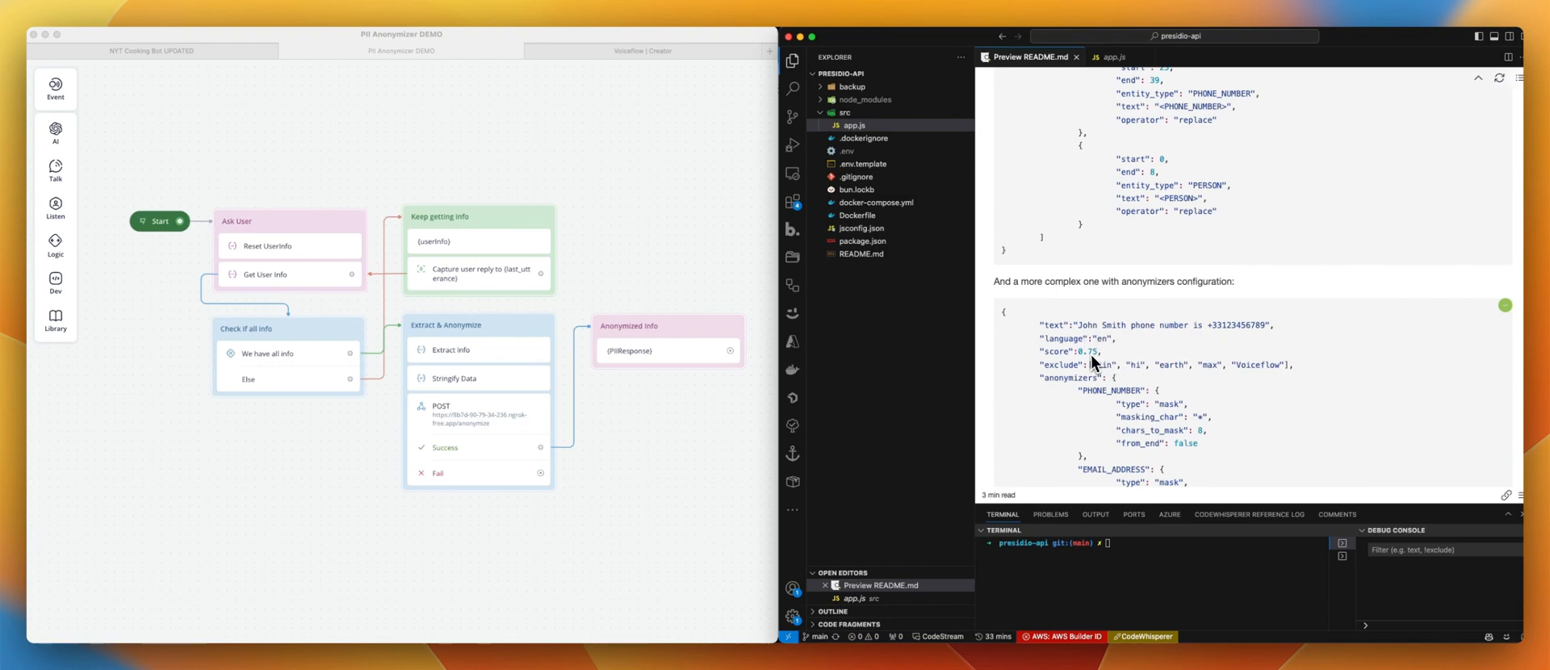
mouse_move(1122, 359)
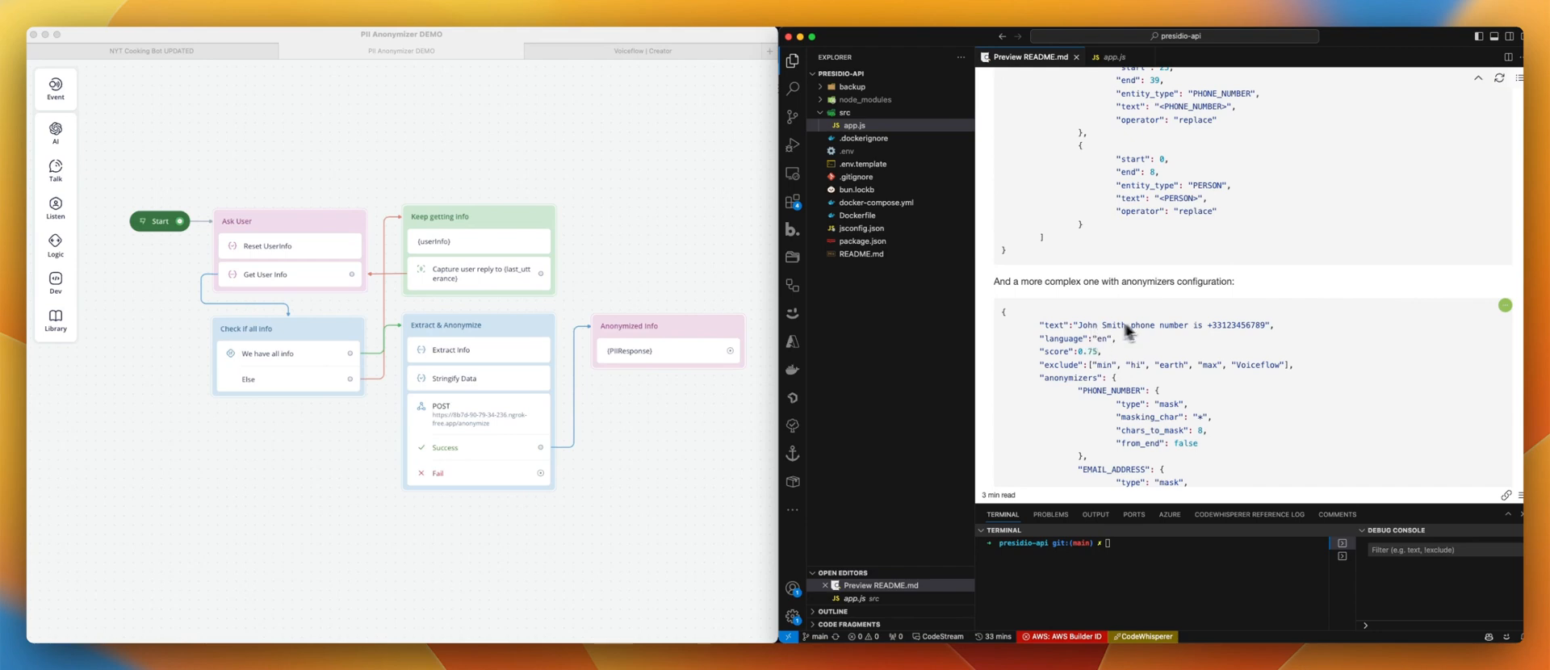
mouse_move(1190, 338)
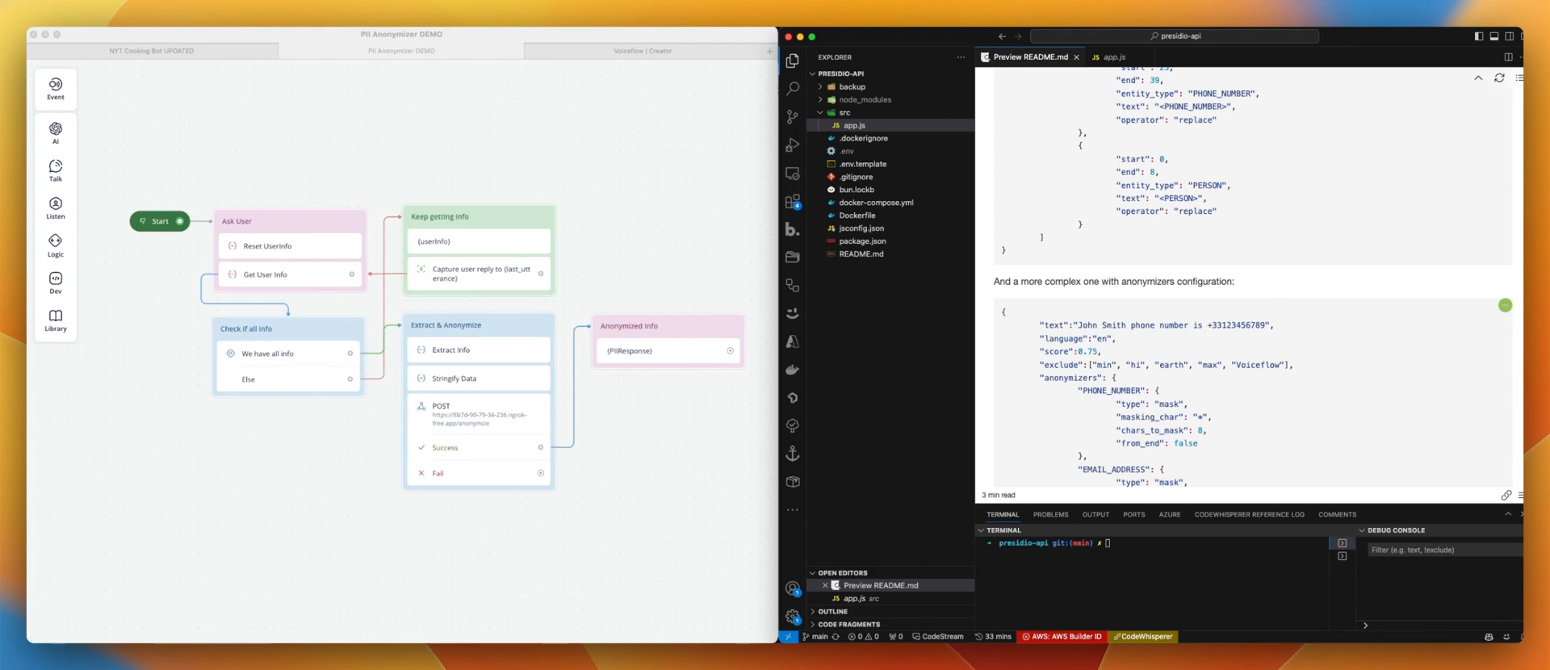
mouse_move(1192, 338)
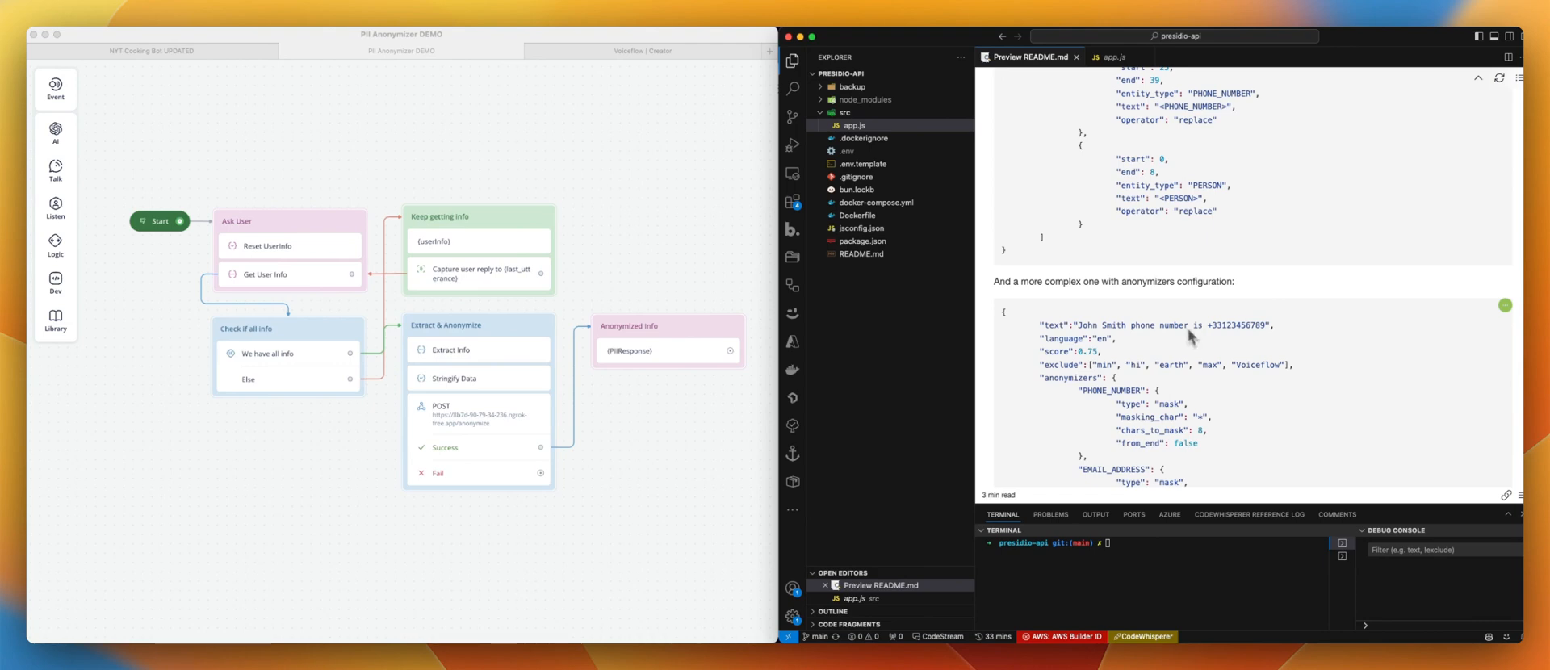
mouse_move(1046, 354)
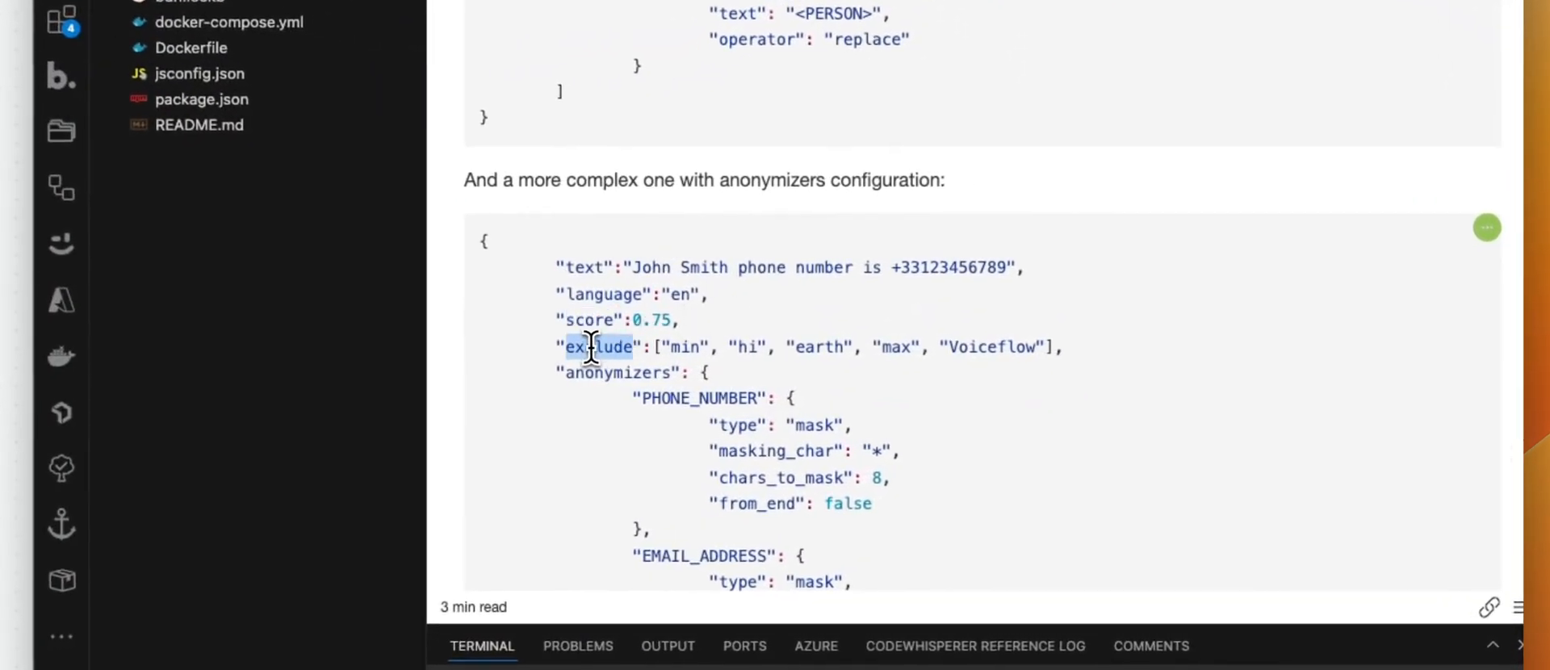
mouse_move(1072, 386)
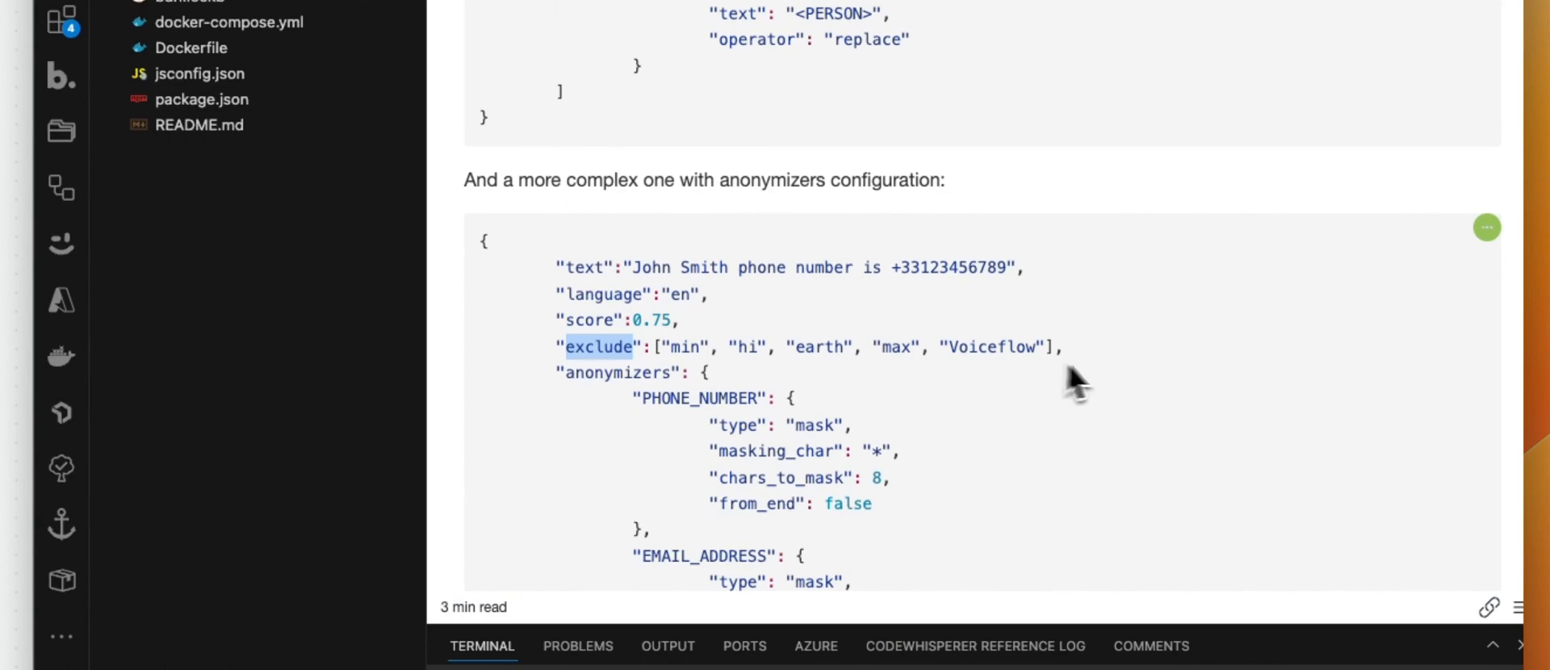
mouse_move(973, 360)
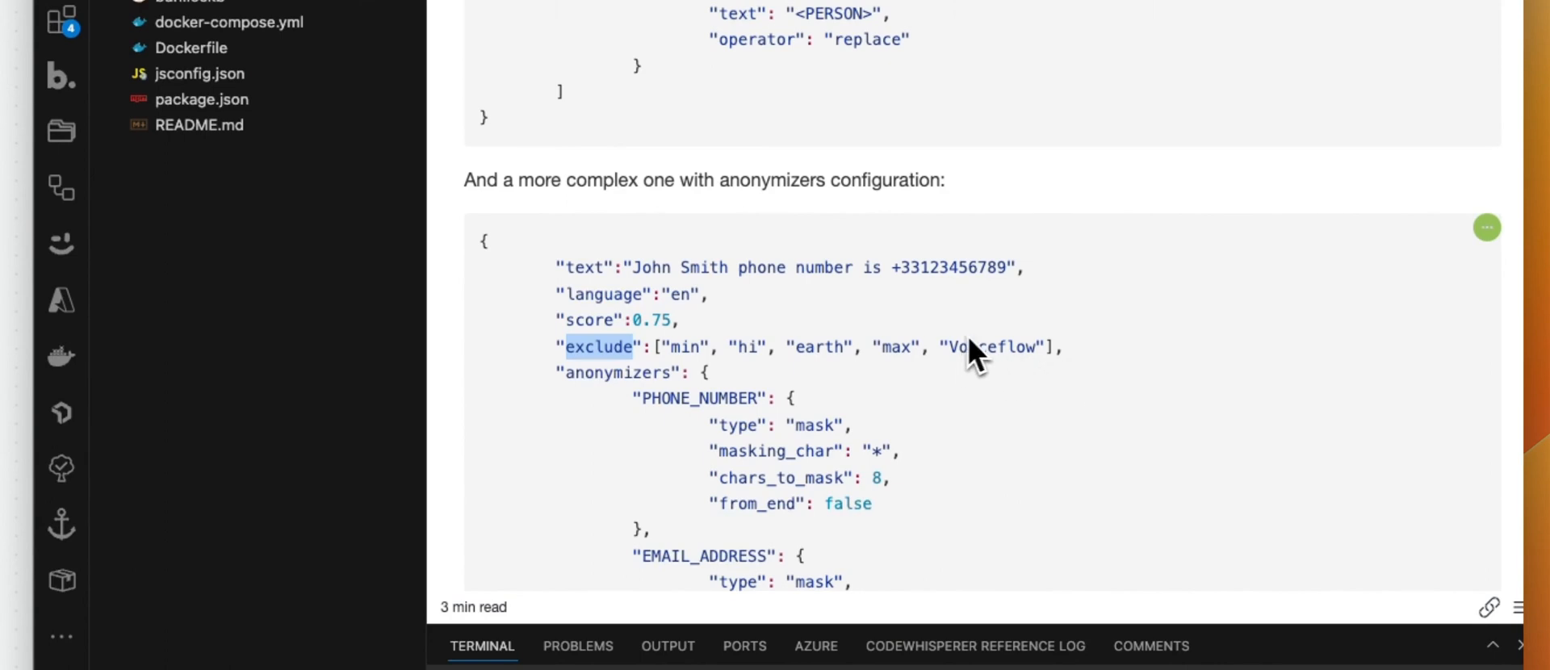
mouse_move(907, 410)
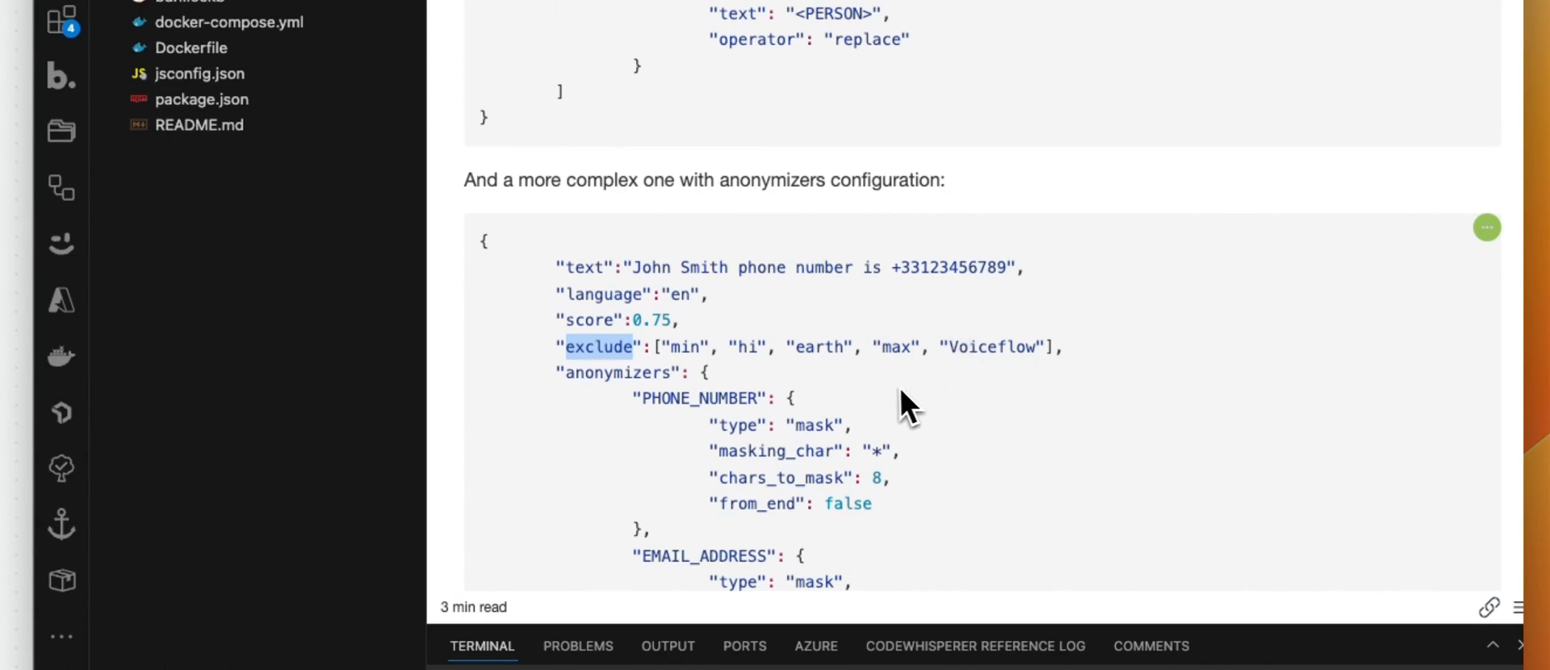
mouse_move(844, 386)
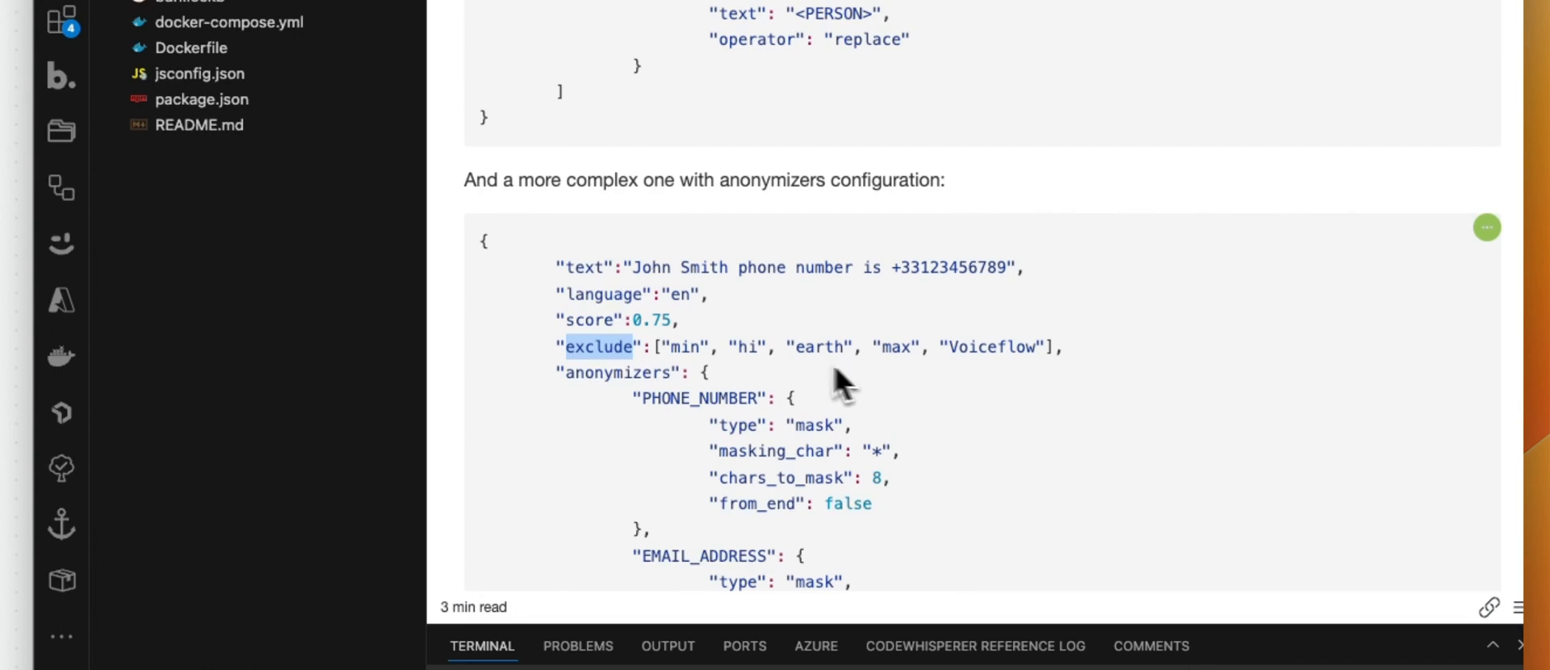
mouse_move(935, 405)
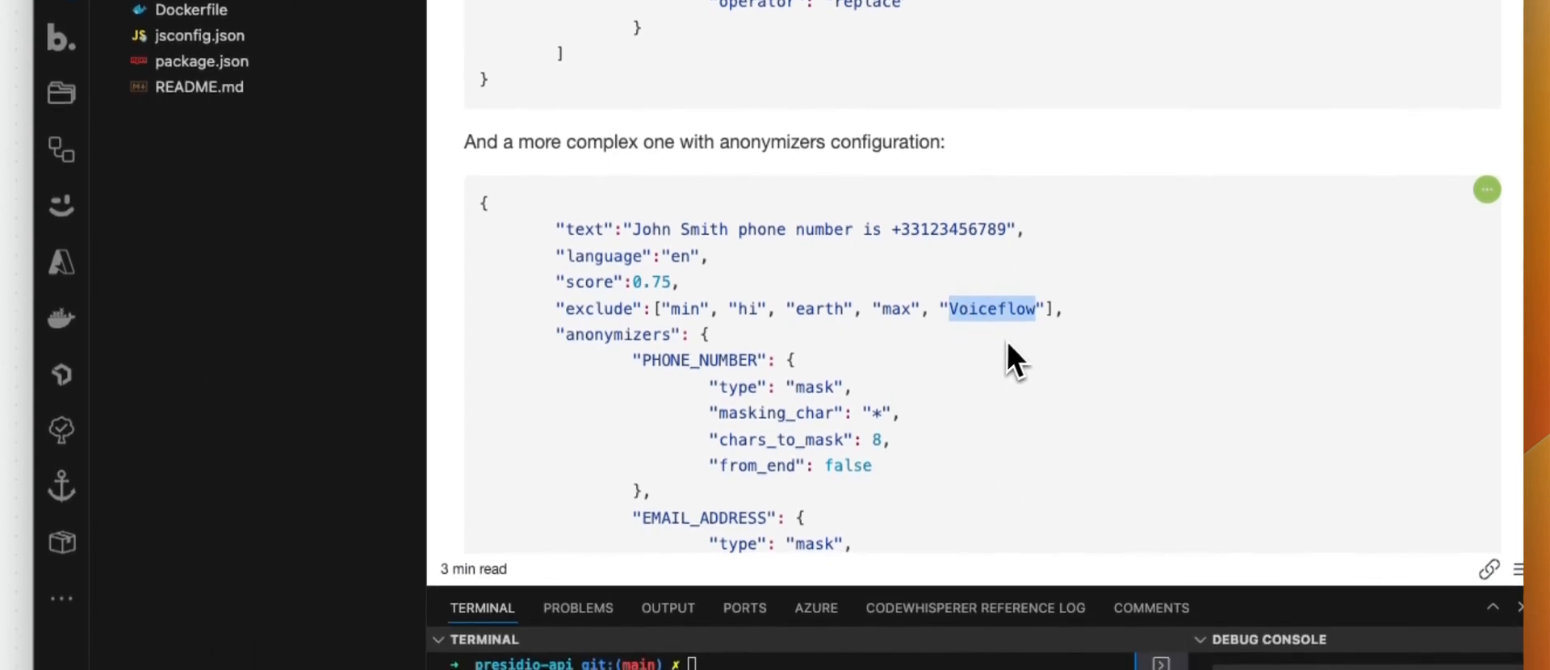
mouse_move(973, 381)
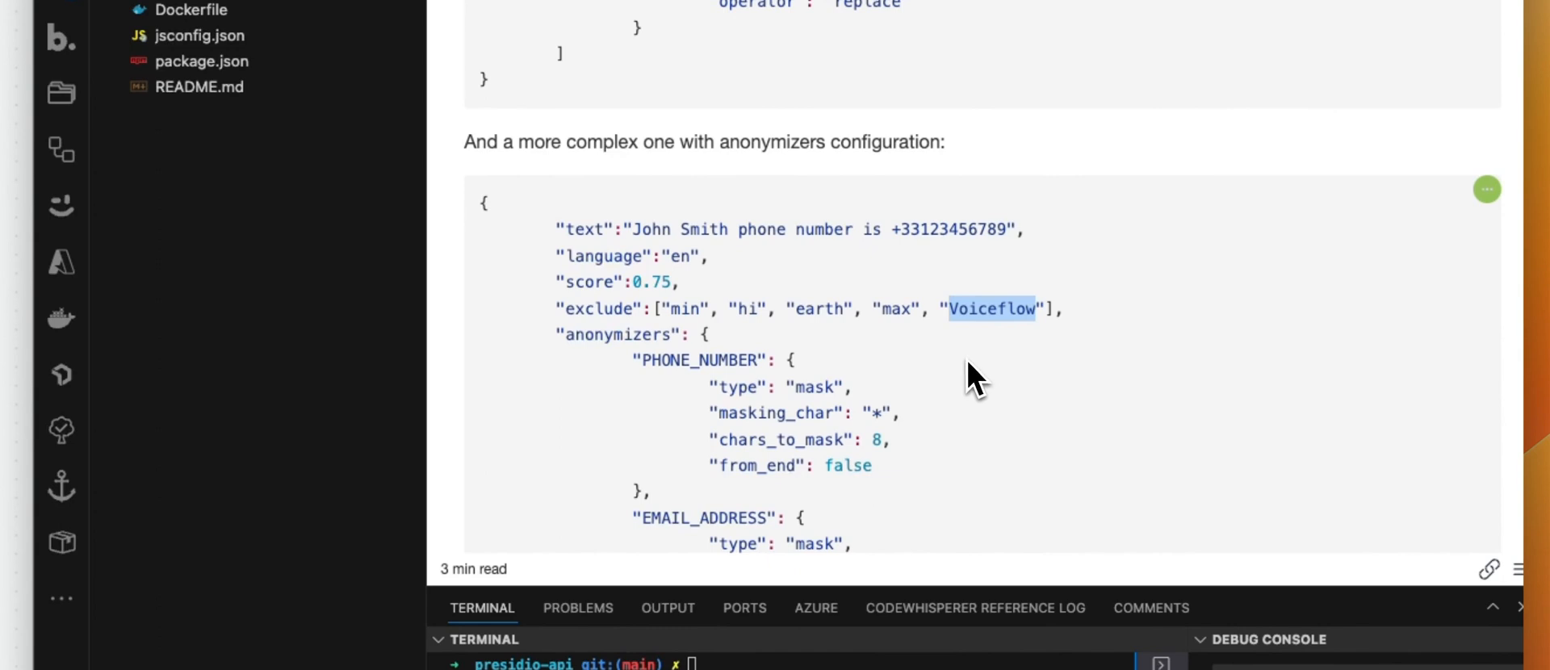
double_click(913, 323)
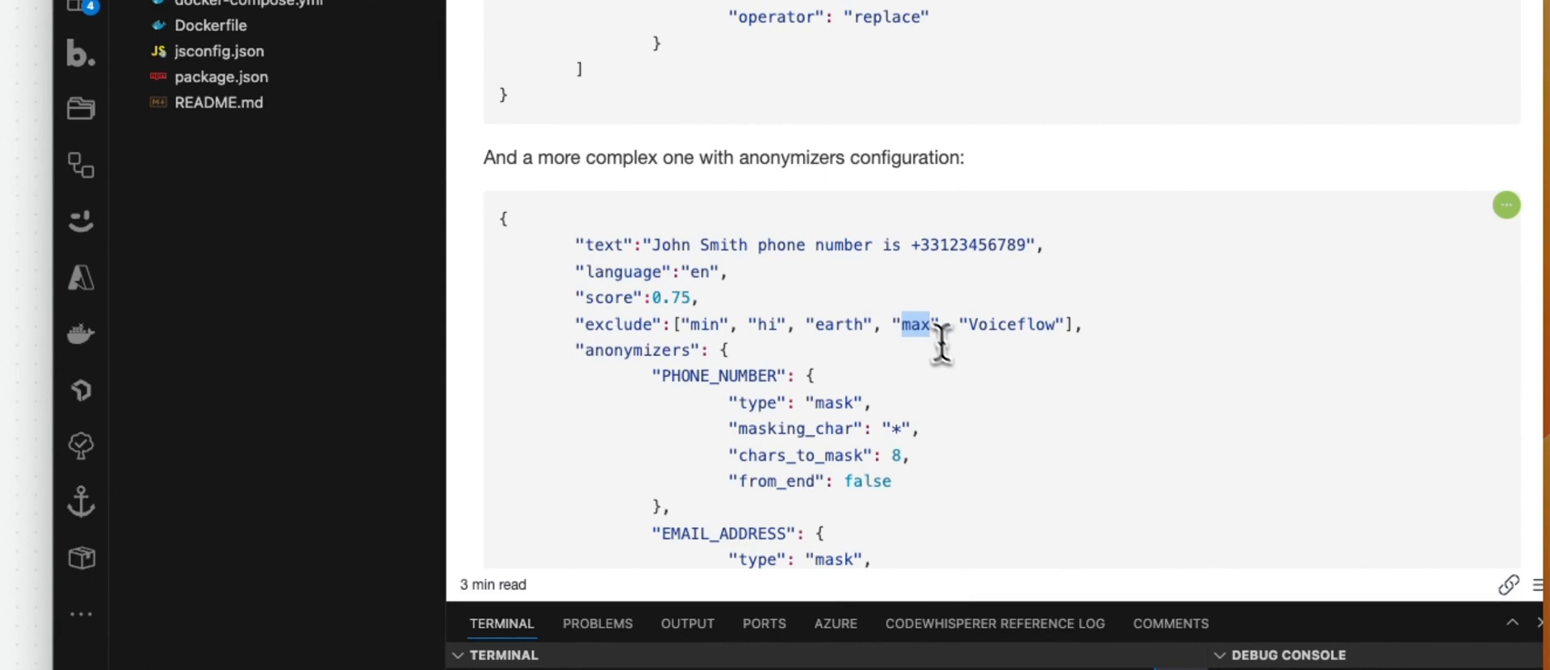
mouse_move(955, 381)
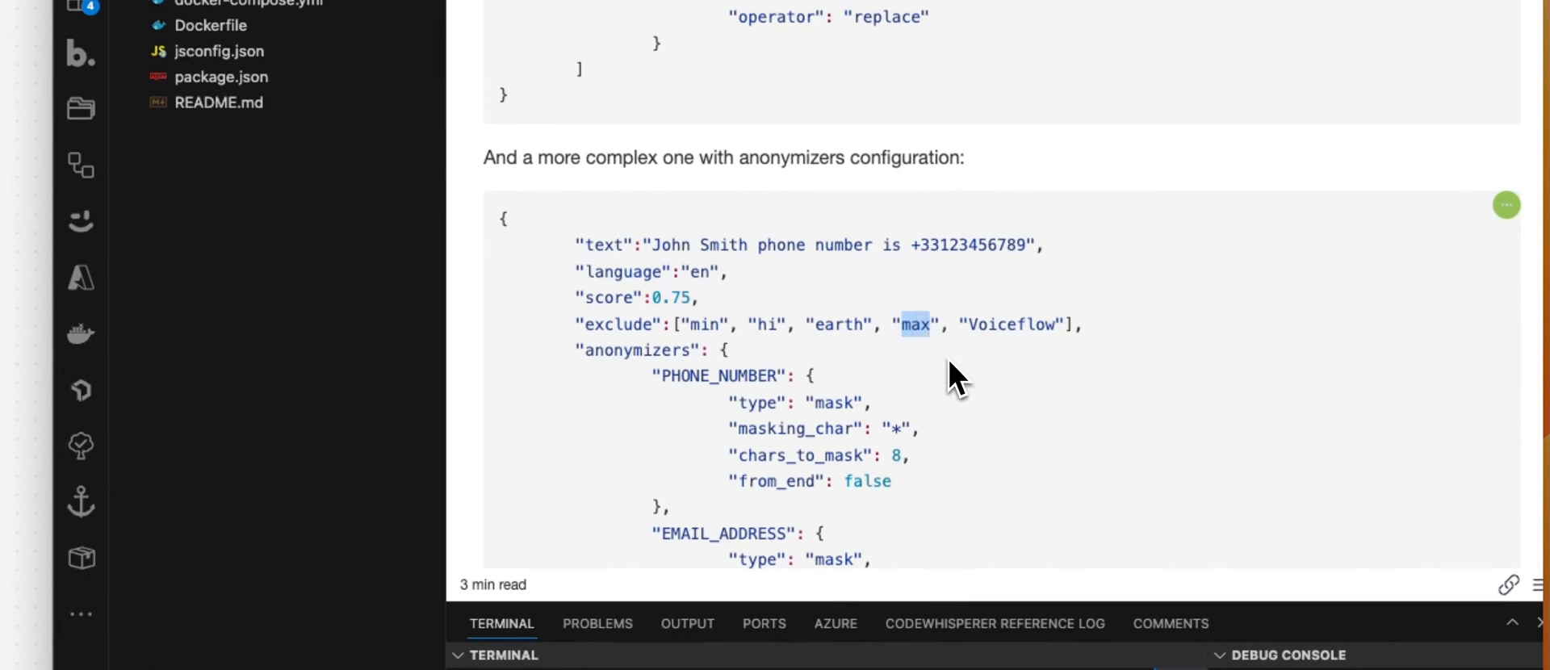
mouse_move(916, 329)
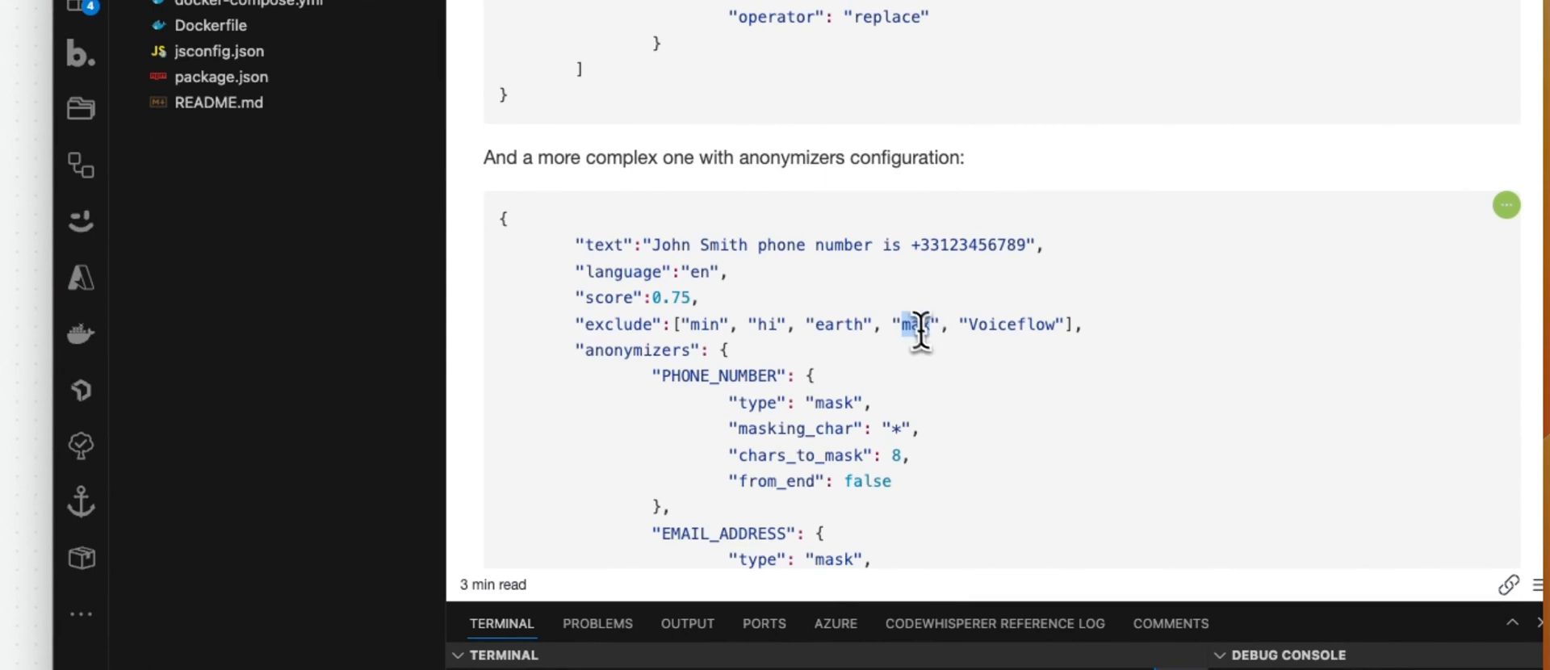
double_click(912, 324)
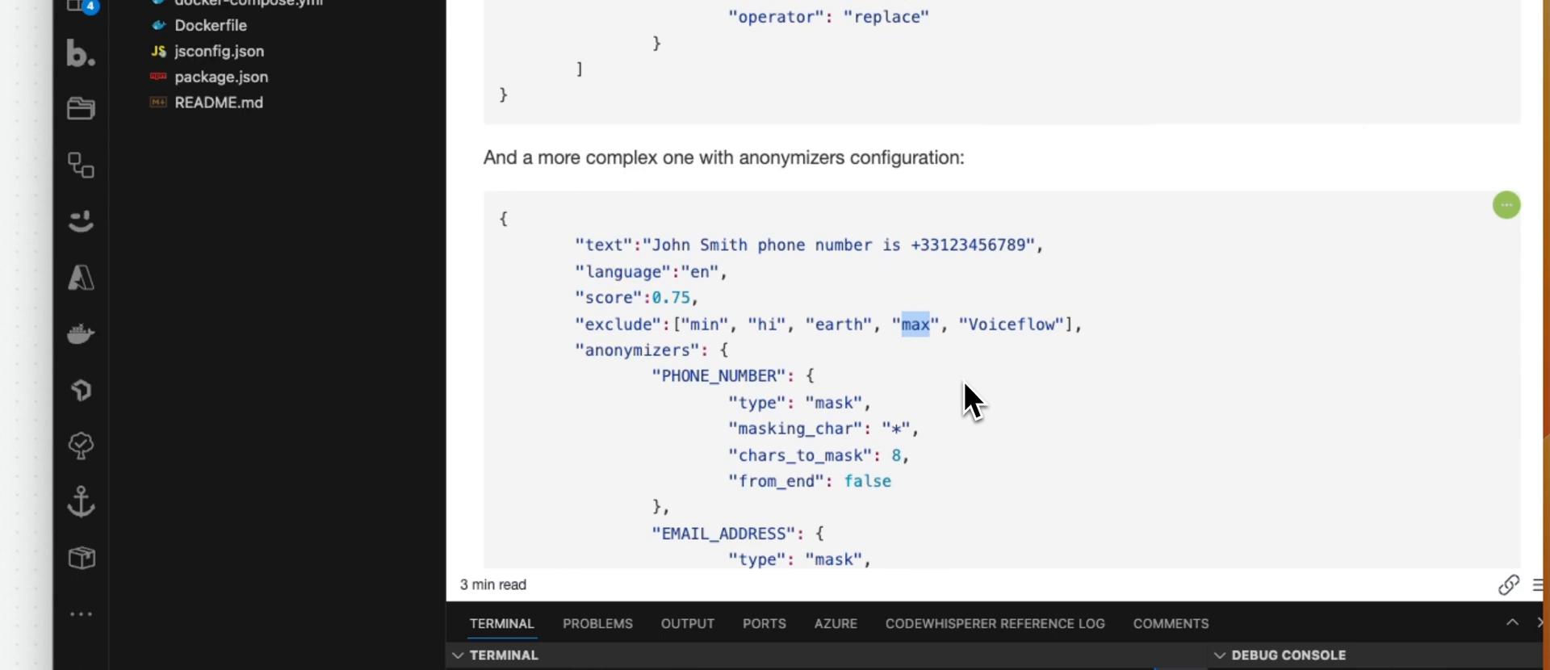
mouse_move(940, 369)
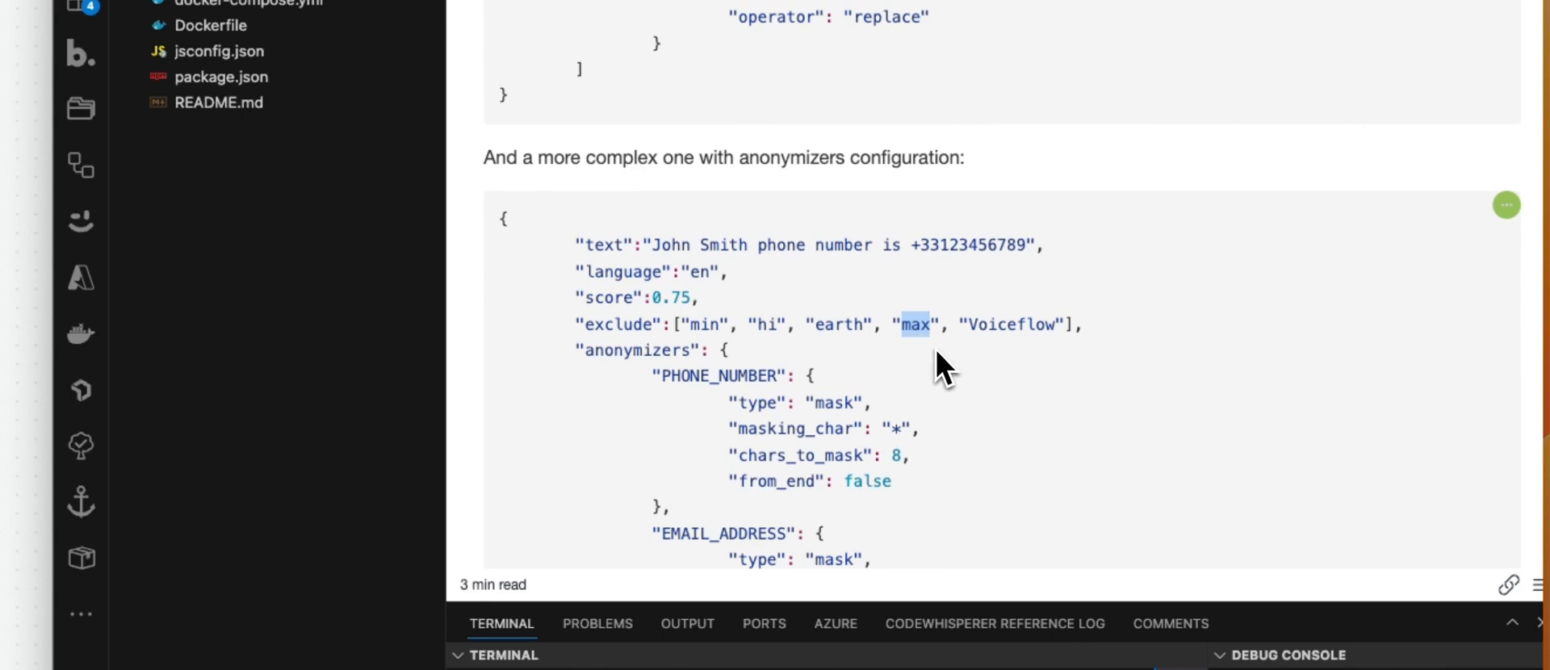
mouse_move(766, 350)
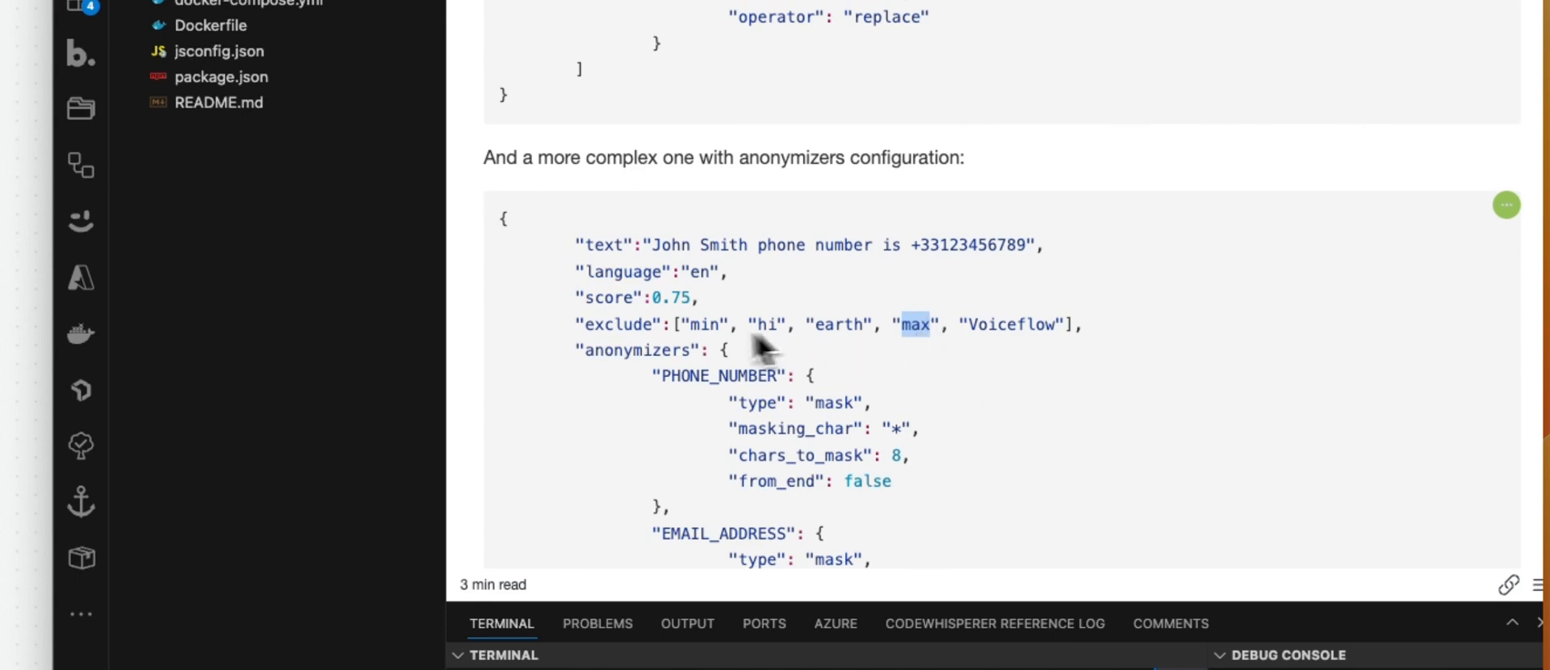
mouse_move(647, 346)
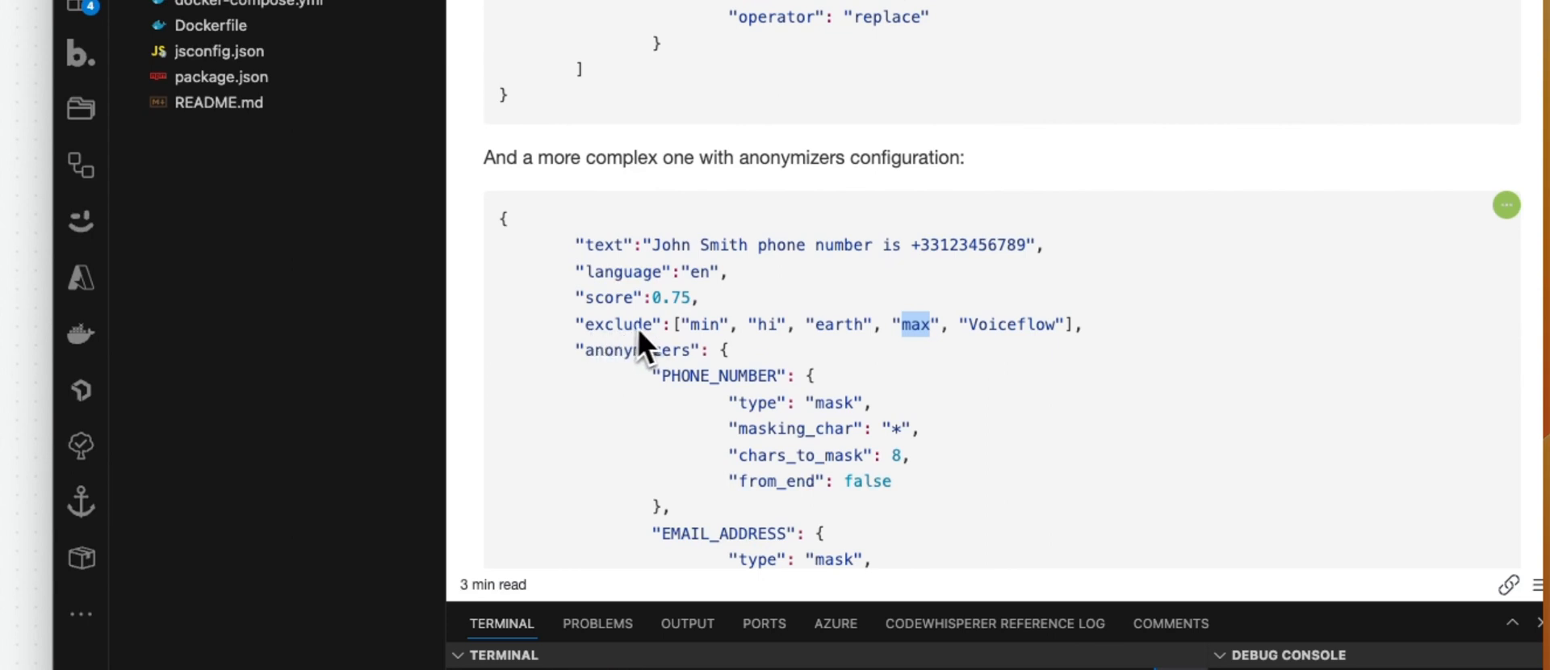
scroll(down, 3)
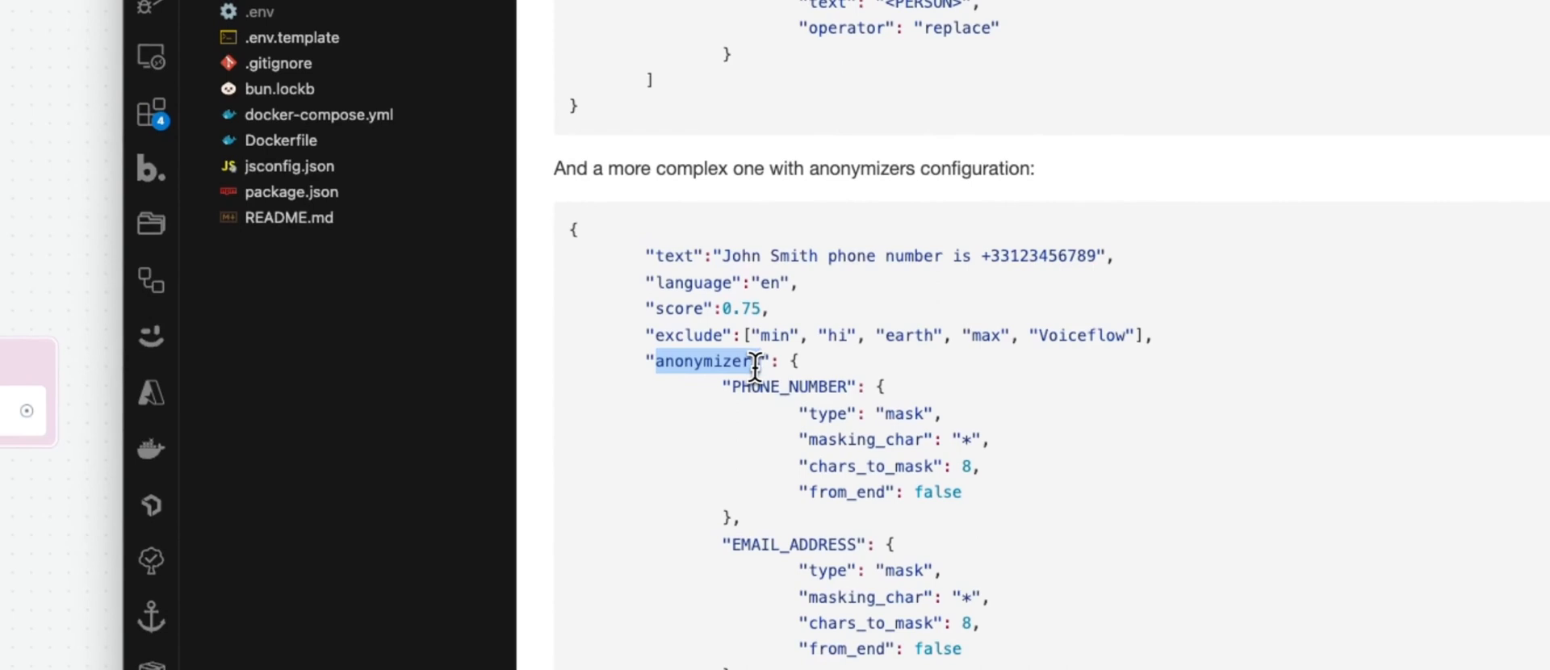
scroll(down, 3)
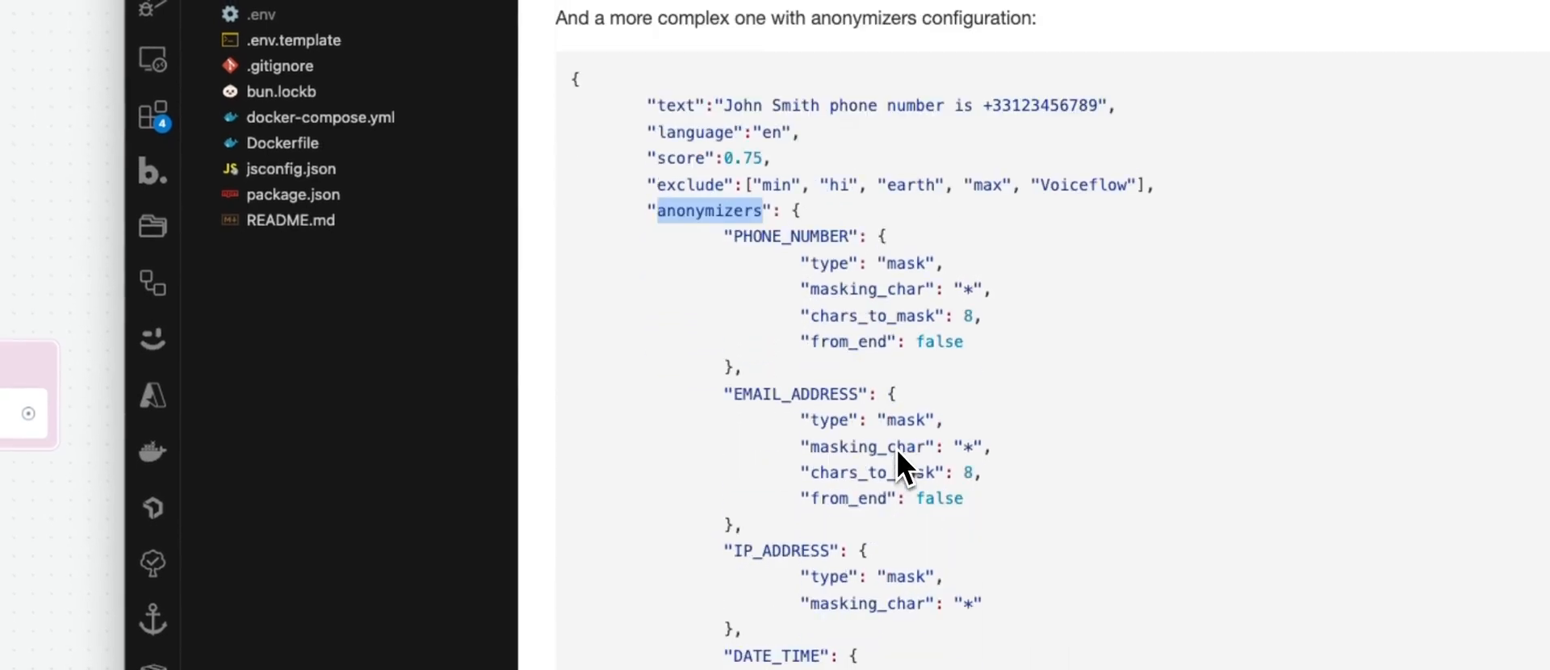
mouse_move(858, 322)
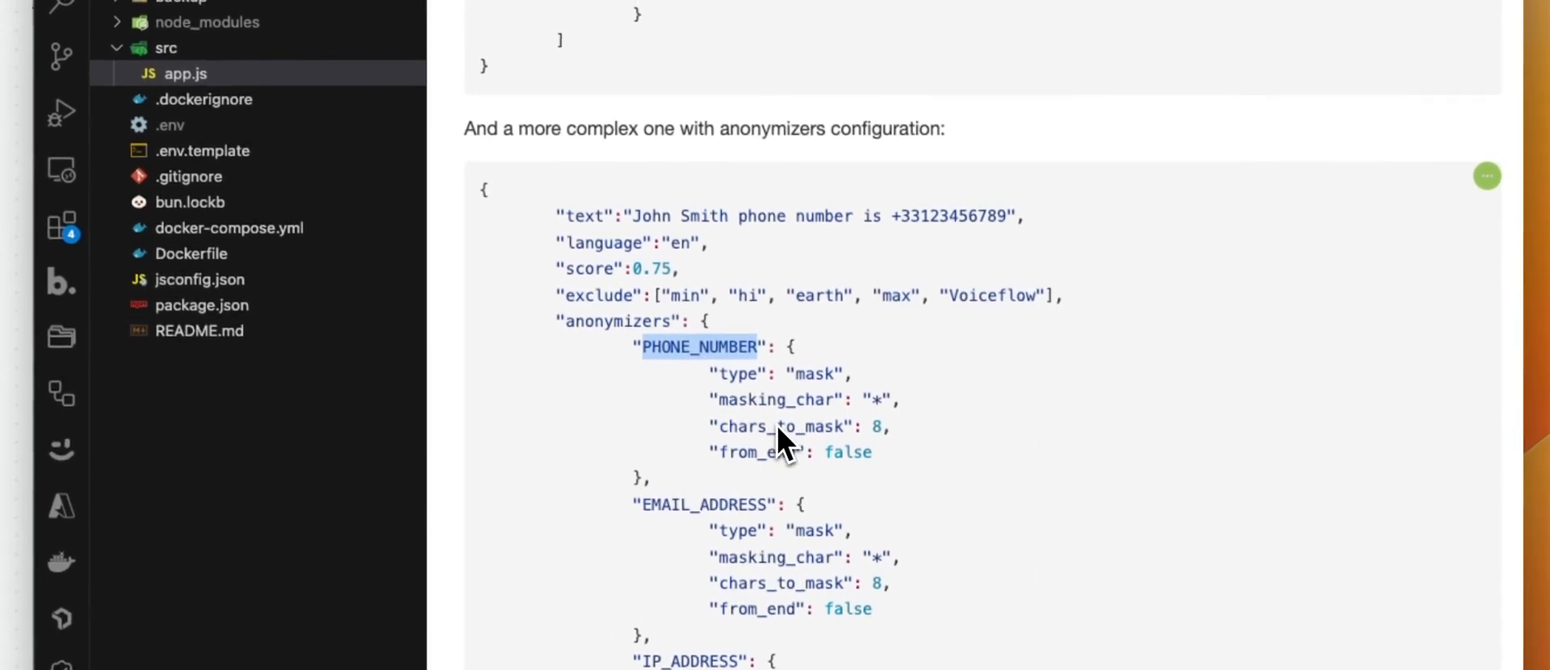
mouse_move(760, 377)
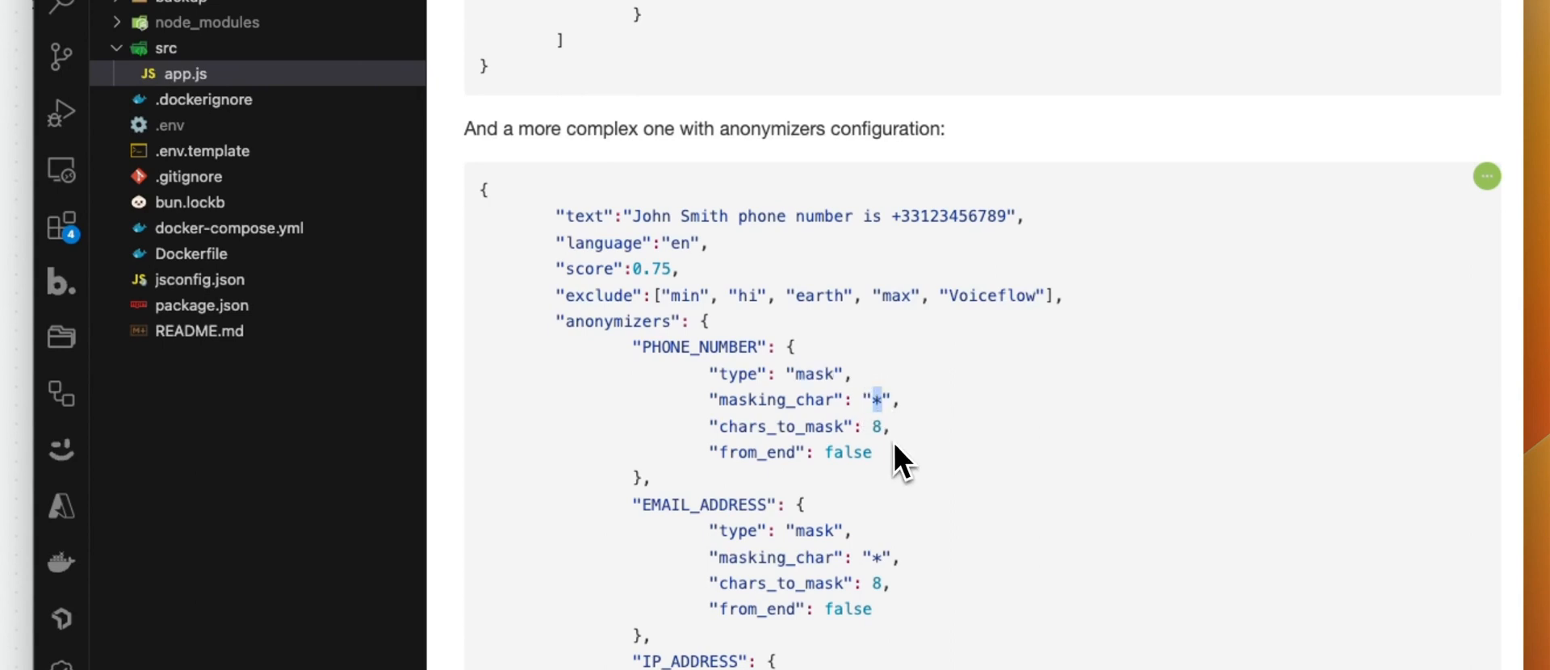
mouse_move(883, 450)
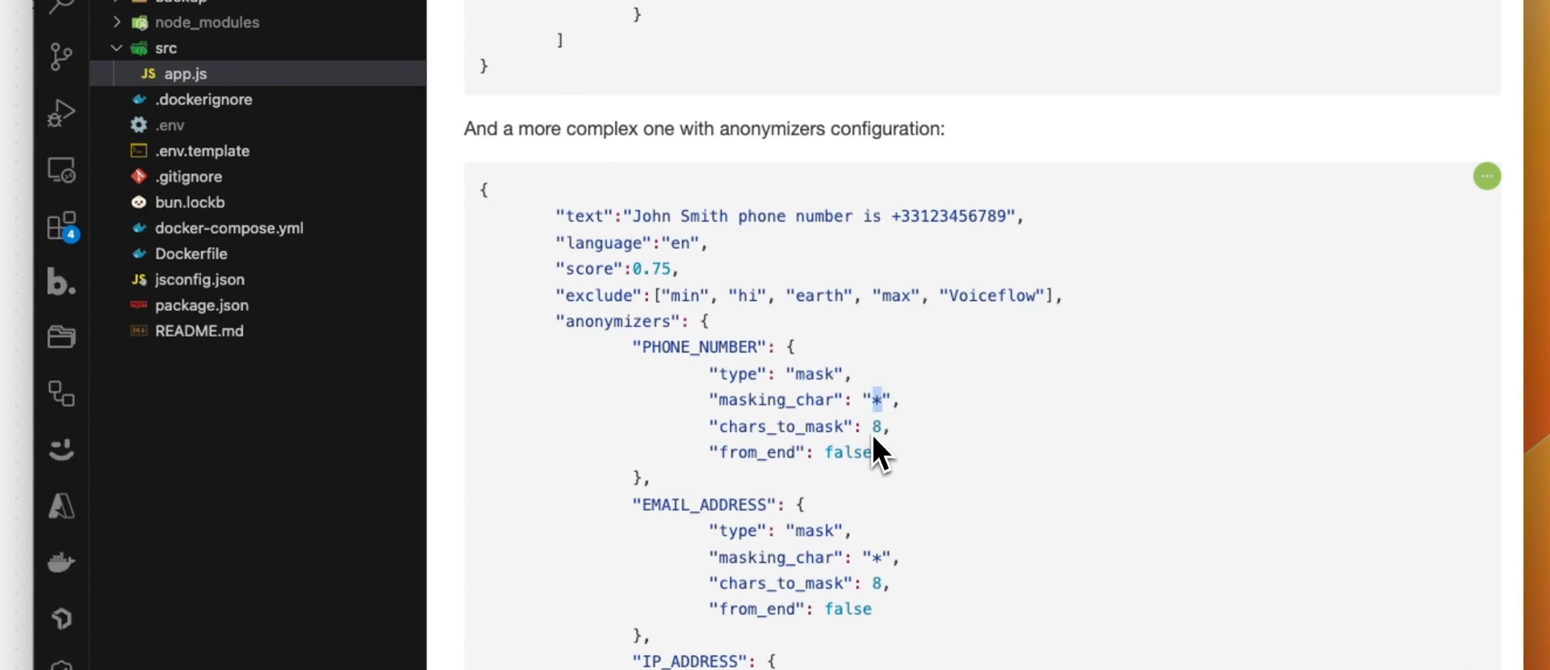
mouse_move(867, 485)
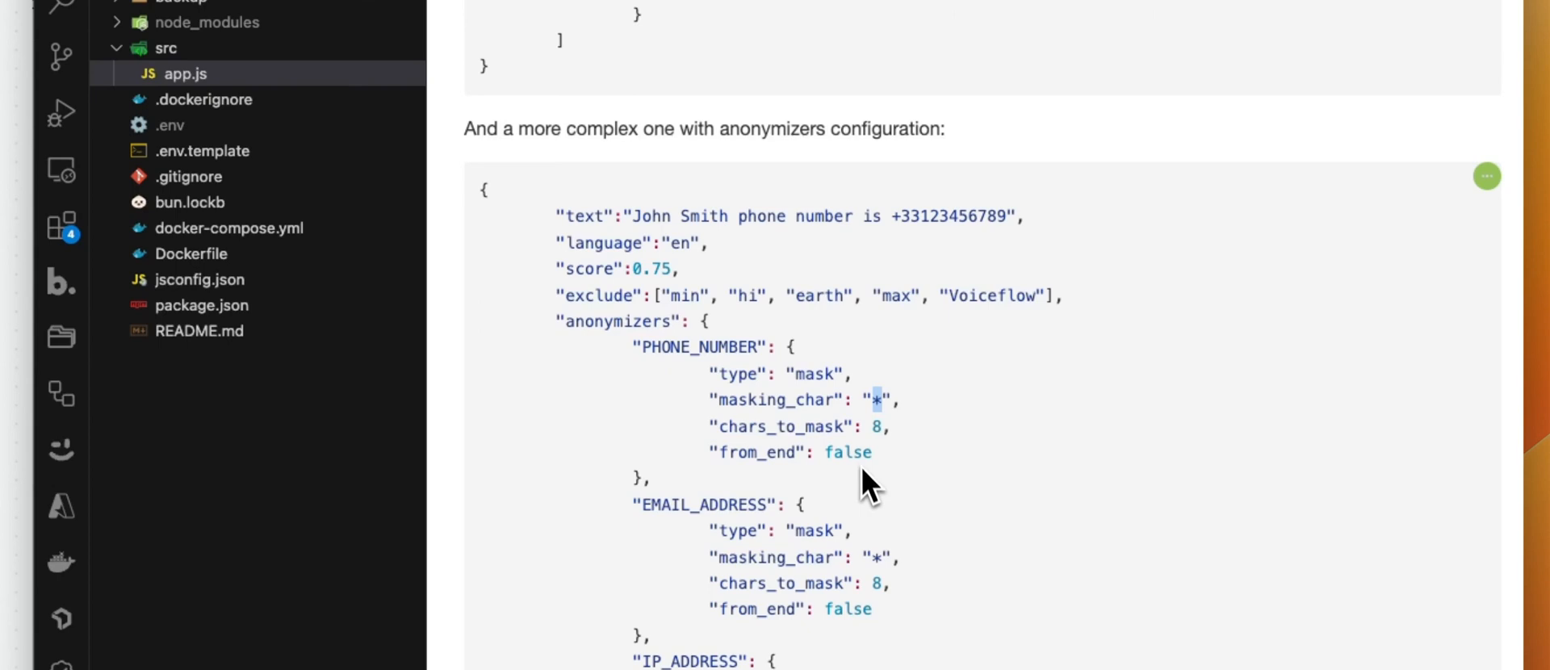
mouse_move(828, 479)
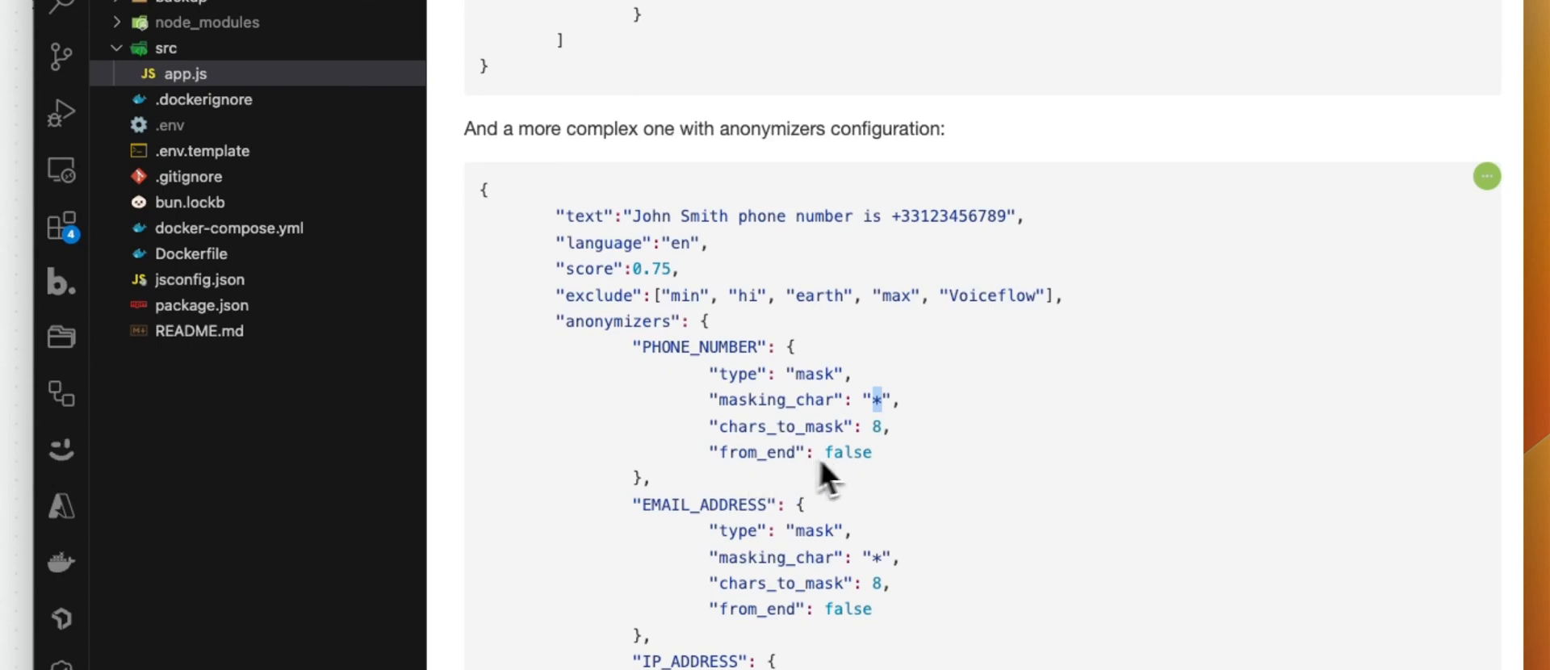
mouse_move(887, 218)
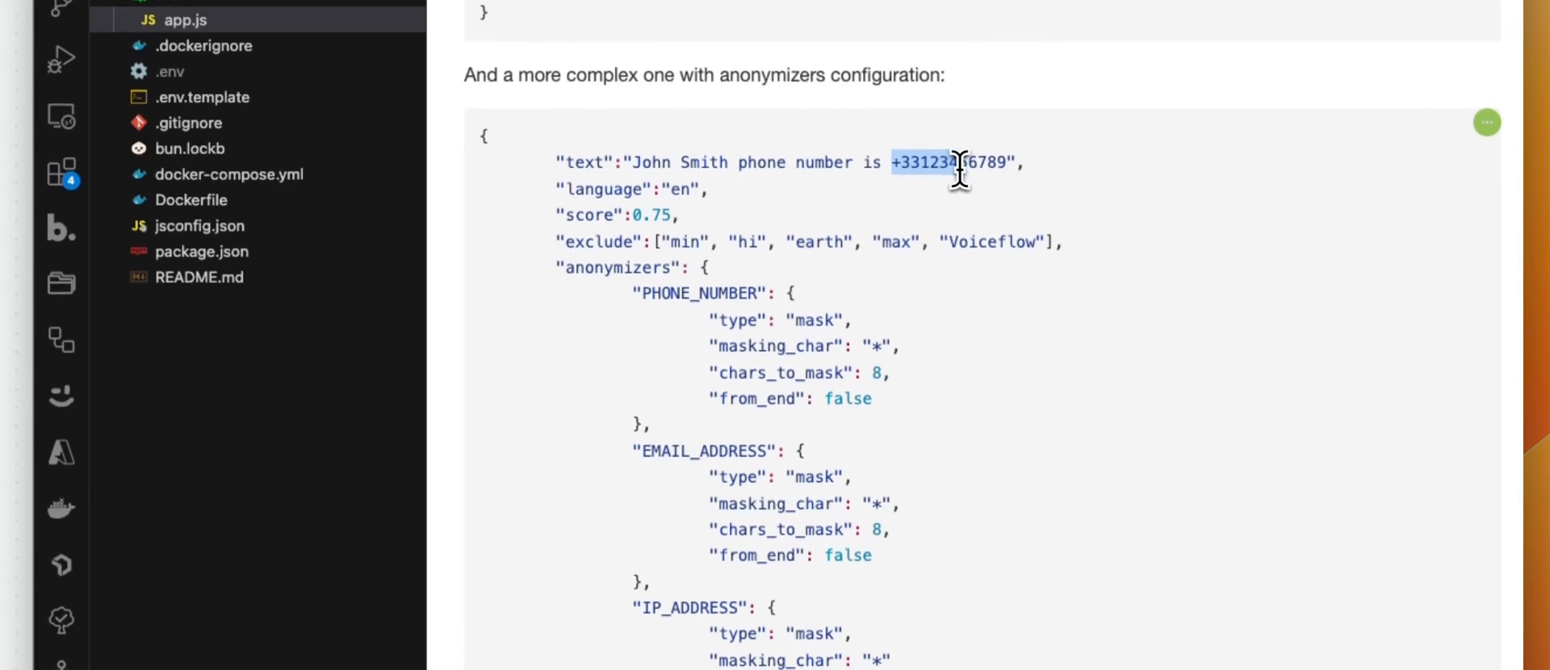
scroll(down, 3)
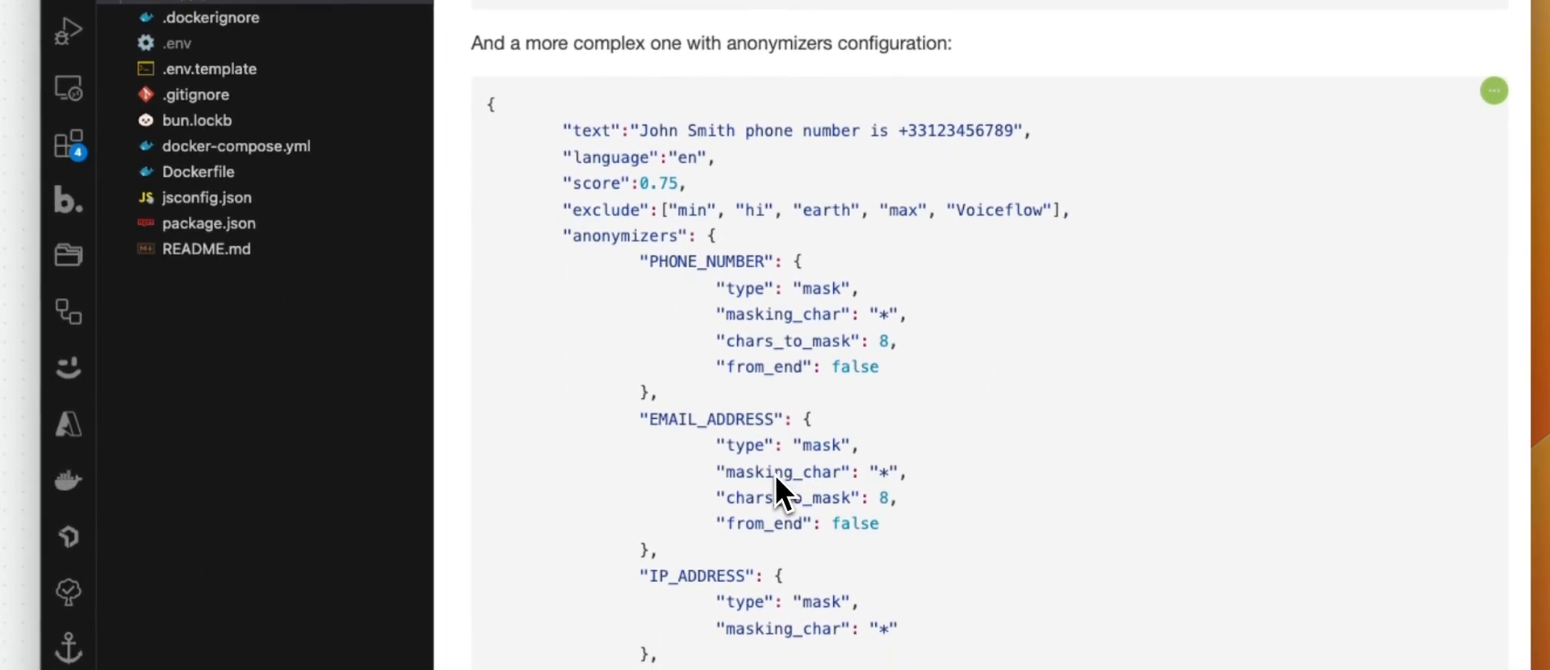
scroll(down, 3)
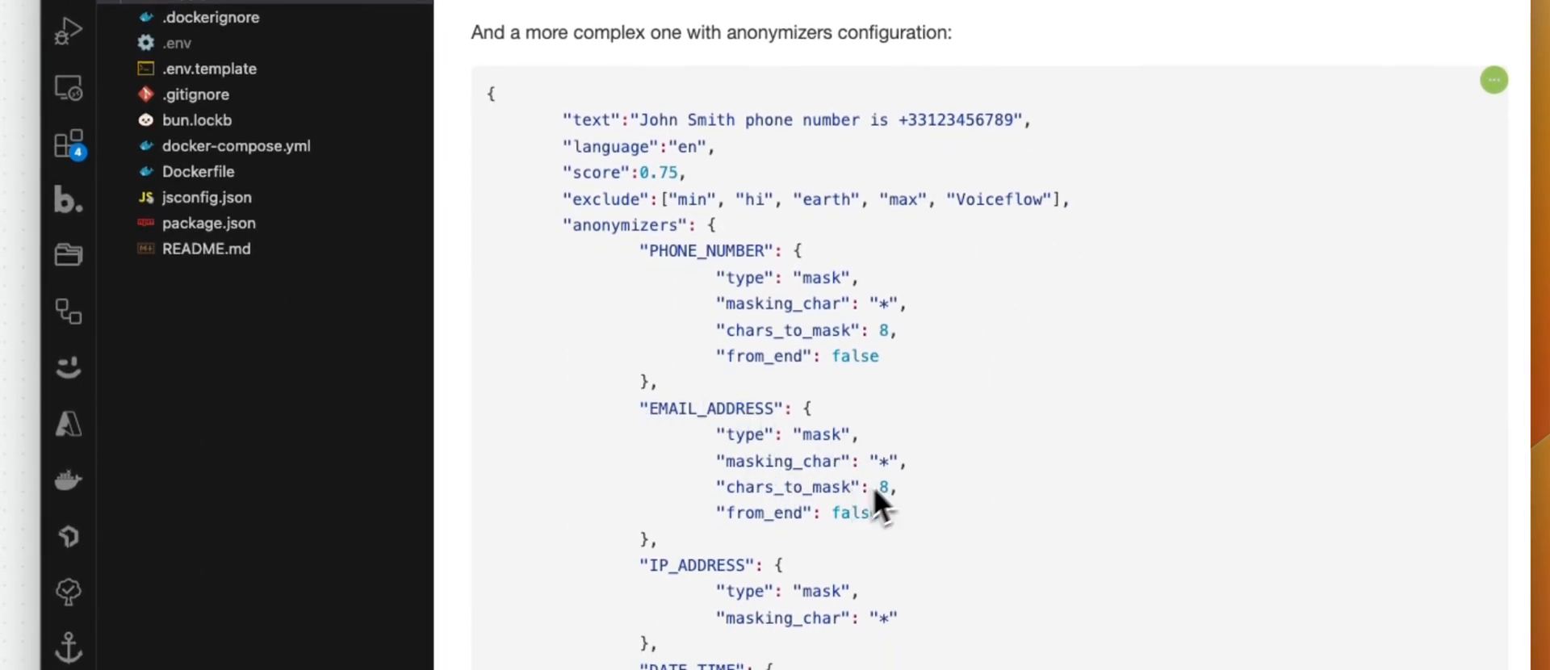
scroll(down, 3)
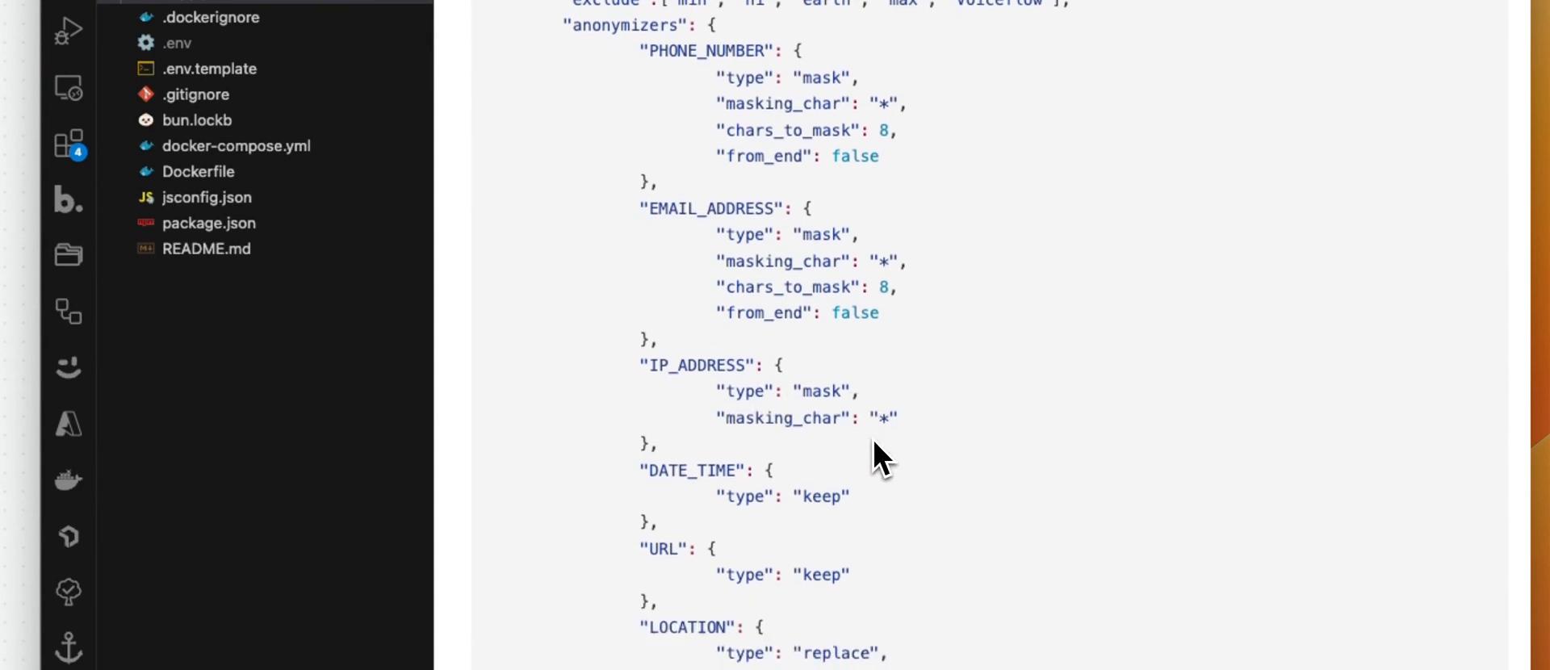
scroll(up, 3)
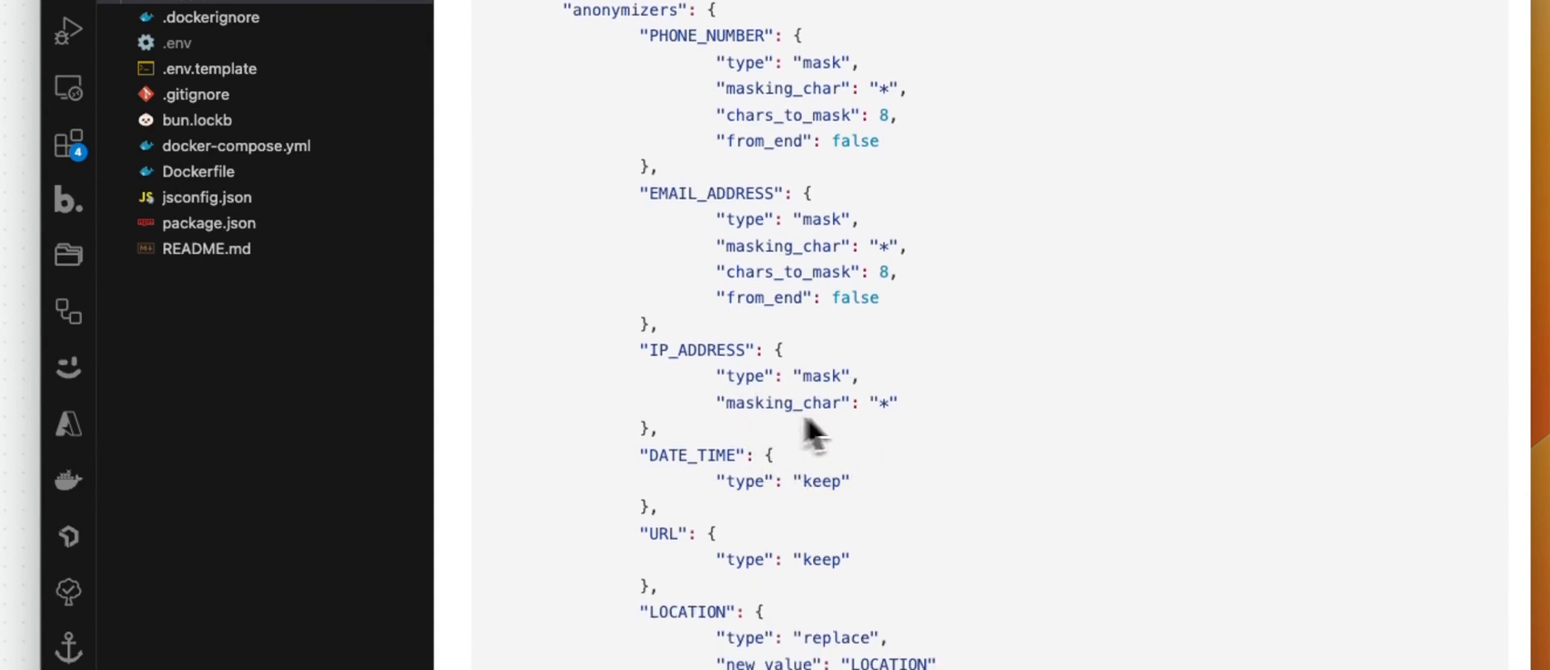
mouse_move(697, 484)
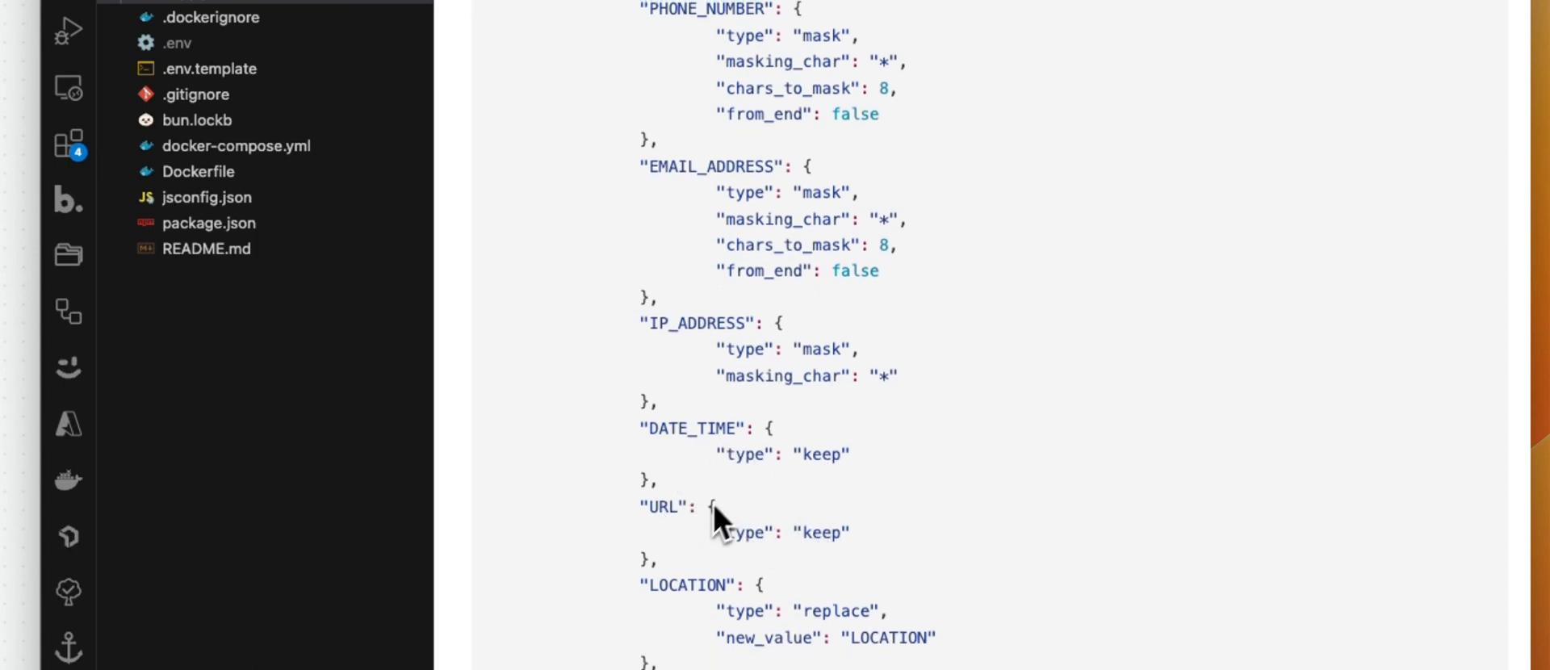
scroll(down, 3)
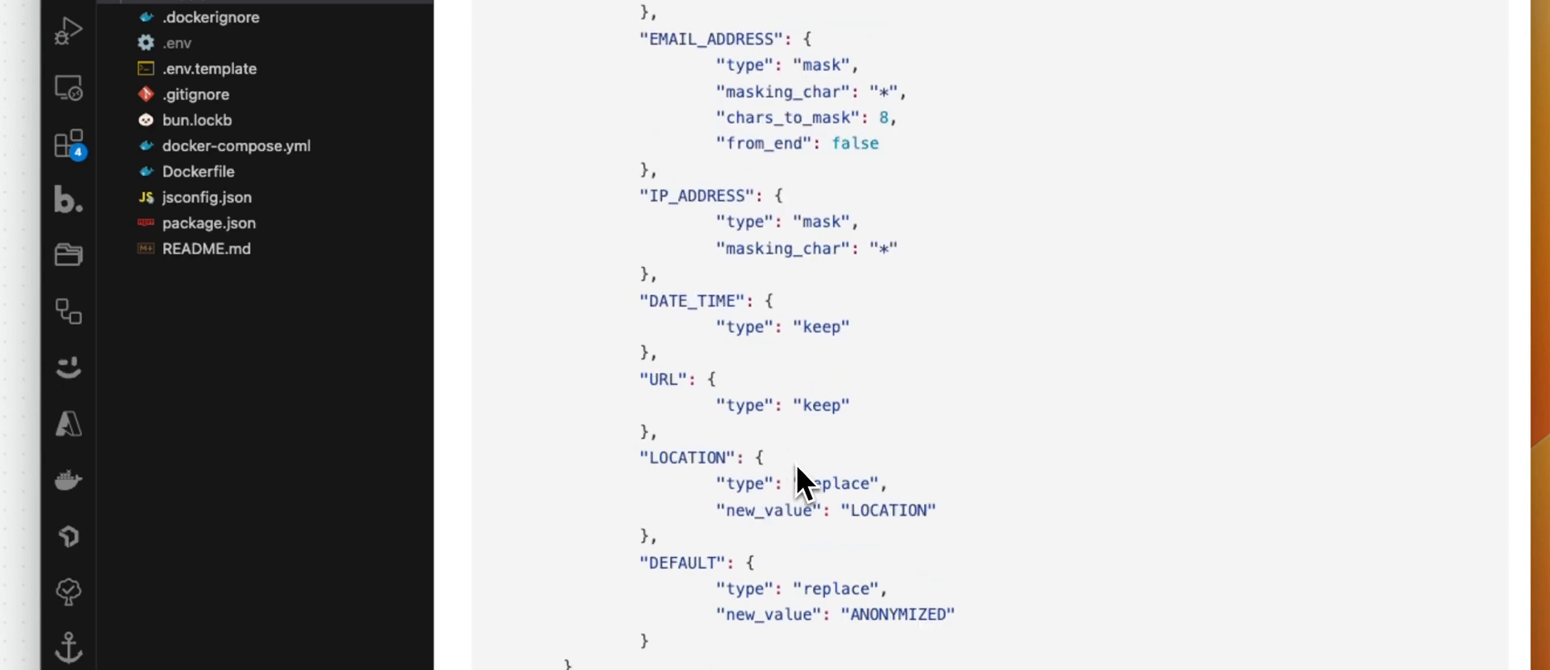
mouse_move(727, 490)
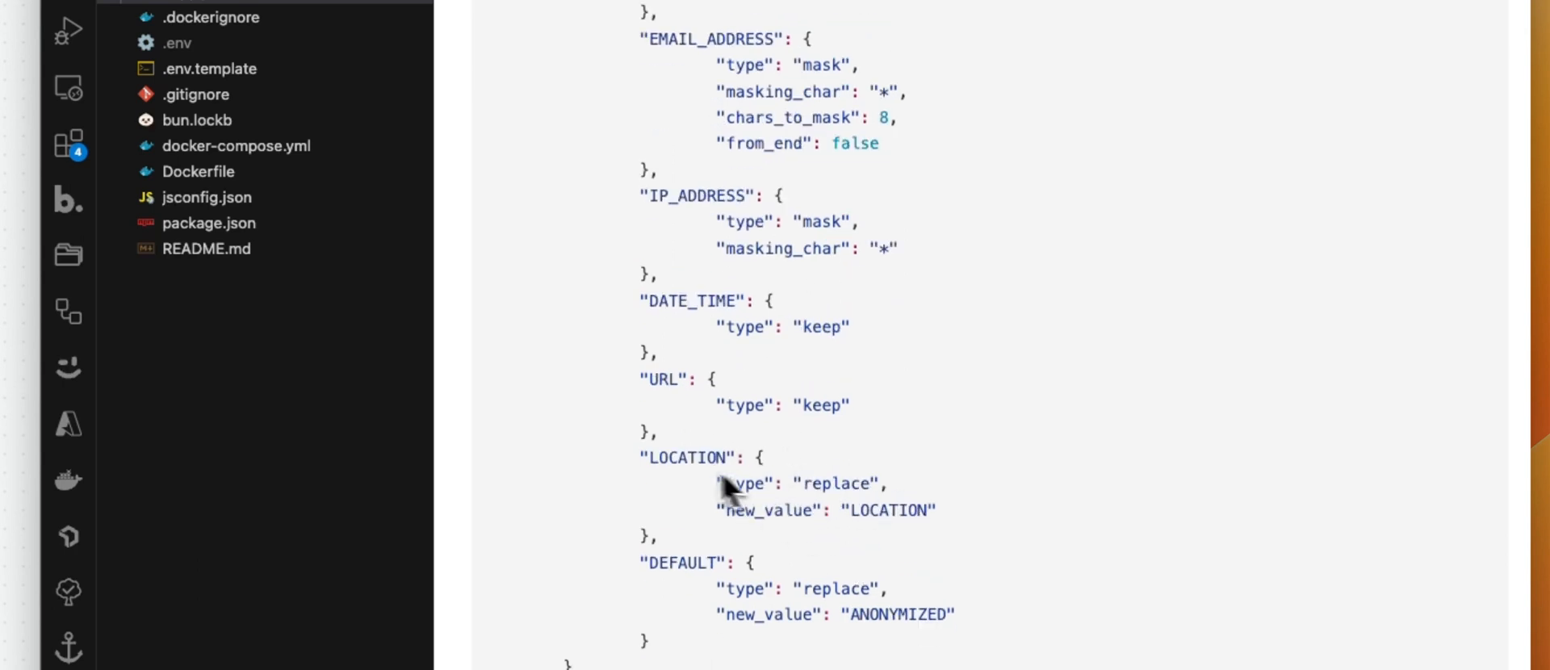
scroll(up, 3)
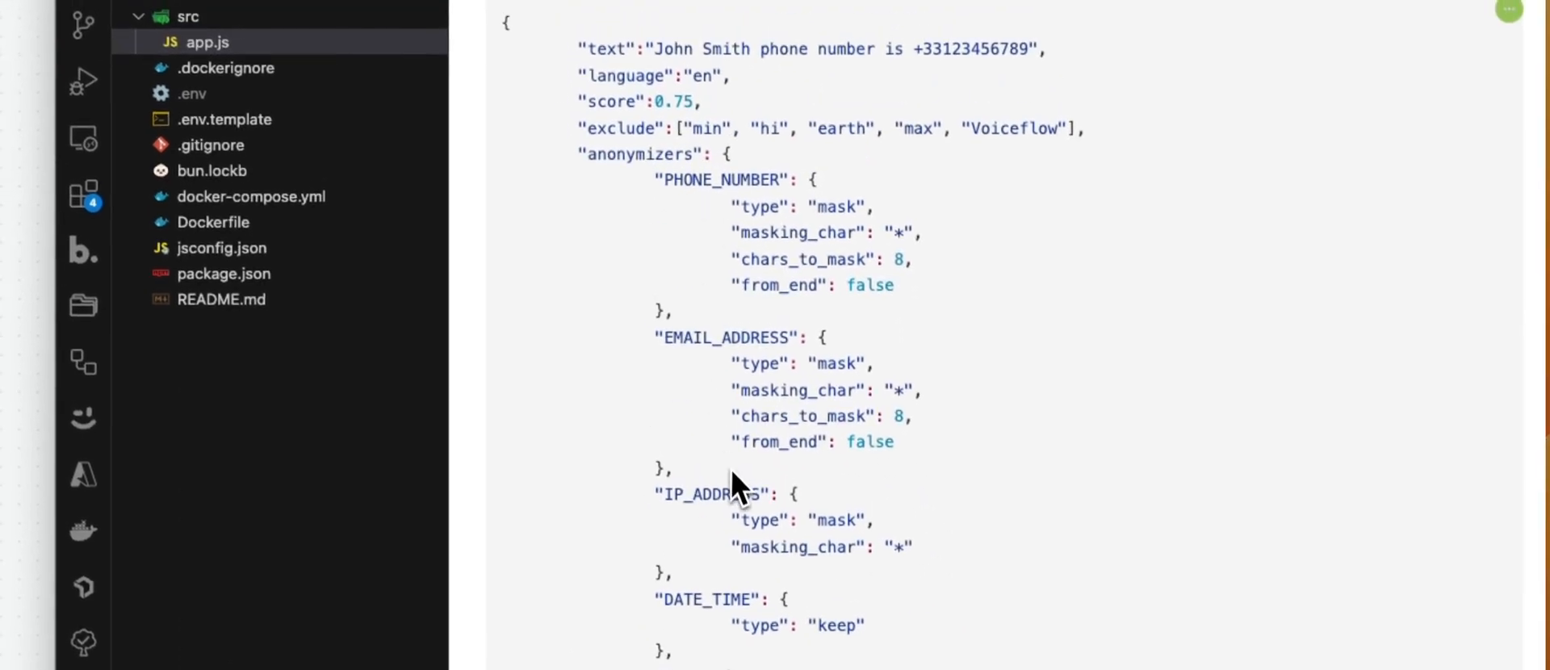
scroll(down, 3)
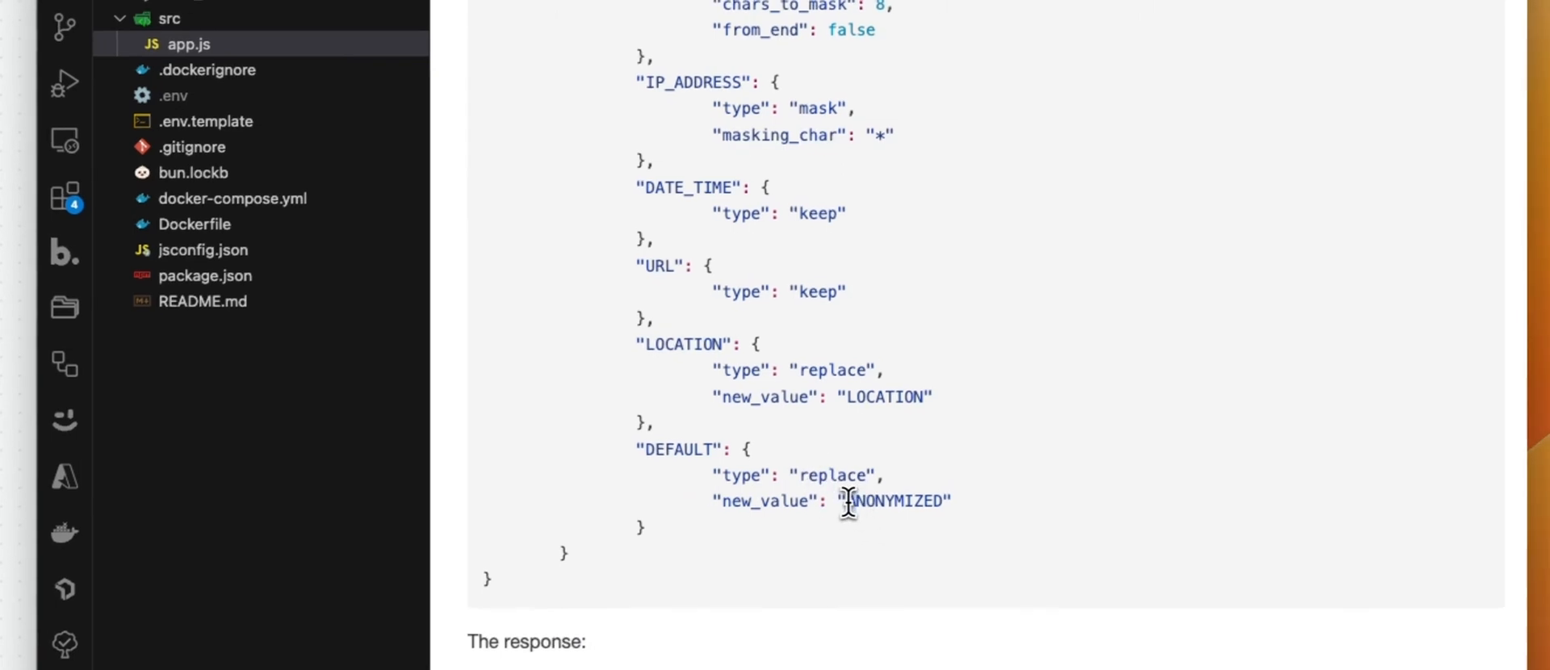
mouse_move(945, 484)
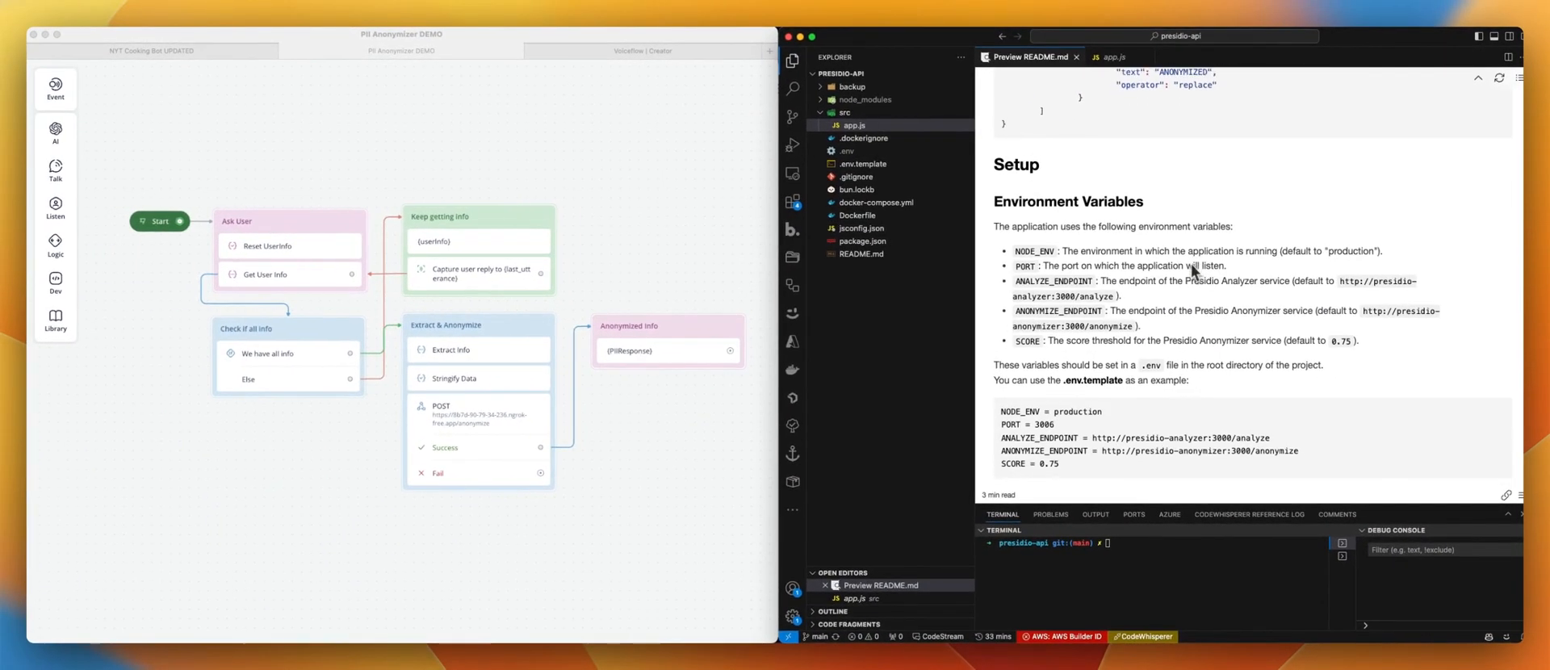
mouse_move(1093, 237)
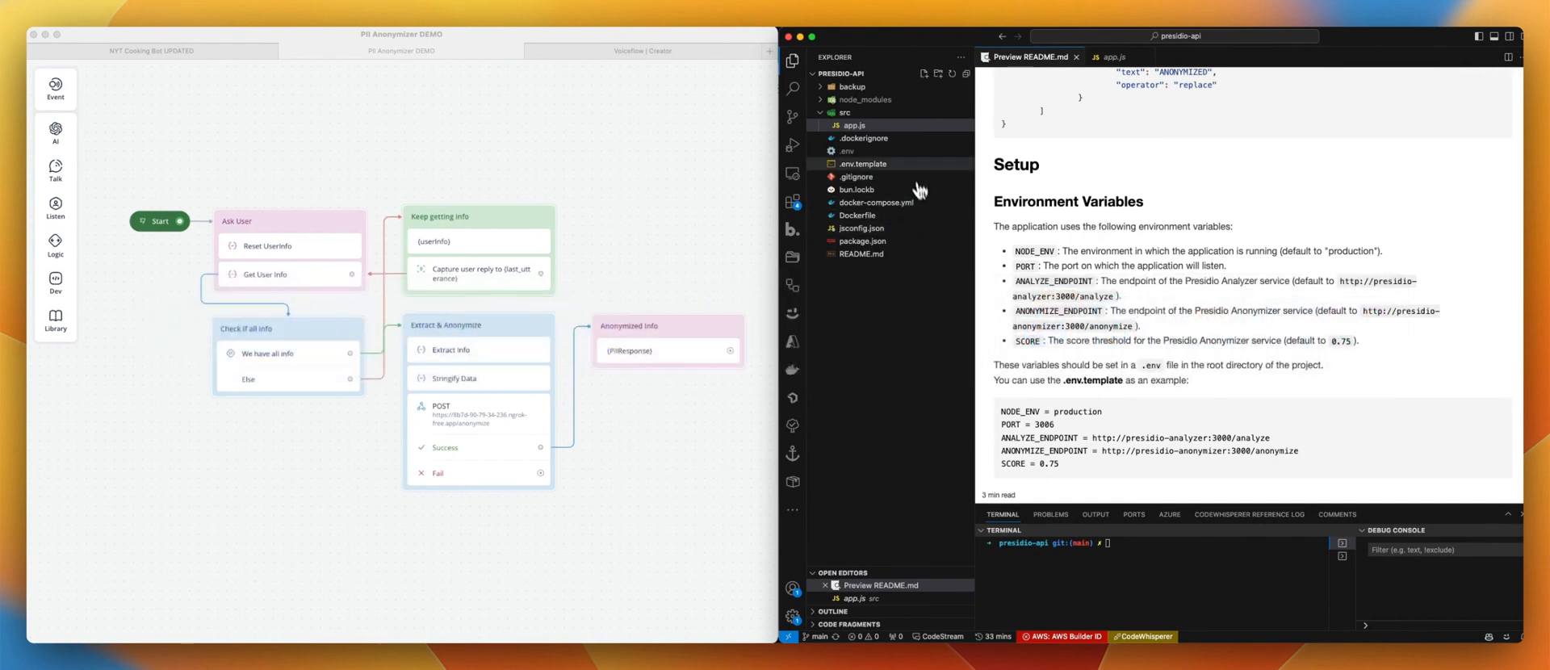
Show the .env.template file listing NODE_ENV, PORT, analyzer and anonymizer endpoints, and SCORE
click(861, 165)
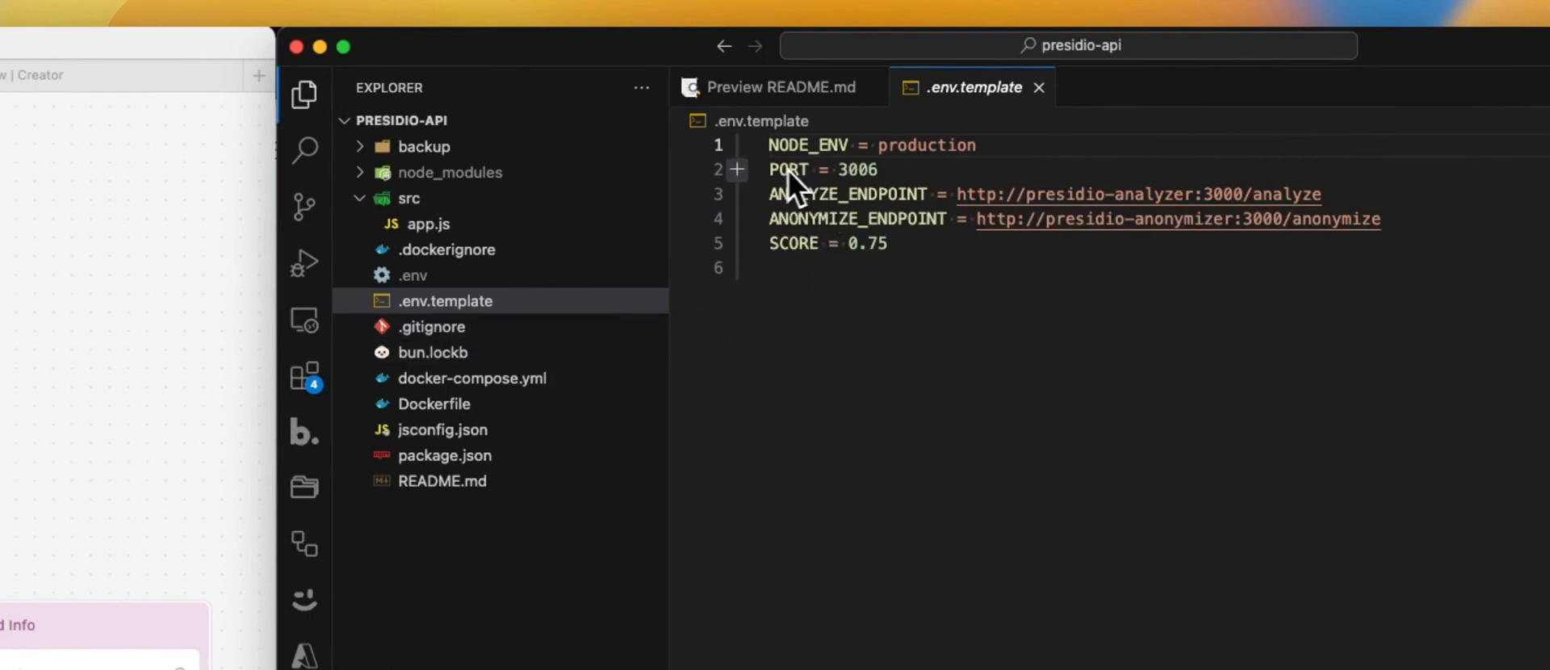
mouse_move(845, 170)
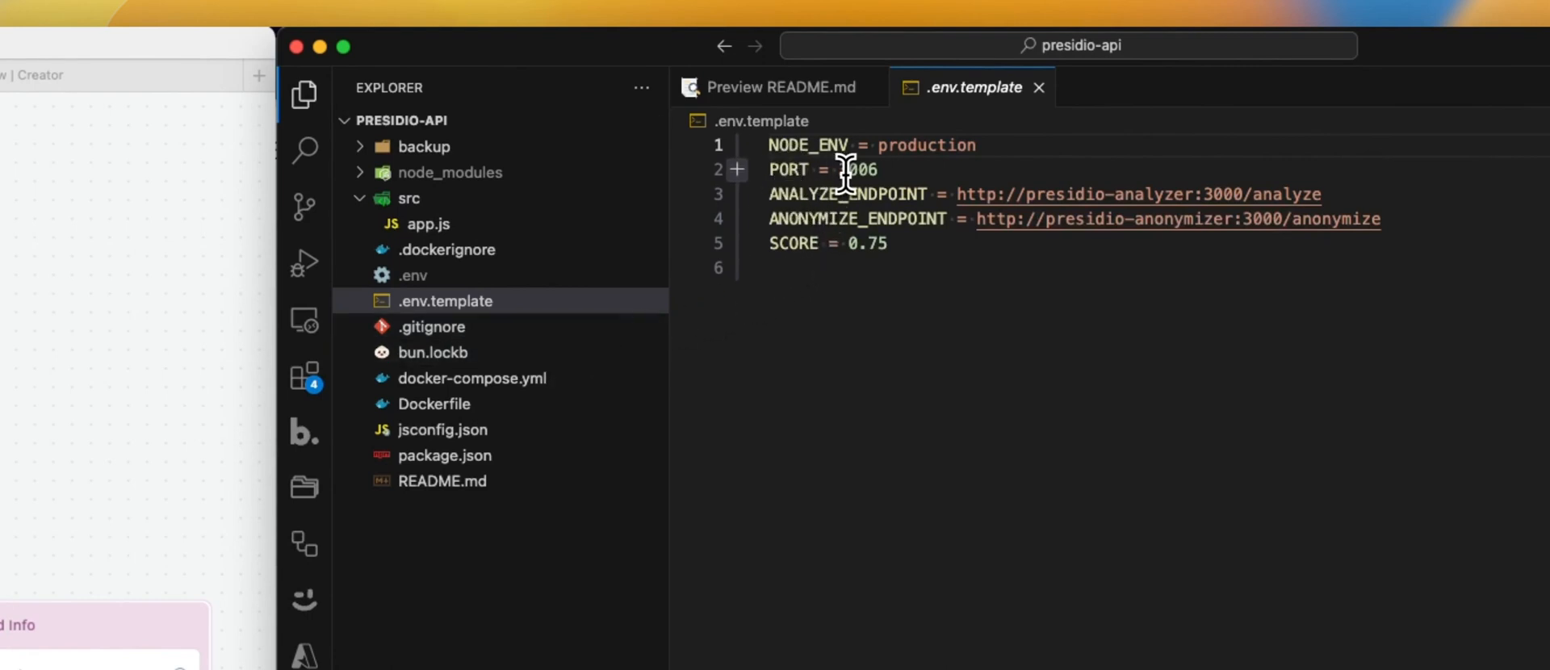
mouse_move(875, 168)
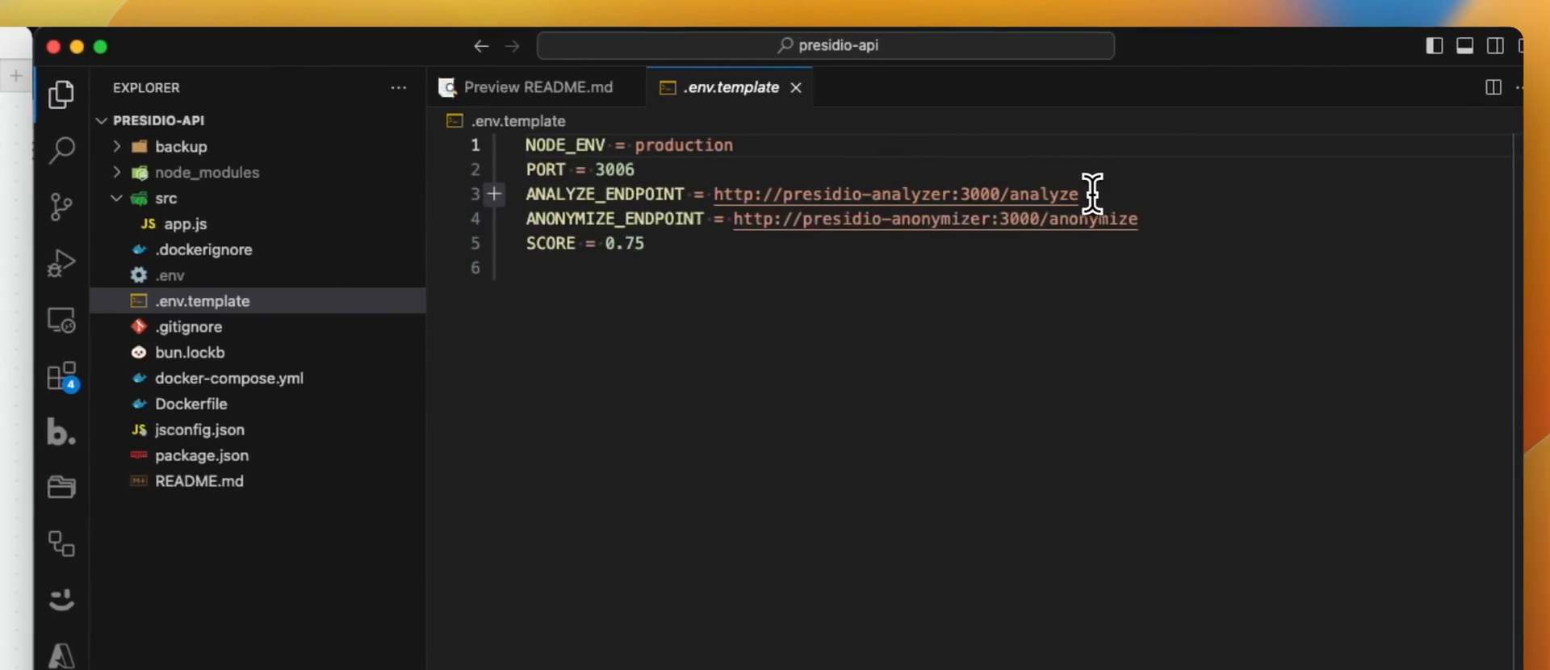
mouse_move(713, 194)
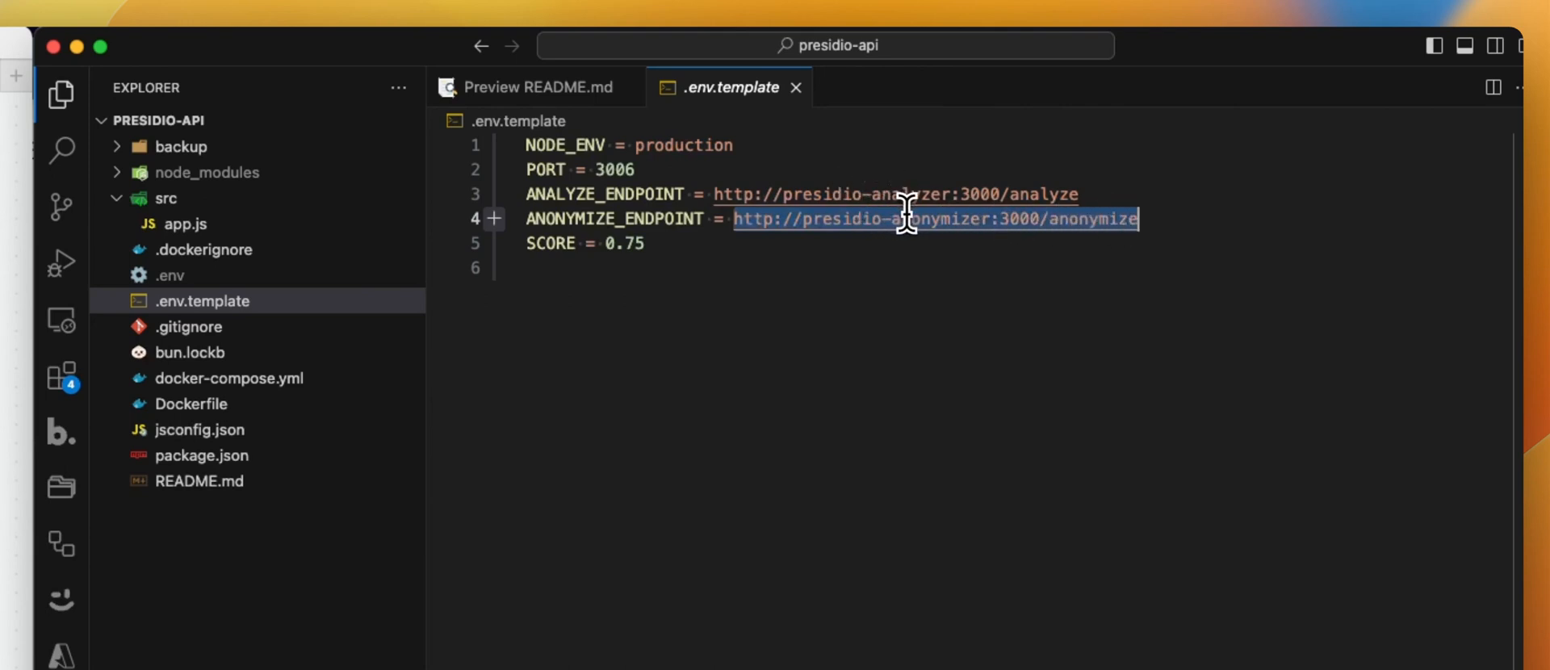
mouse_move(919, 218)
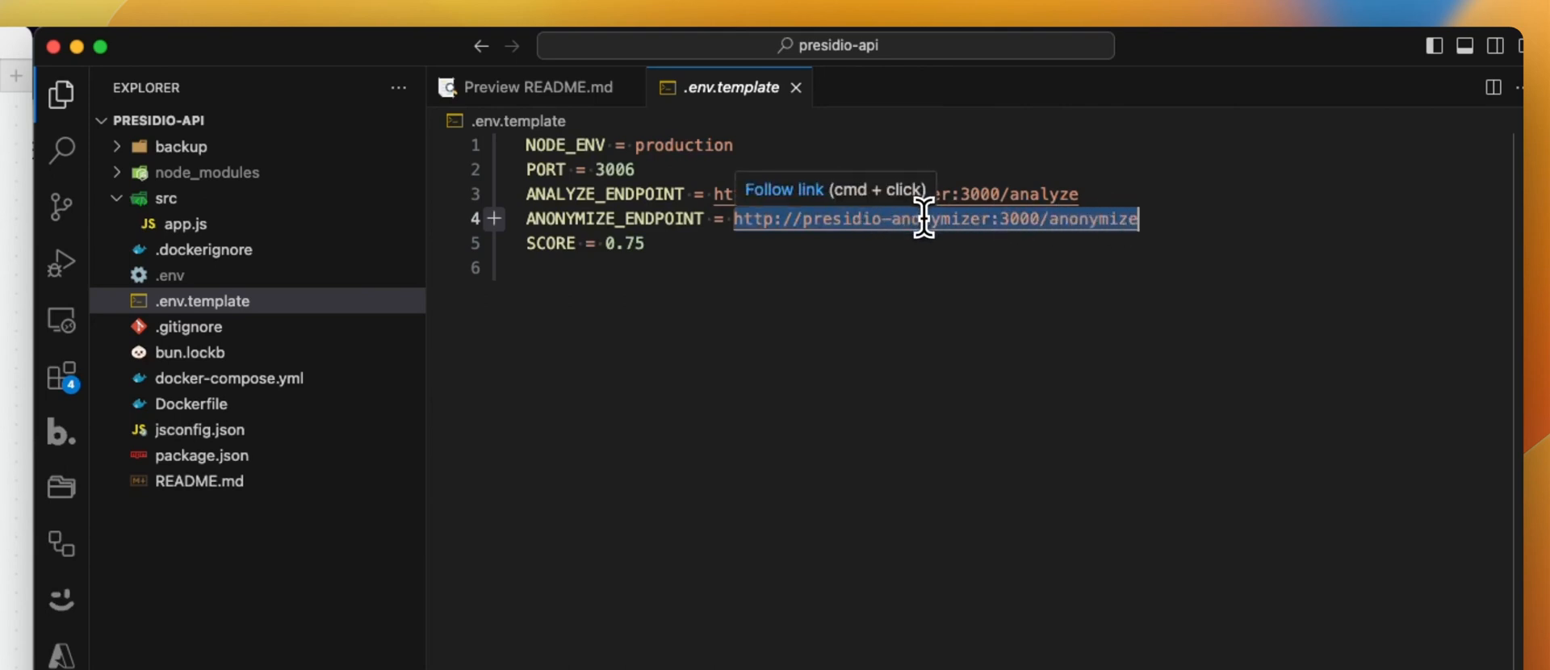
mouse_move(765, 410)
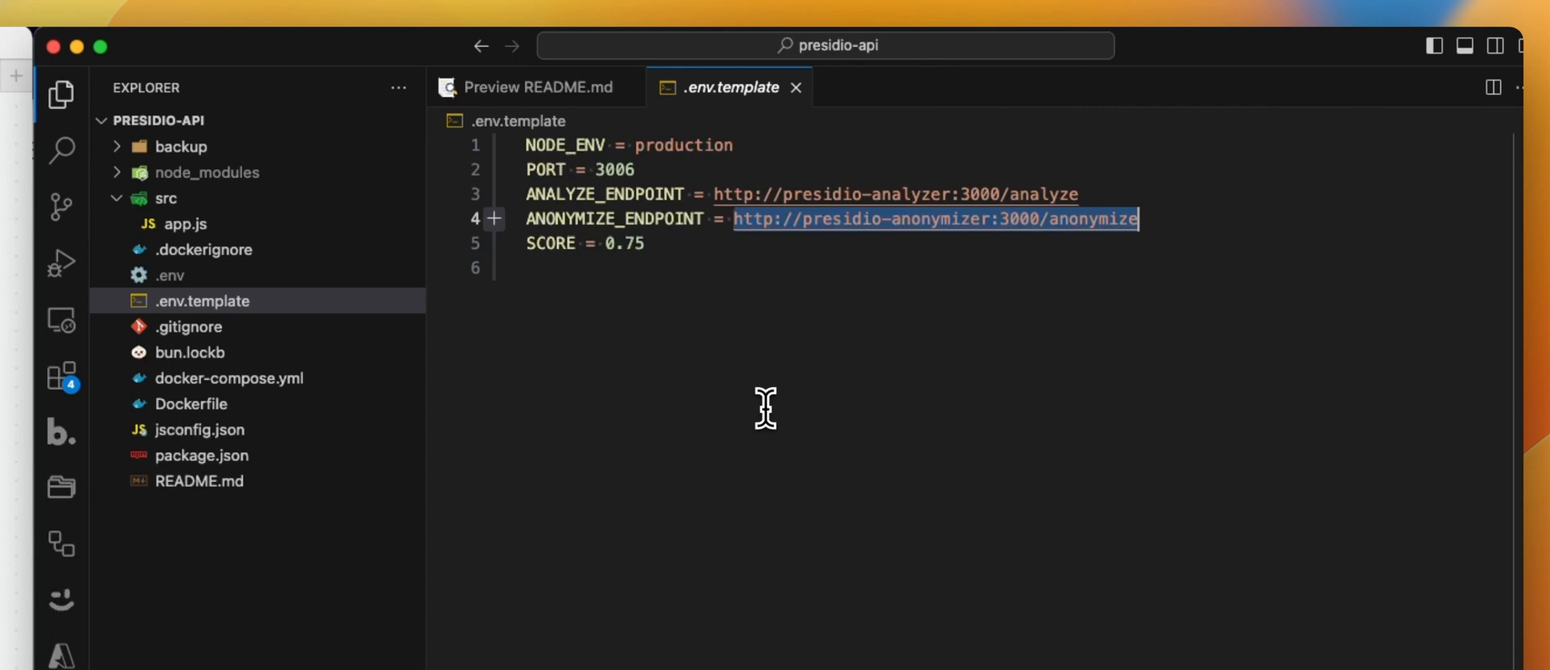
mouse_move(707, 197)
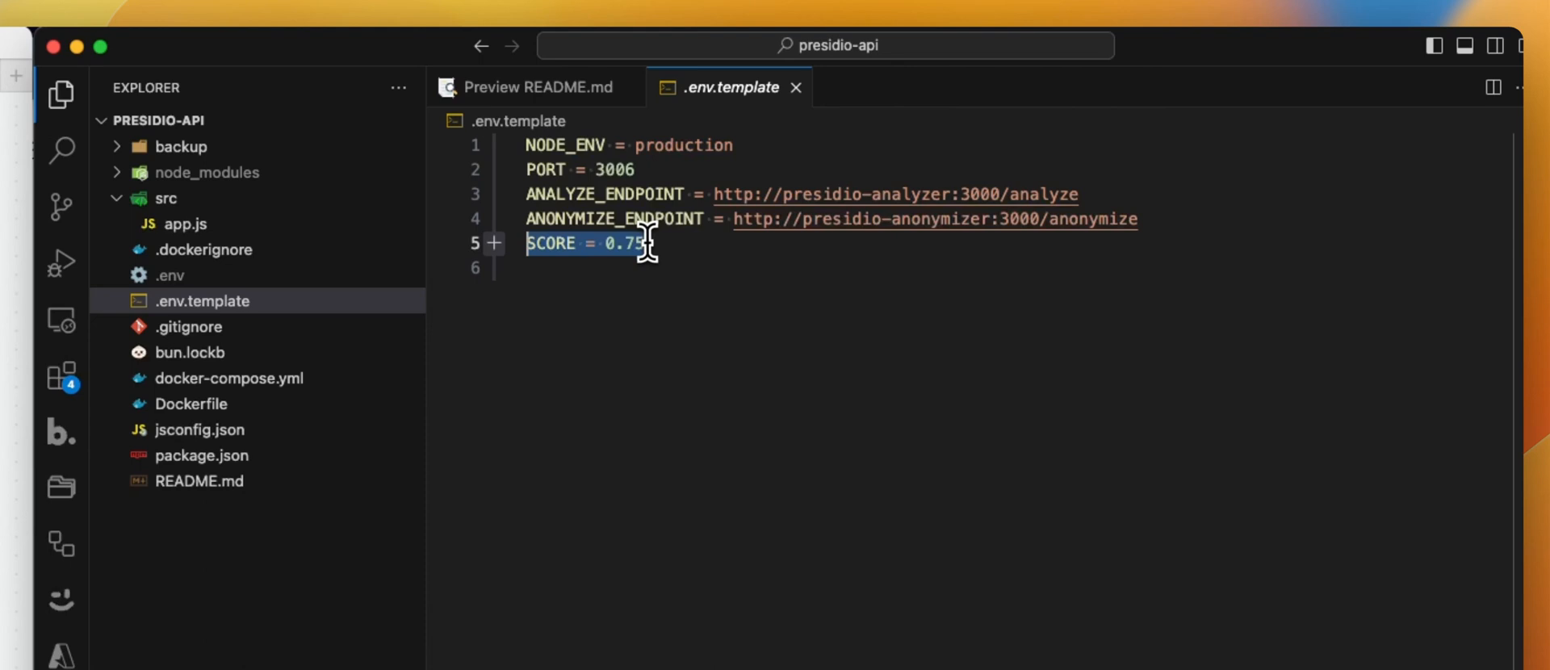
mouse_move(620, 279)
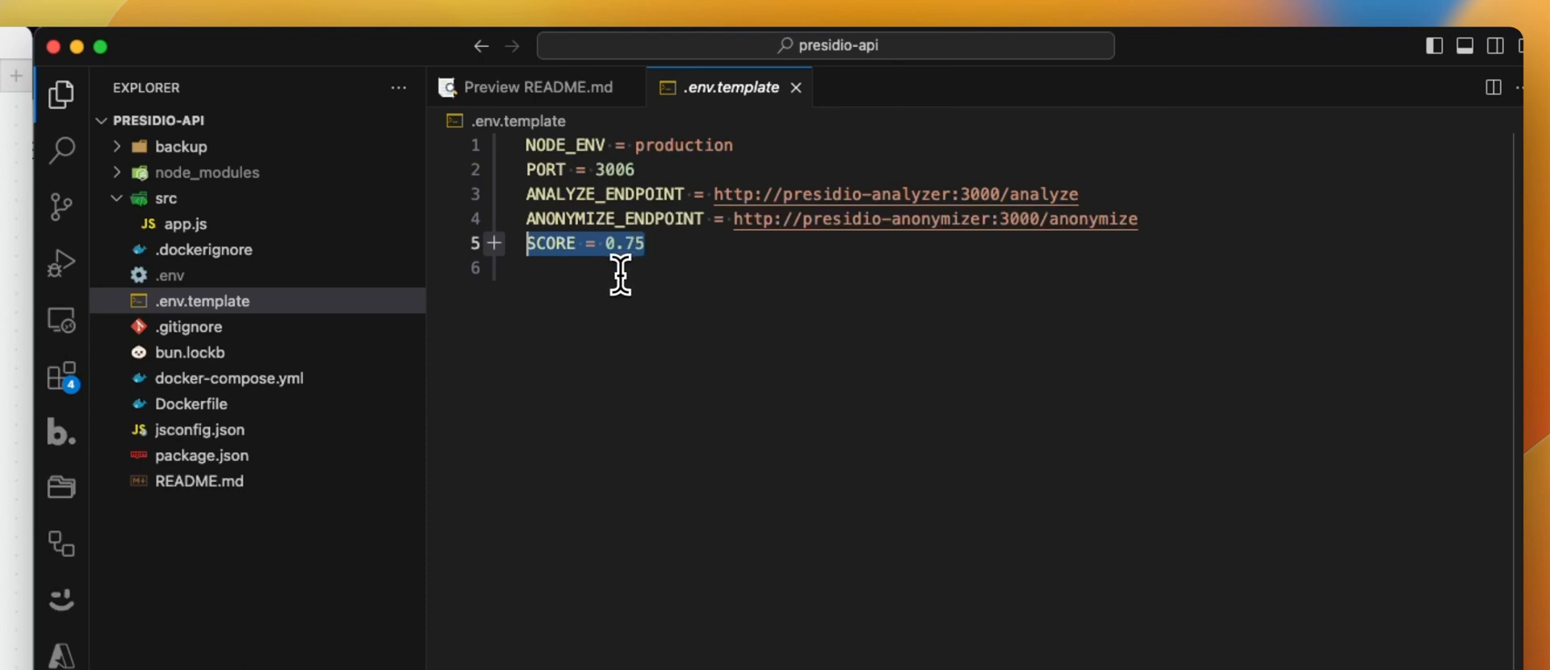
mouse_move(629, 267)
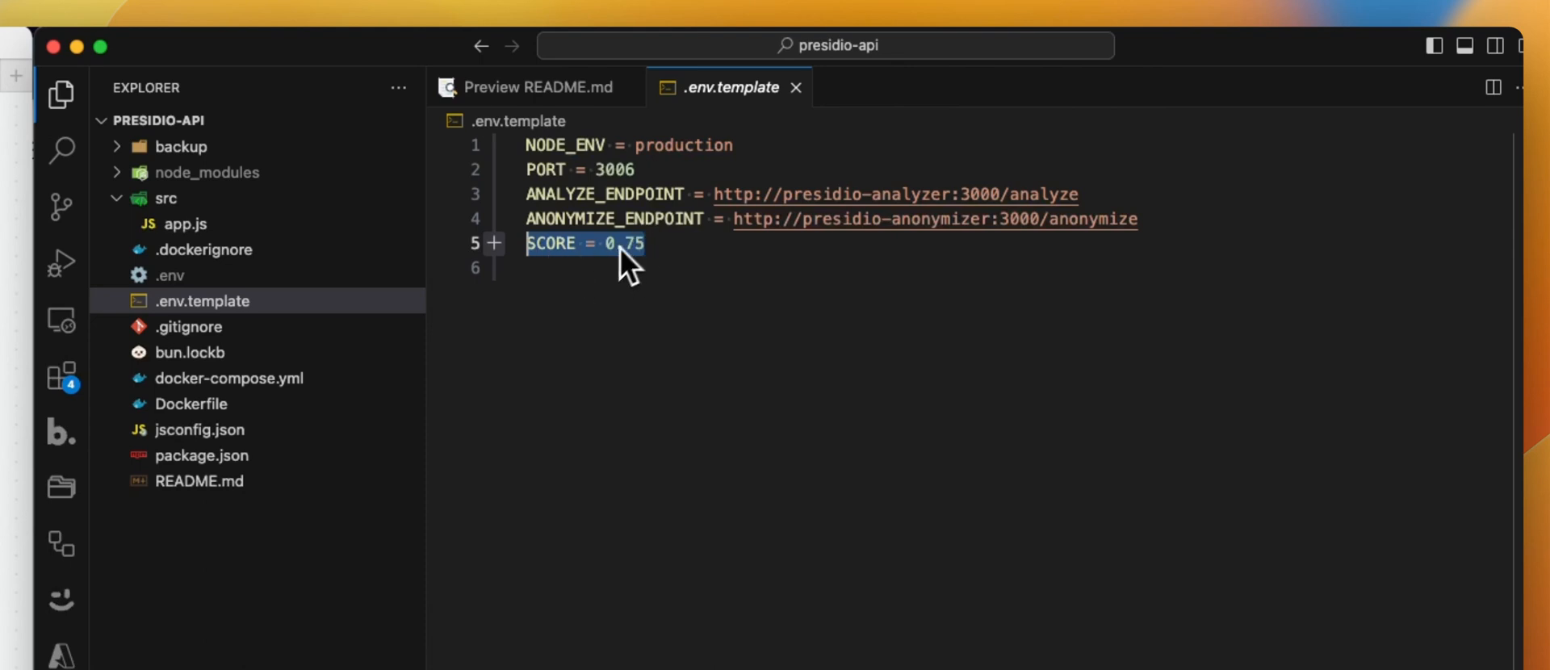
mouse_move(657, 280)
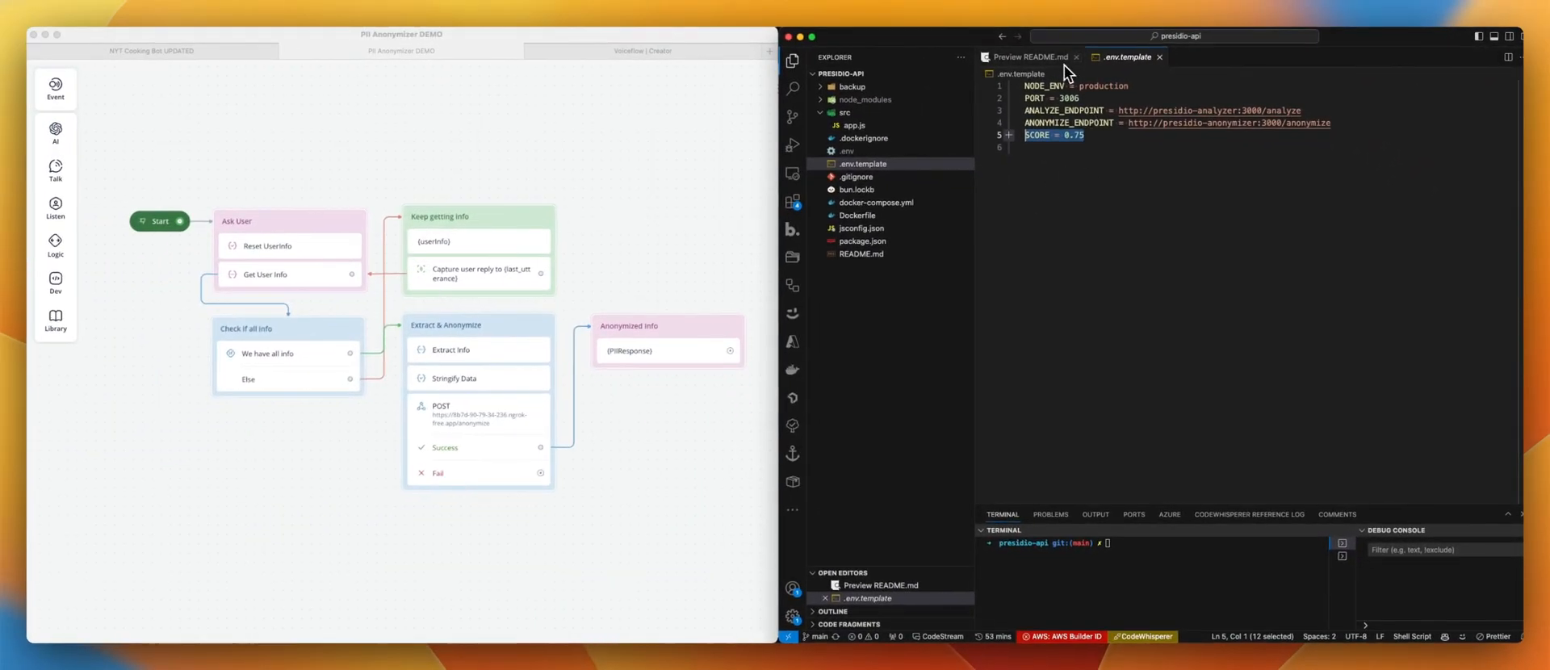
mouse_move(855, 214)
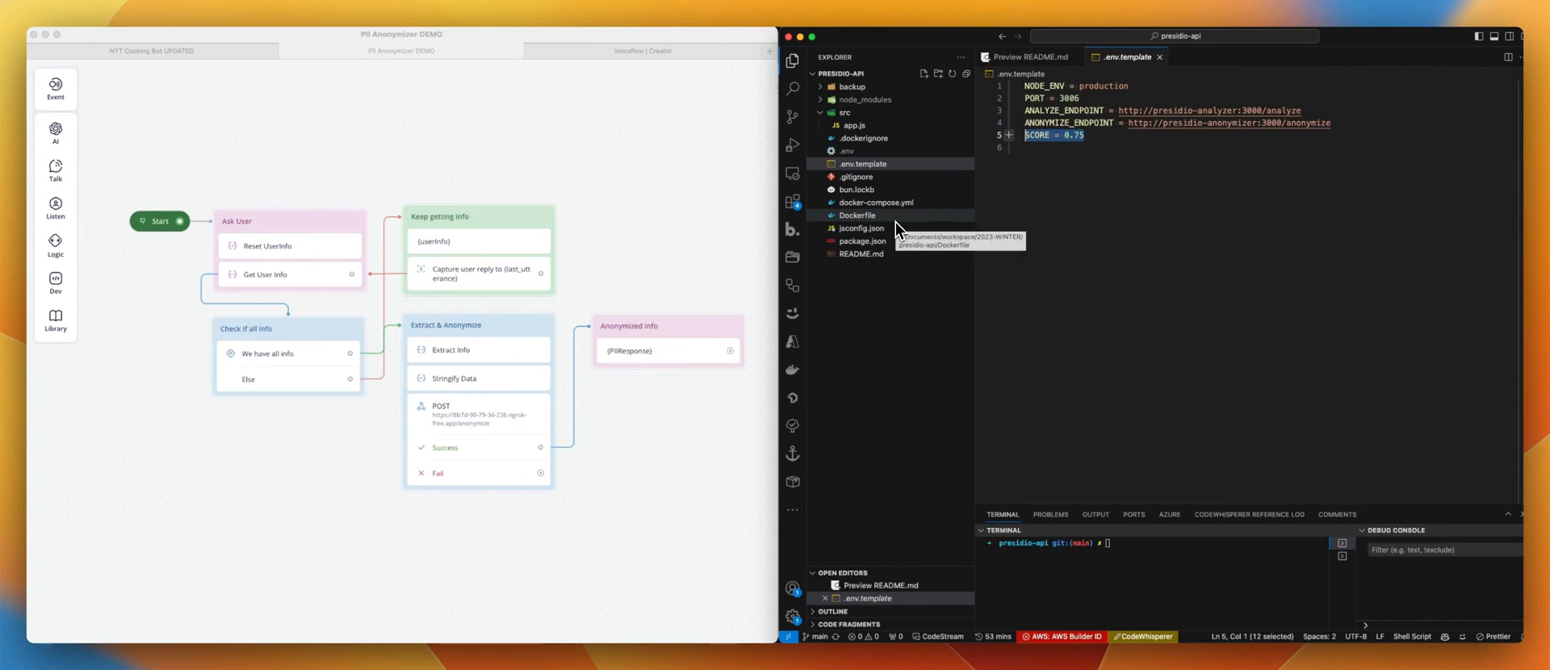
click(1043, 148)
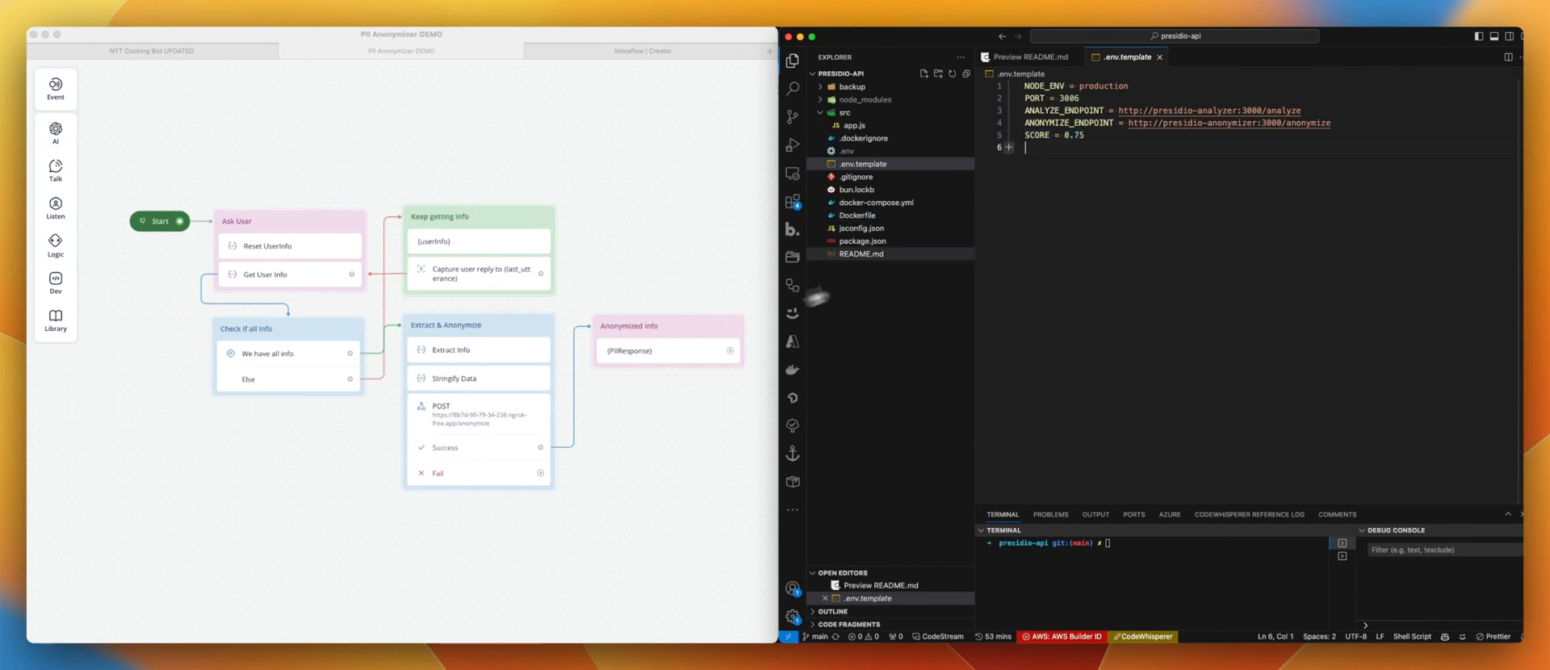
Show the Dockerfile with the bun-based image build, install and run commands
click(857, 214)
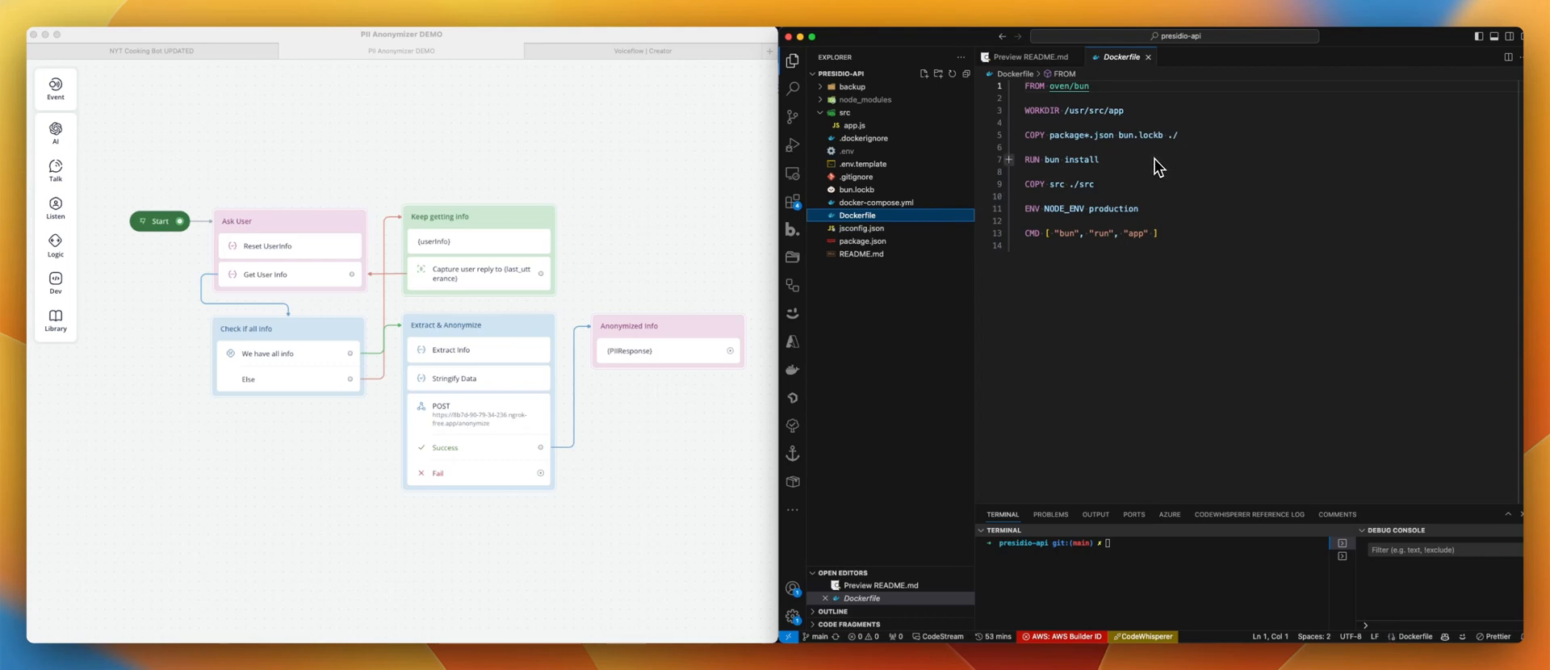
mouse_move(1192, 446)
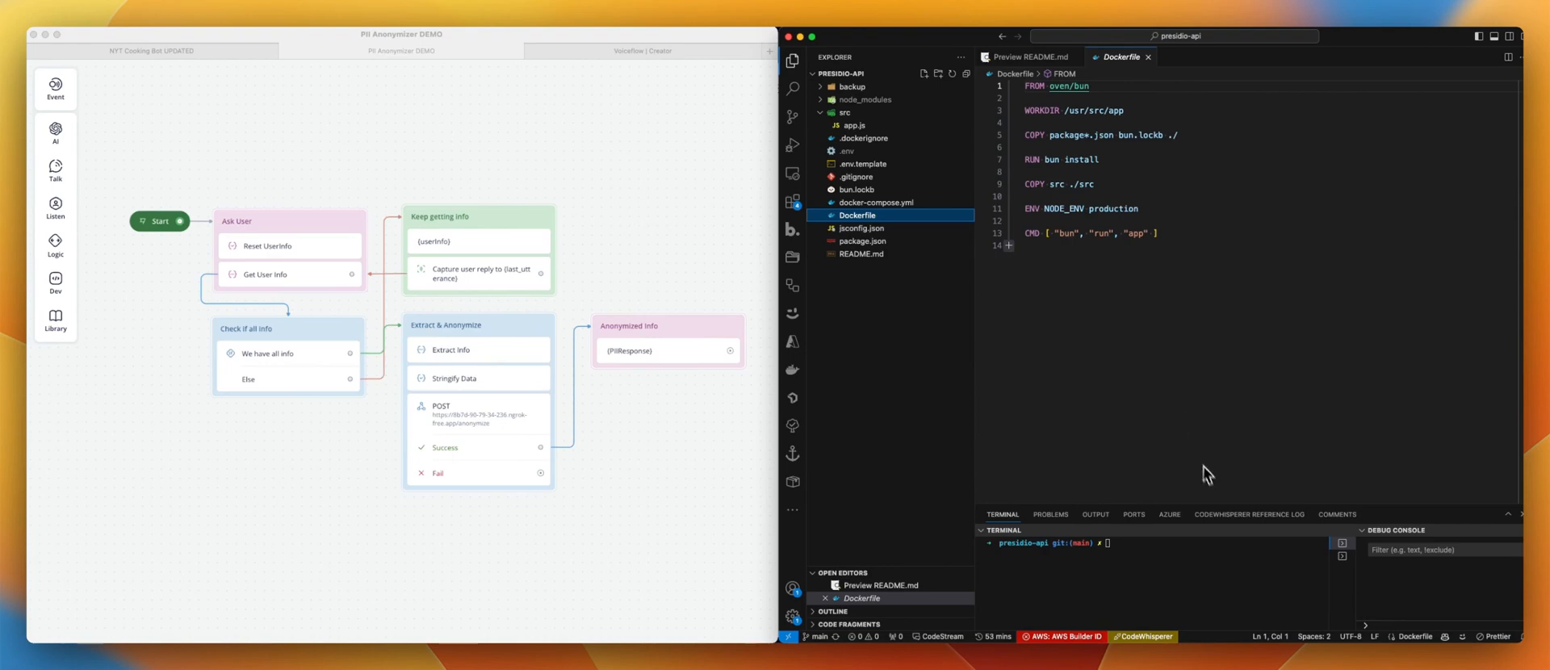
mouse_move(1215, 406)
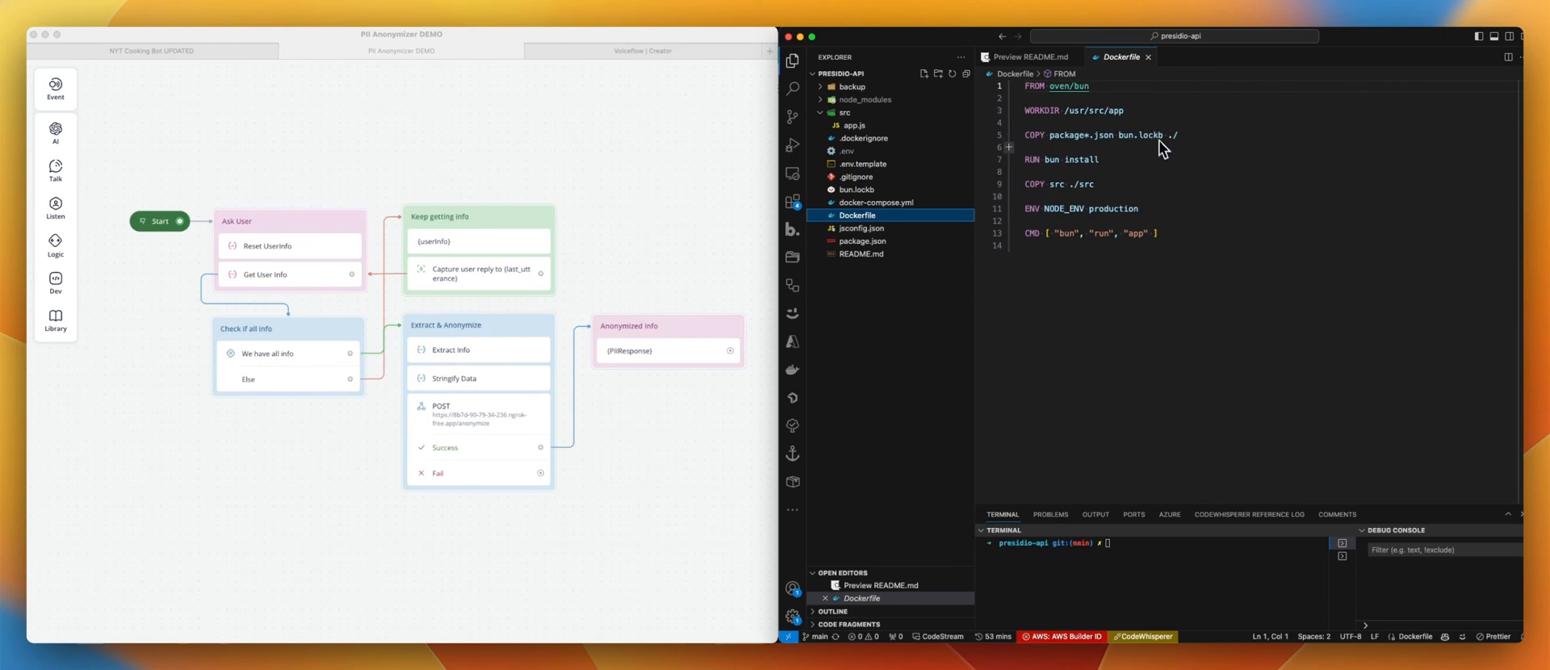
Review docker-compose.yml services against .env.template, then show package.json's docker-compose start and stop scripts
click(875, 202)
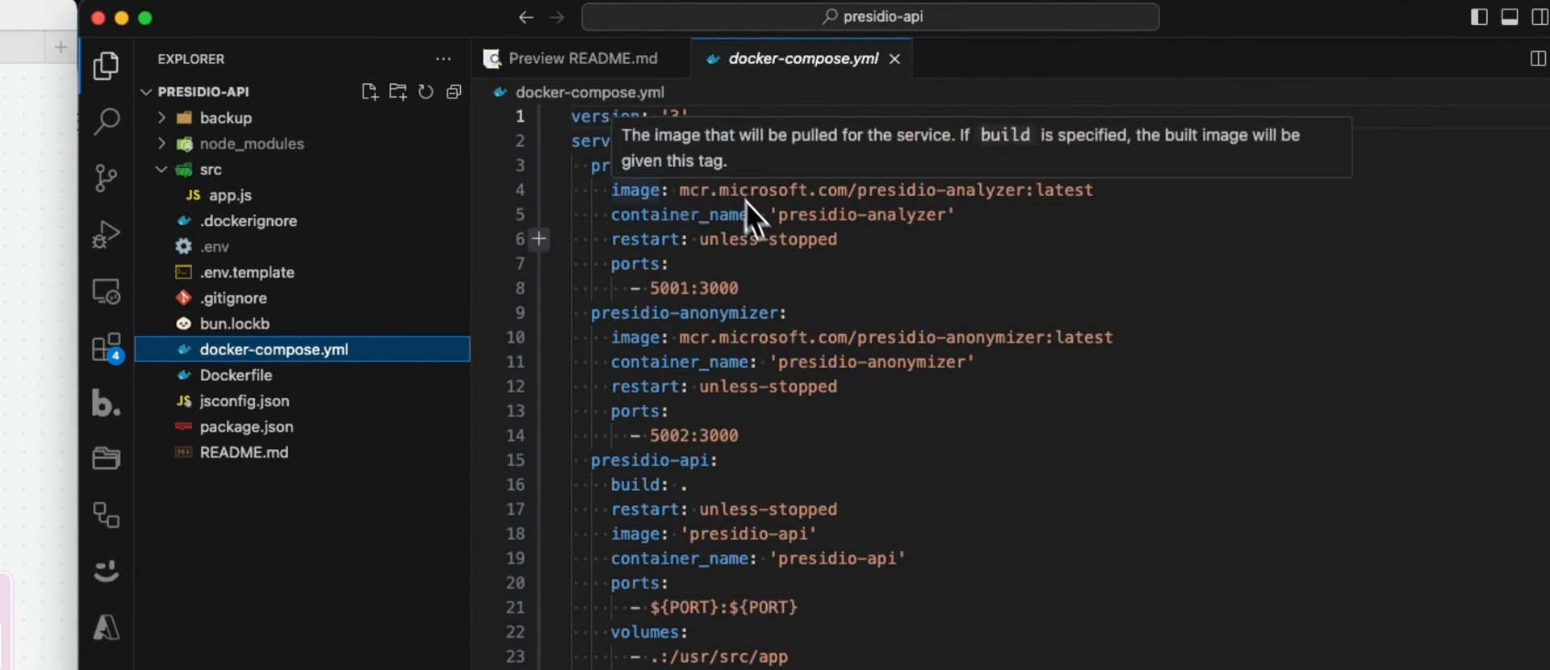
mouse_move(1058, 214)
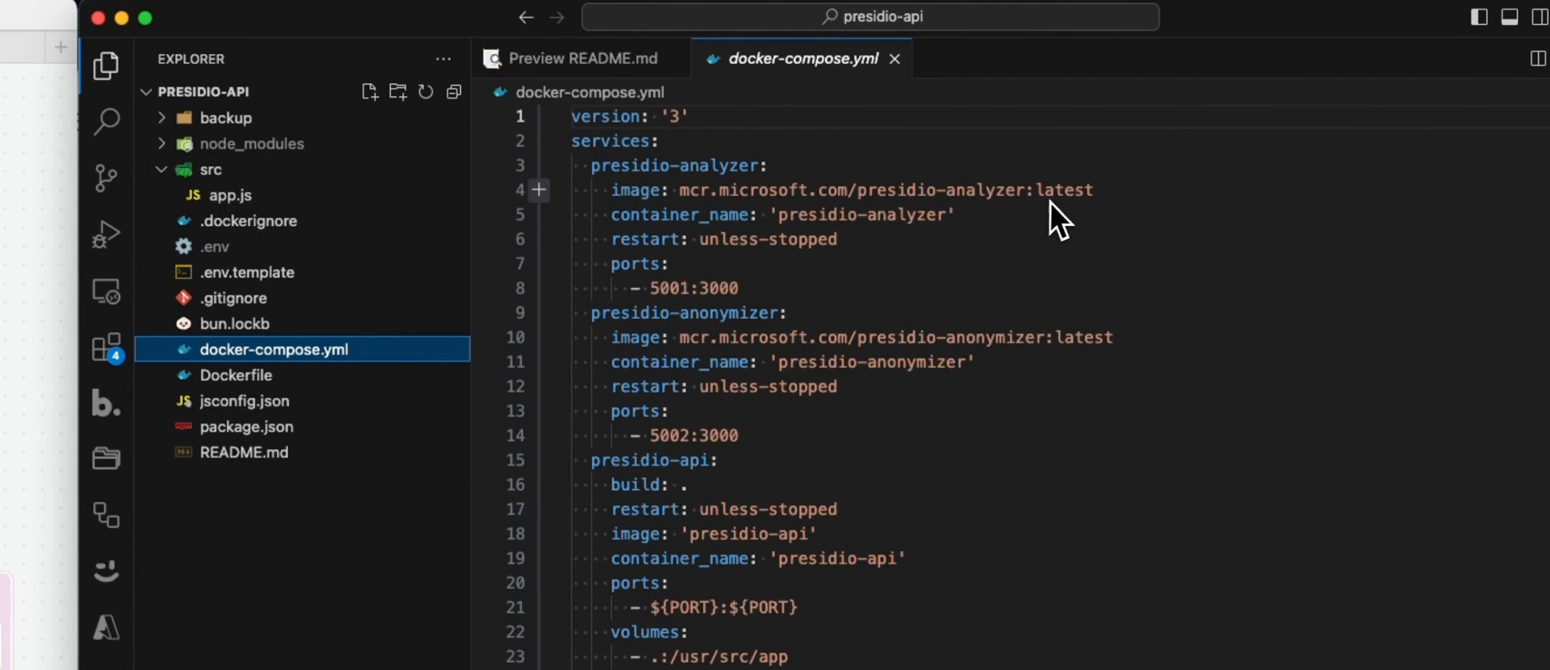
mouse_move(703, 266)
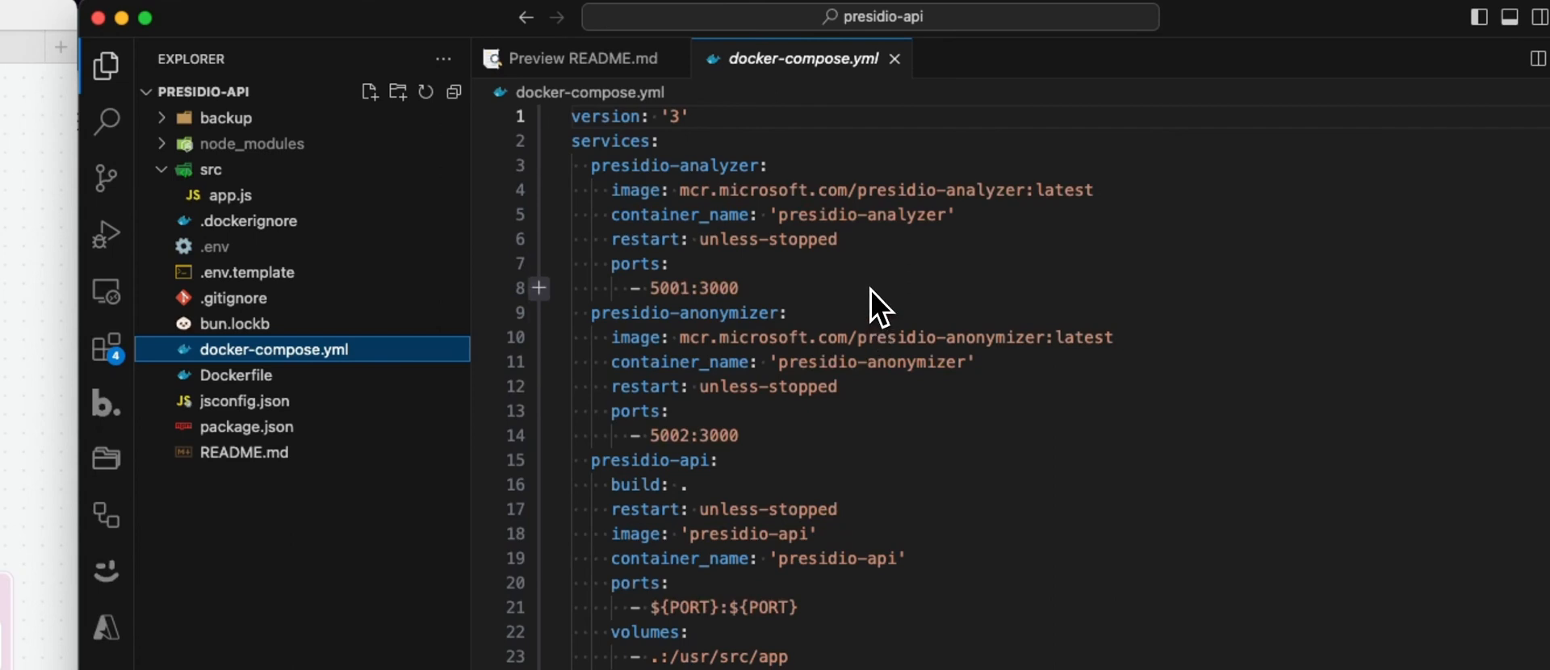
mouse_move(860, 311)
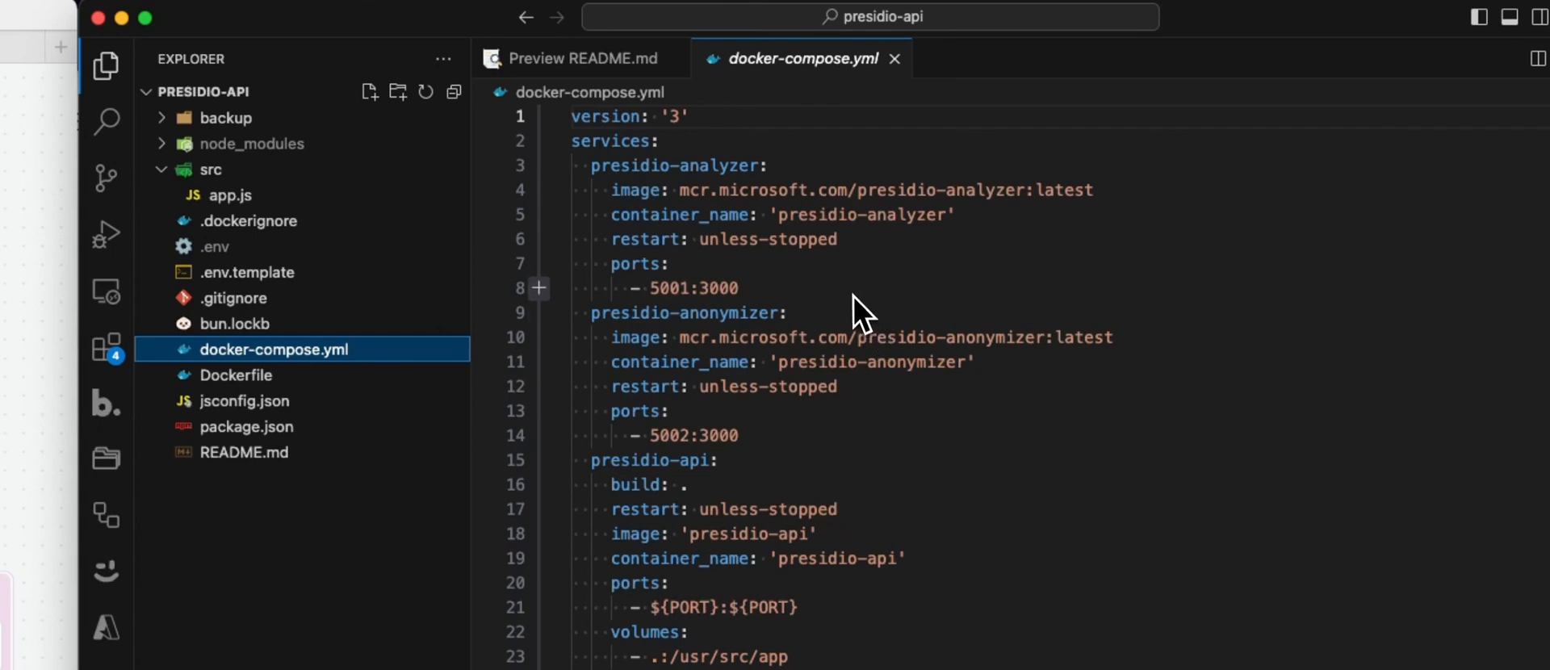
mouse_move(605, 484)
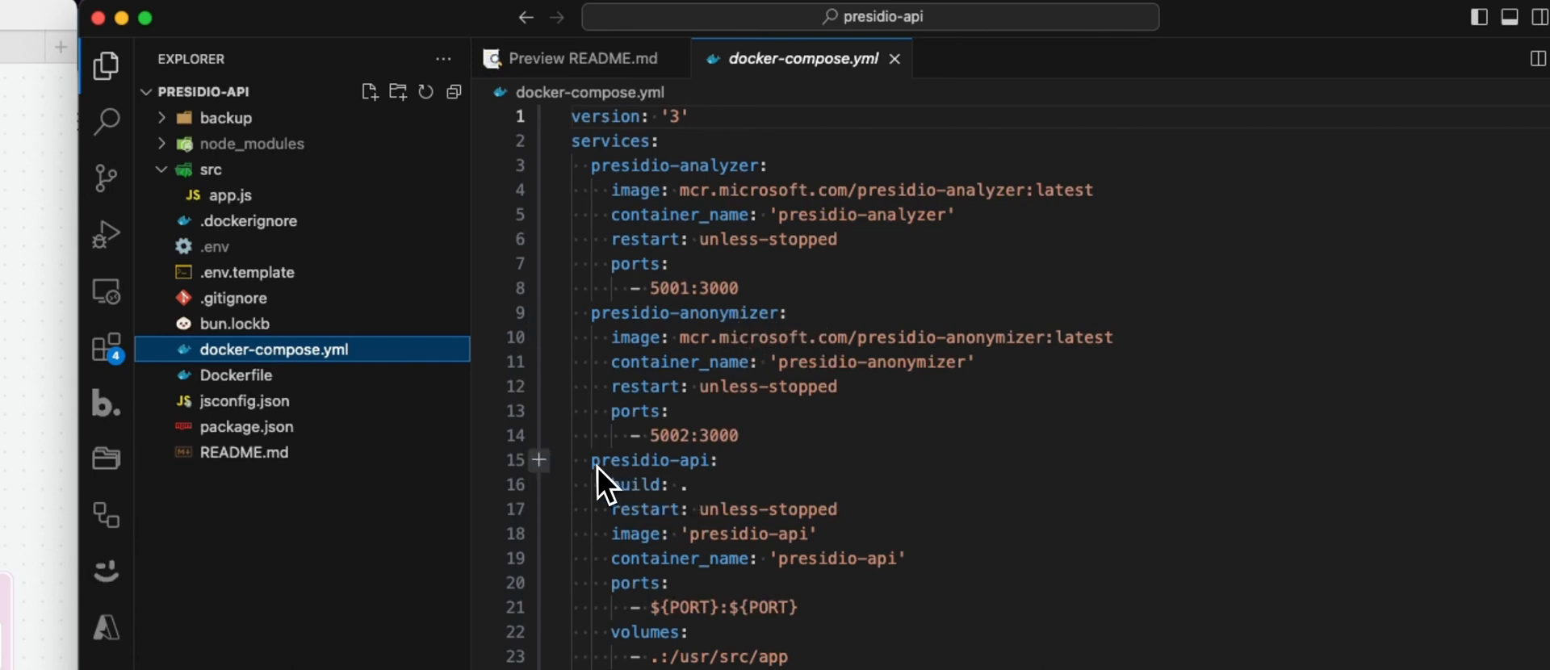
mouse_move(806, 504)
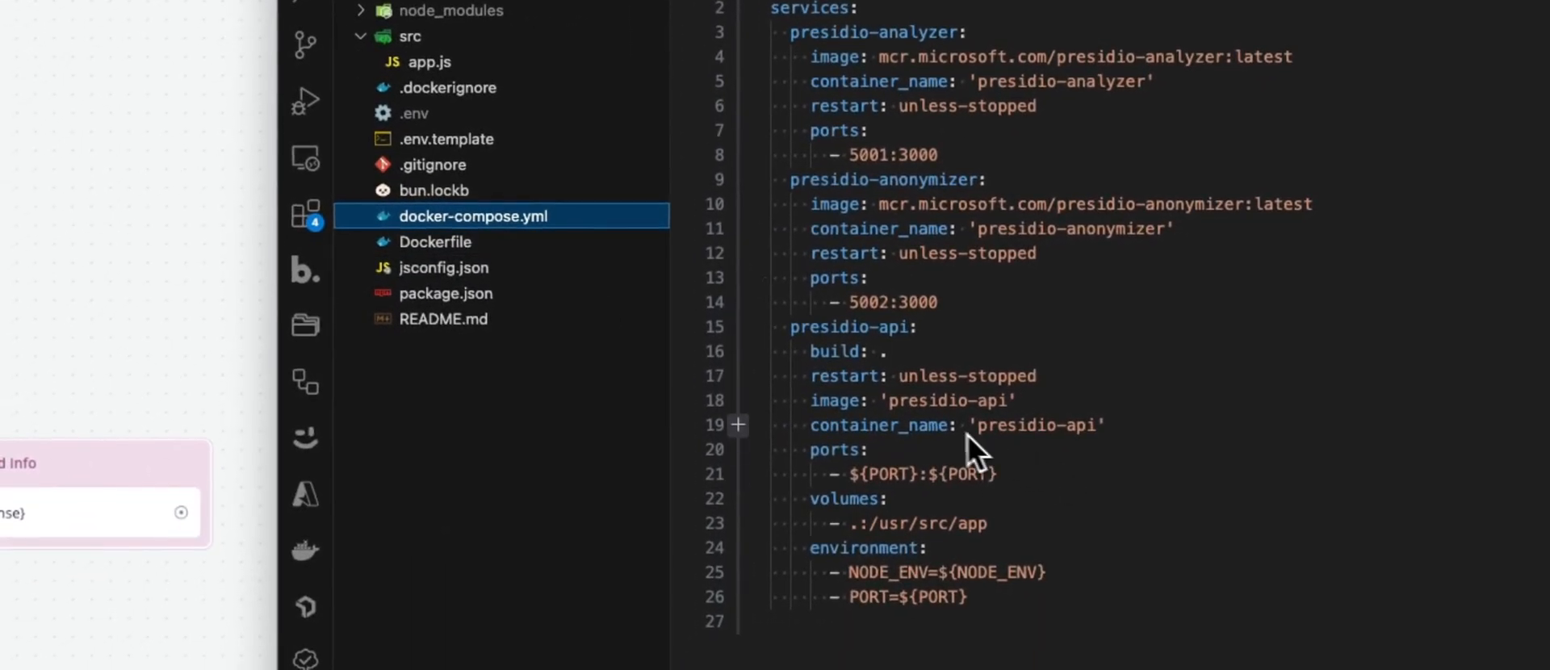
mouse_move(885, 499)
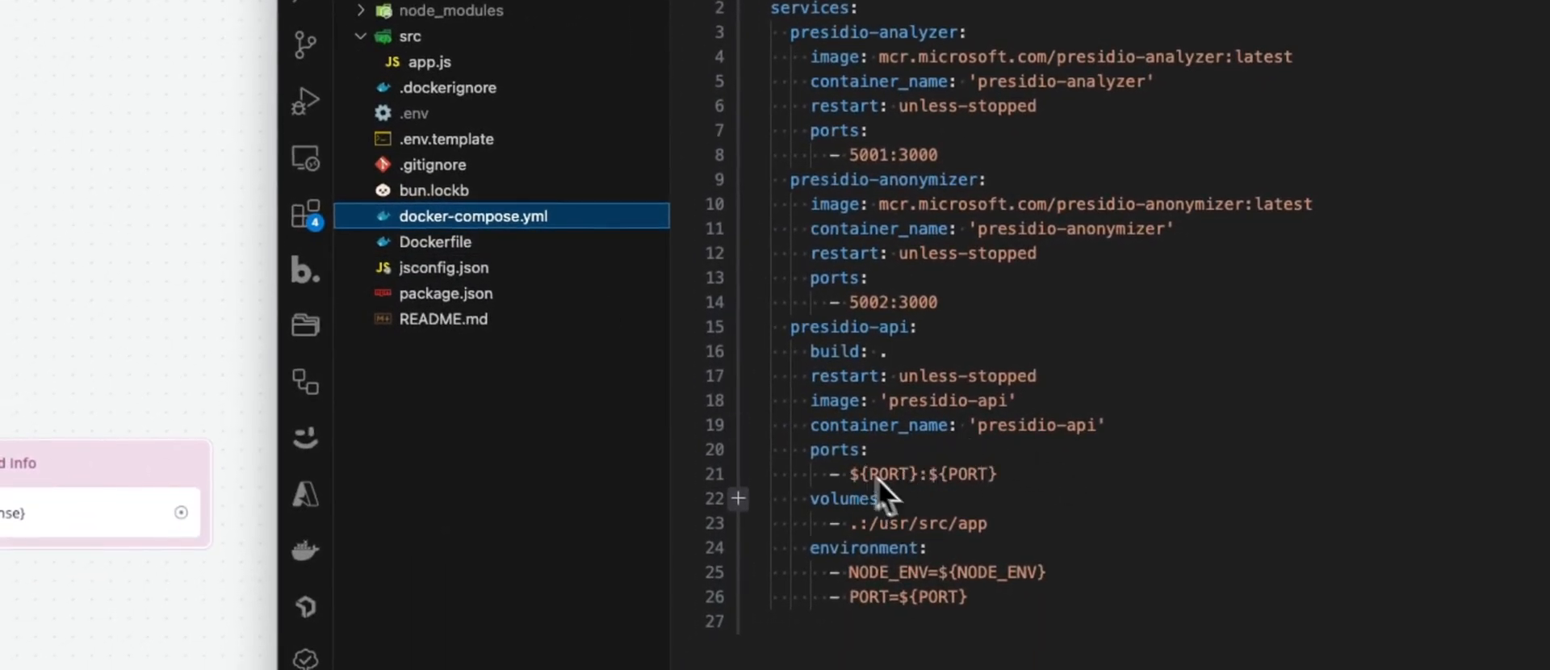
mouse_move(944, 480)
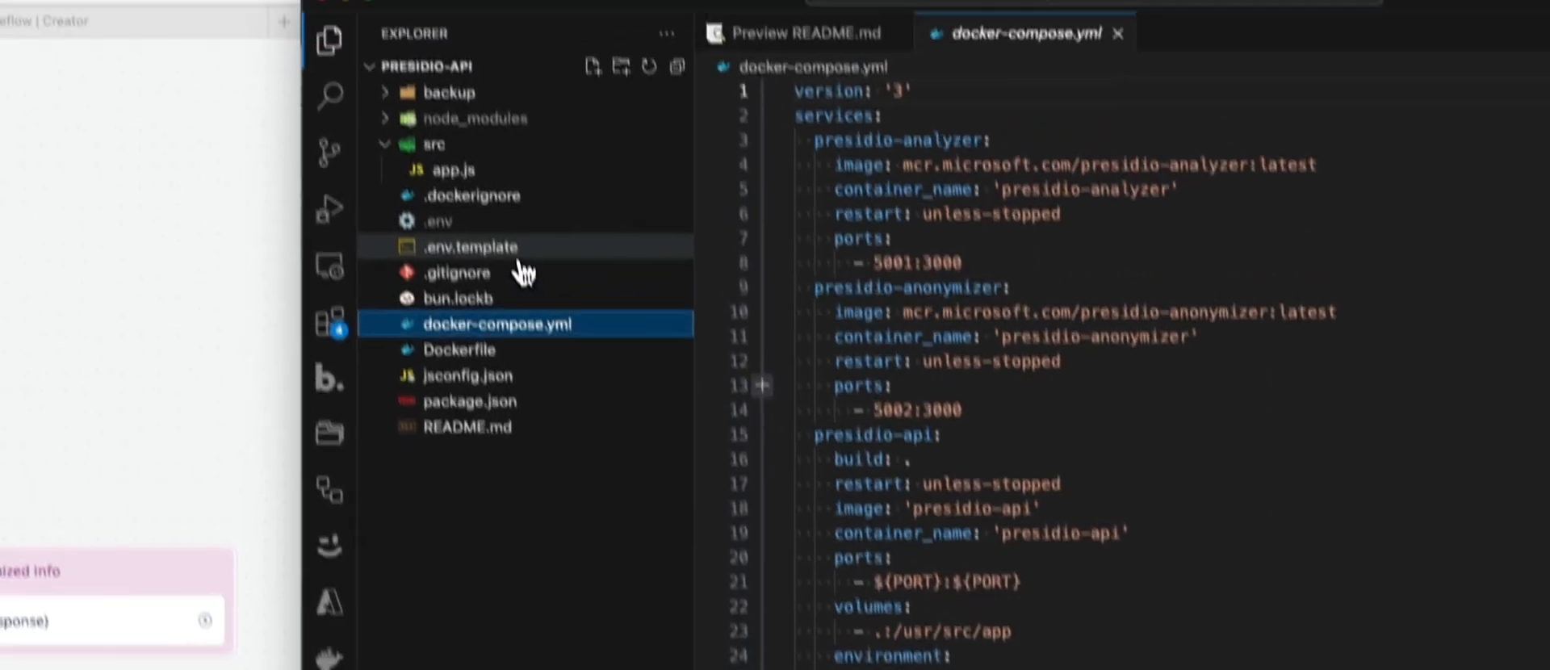
click(472, 245)
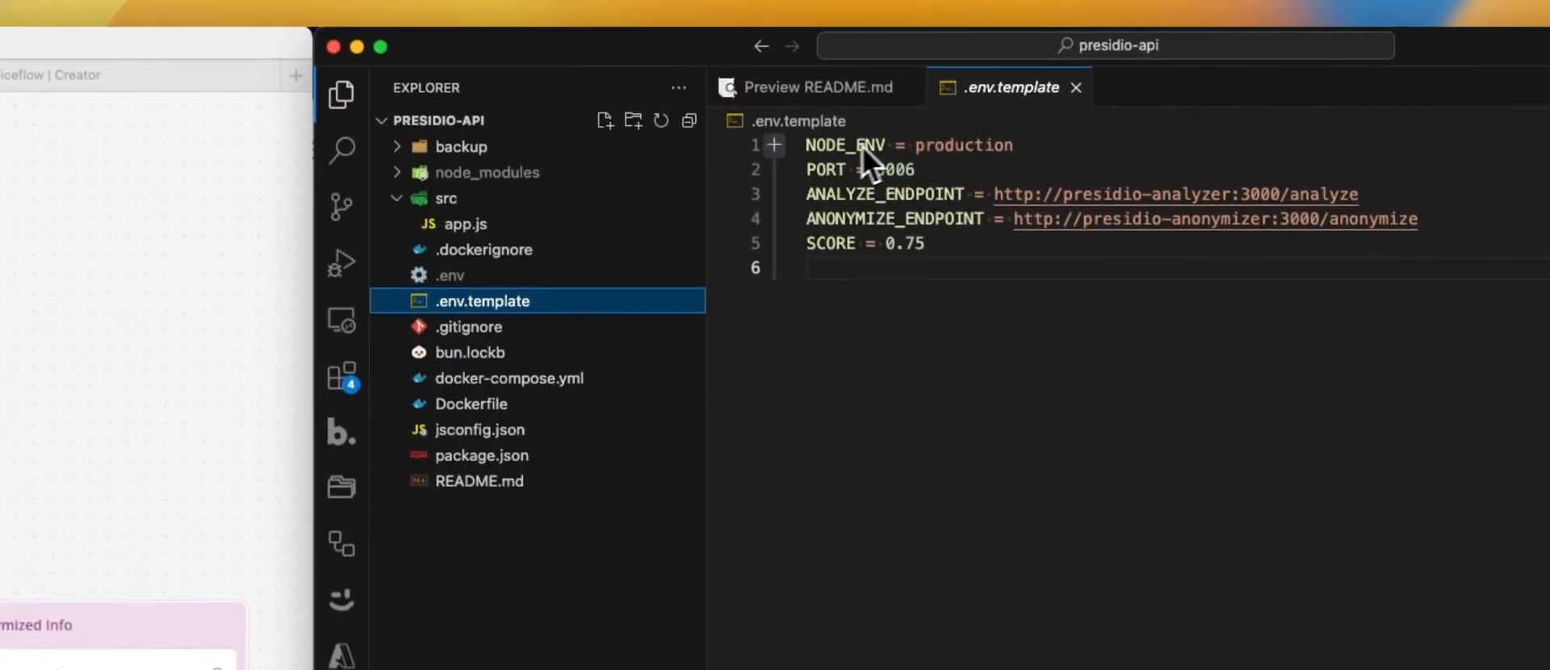
mouse_move(1003, 173)
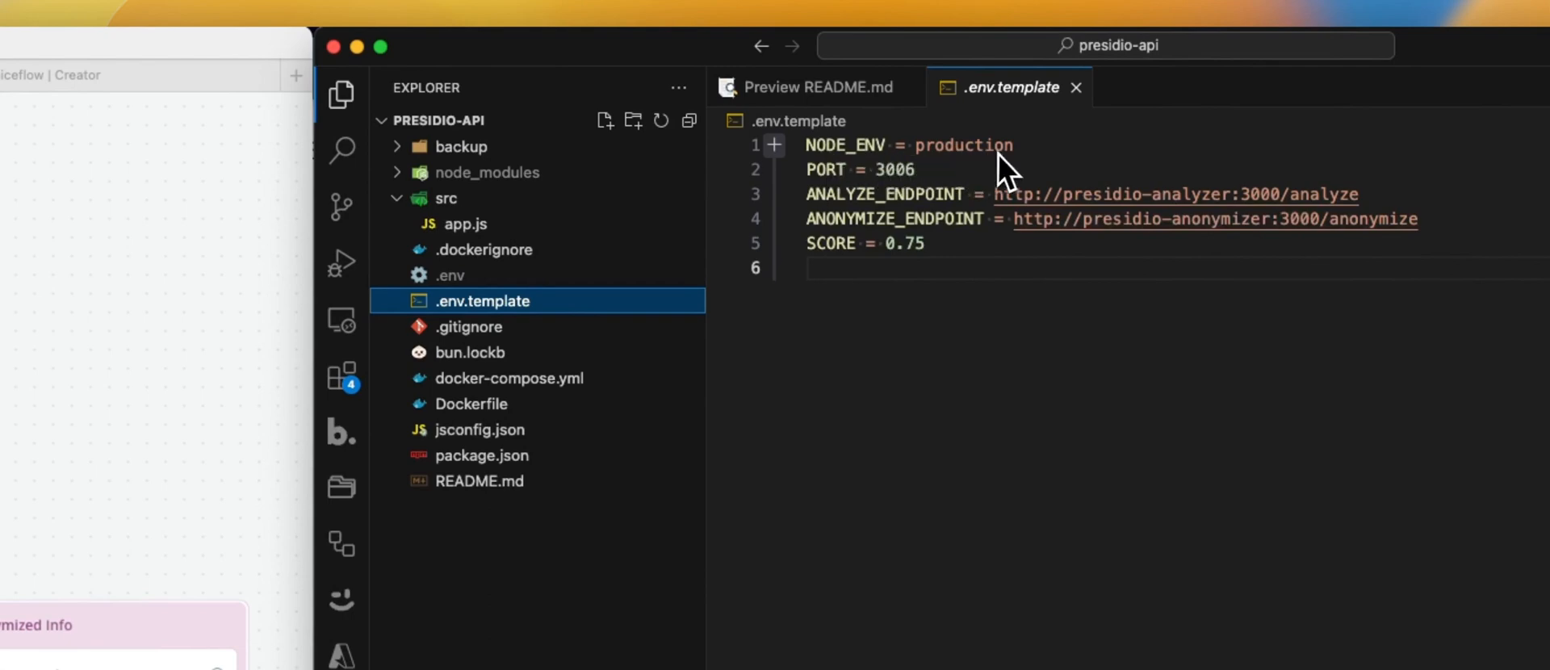
click(470, 404)
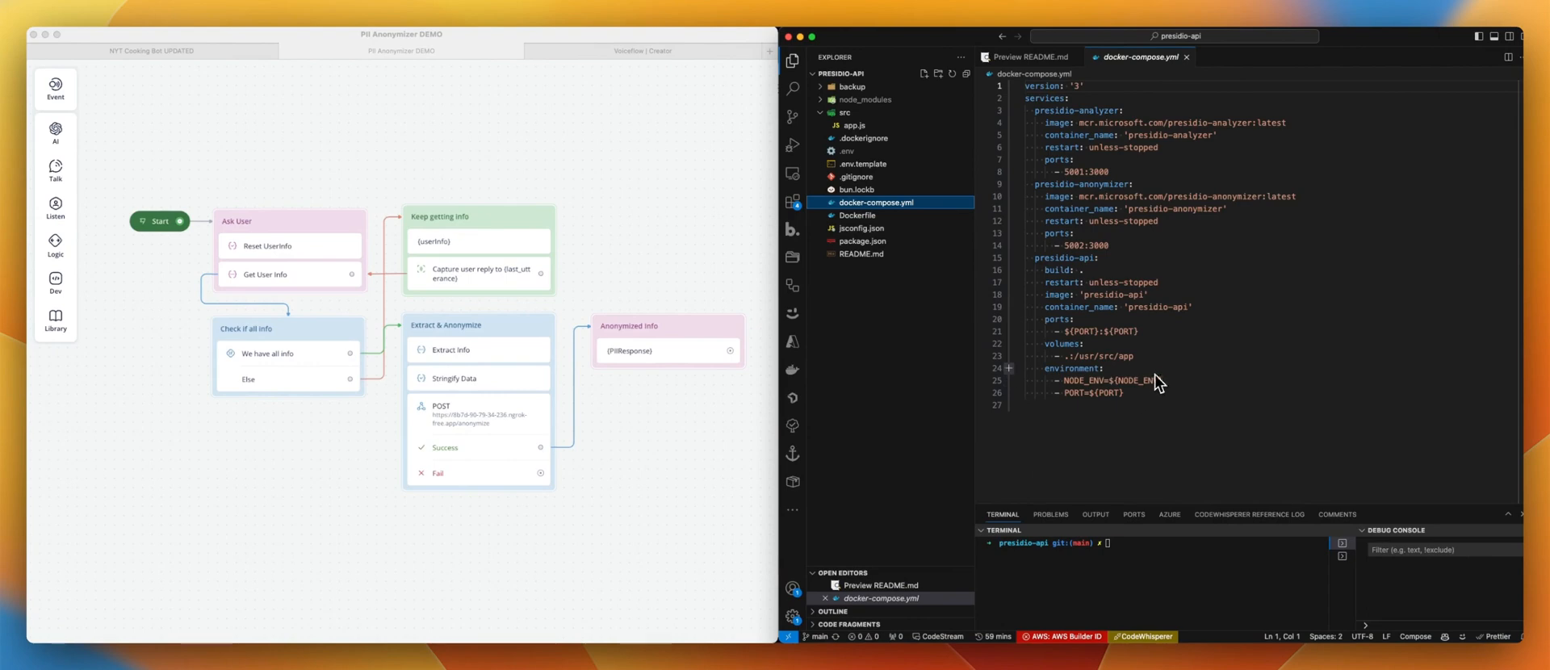
click(862, 240)
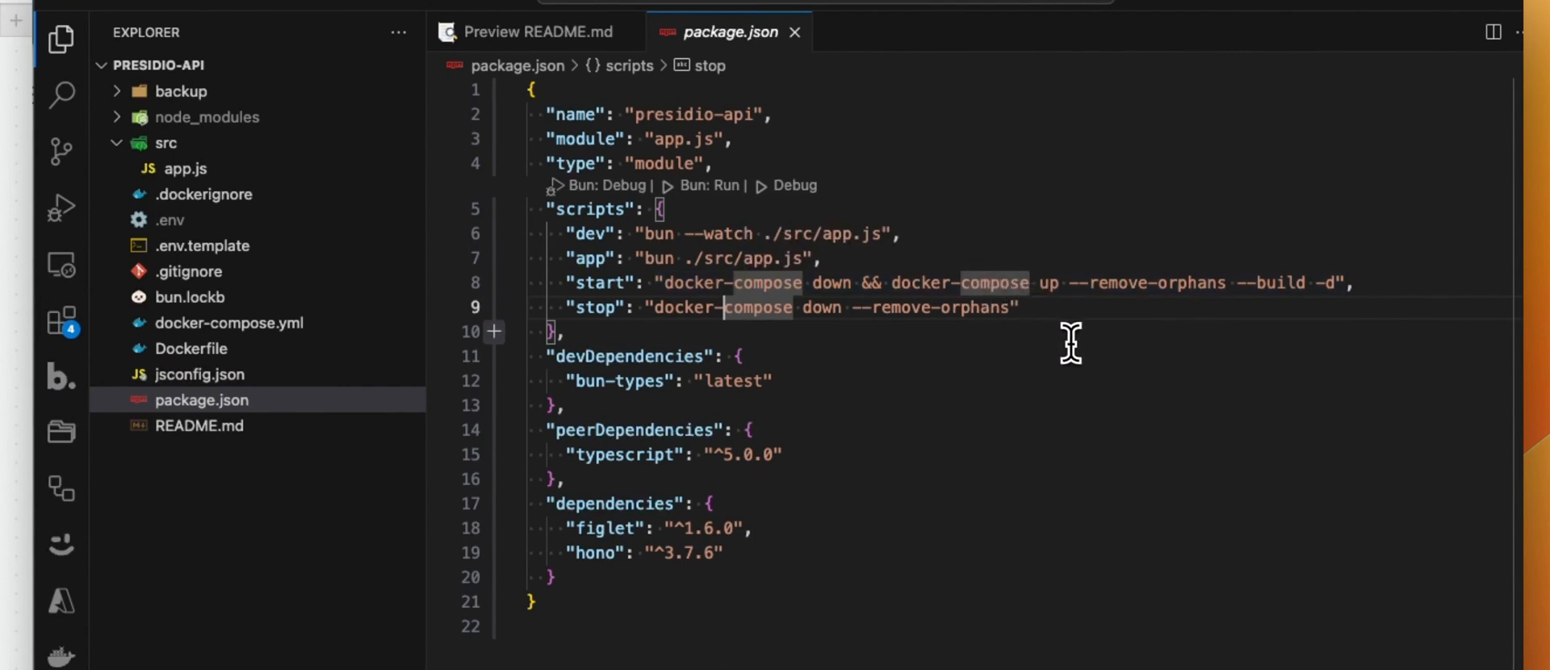
mouse_move(919, 415)
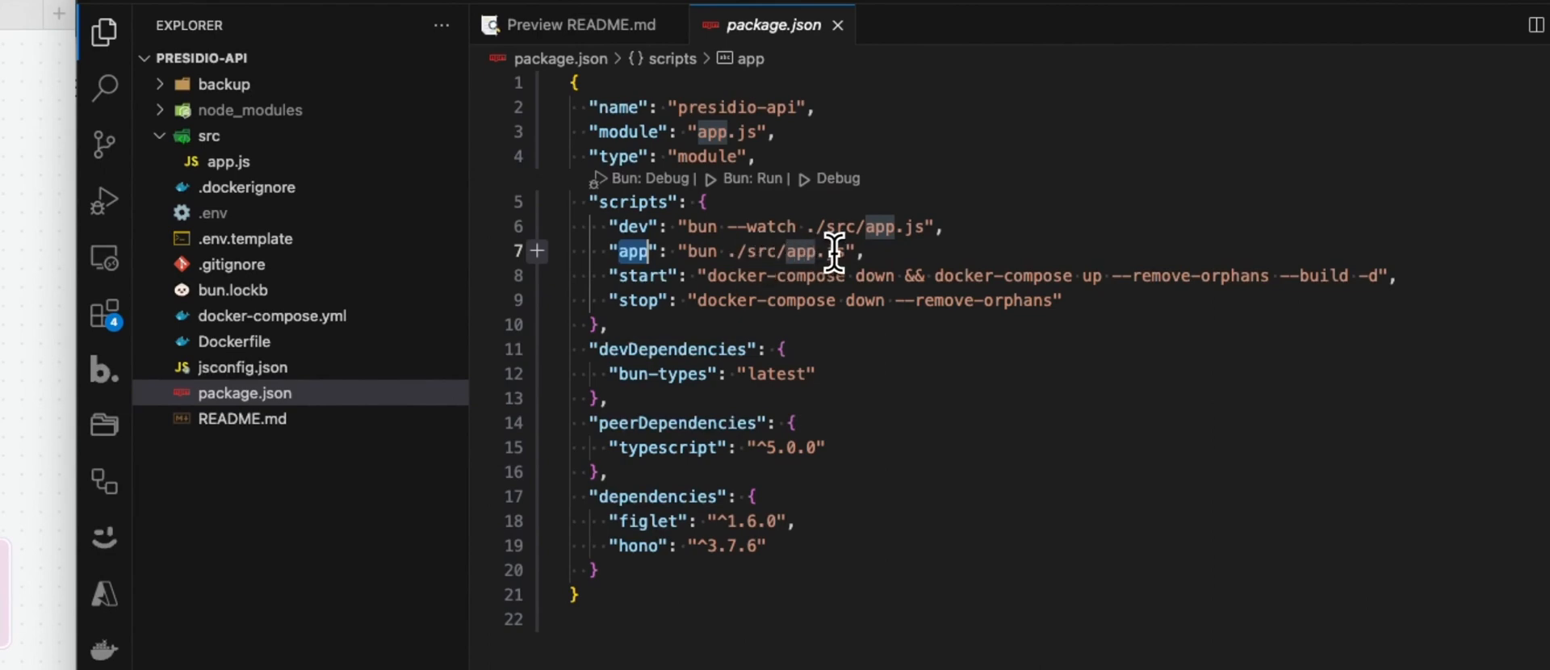
mouse_move(782, 275)
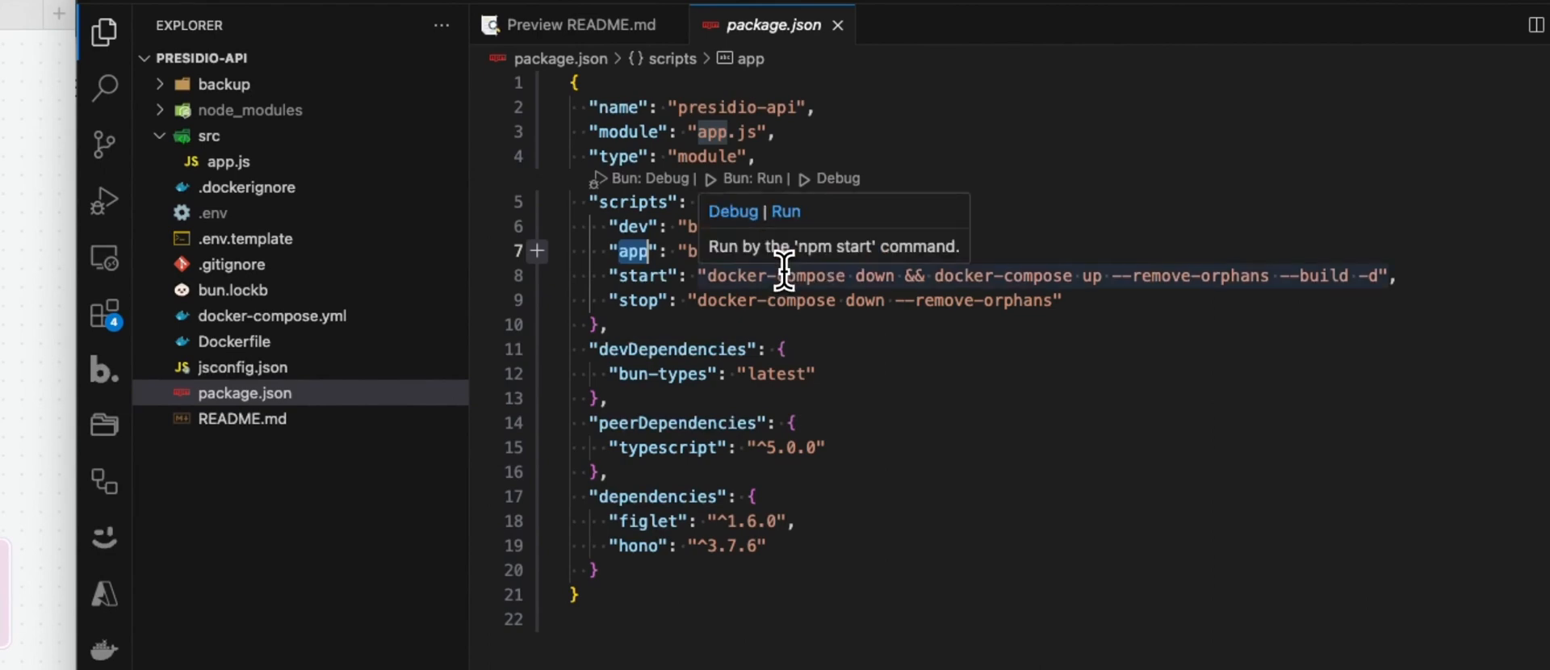
mouse_move(825, 336)
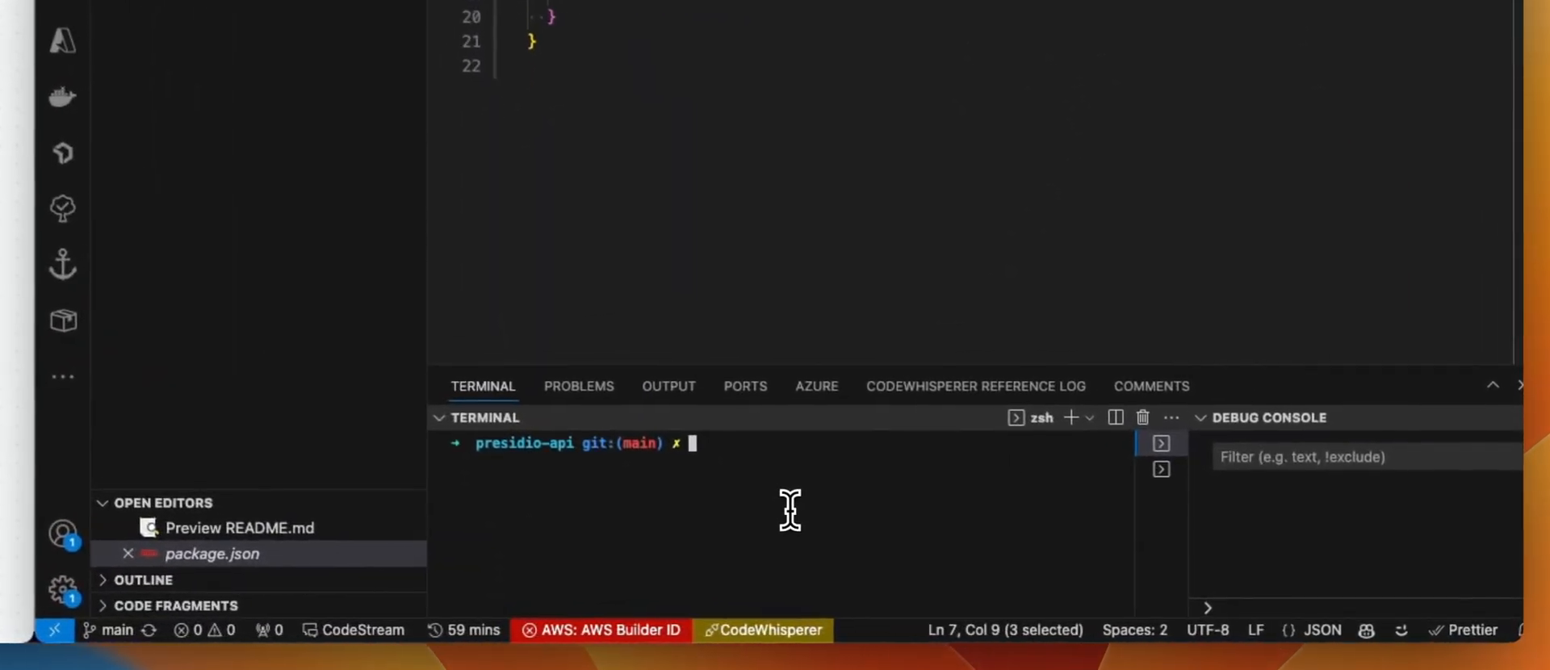
Run npm start to bring up the presidio-analyzer, presidio-anonymizer and presidio-api containers
text(npm start)
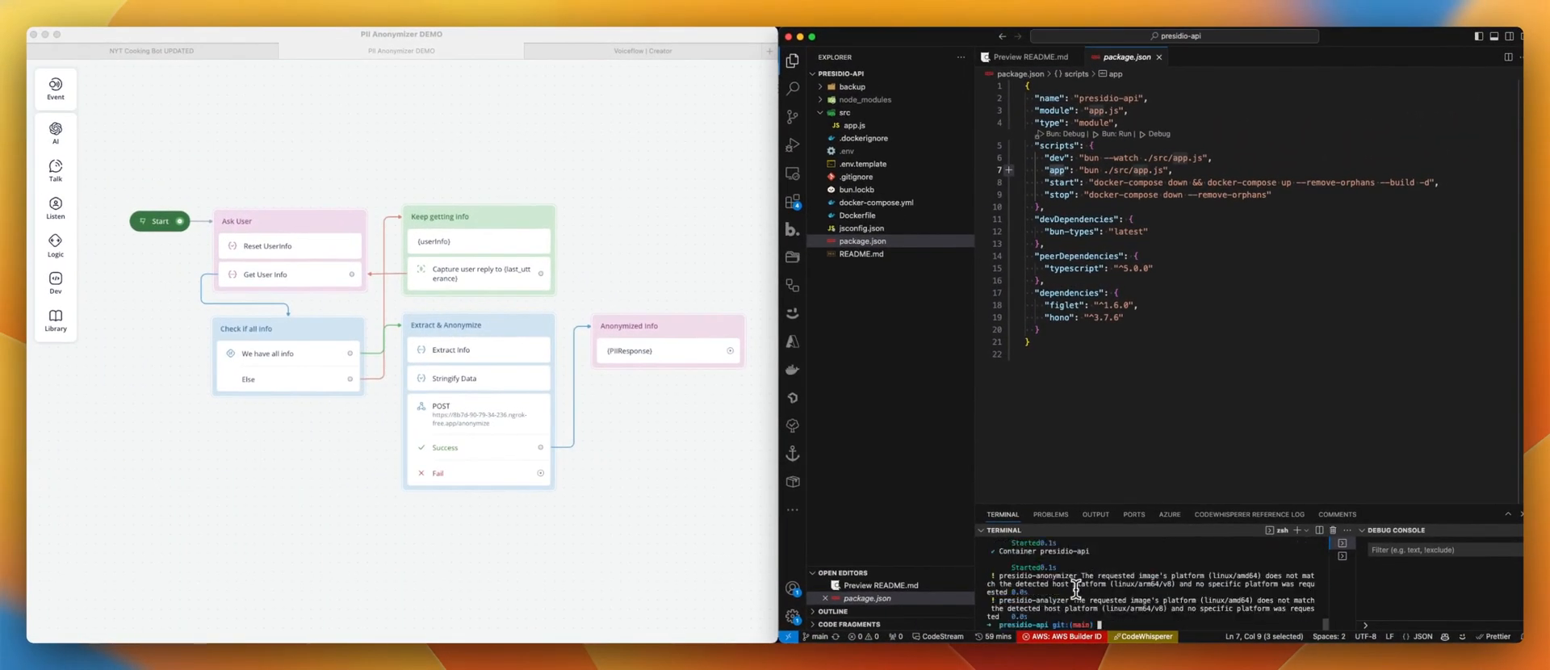
mouse_move(1218, 574)
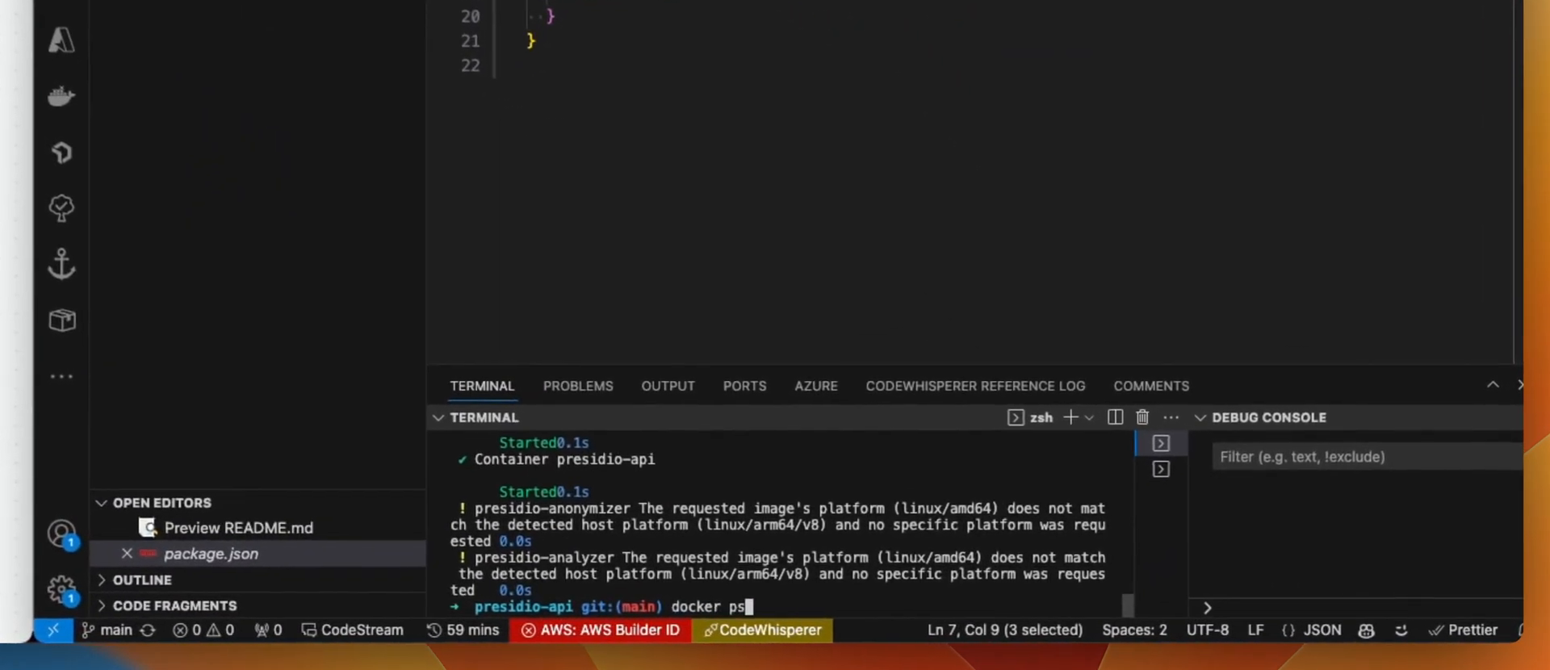
key(Return)
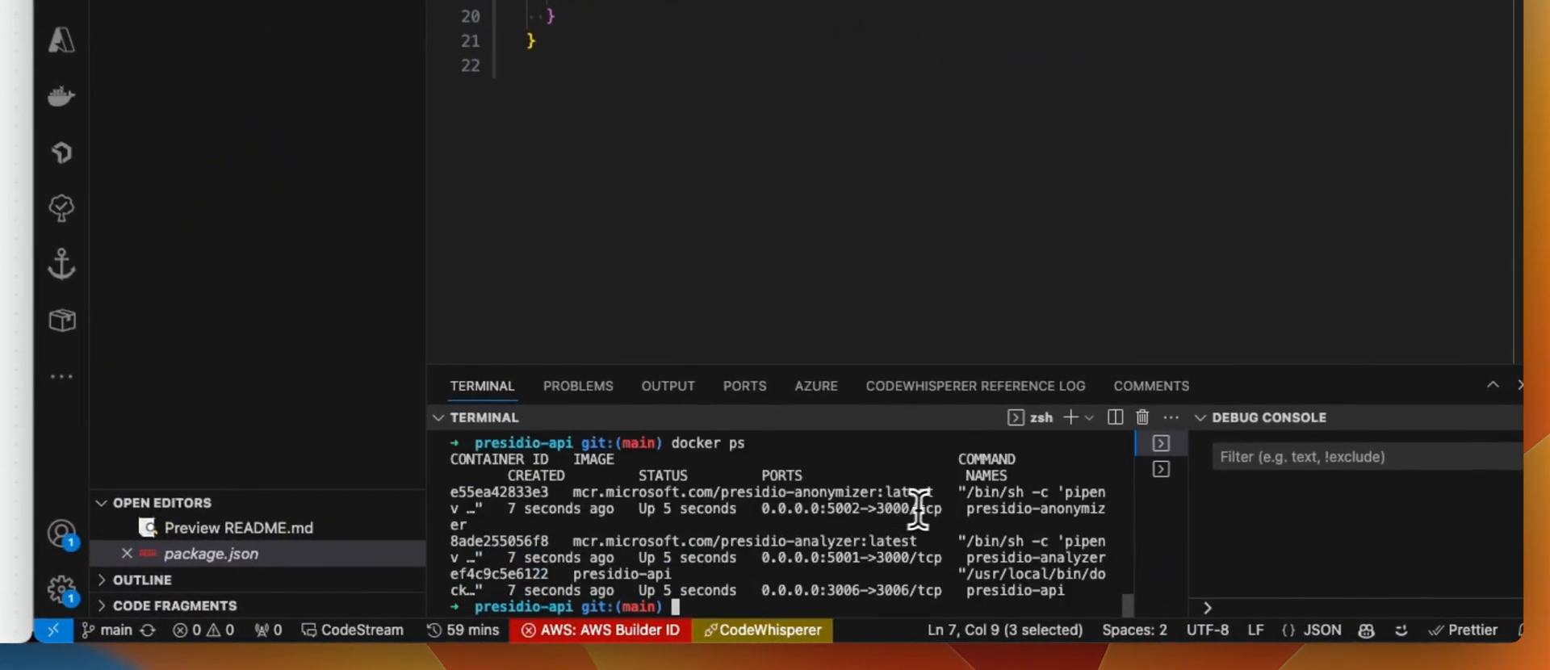
mouse_move(1161, 468)
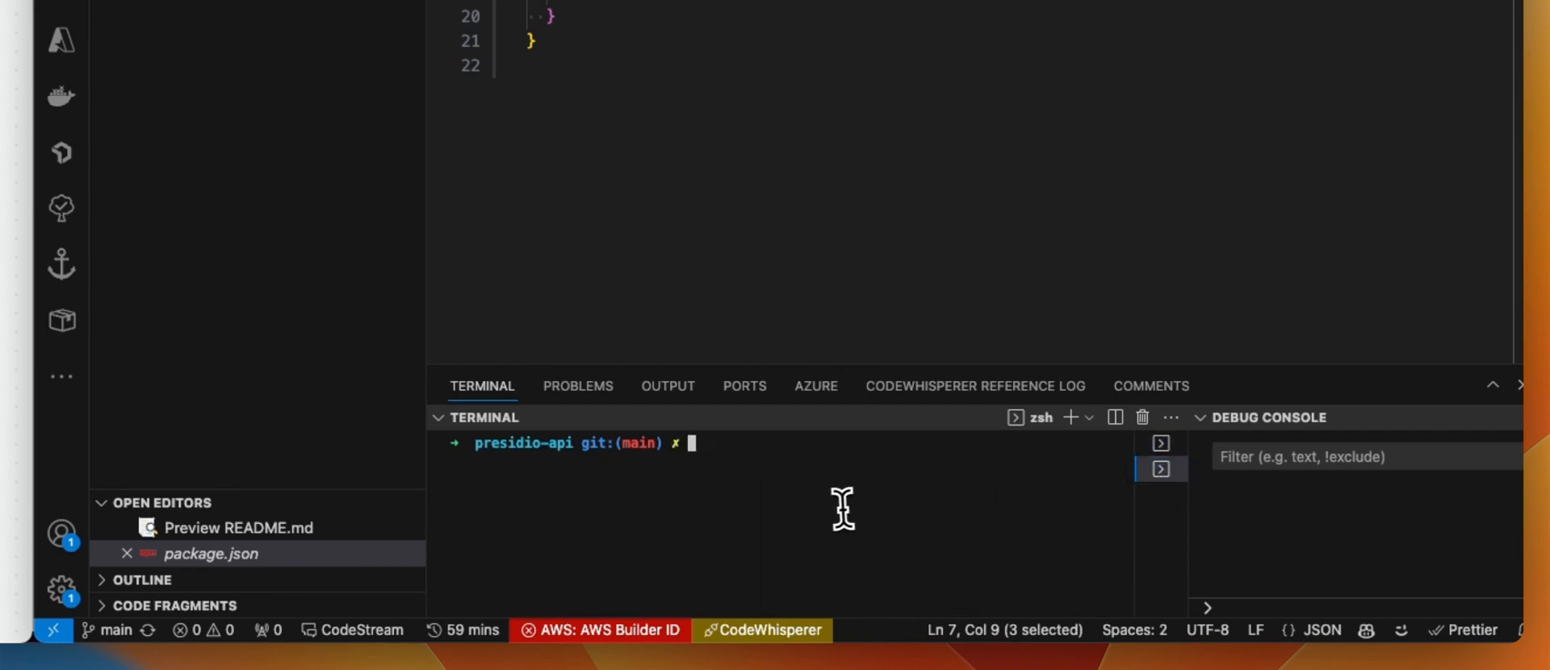
Run ngrok http 3006 to open a public tunnel to the local API
text(ngr)
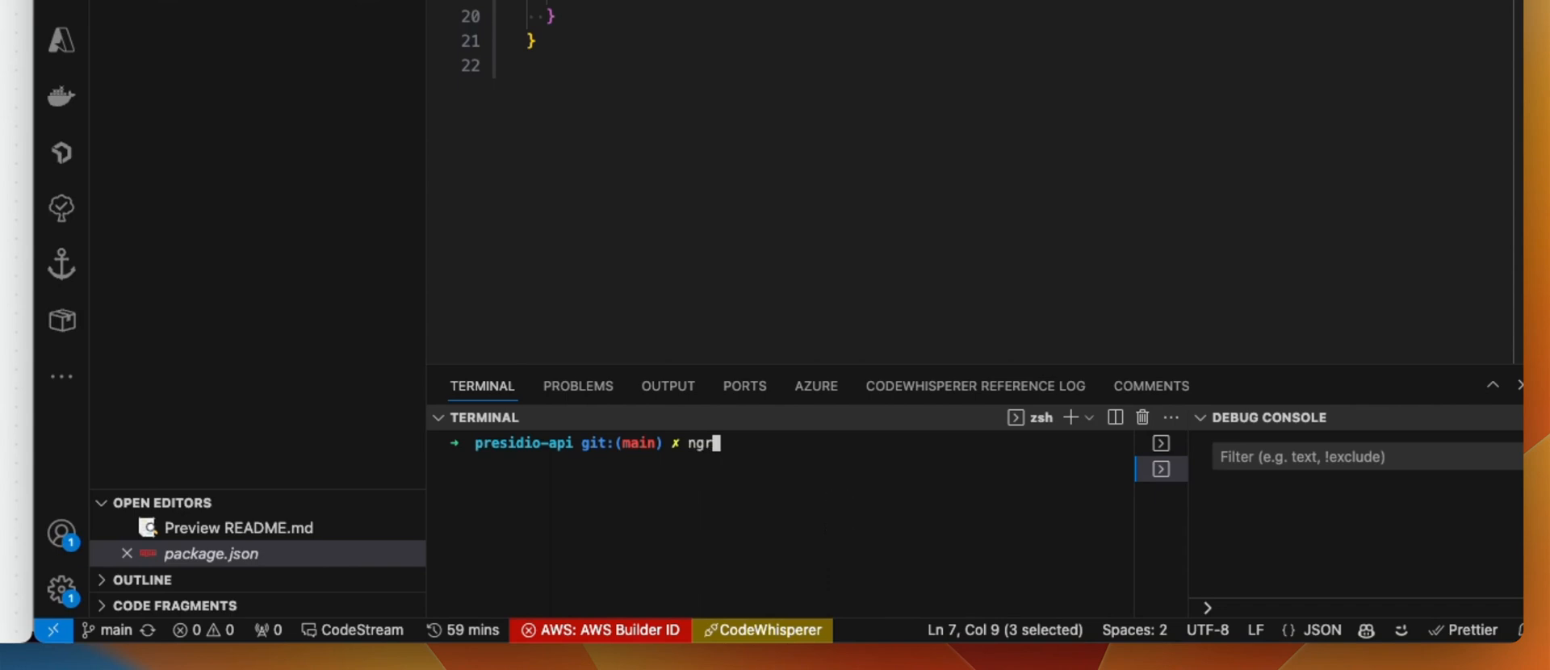
text(ok htt)
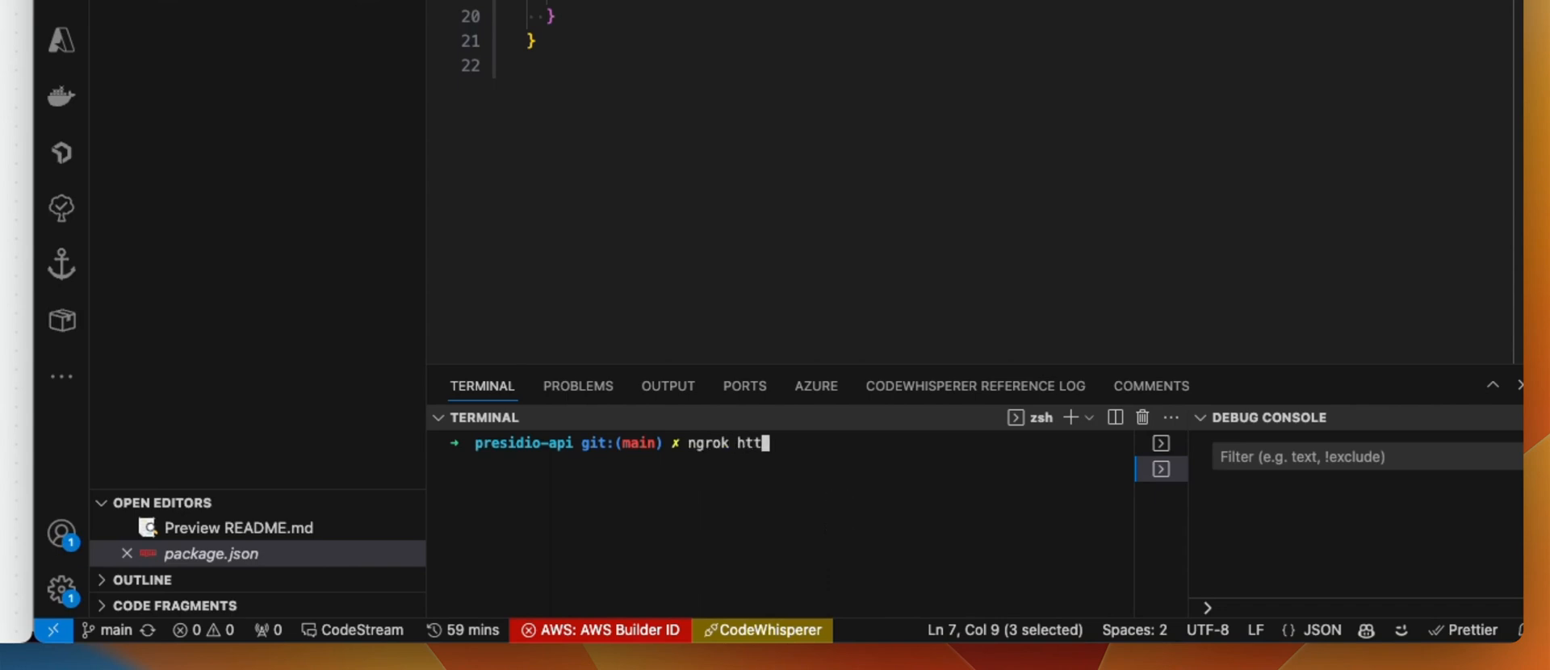
text(p 3006)
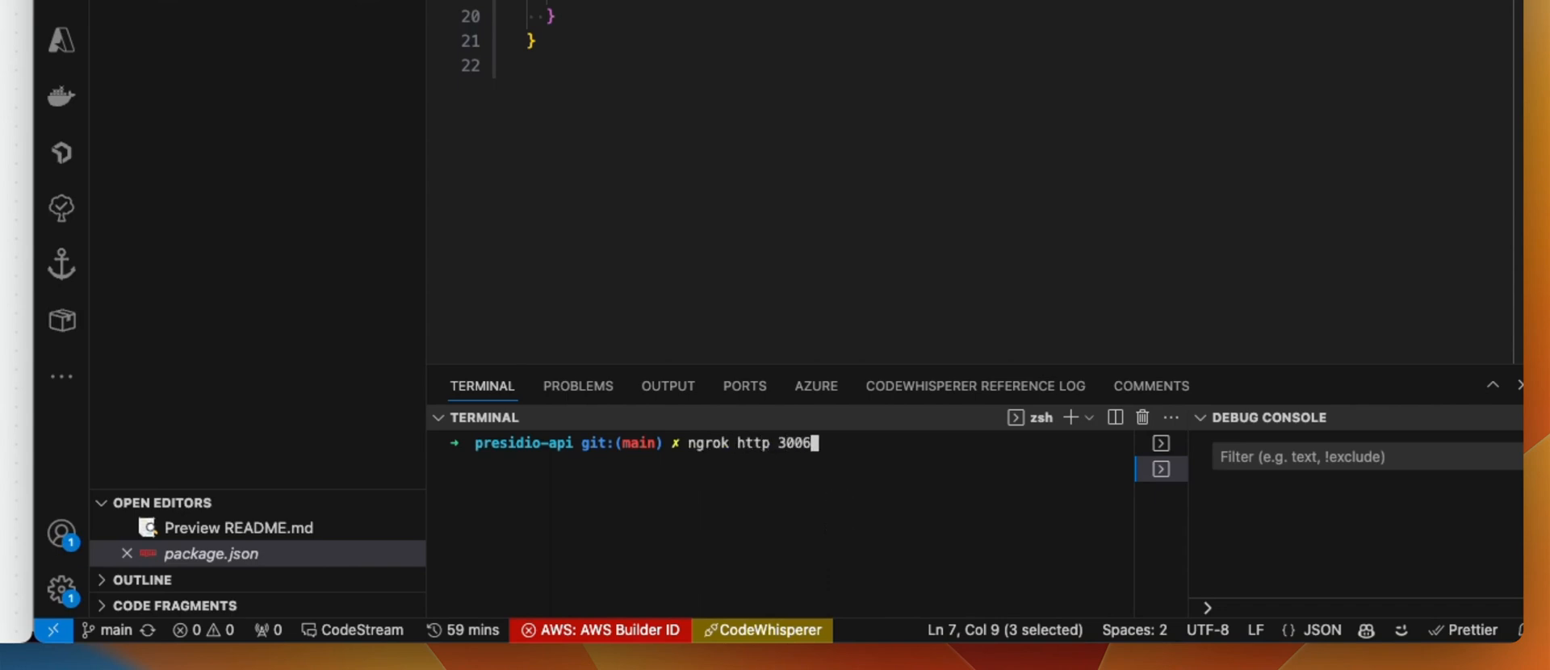
key(Return)
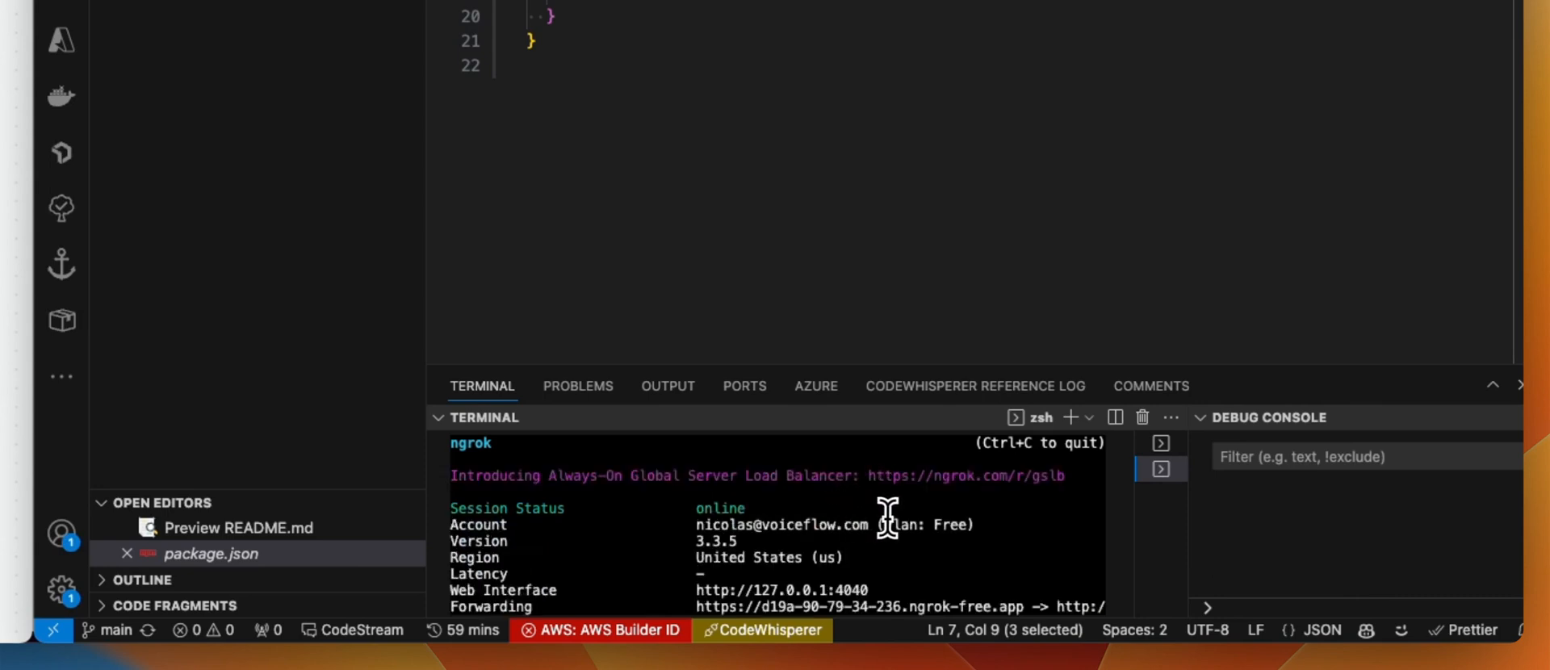
mouse_move(697, 607)
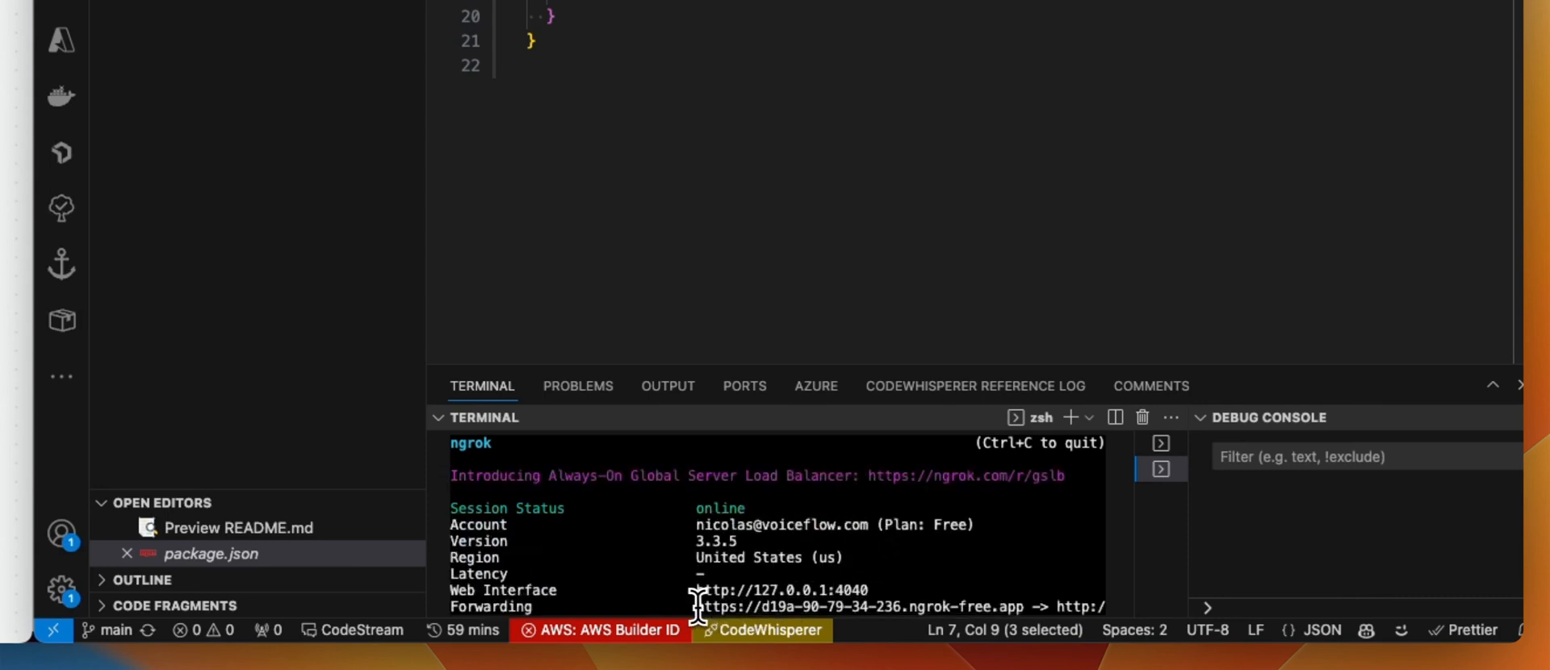
mouse_move(1026, 568)
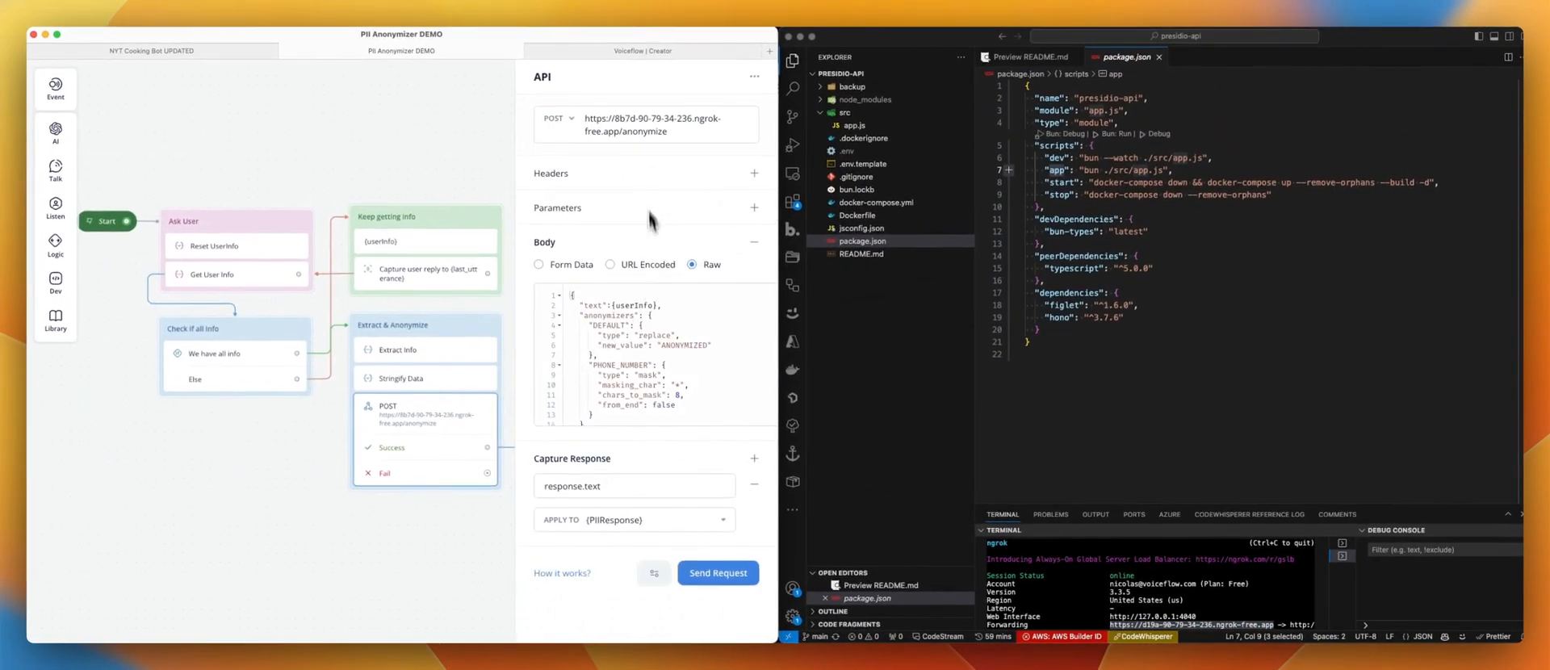
Dismiss the API block's side panel to reveal the full PII Anonymizer flow
click(647, 125)
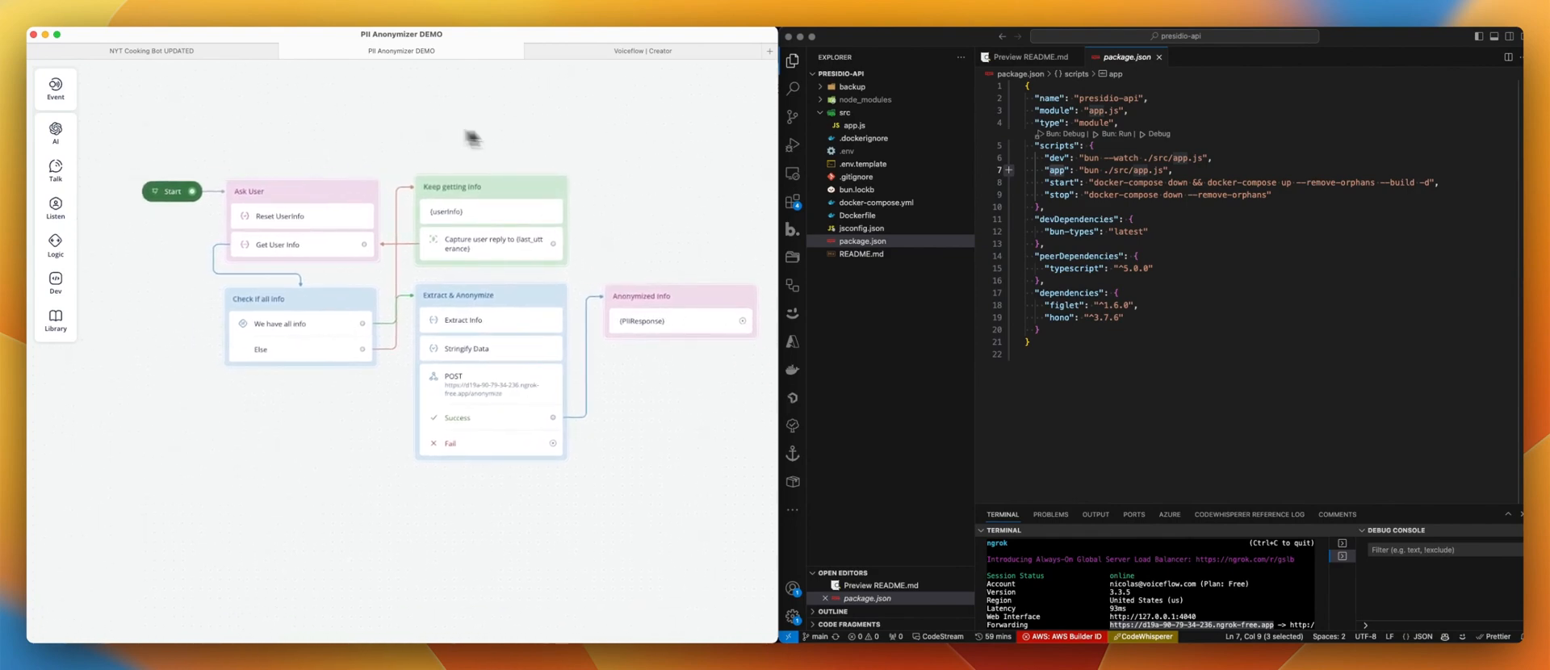
mouse_move(615, 73)
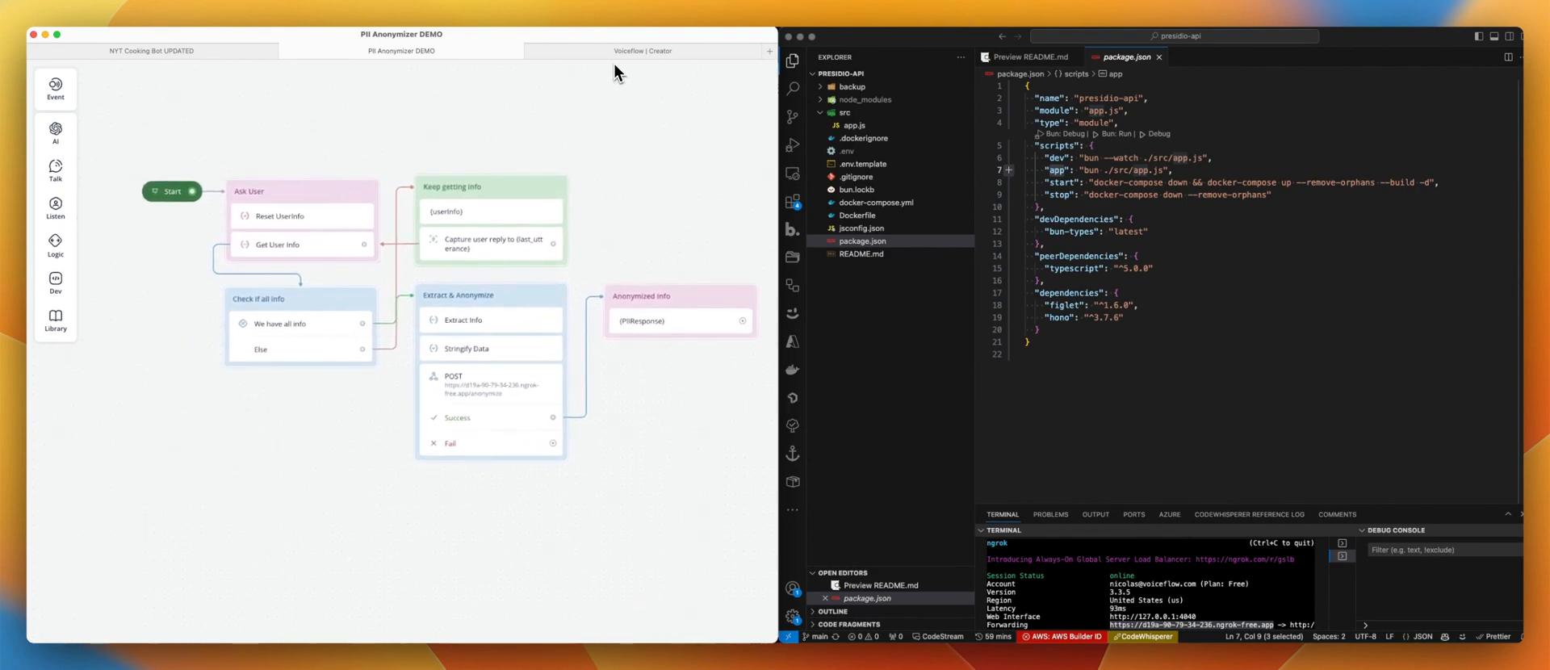
mouse_move(524, 345)
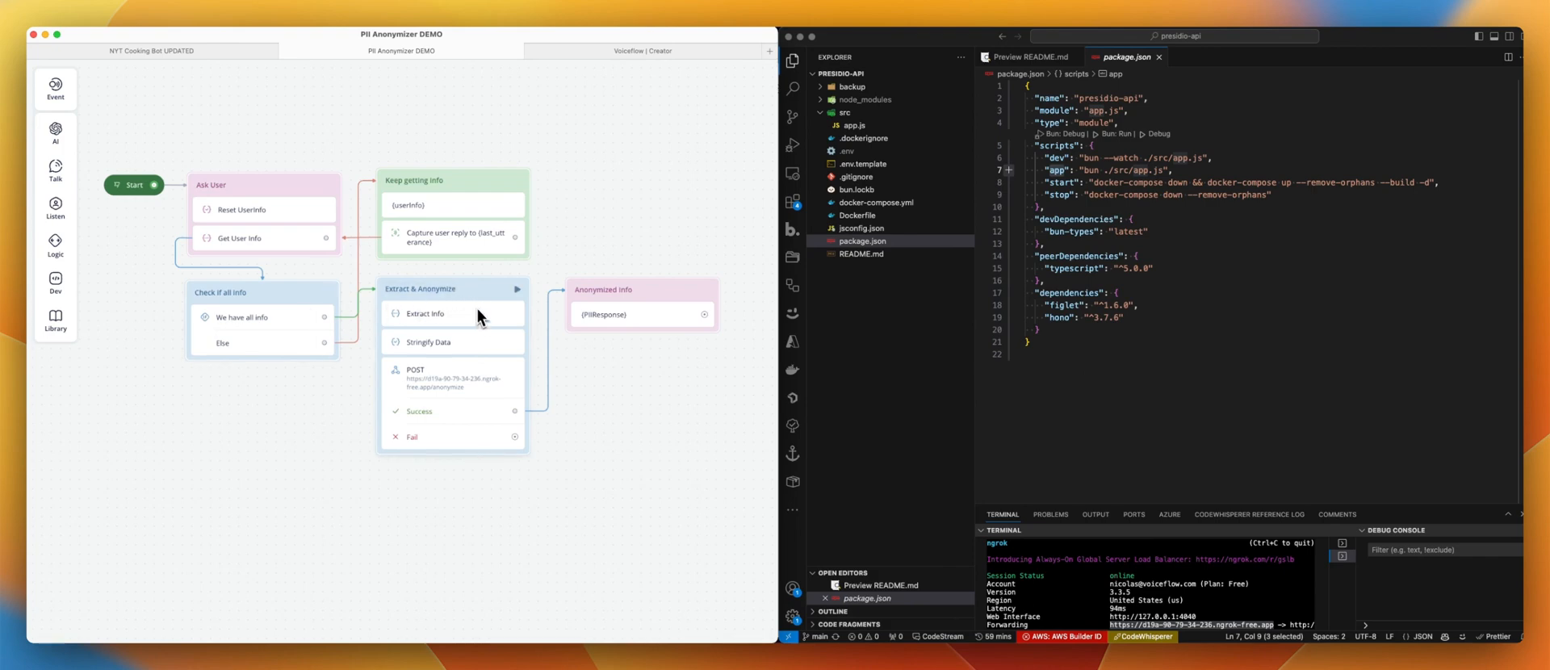
mouse_move(474, 383)
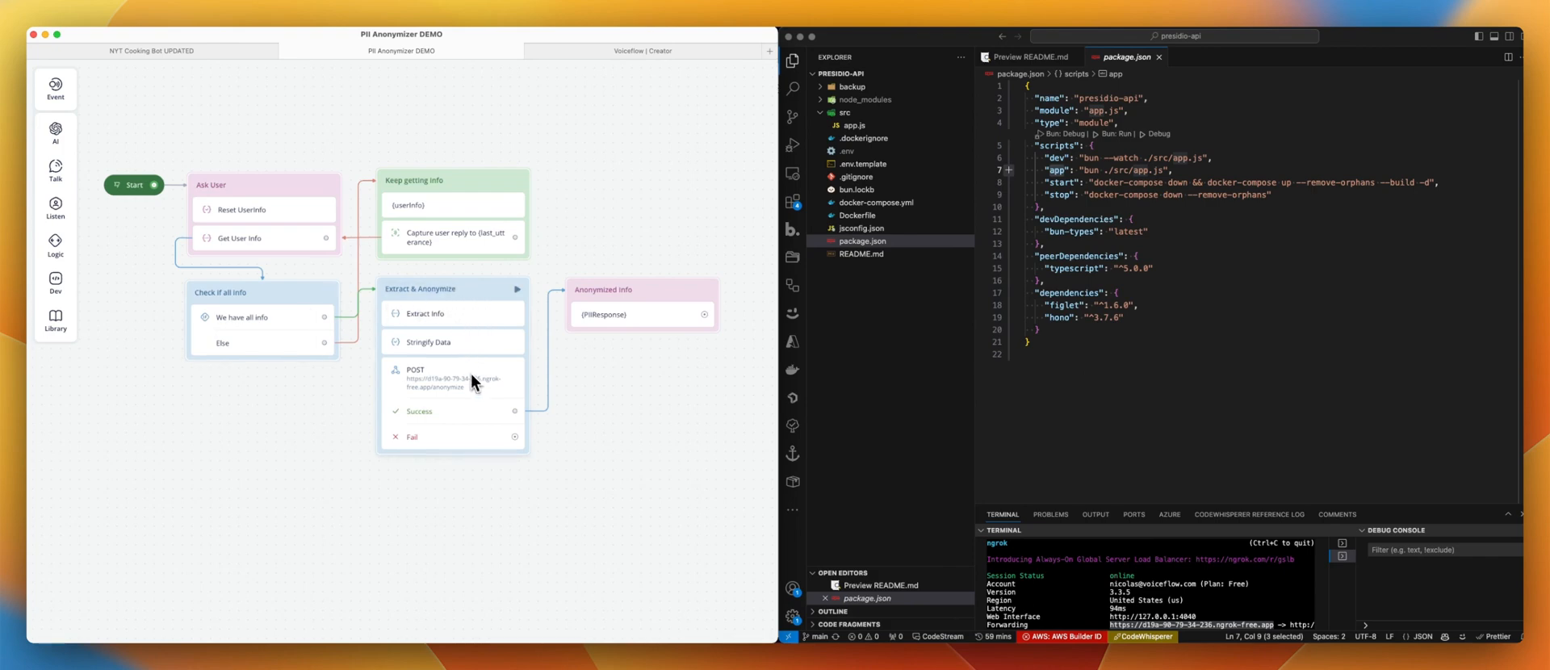
mouse_move(460, 391)
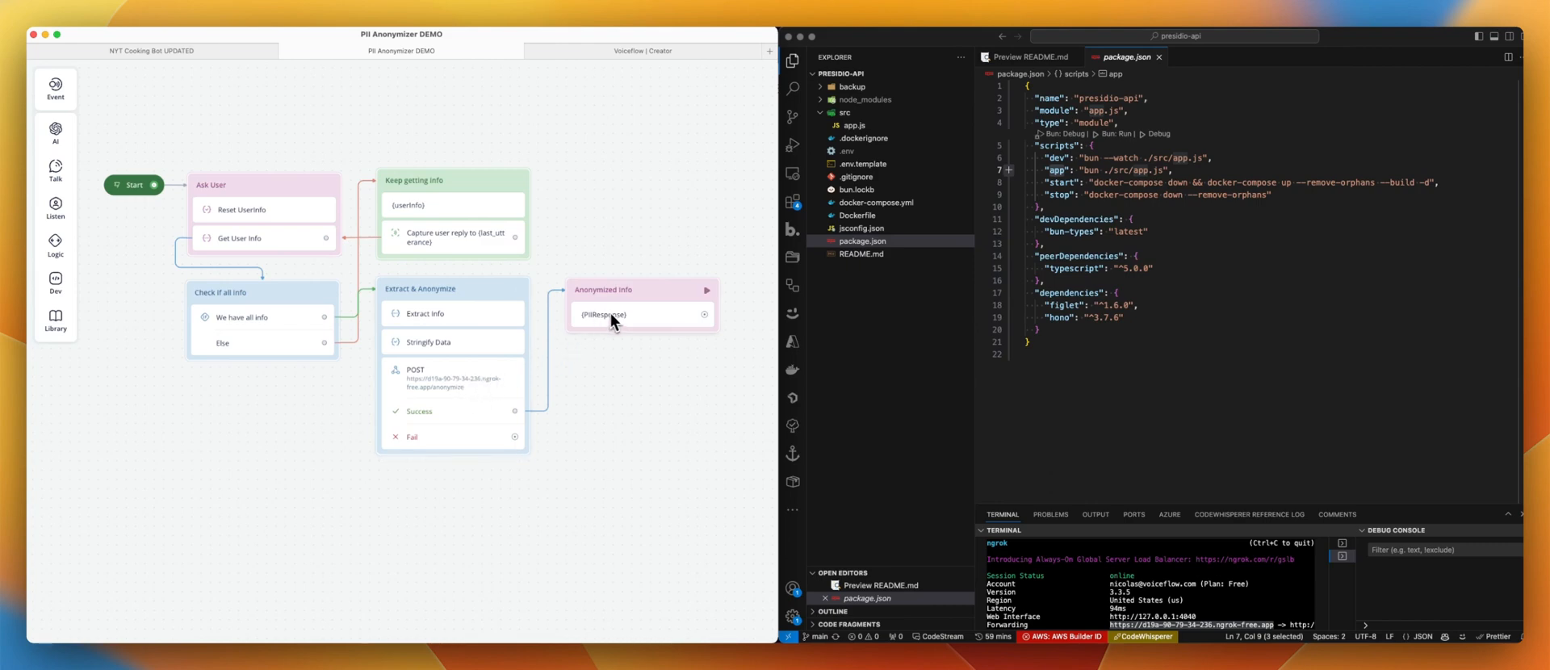
mouse_move(641, 326)
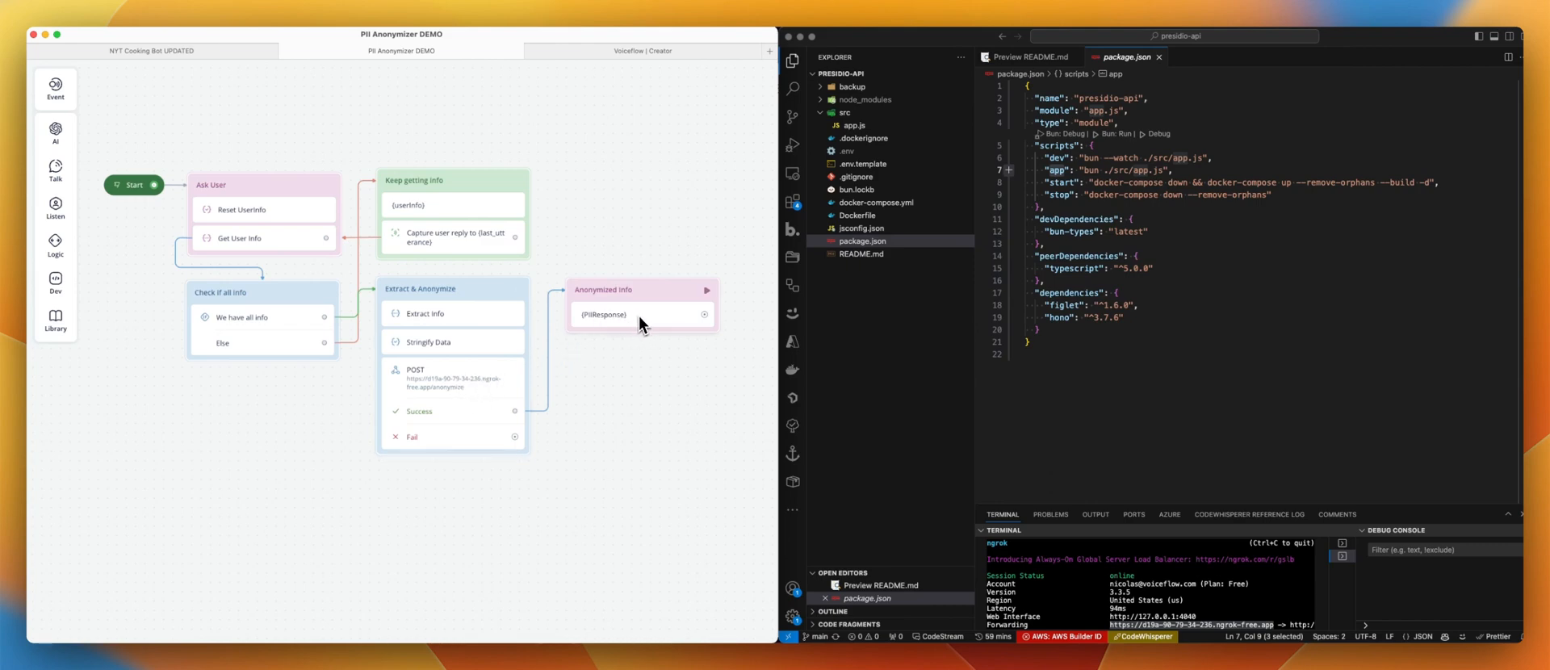
mouse_move(281, 268)
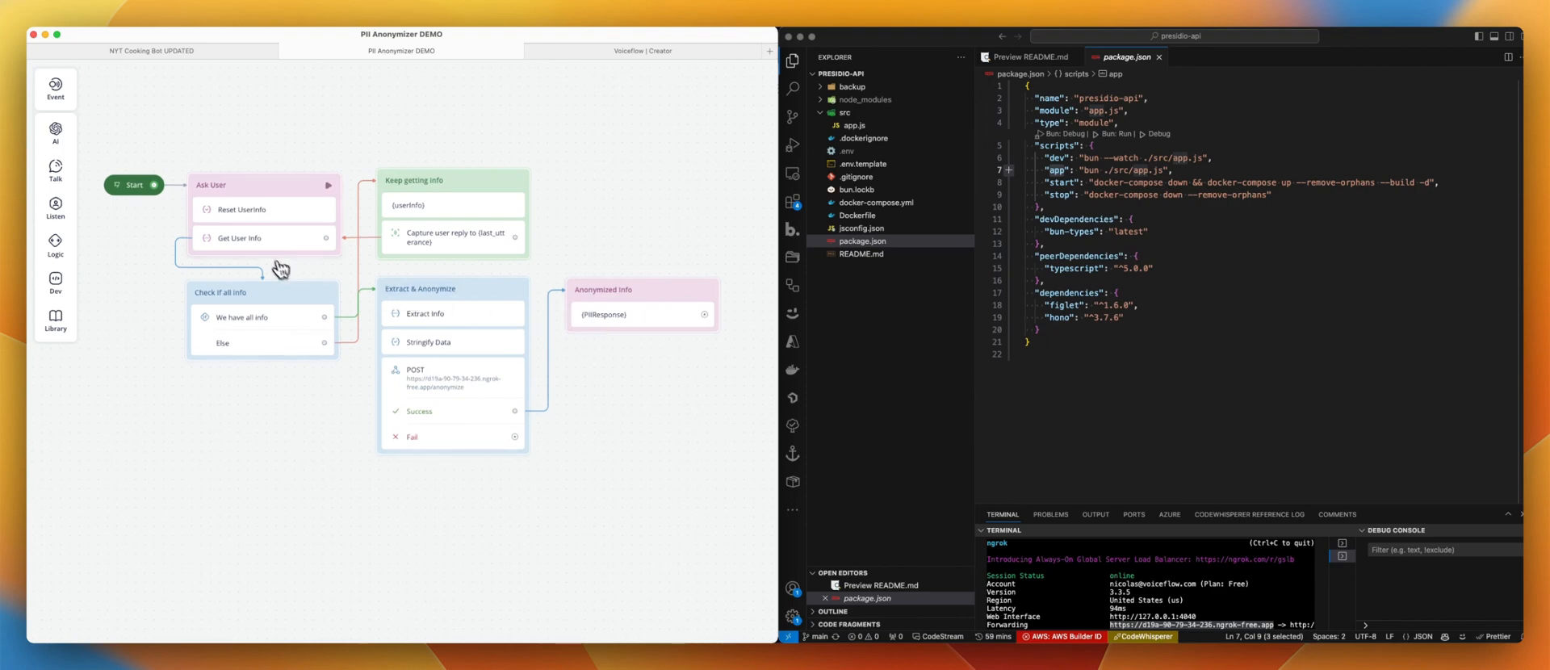
Bring up the Get User Info AI step, whose prompt requests name, email and phone into userInfo
click(237, 237)
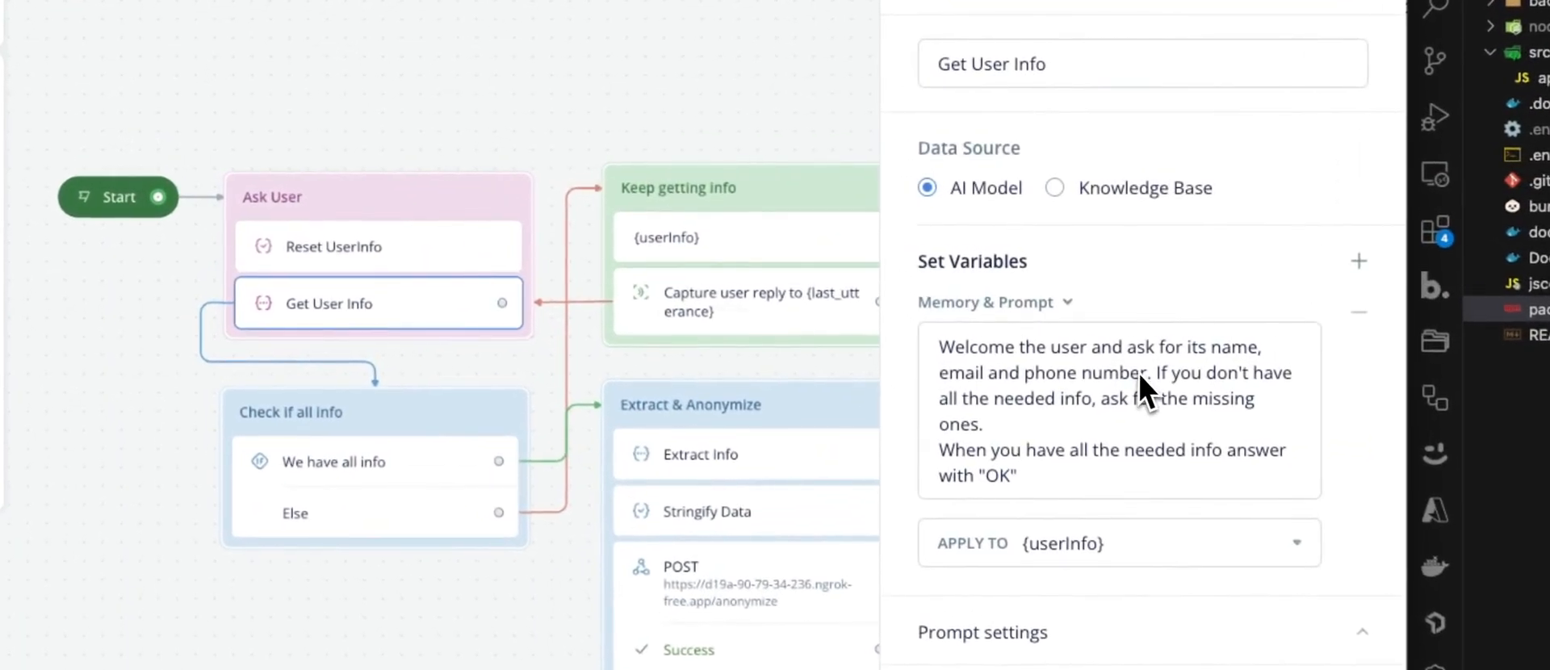
mouse_move(1008, 391)
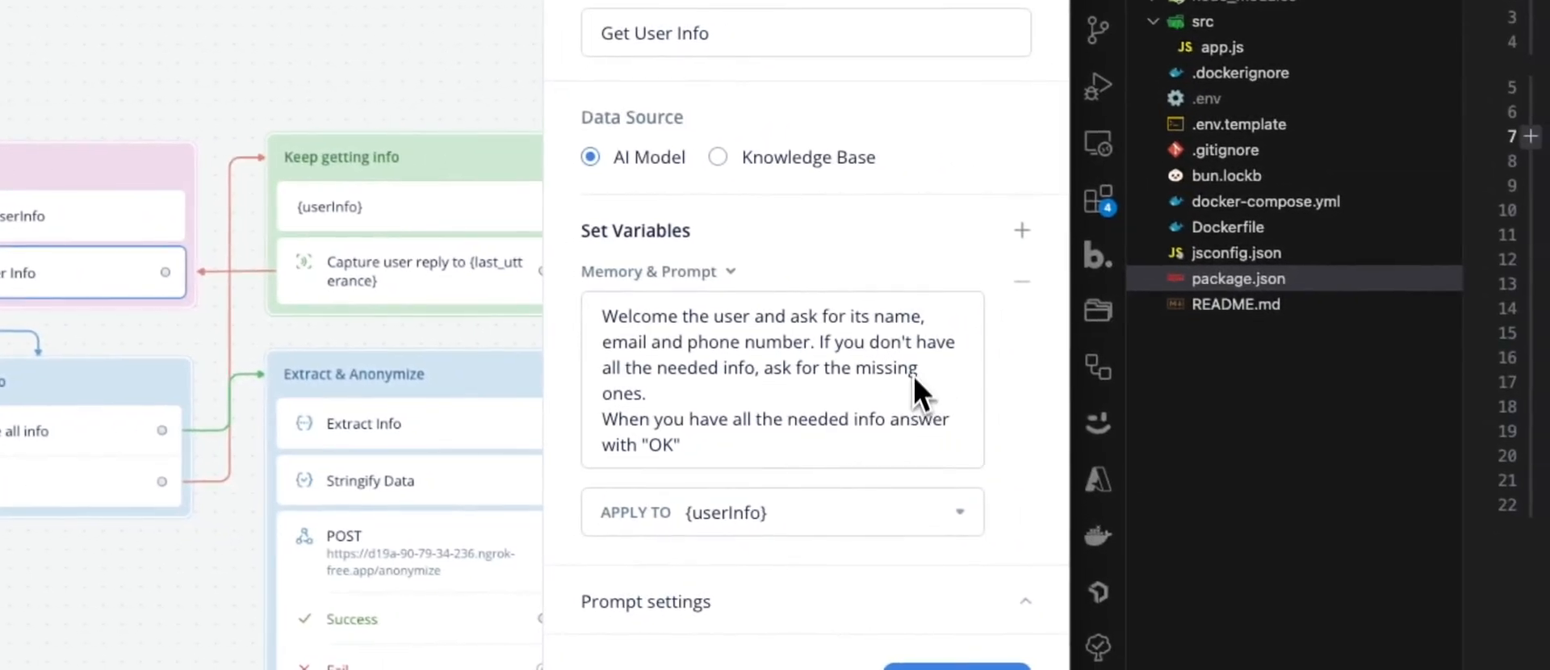
mouse_move(924, 378)
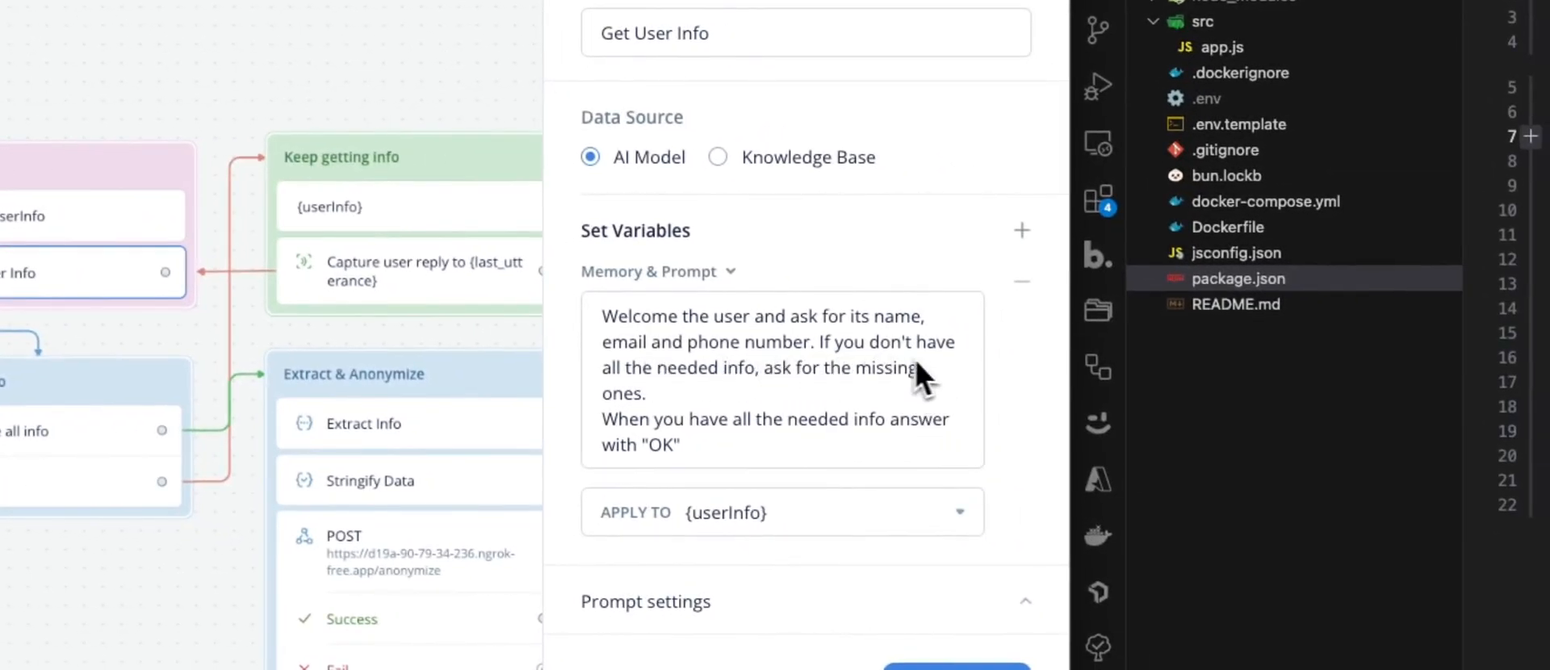
mouse_move(884, 410)
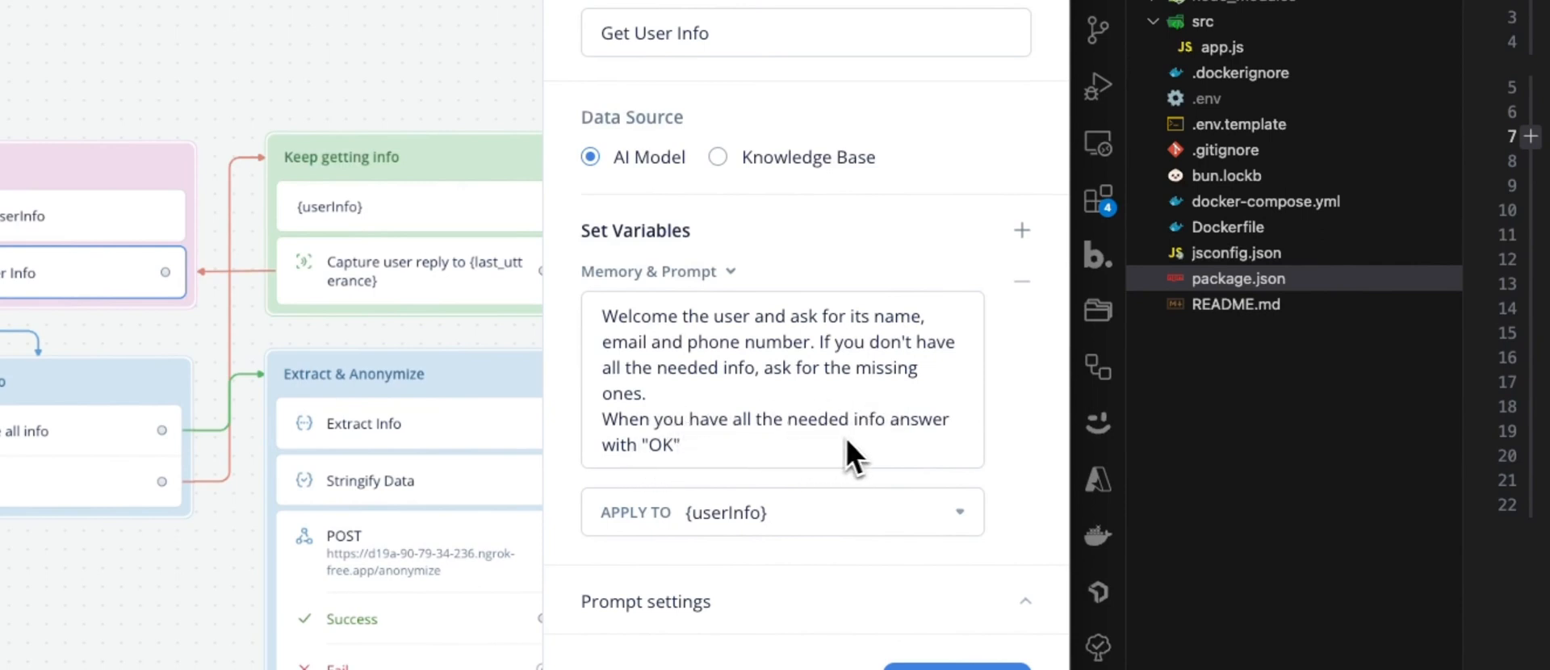
mouse_move(727, 470)
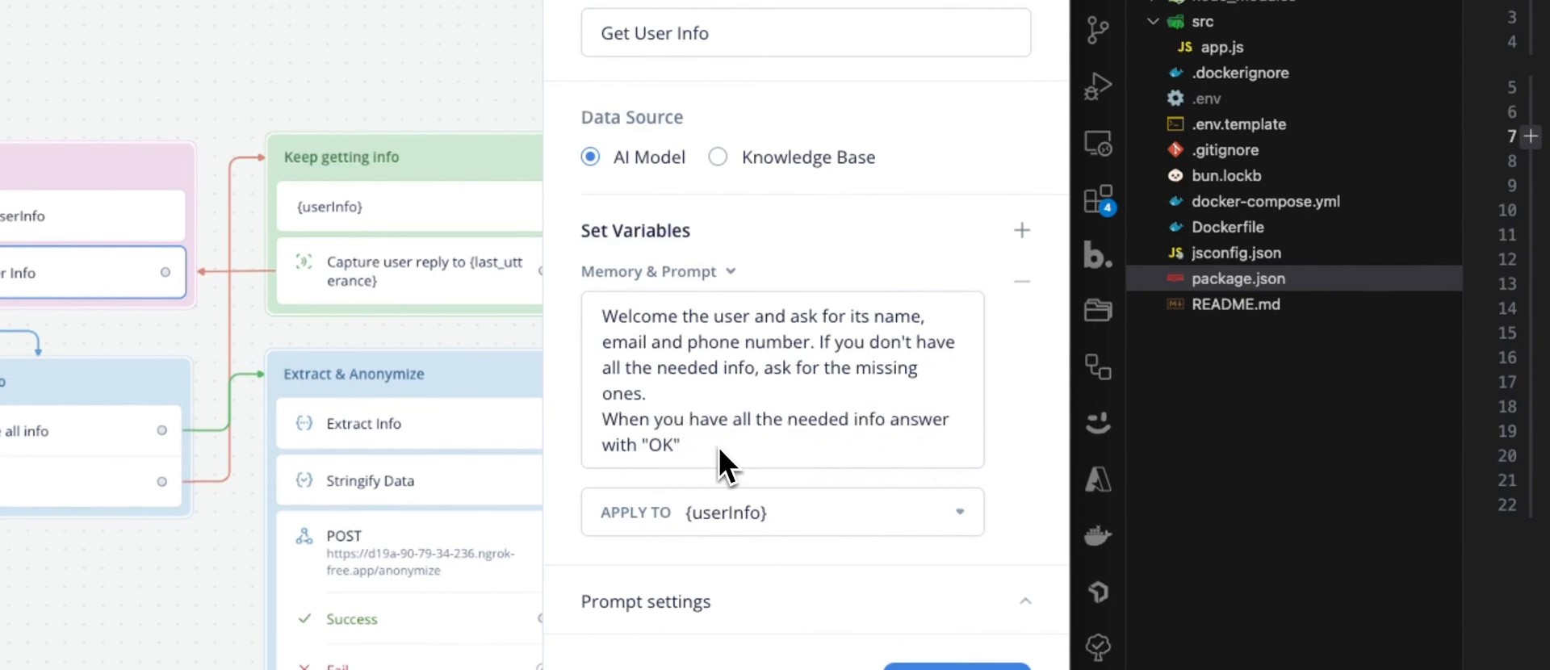
mouse_move(746, 503)
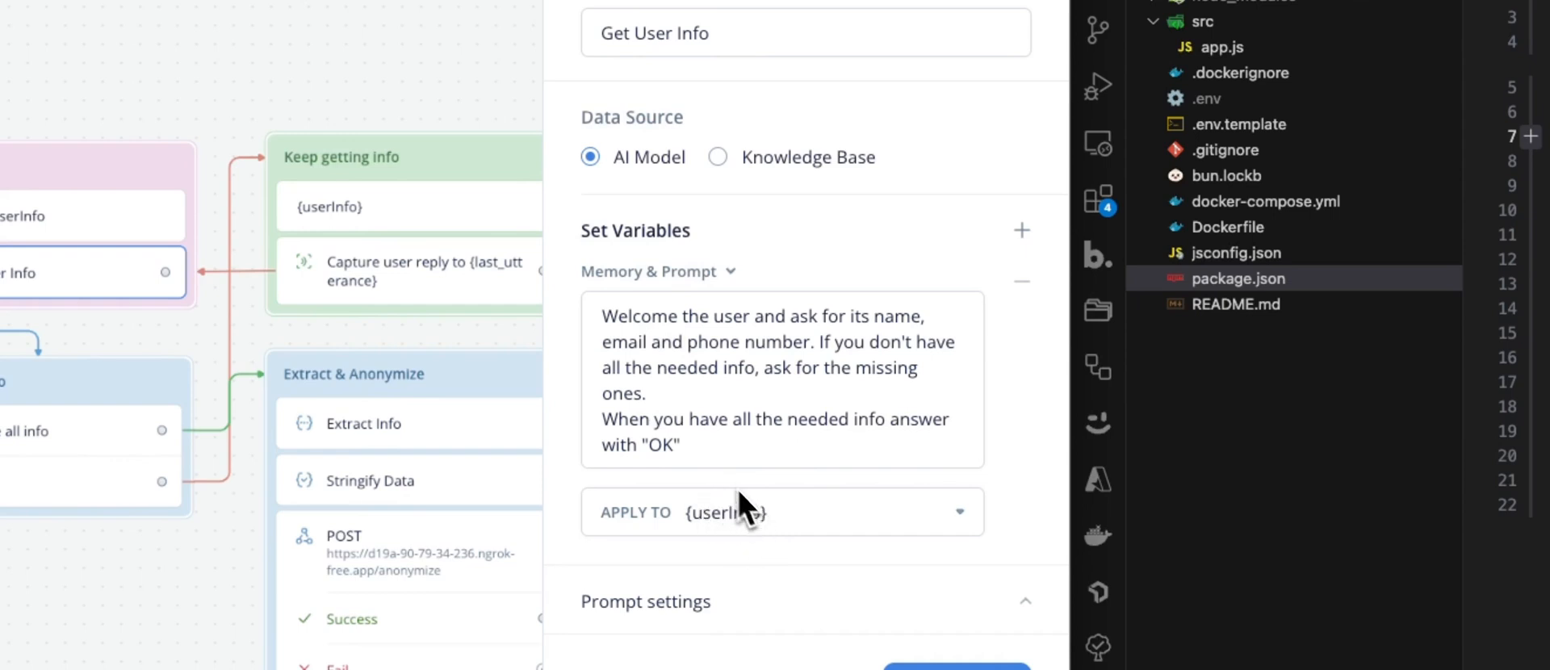
mouse_move(707, 488)
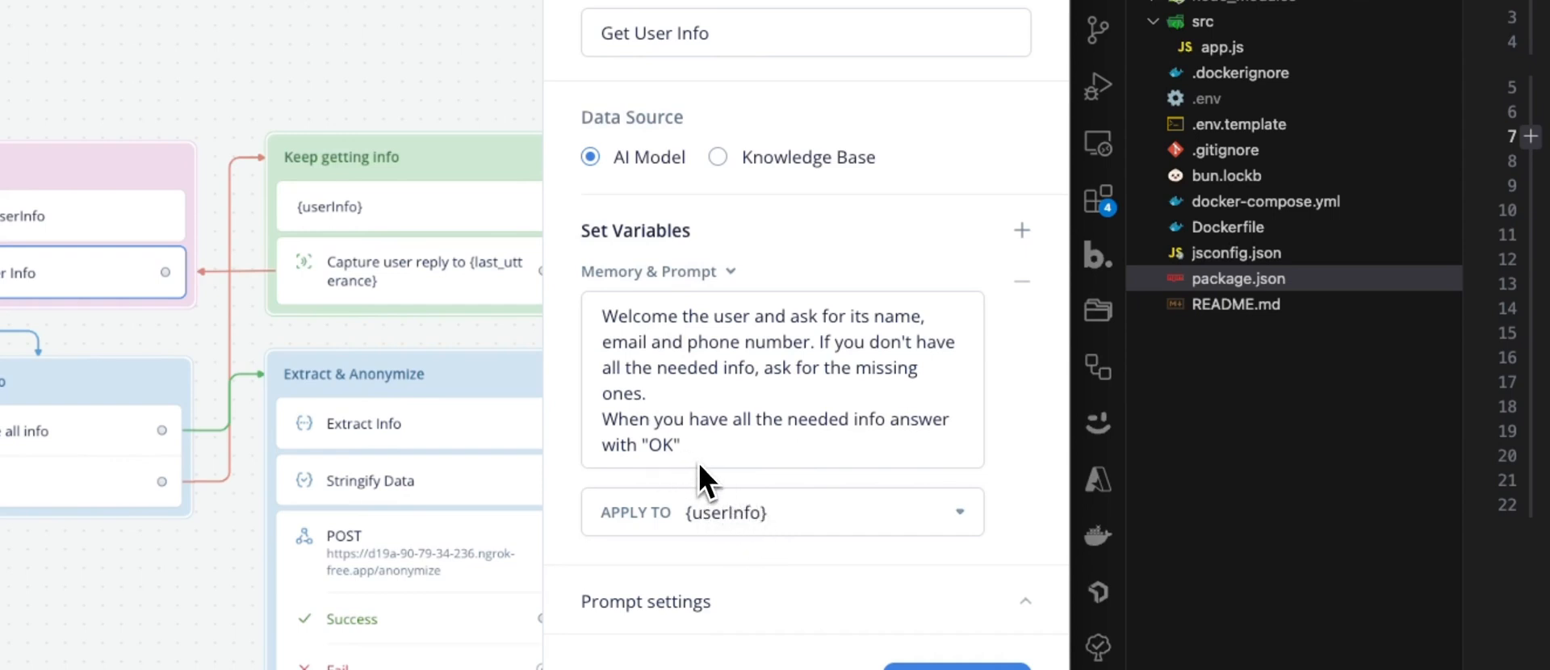
mouse_move(730, 373)
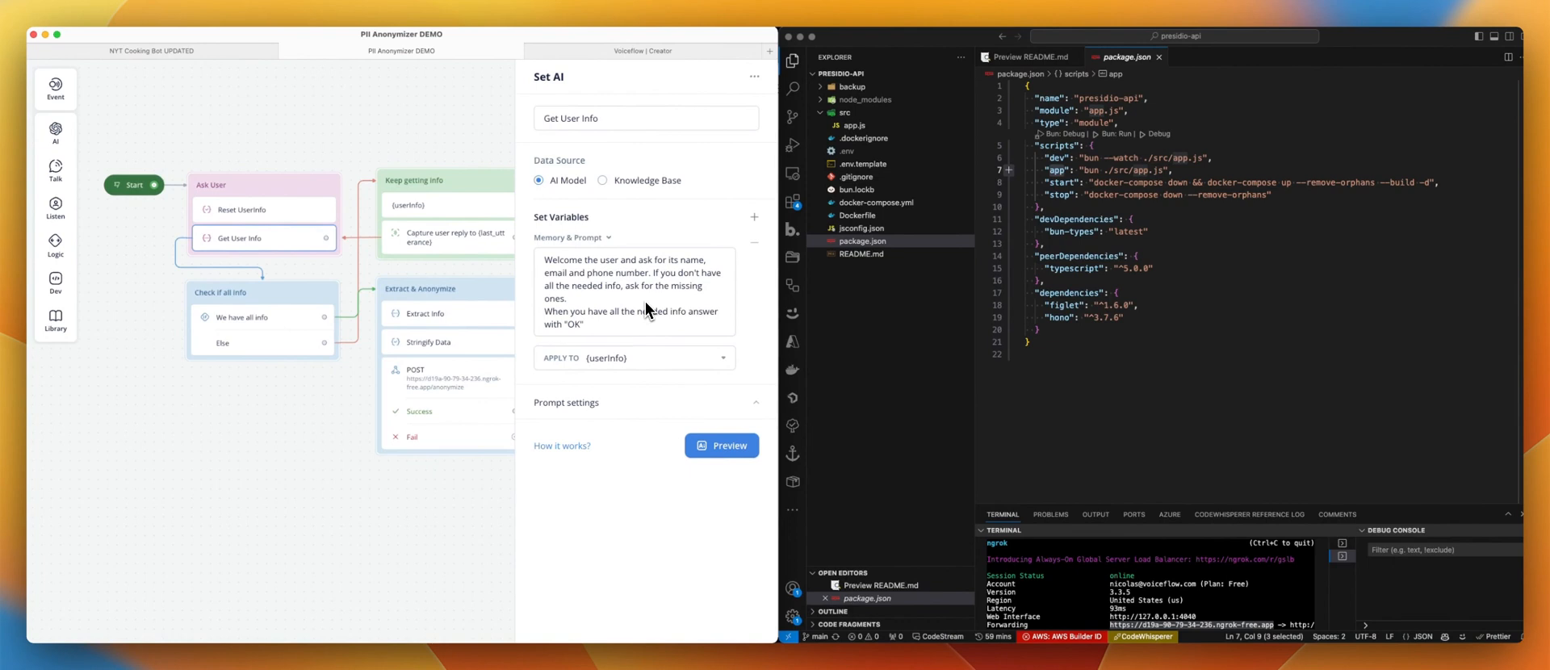
mouse_move(641, 365)
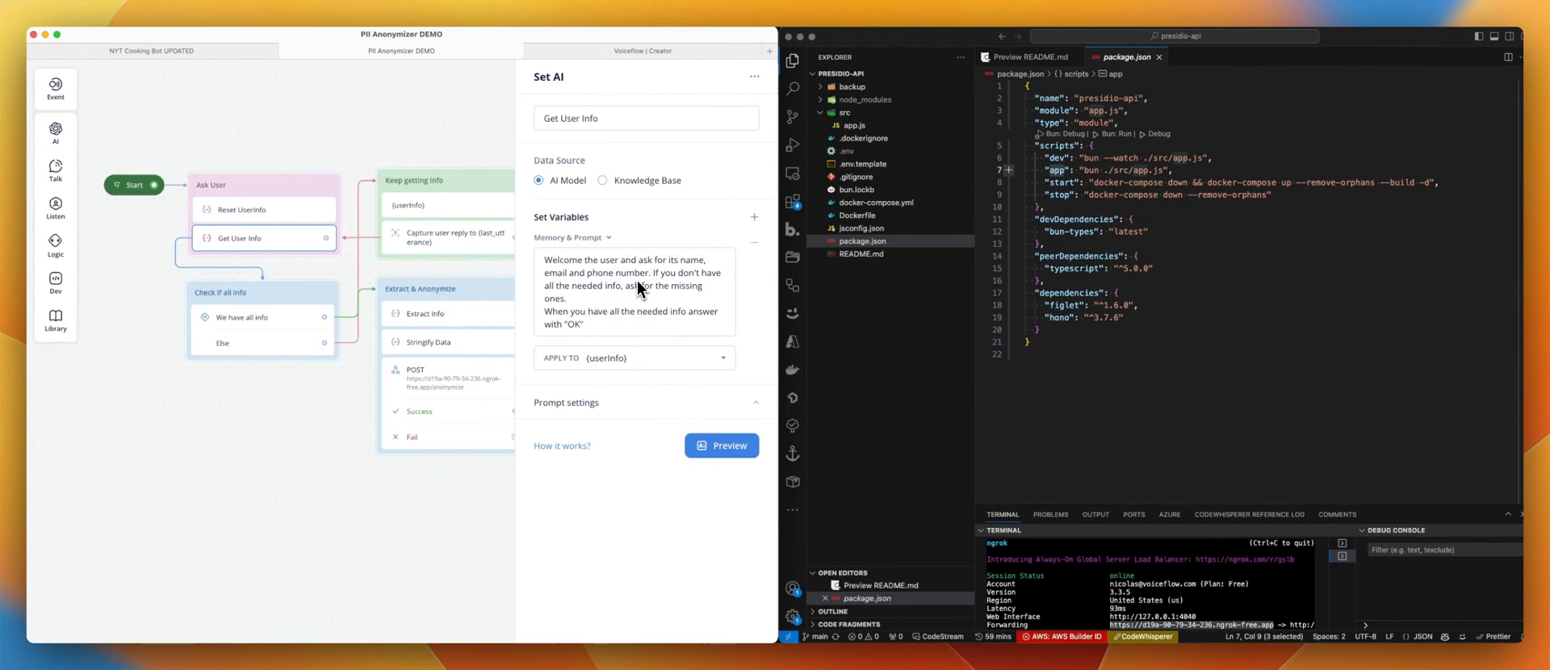
mouse_move(623, 365)
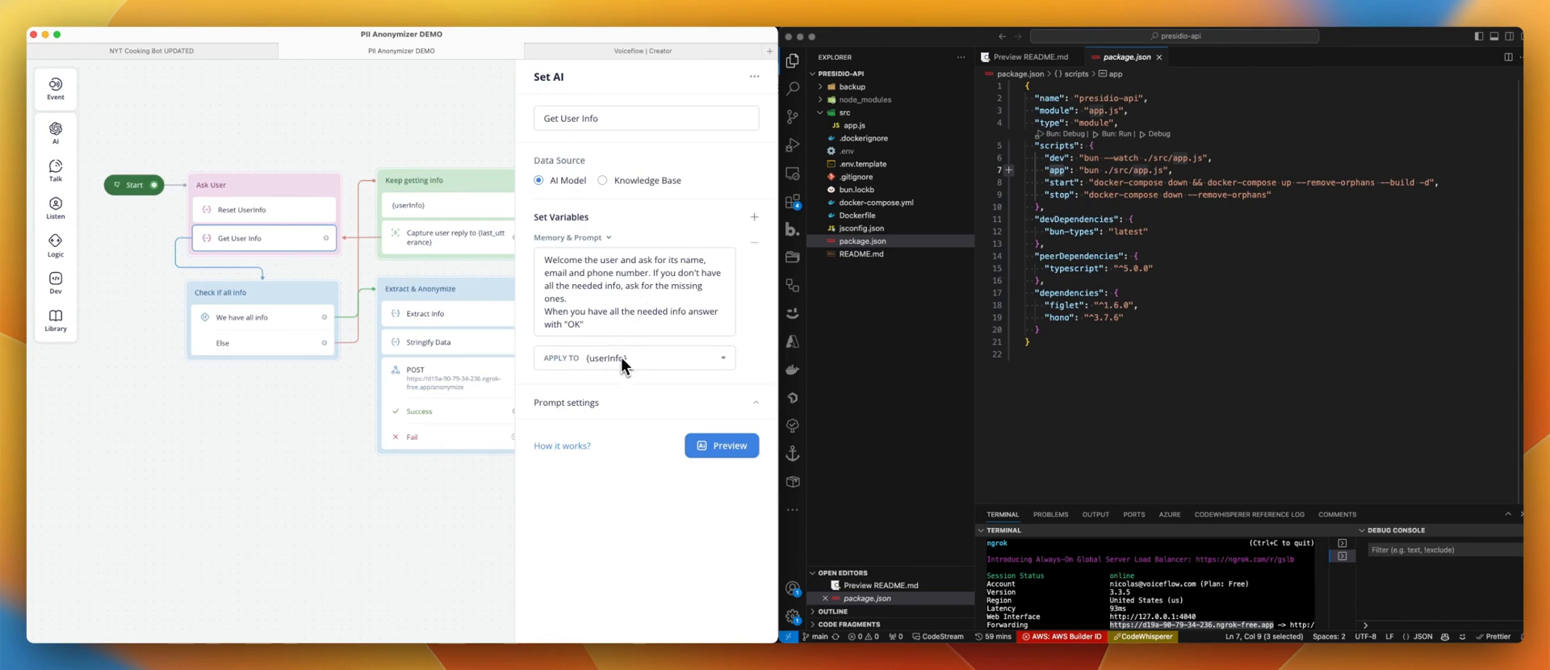
click(261, 317)
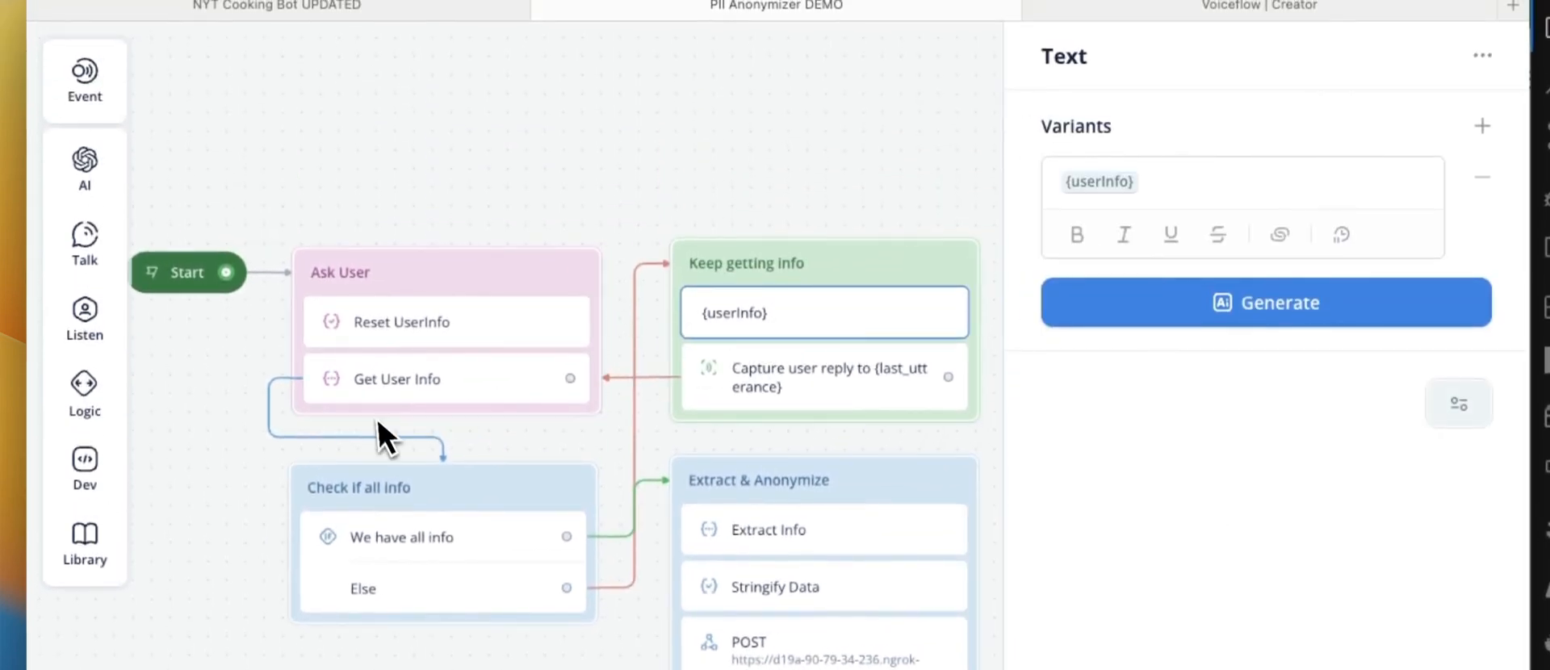
mouse_move(438, 396)
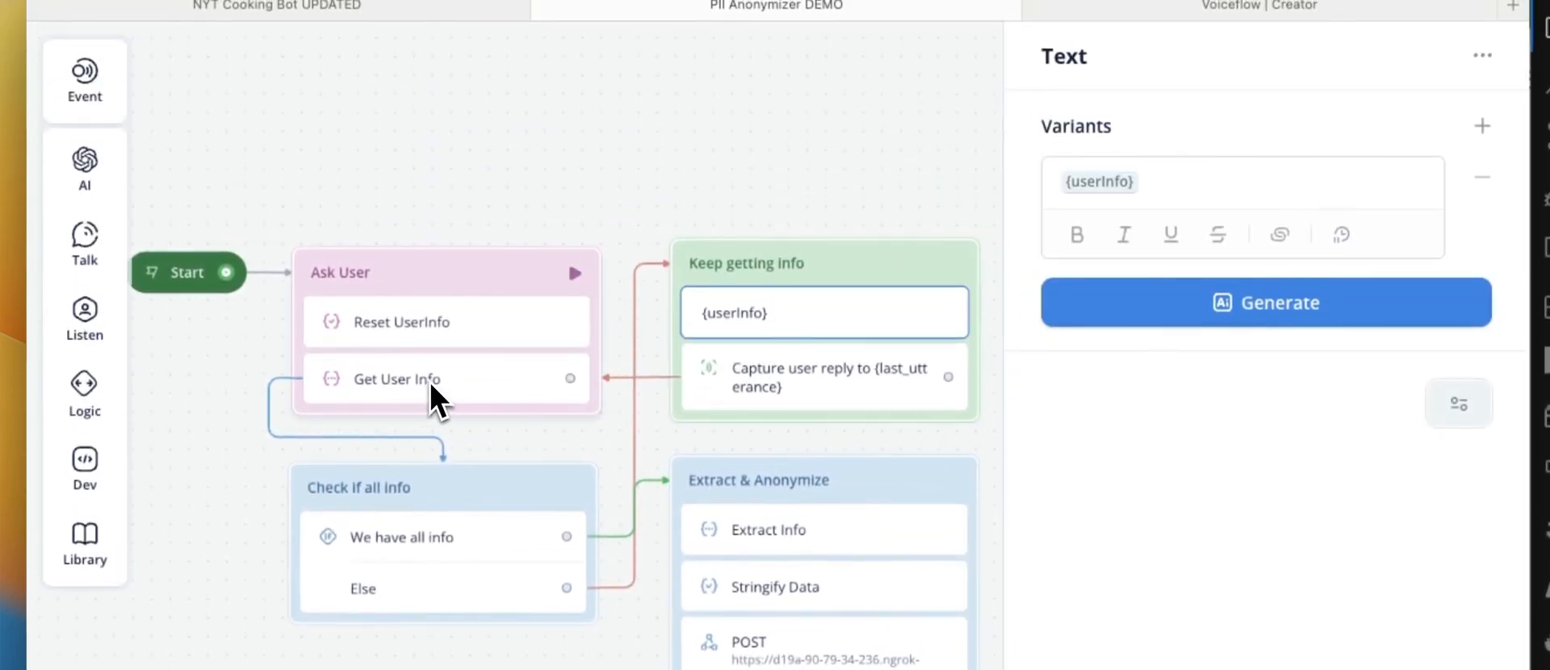
mouse_move(769, 337)
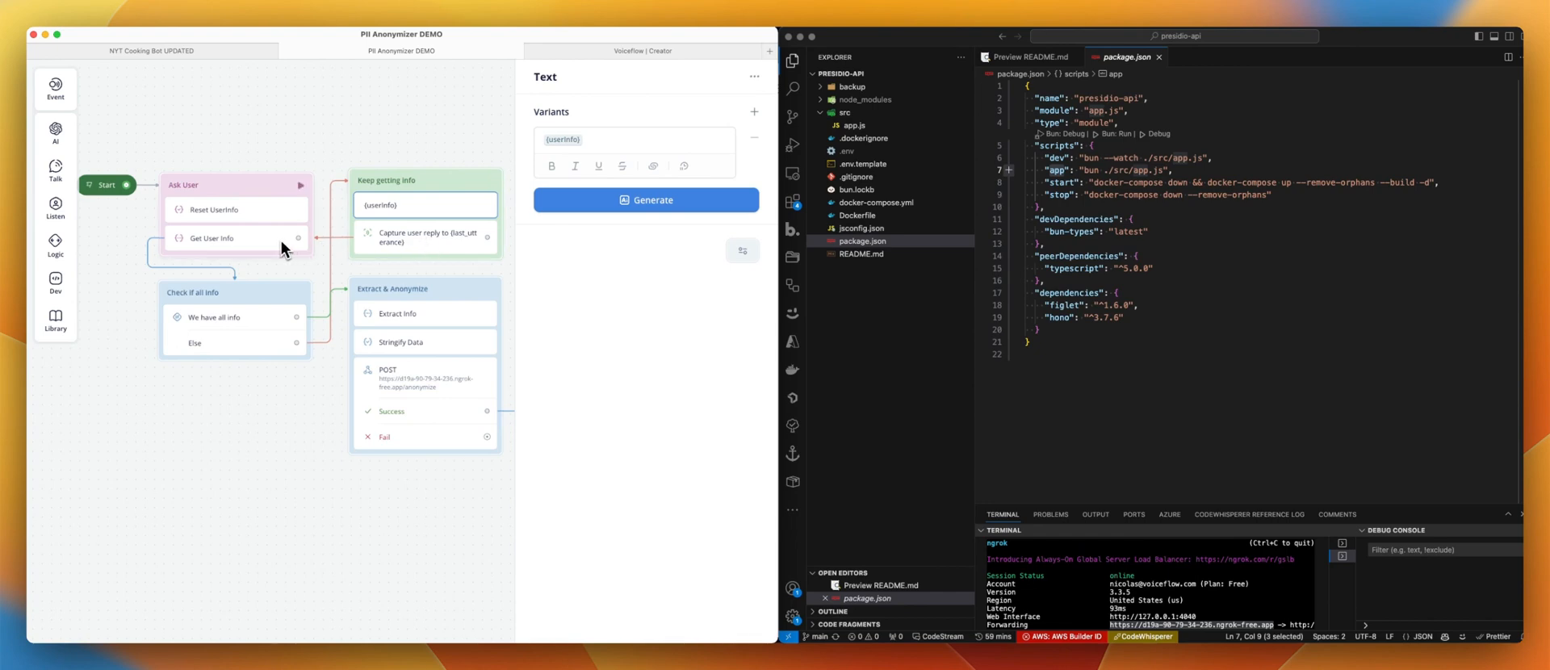
click(214, 238)
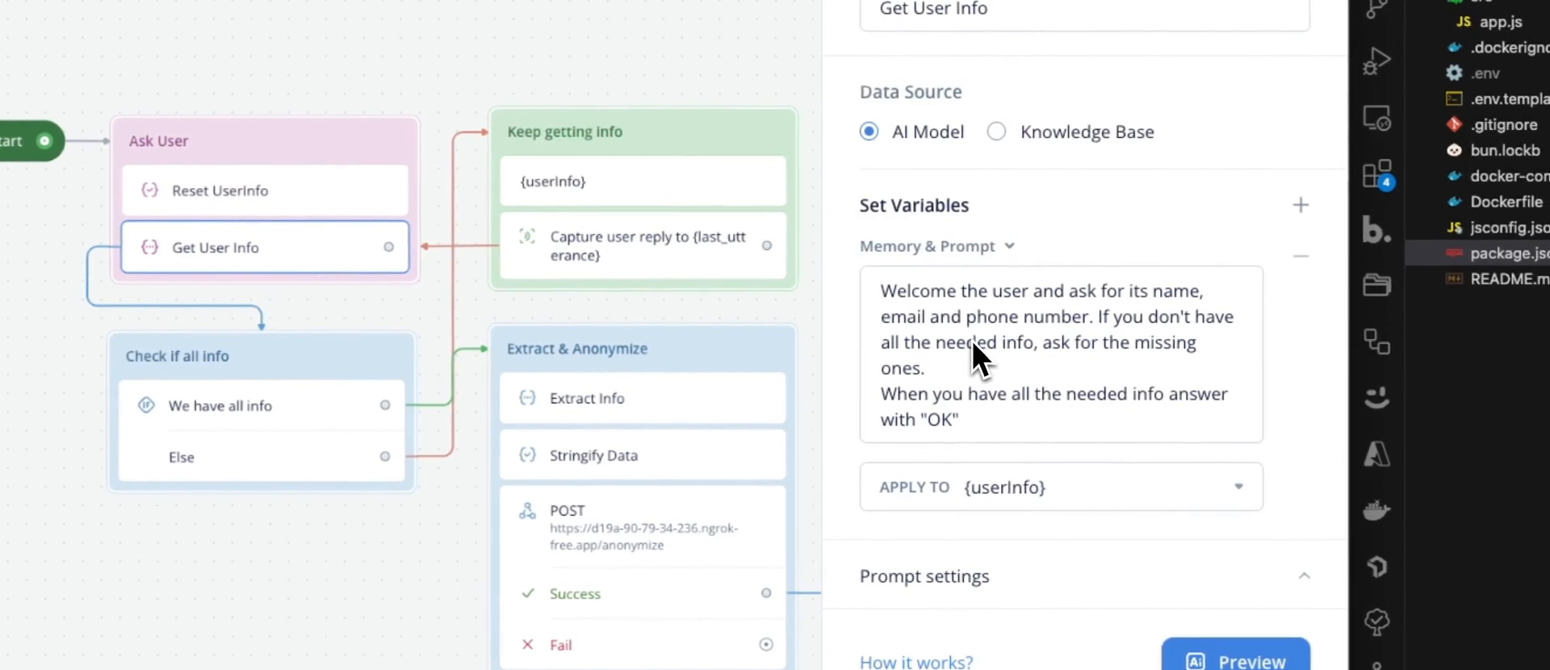
mouse_move(1043, 524)
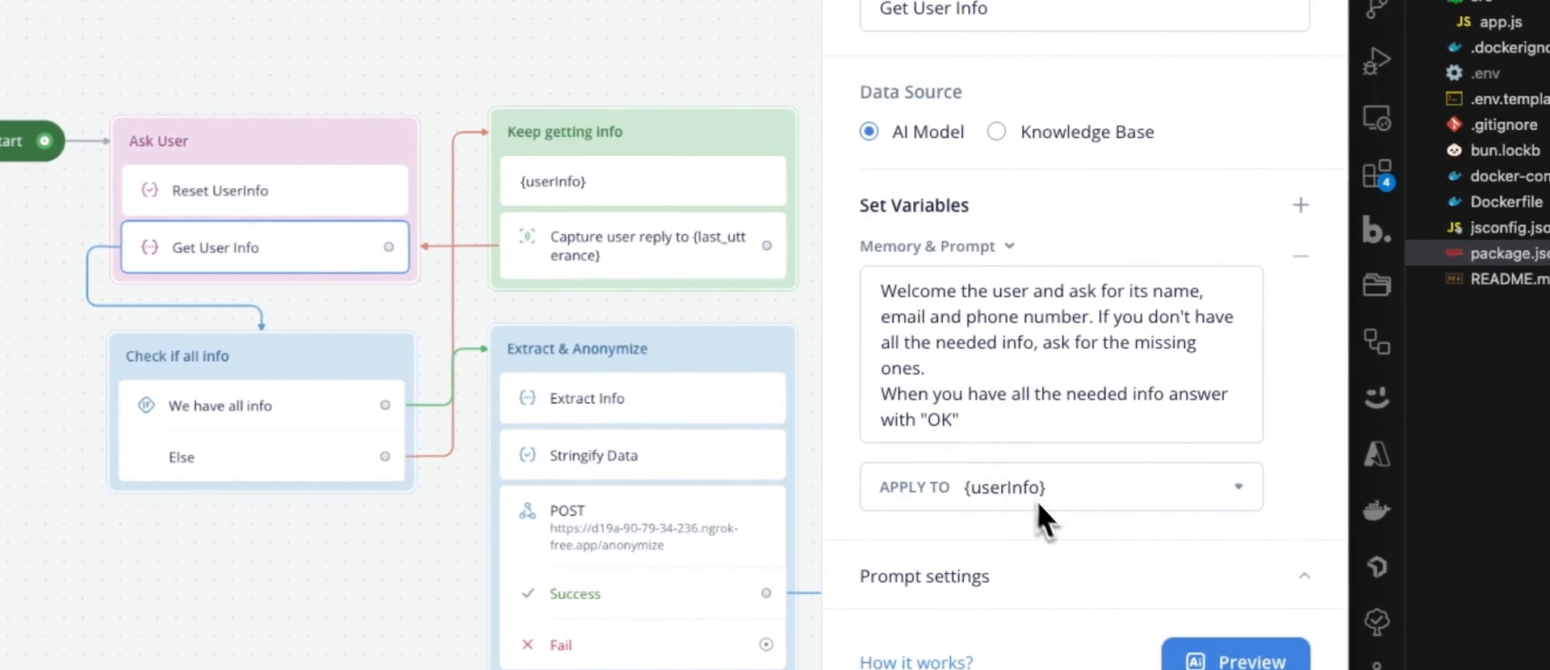
mouse_move(592, 192)
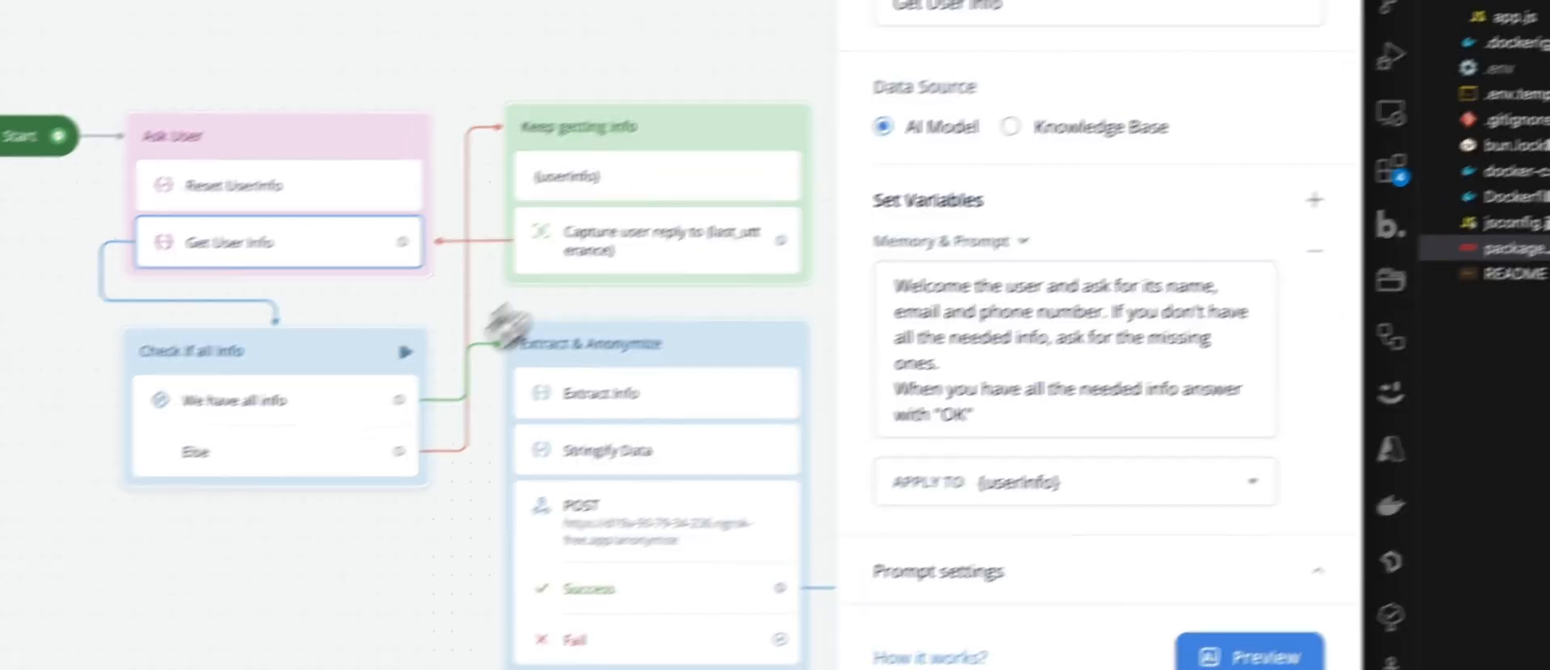
click(400, 329)
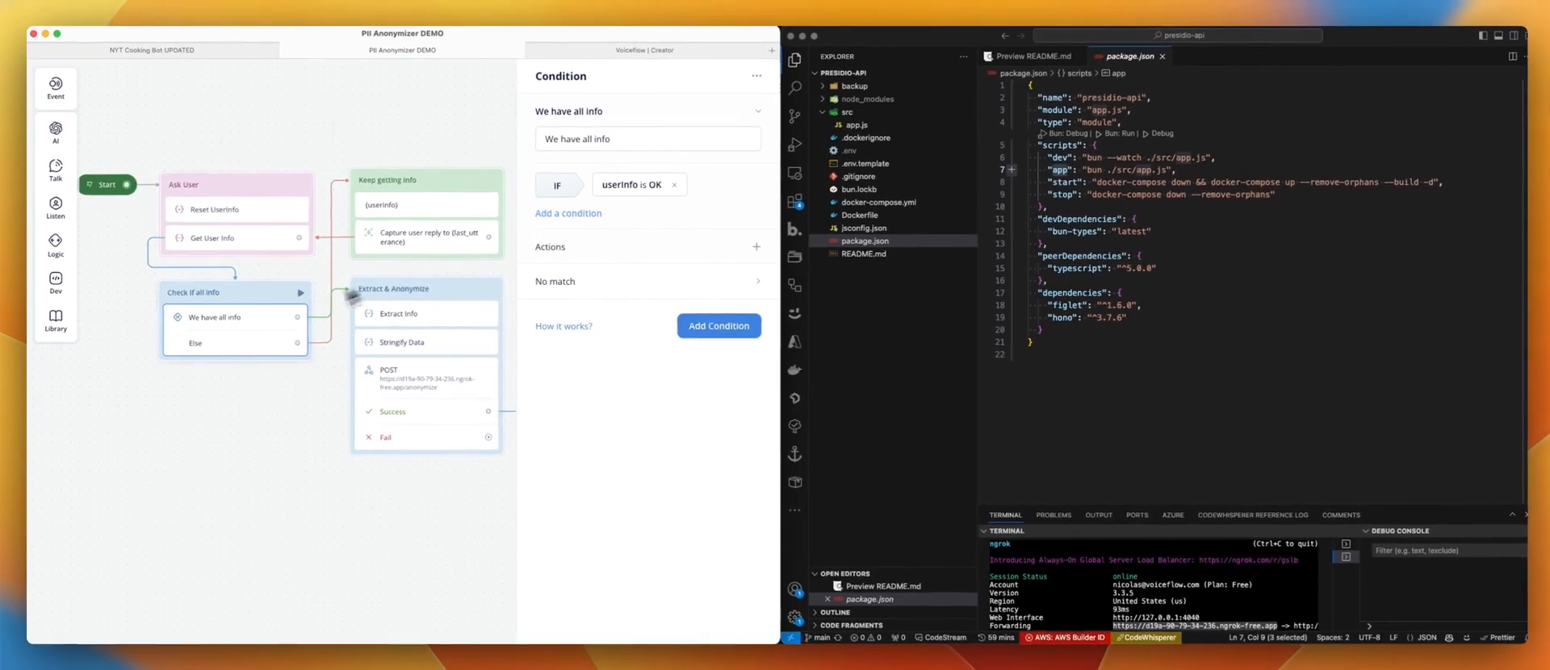
click(399, 313)
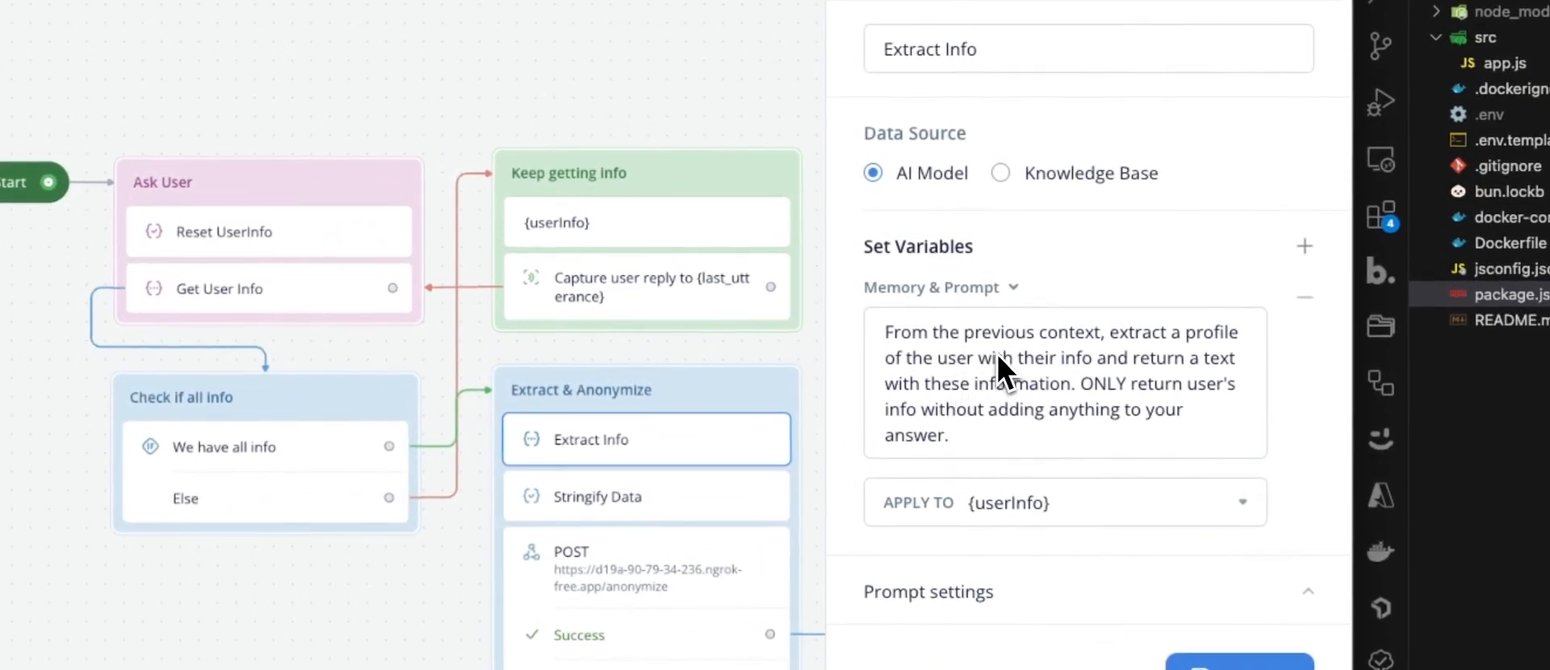
mouse_move(1038, 406)
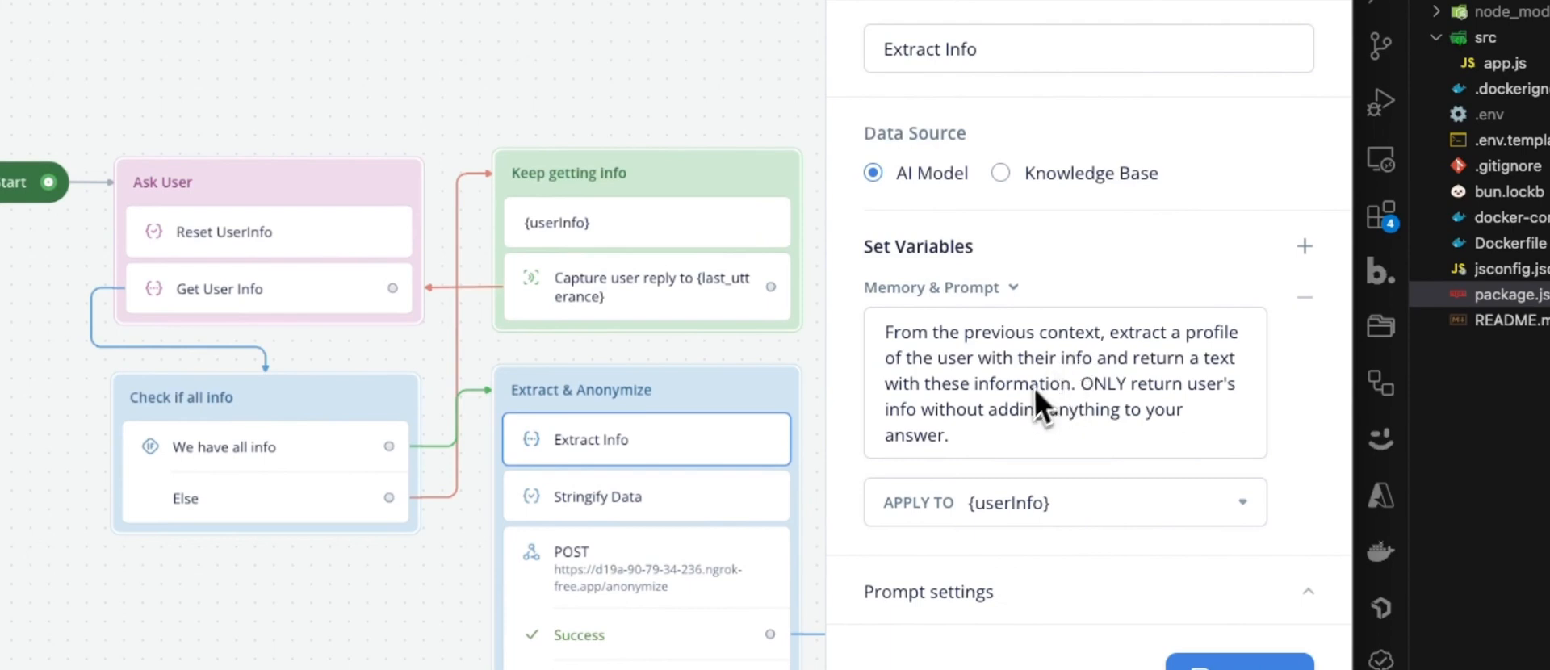
mouse_move(901, 311)
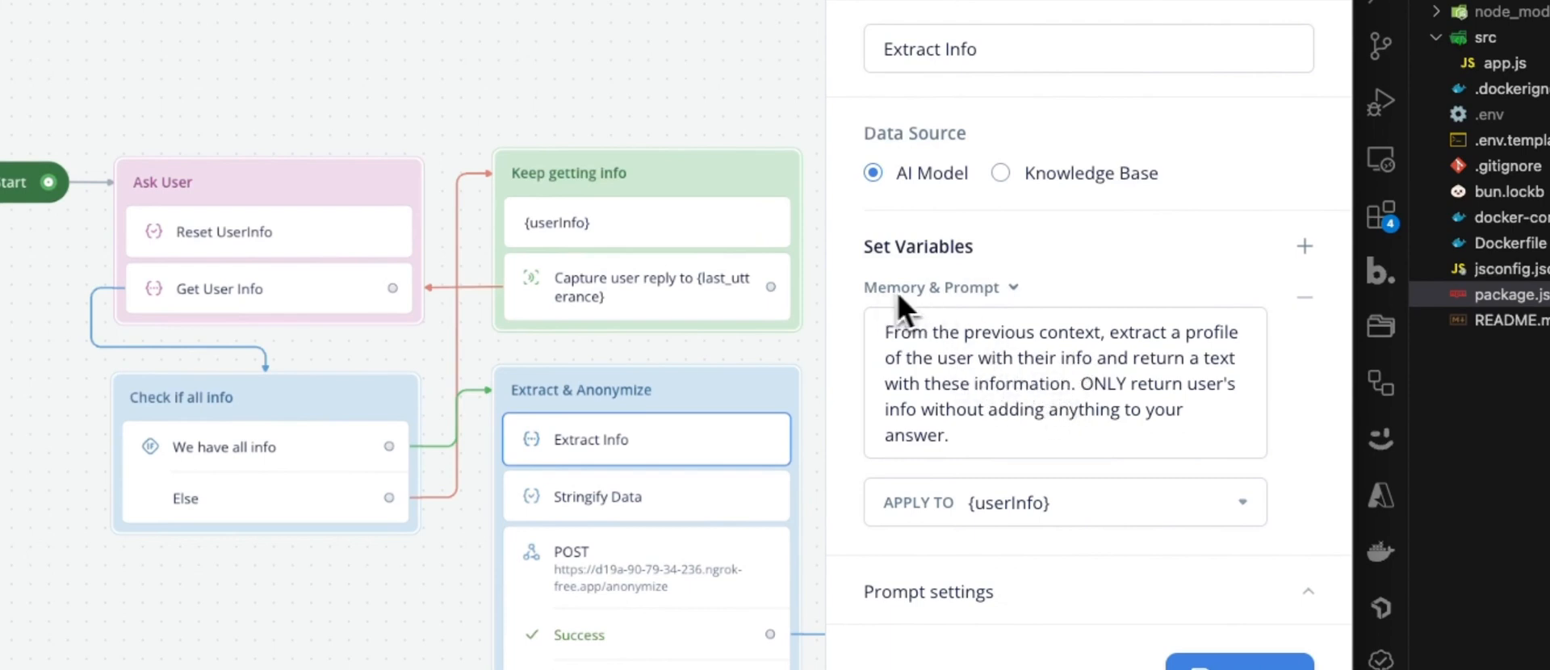
mouse_move(1029, 371)
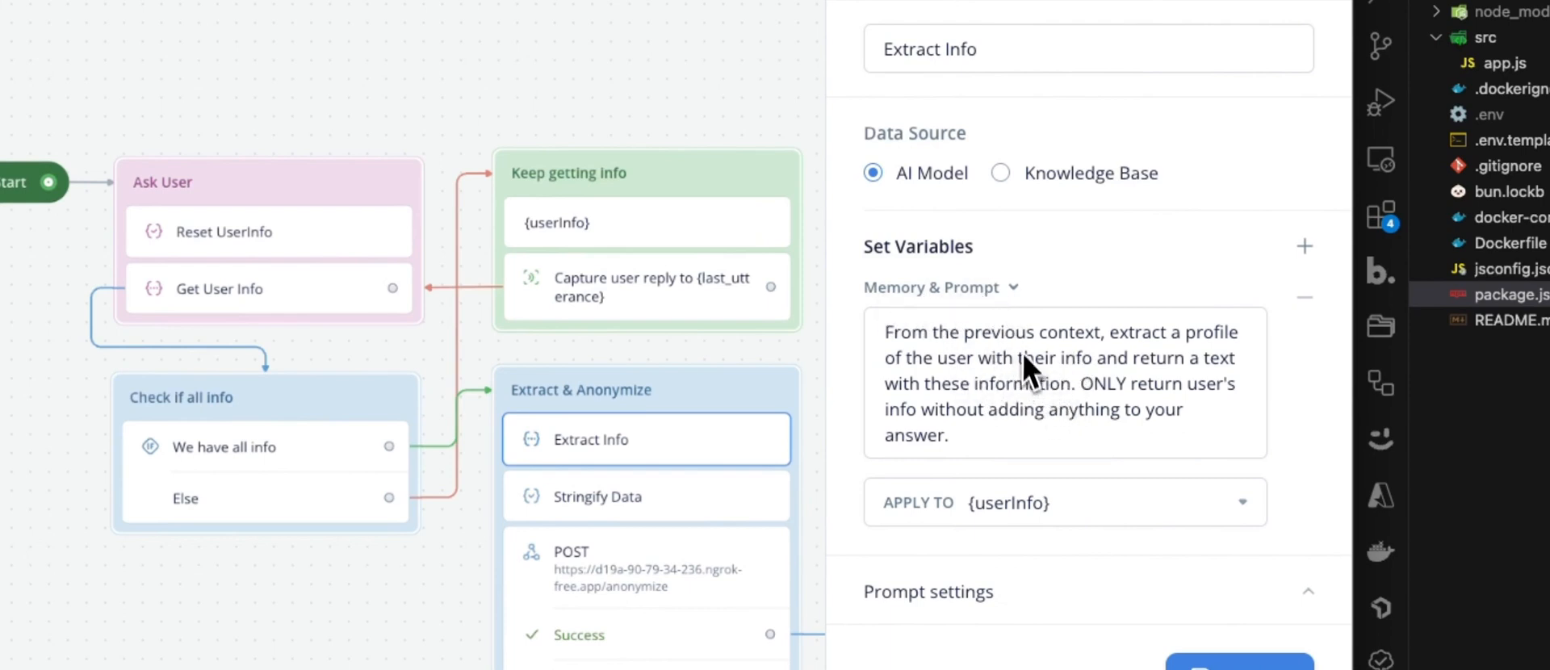
mouse_move(648, 326)
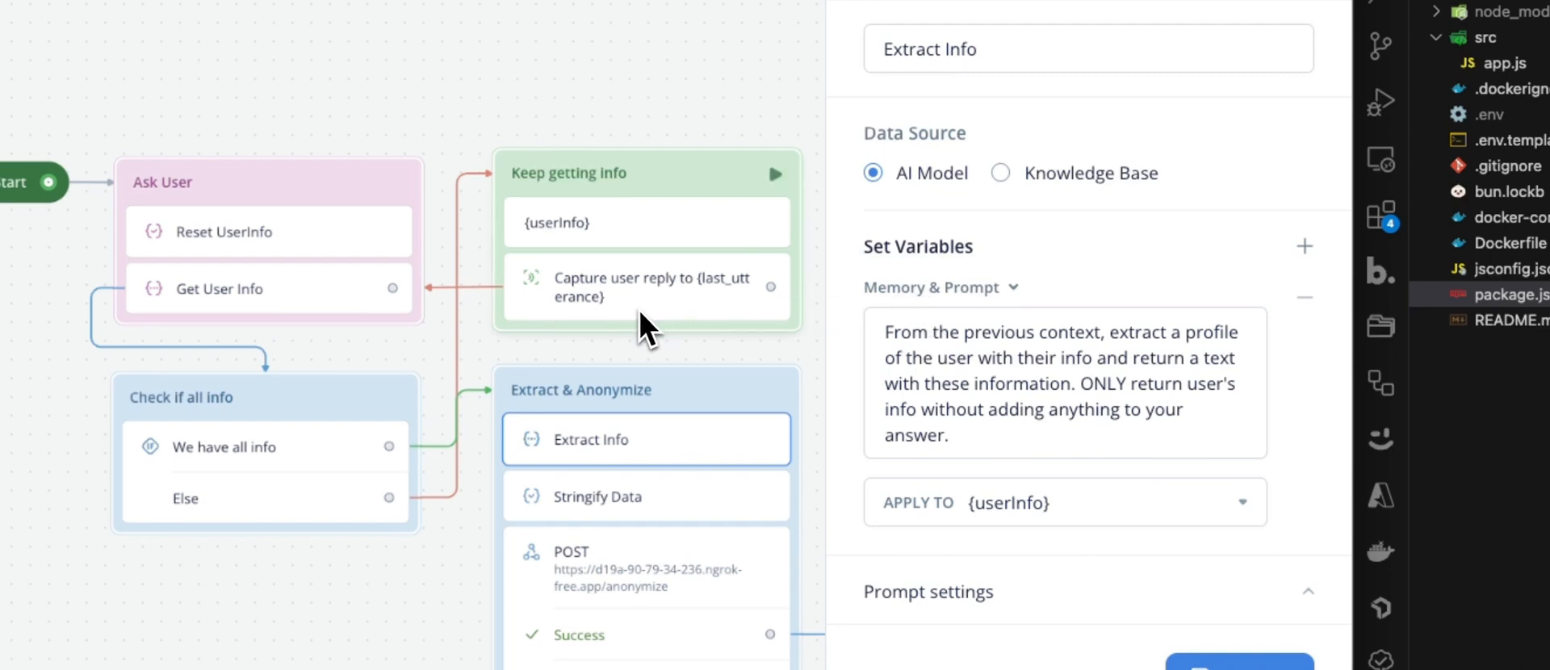
mouse_move(1007, 394)
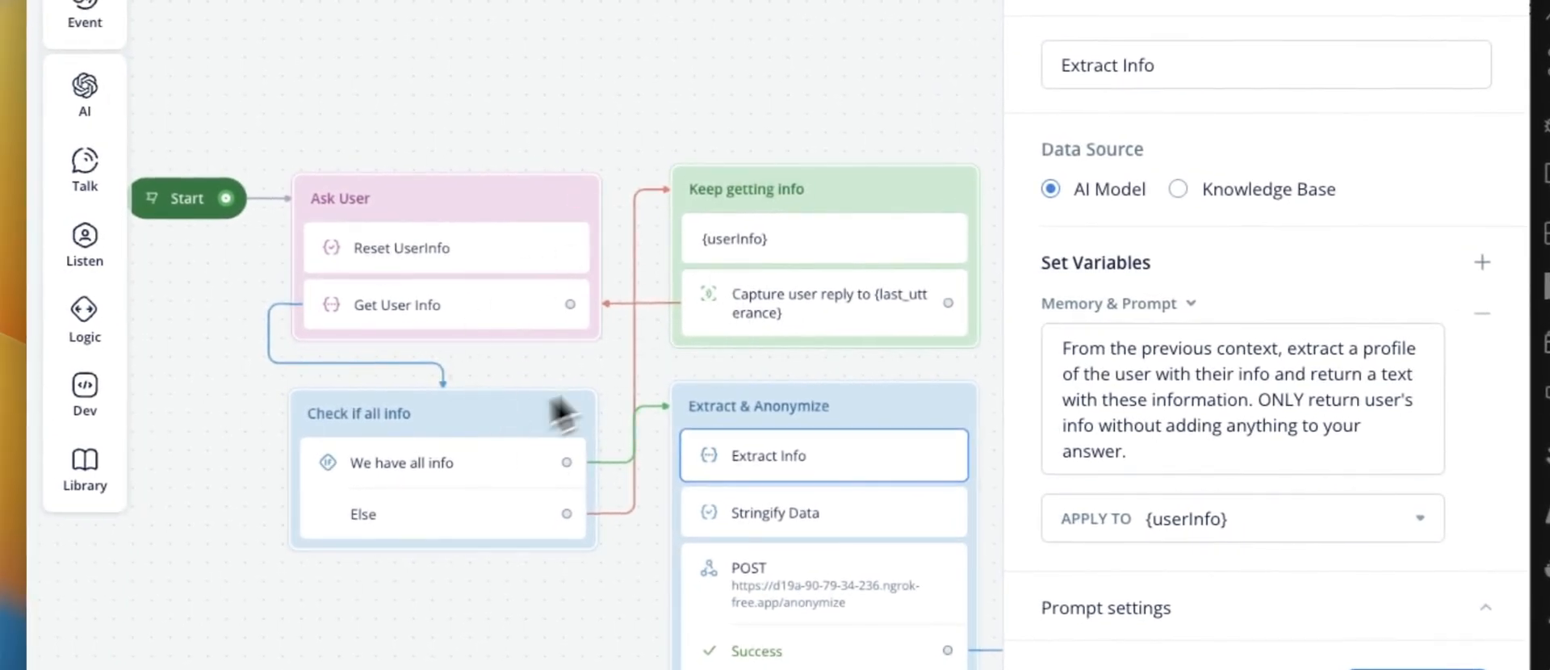
mouse_move(636, 267)
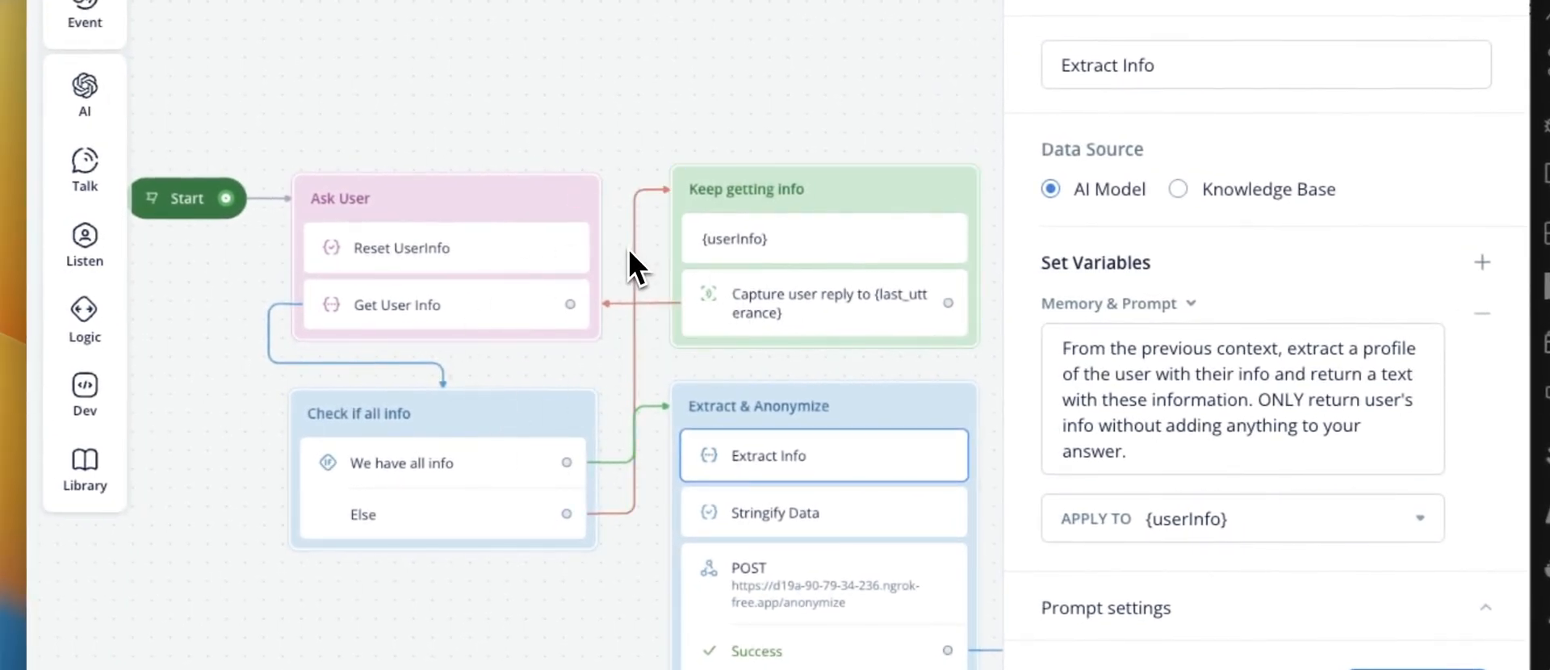
mouse_move(708, 326)
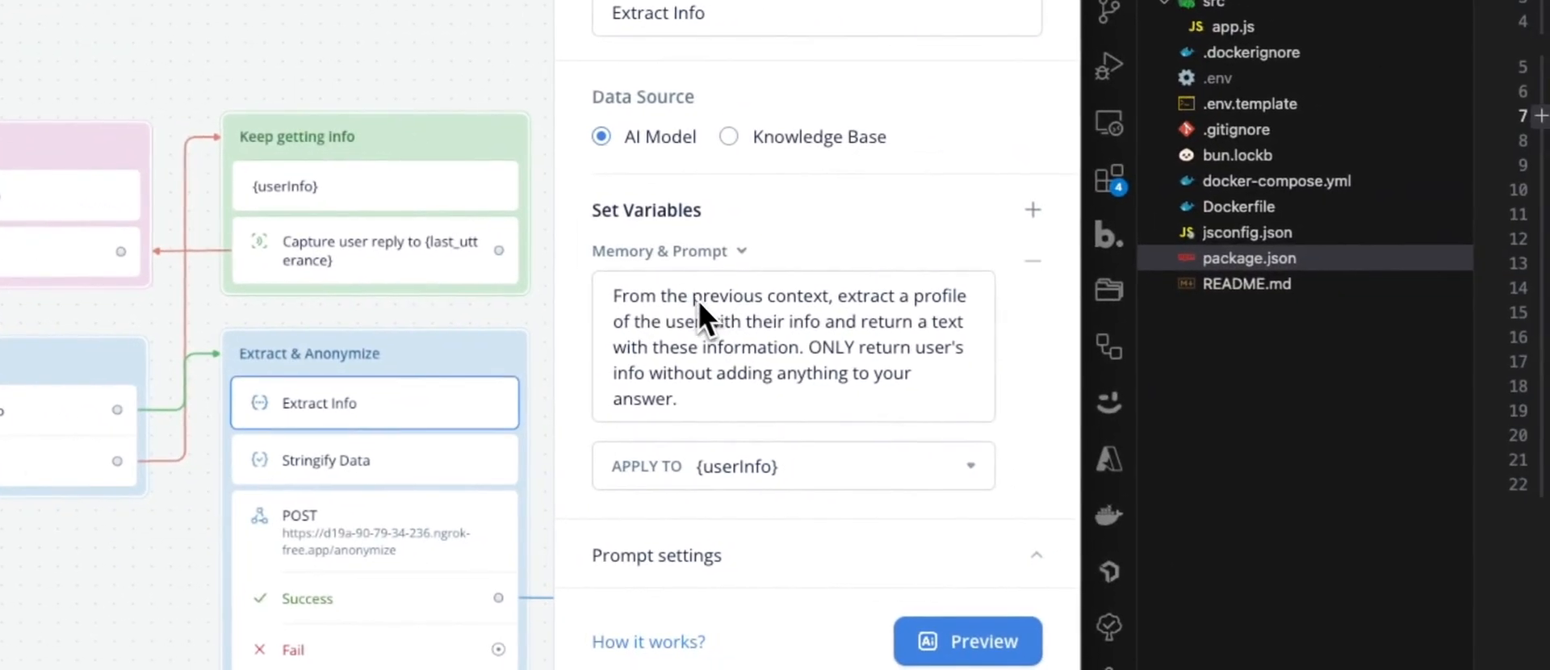
mouse_move(835, 376)
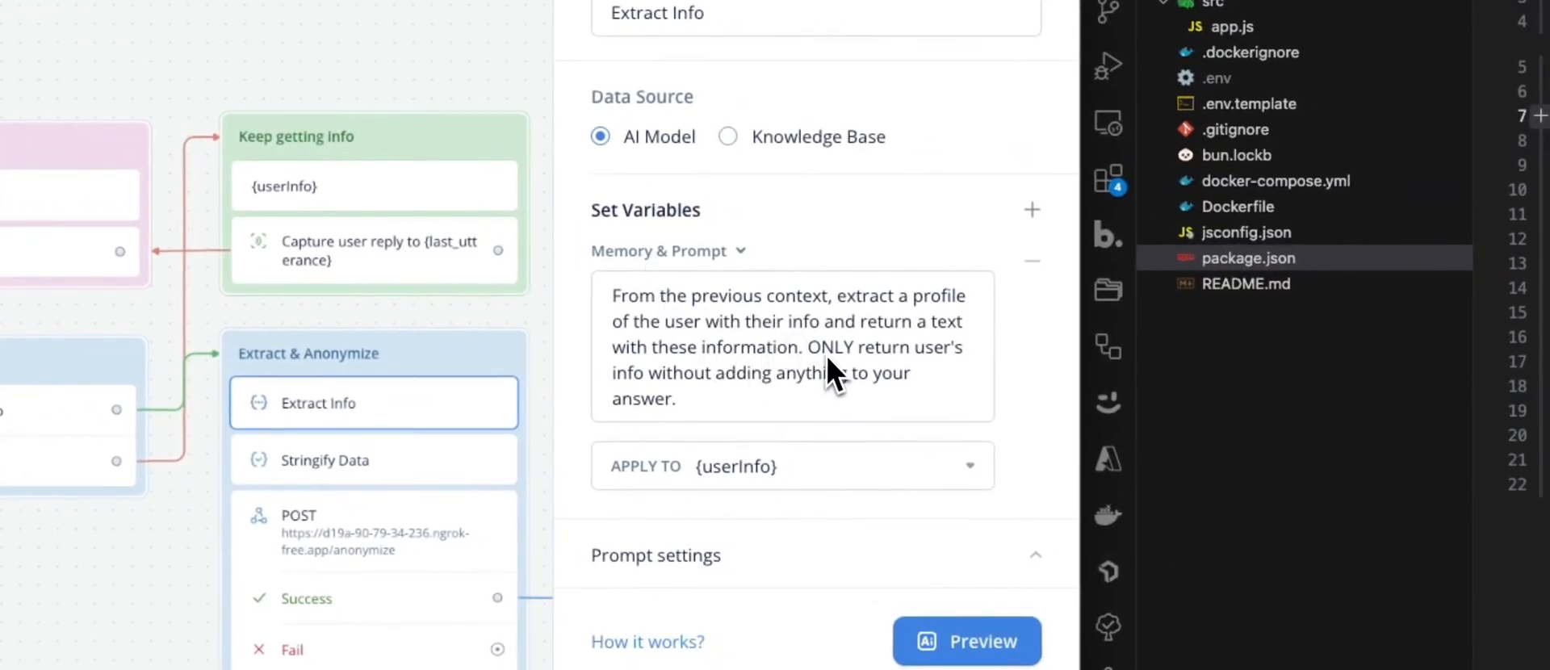
mouse_move(869, 351)
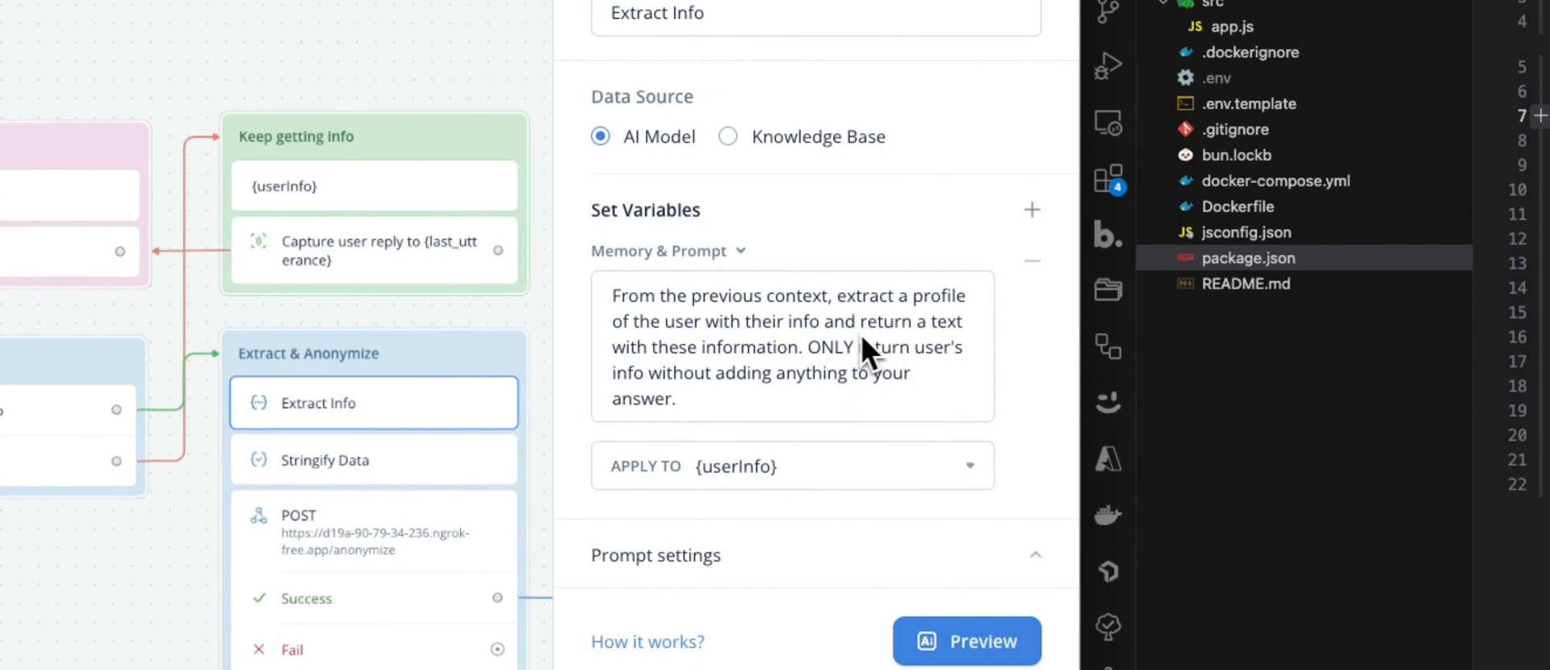
mouse_move(839, 386)
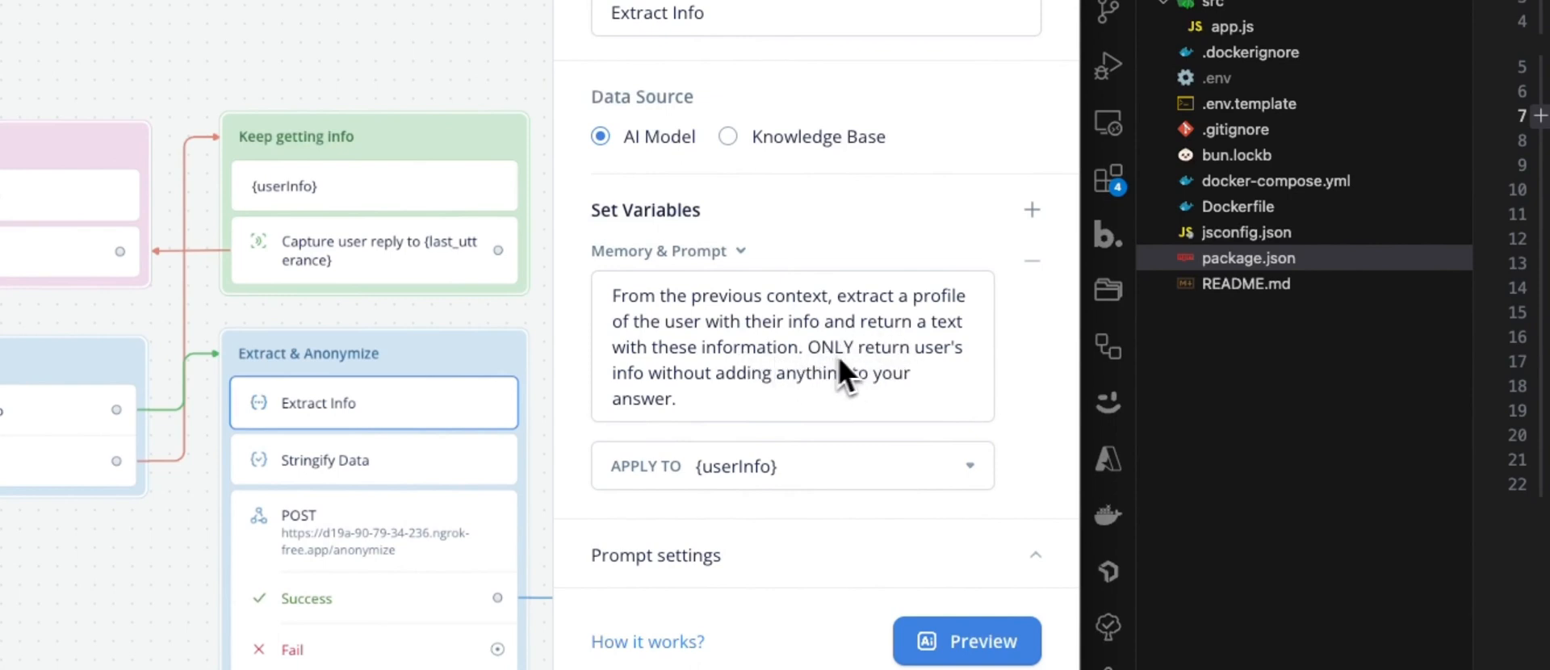
mouse_move(861, 420)
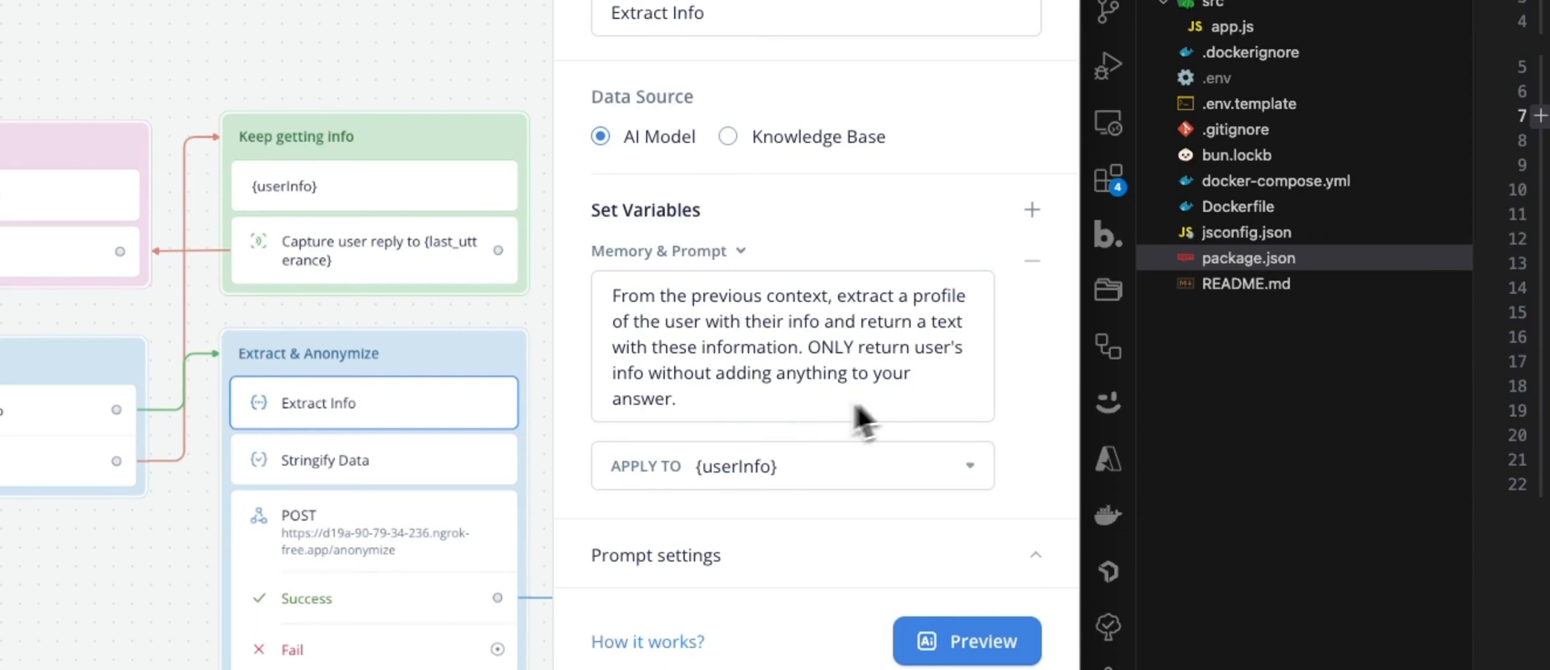
mouse_move(760, 412)
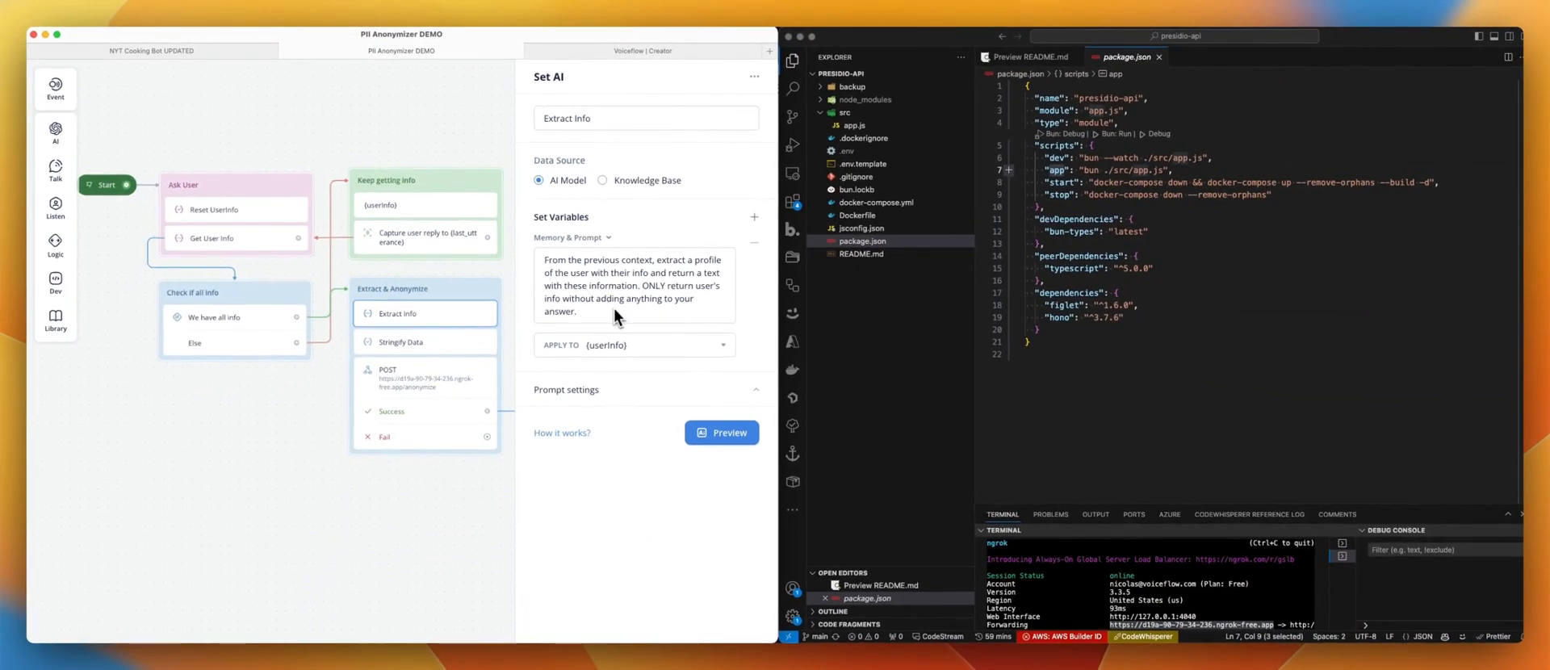
mouse_move(662, 311)
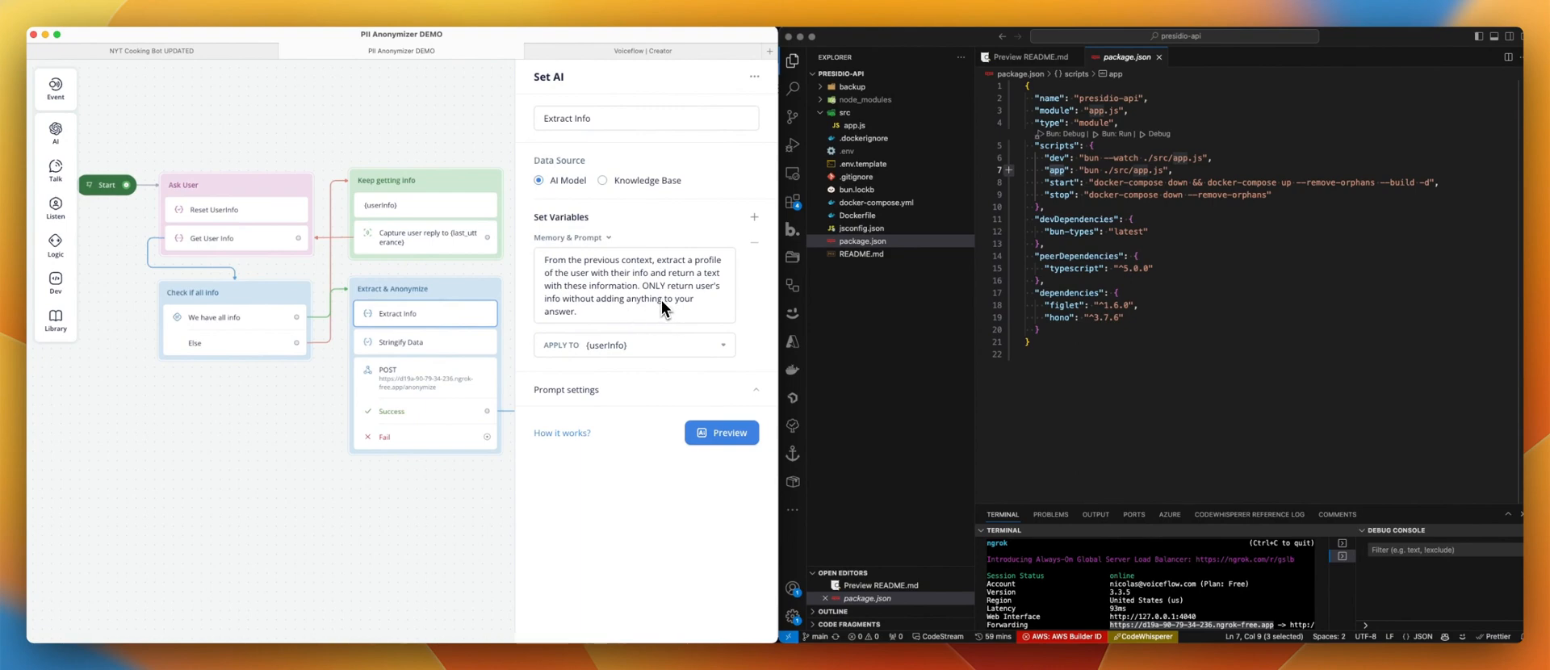
mouse_move(604, 358)
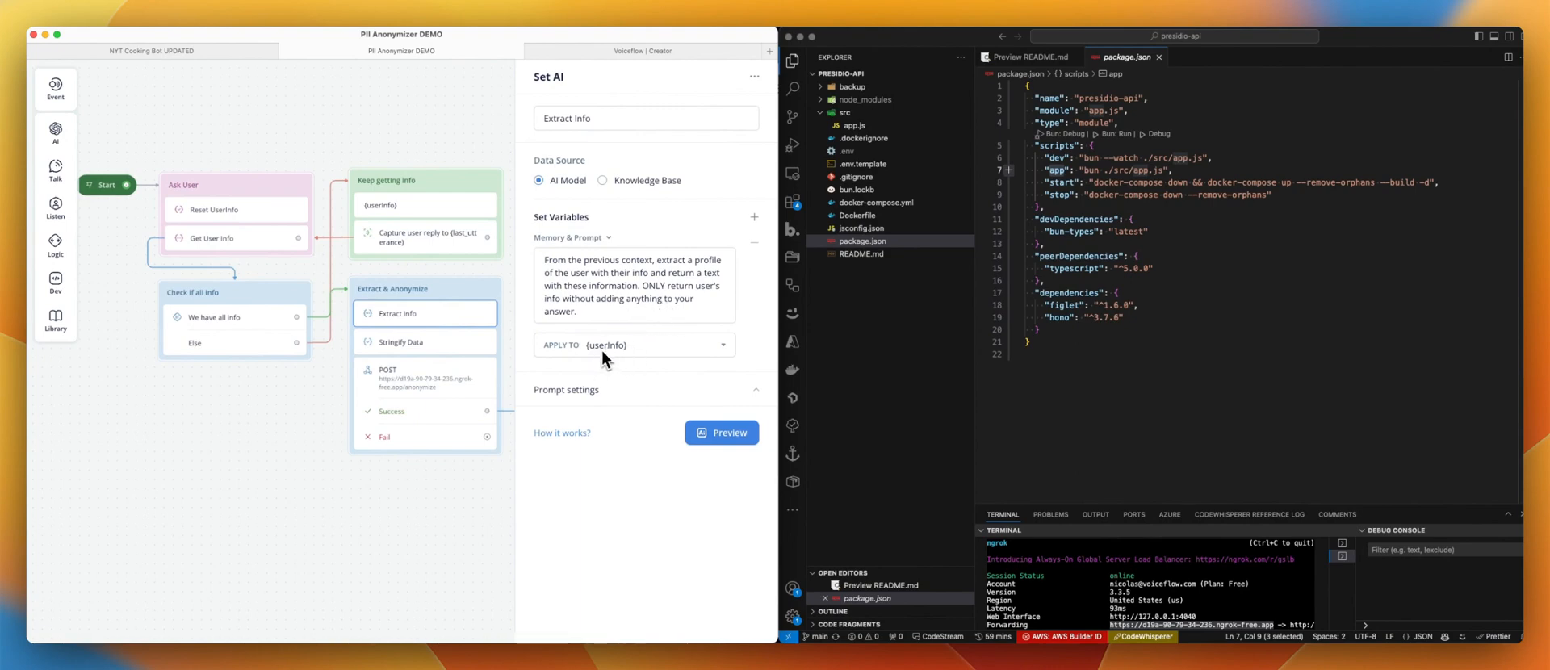
mouse_move(614, 355)
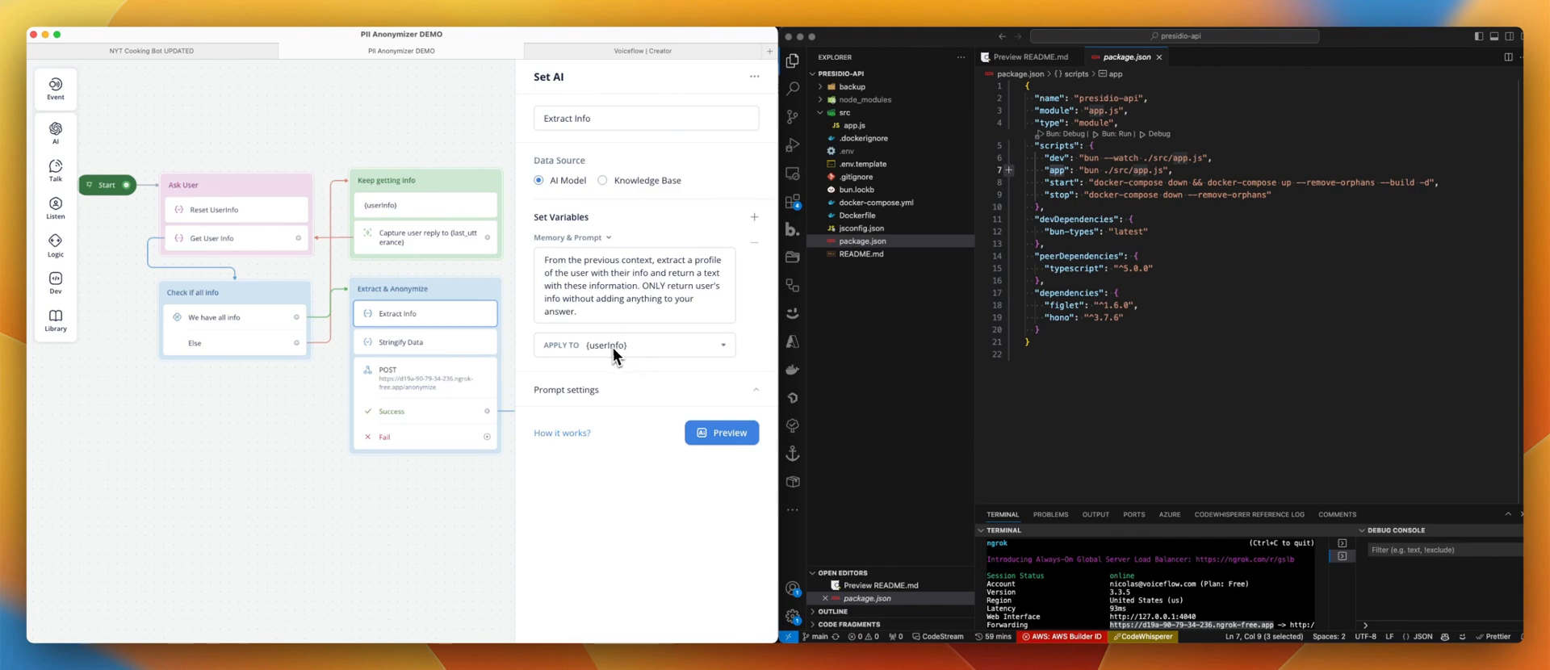
mouse_move(618, 284)
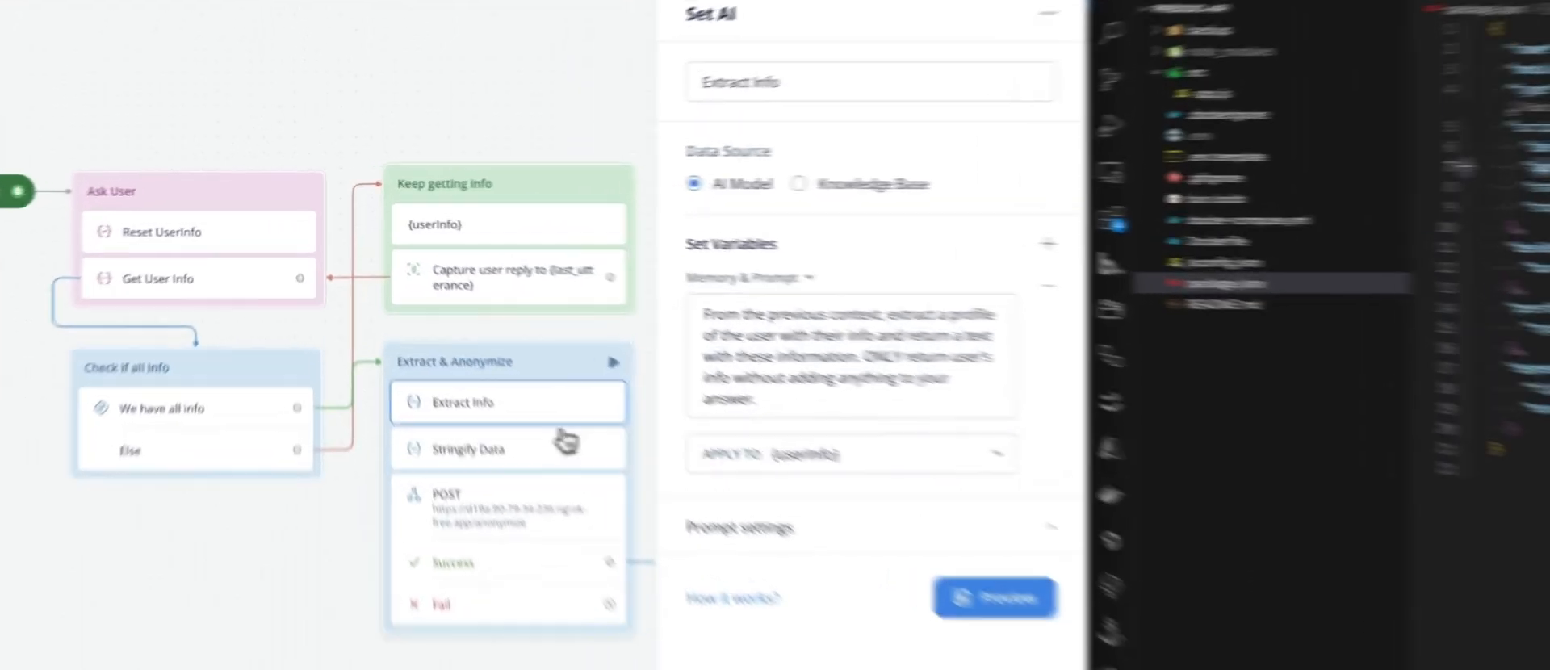
Bring up the Stringify Data step setting {userInfo} to JSON.stringify({userInfo})
click(508, 449)
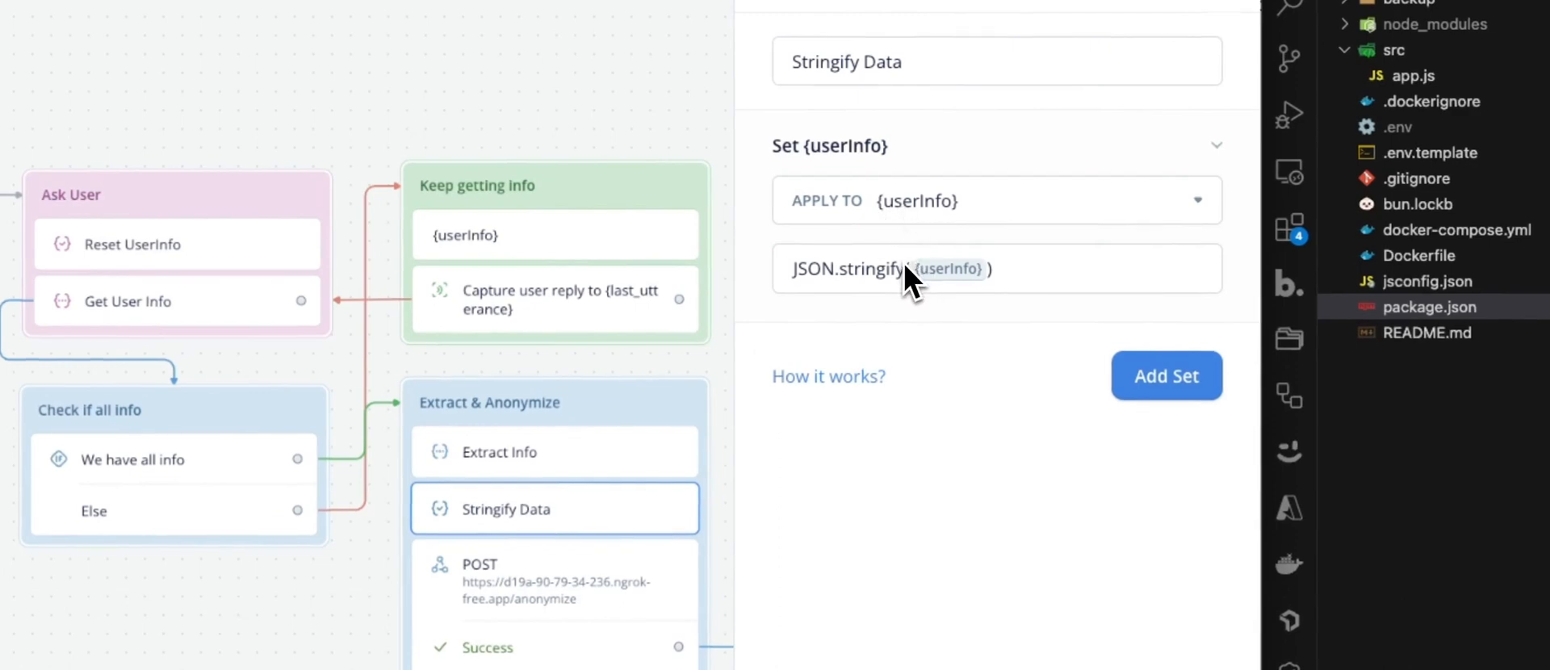
mouse_move(969, 281)
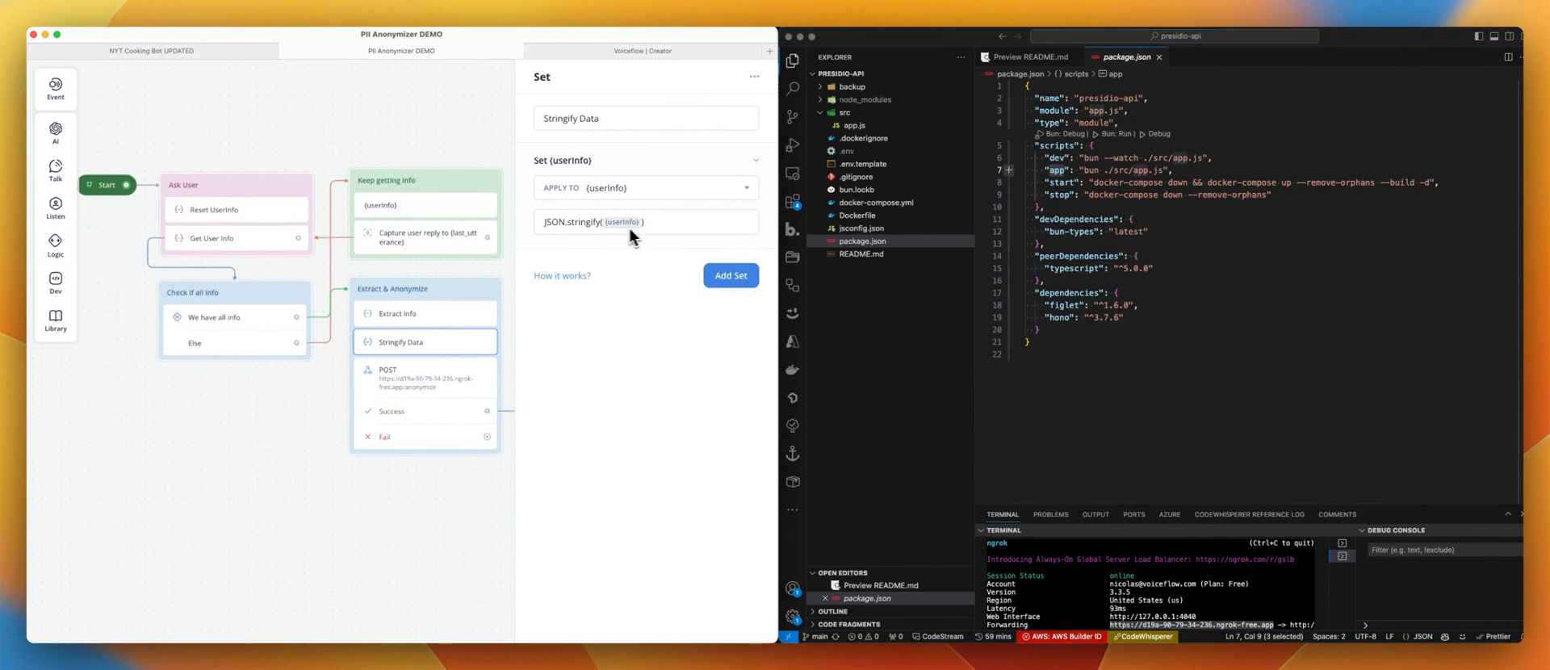
Add a score threshold of 0.75 to the POST anonymize request's raw body
click(425, 371)
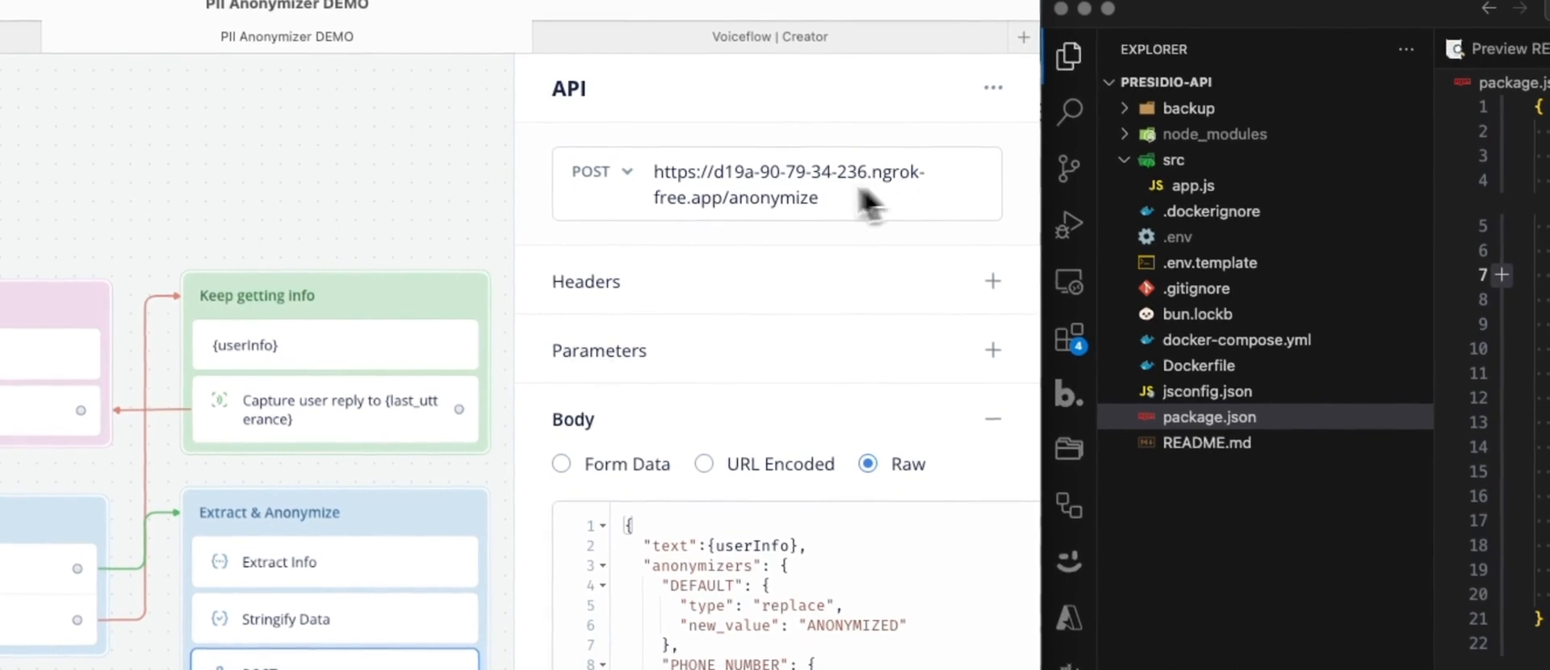
mouse_move(727, 218)
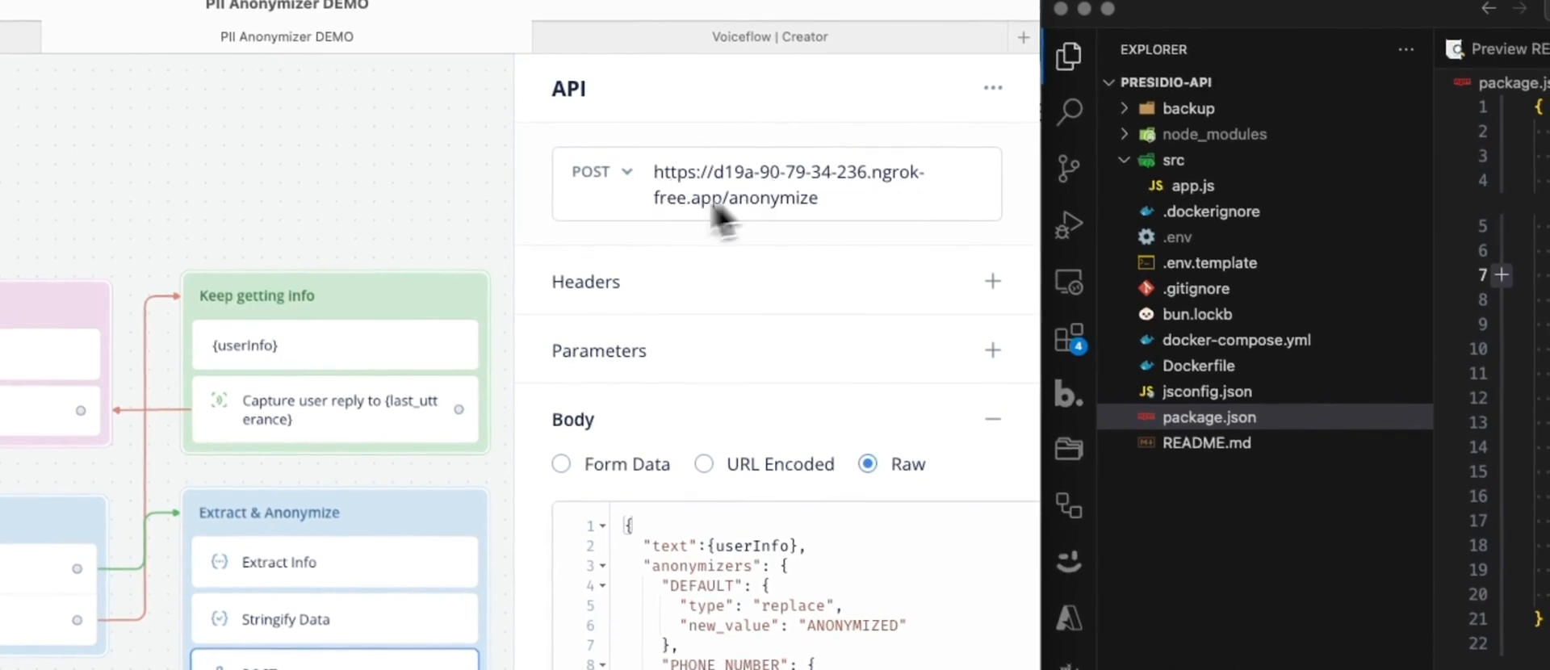
mouse_move(731, 218)
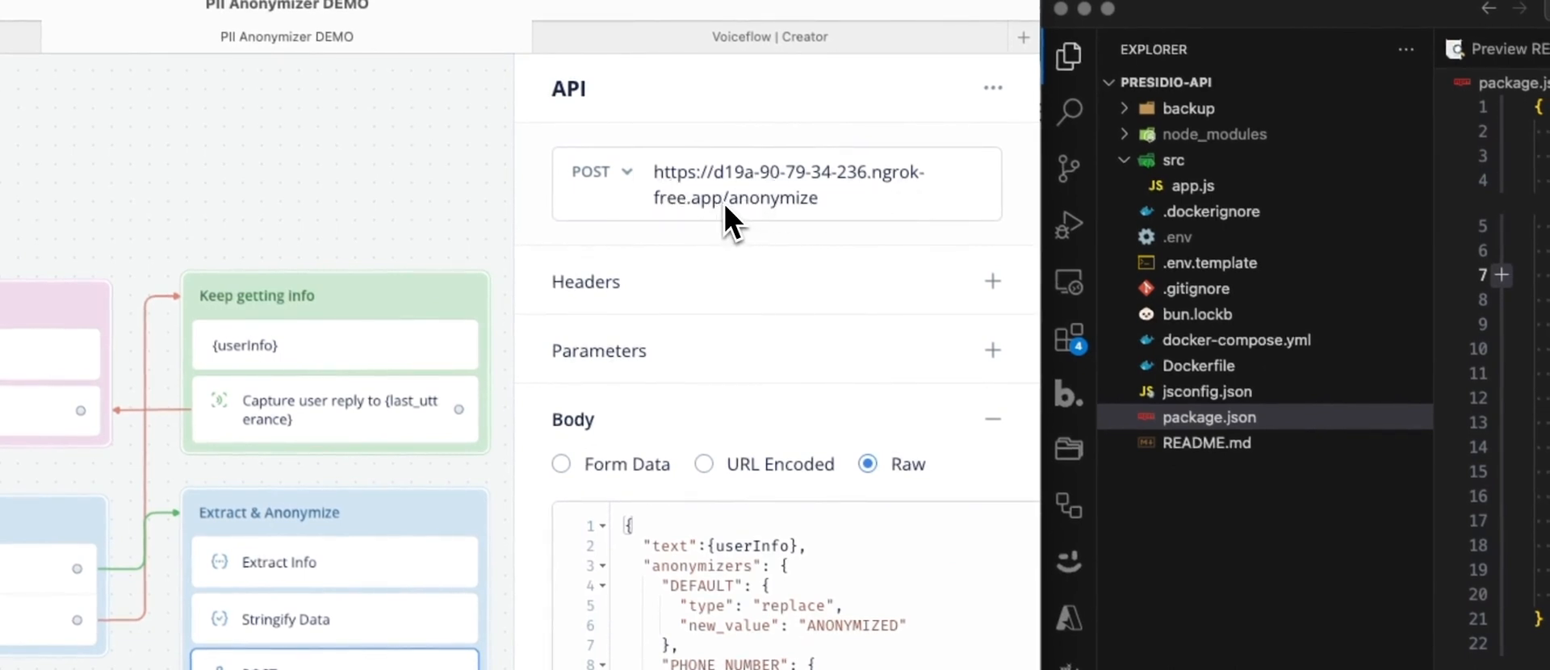
mouse_move(834, 223)
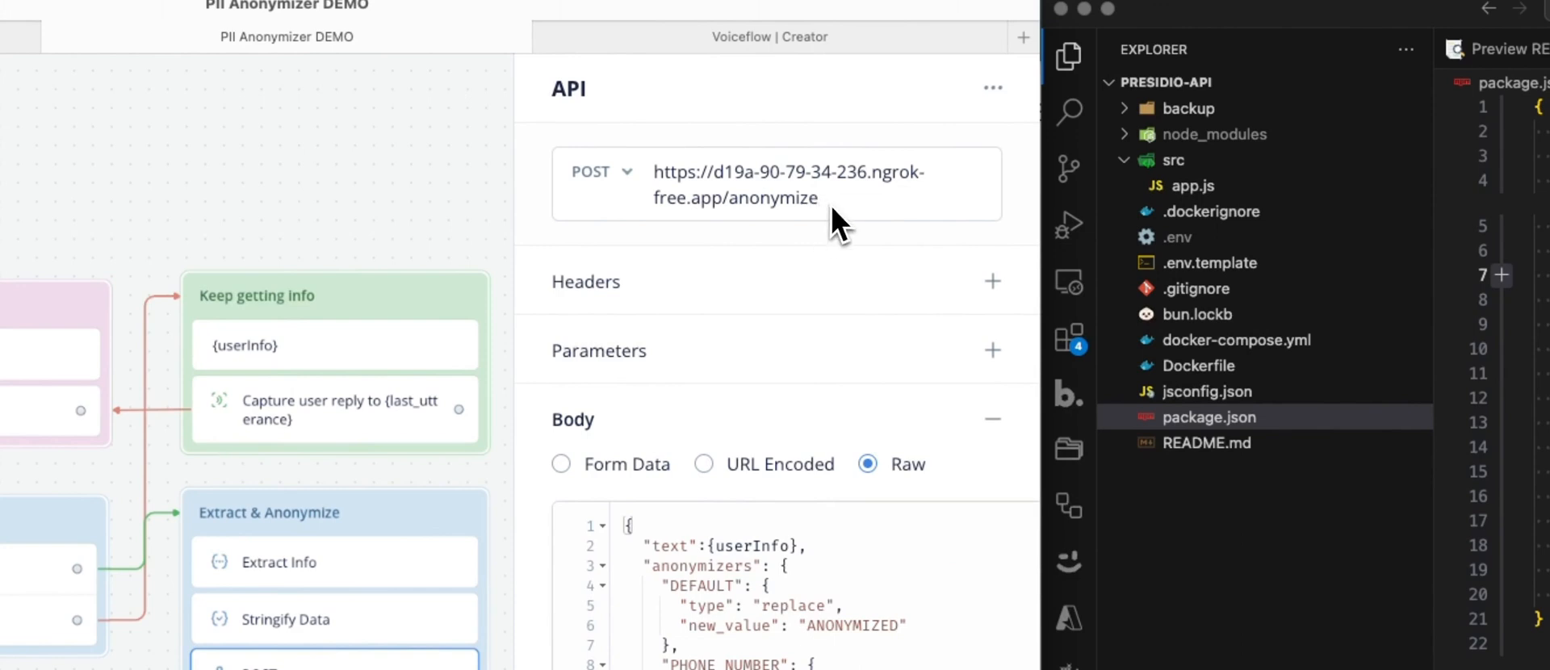
scroll(down, 3)
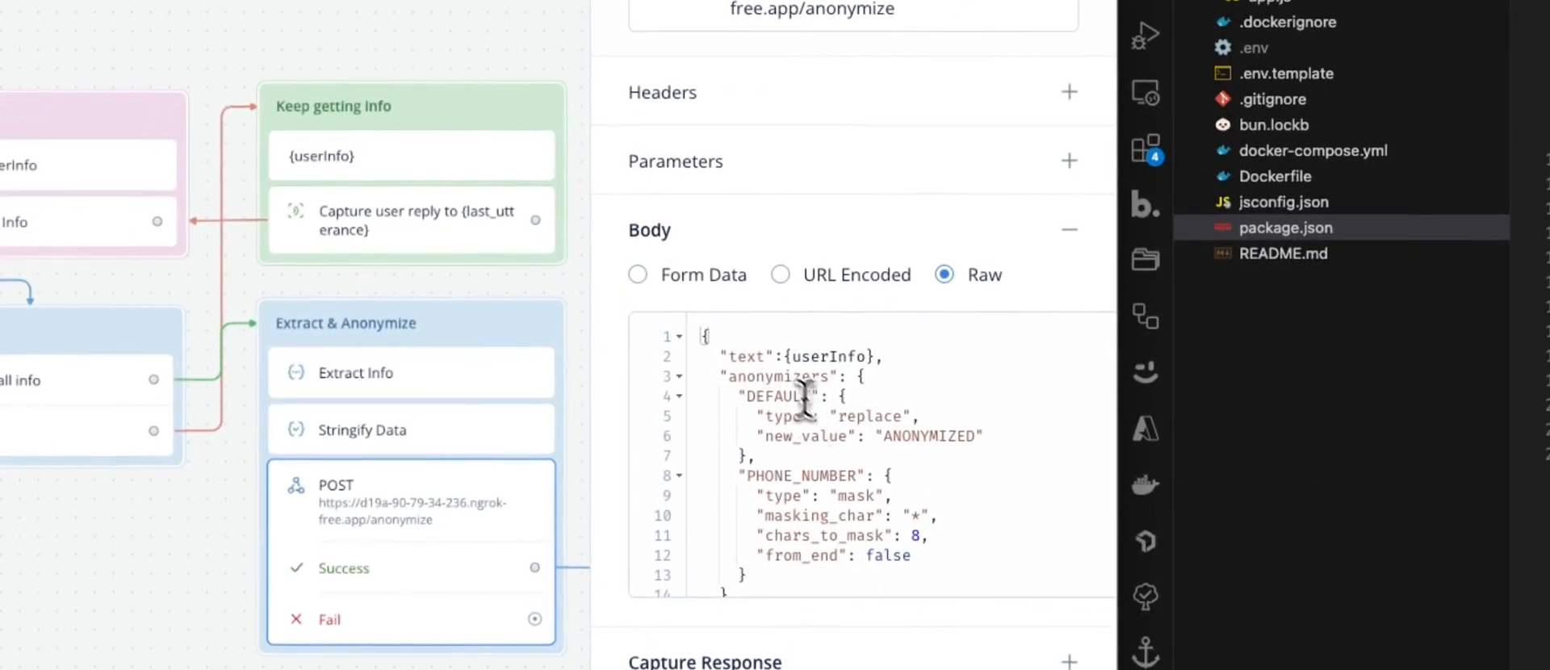
mouse_move(811, 414)
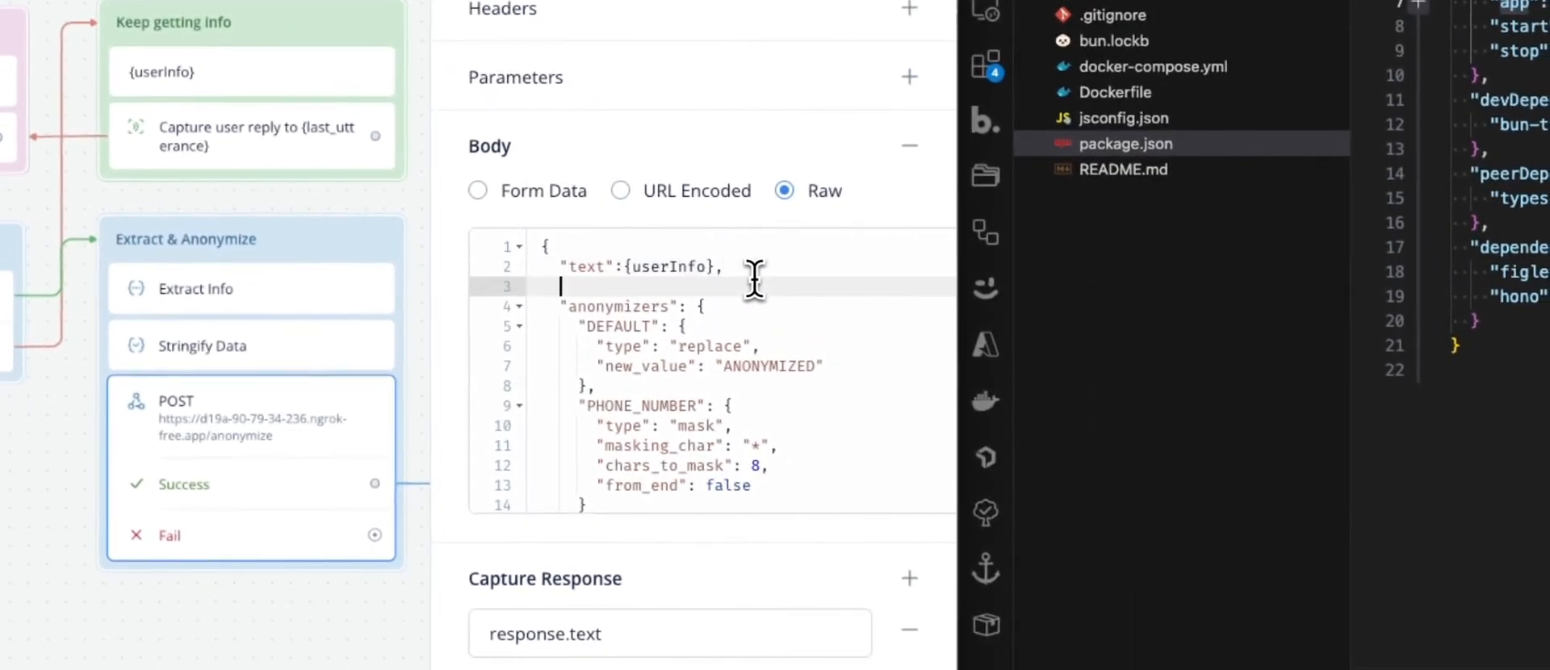
text(score":)
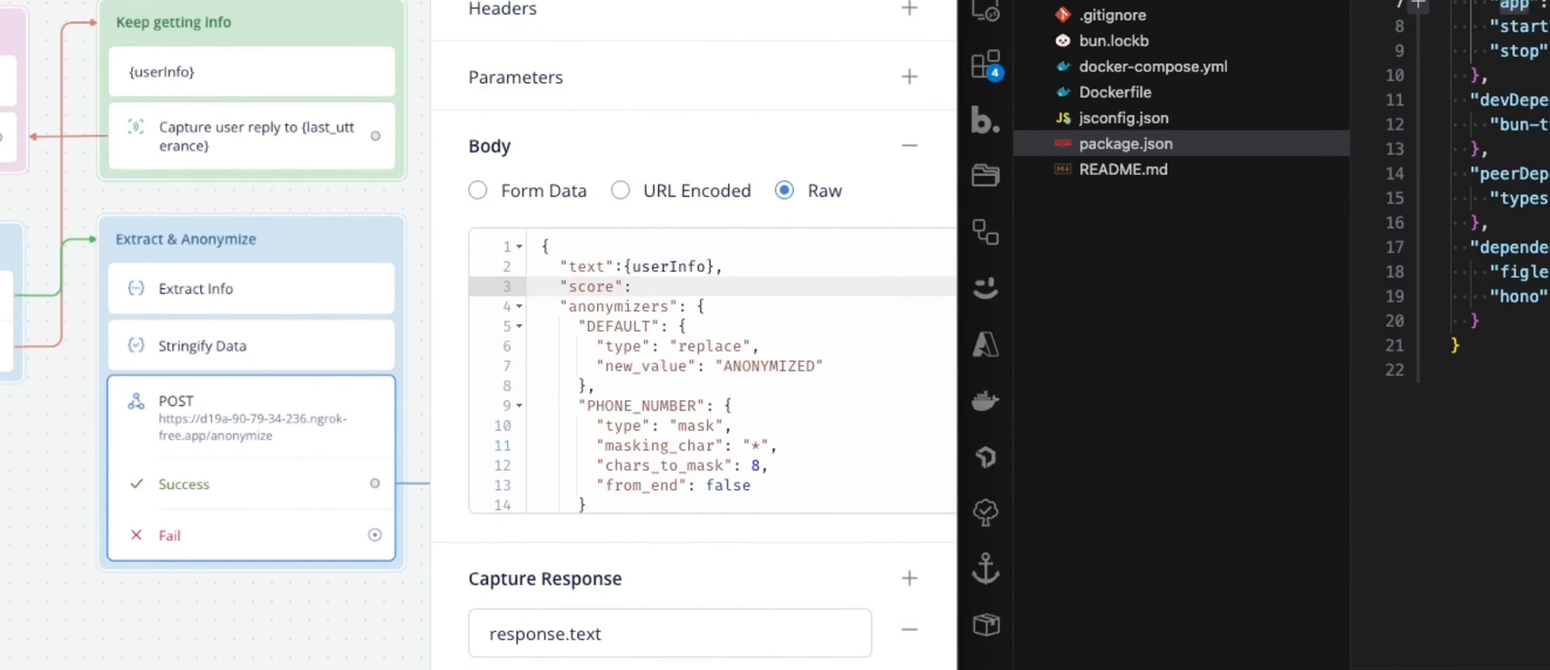
text(0.75)
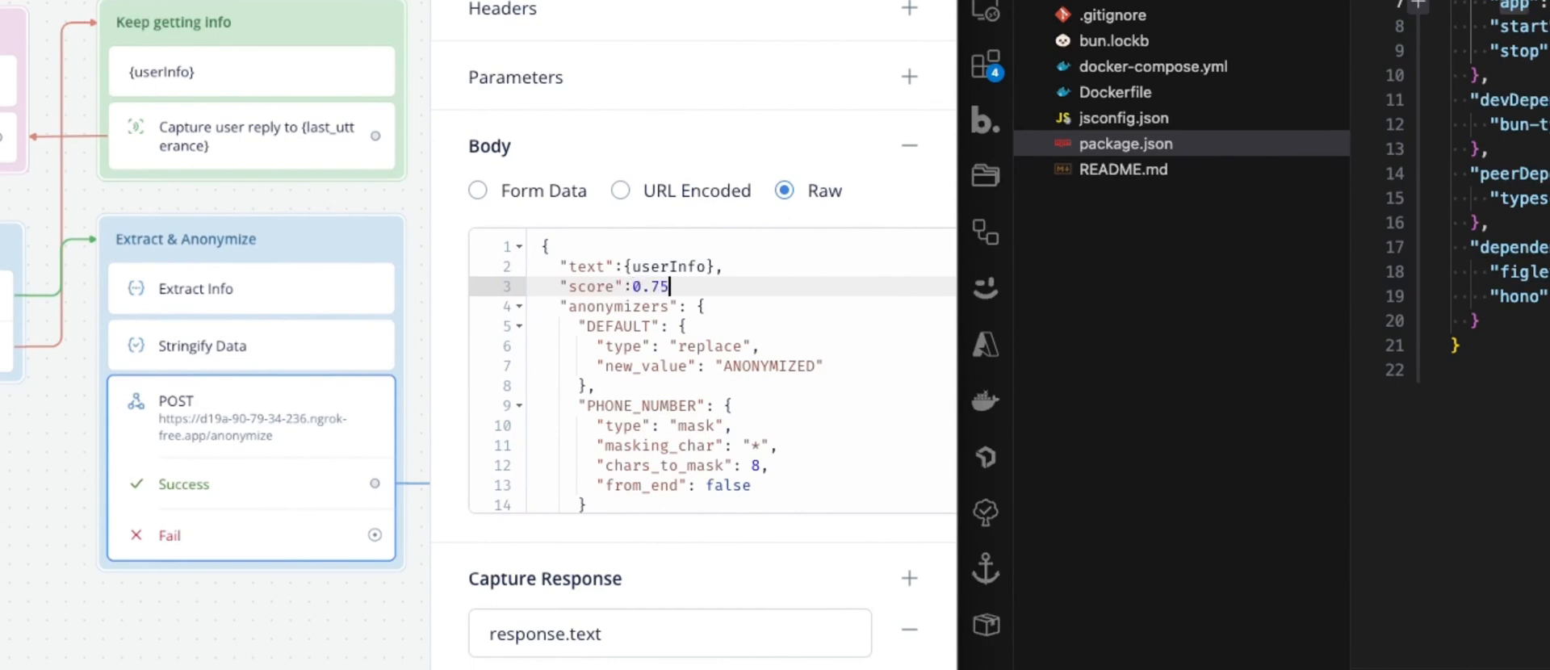
text(,)
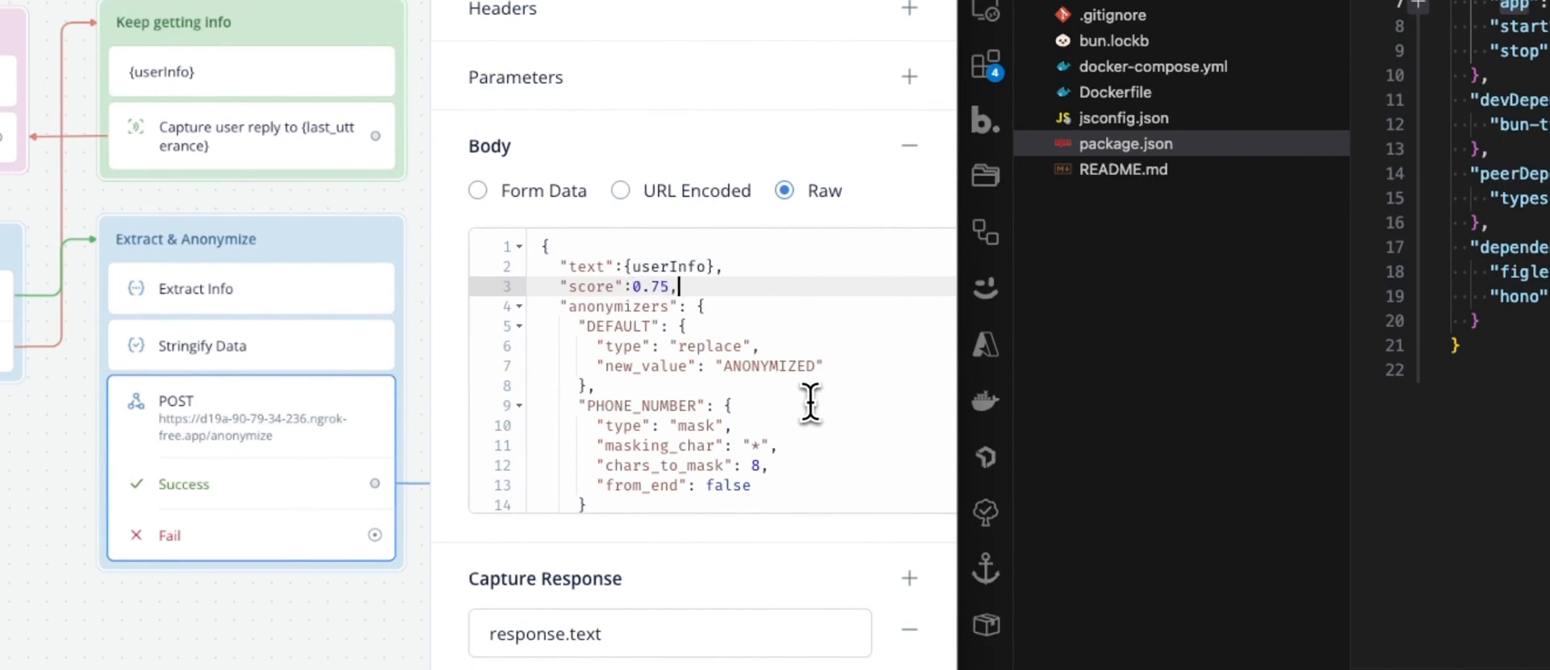
Review the replace/mask anonymizers and the response.text capture into {PIIResponse} further down
scroll(down, 3)
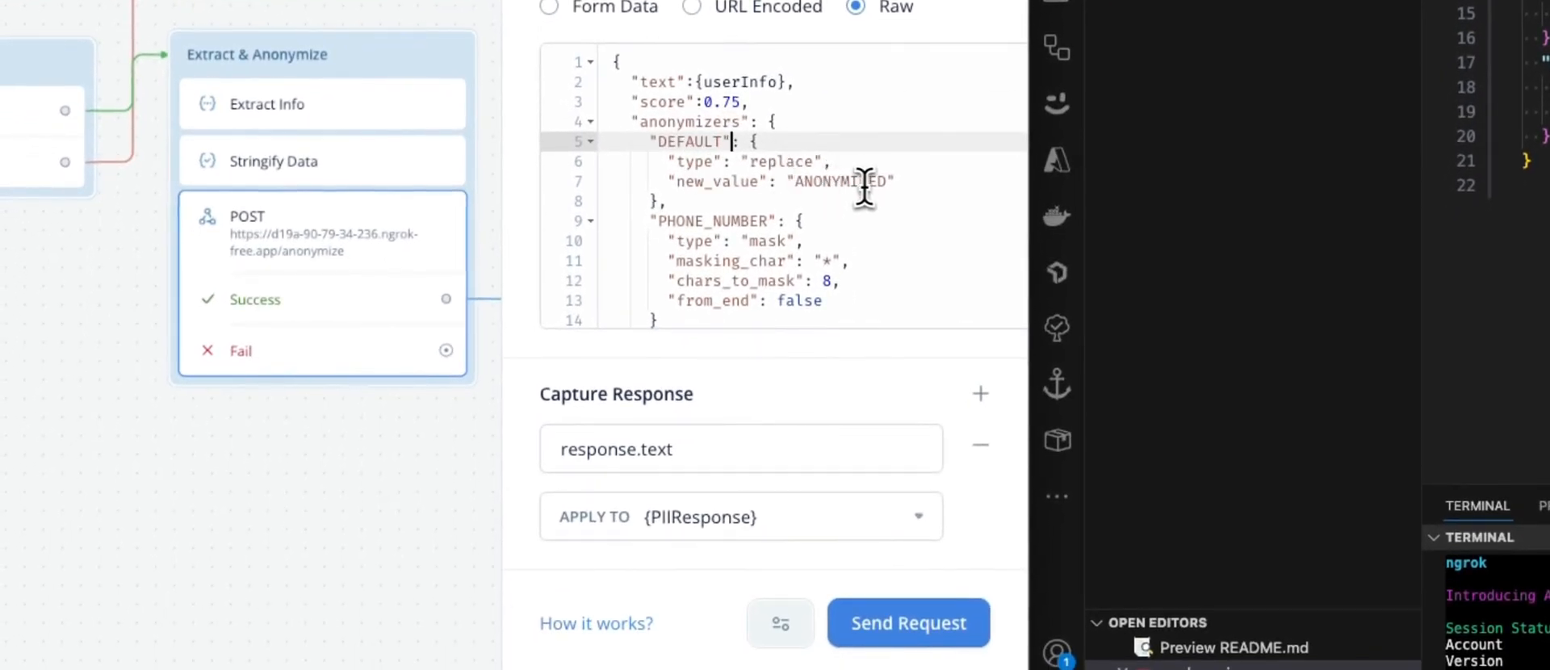
scroll(down, 3)
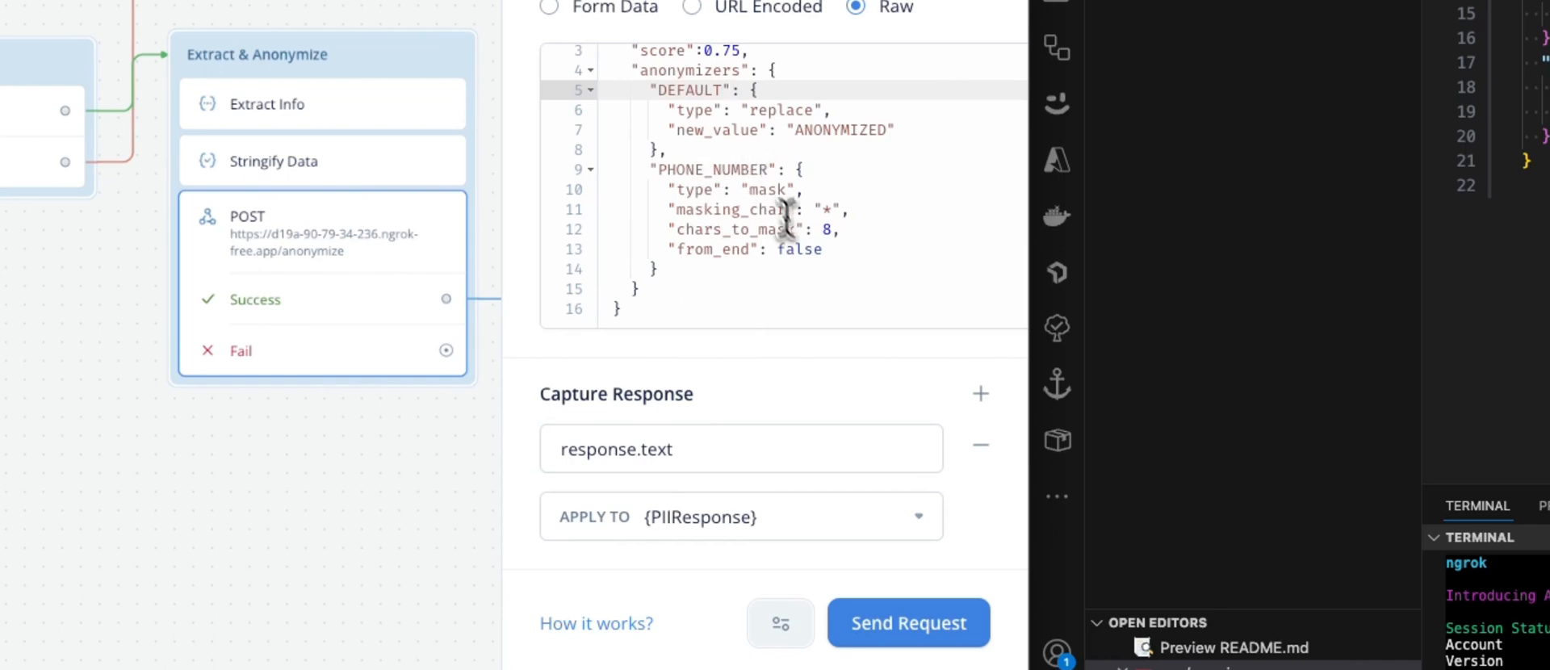
mouse_move(825, 248)
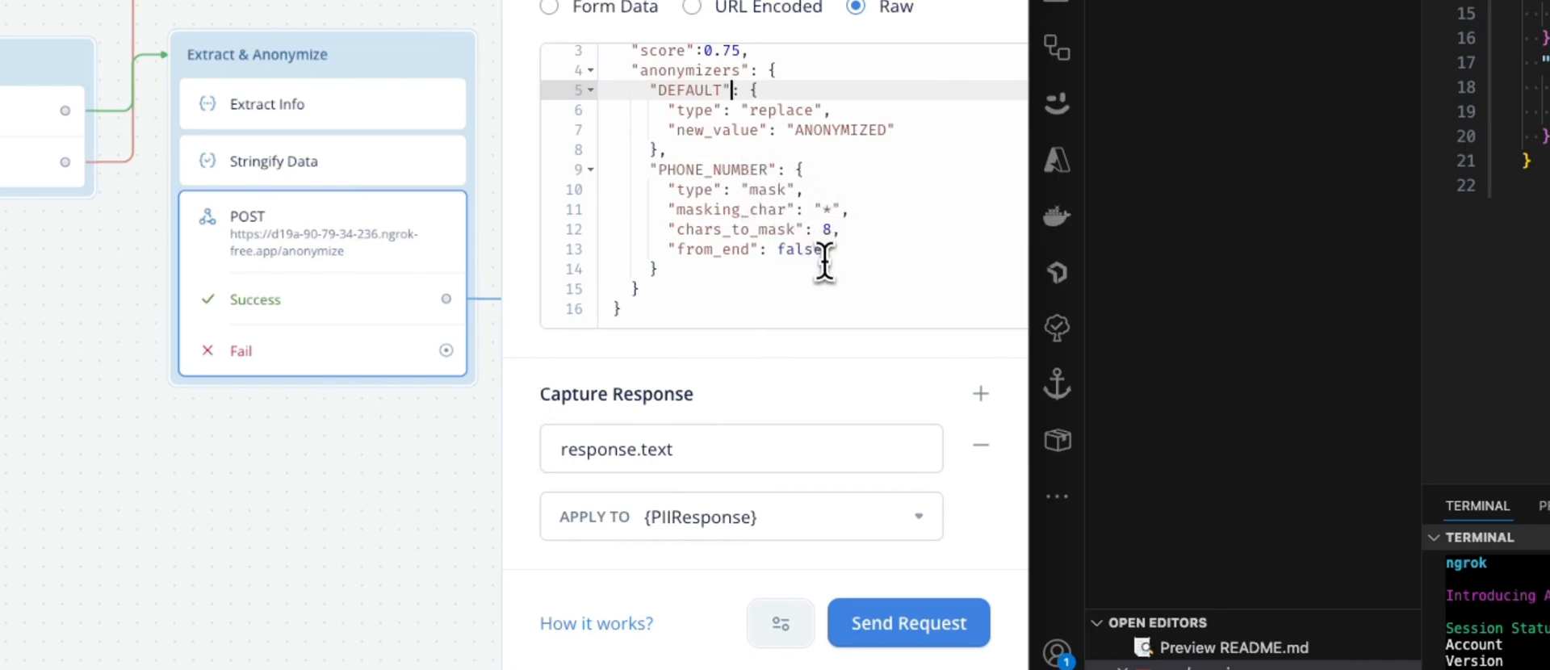
mouse_move(820, 231)
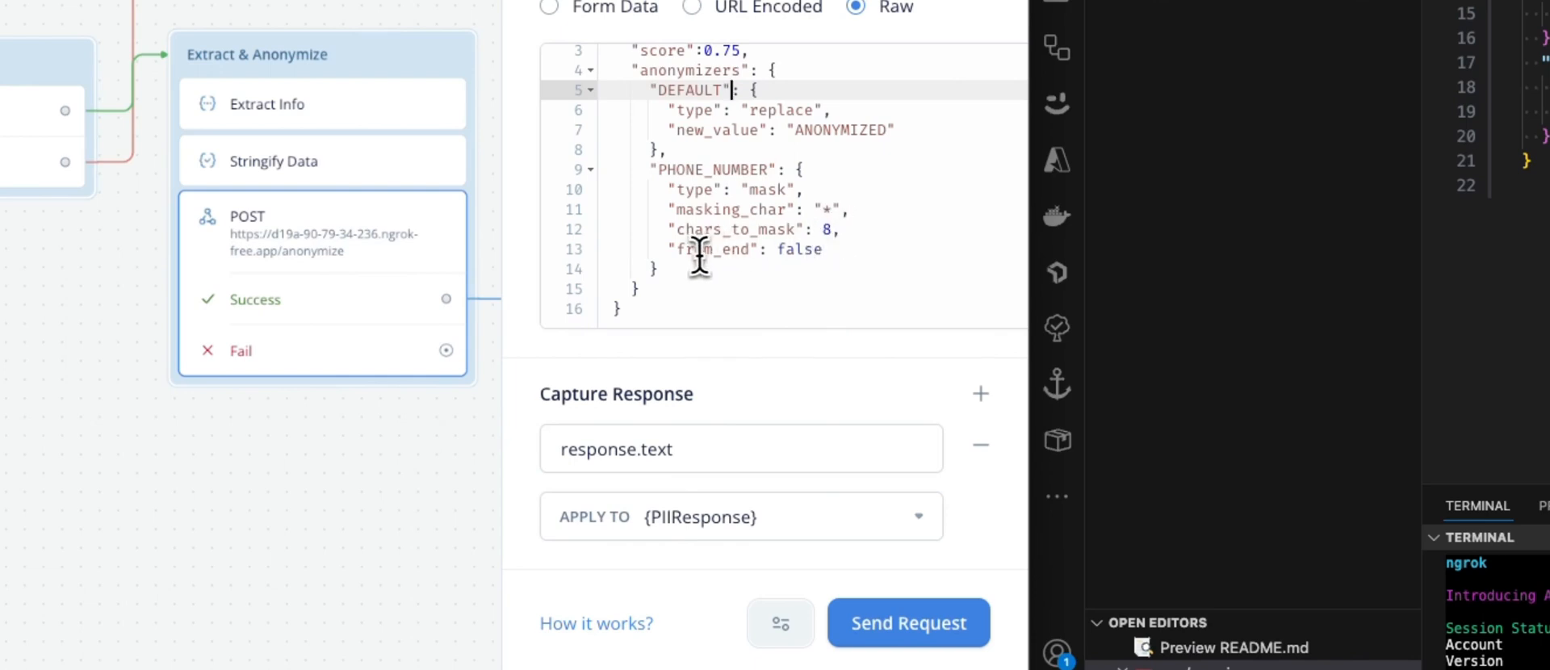
mouse_move(773, 249)
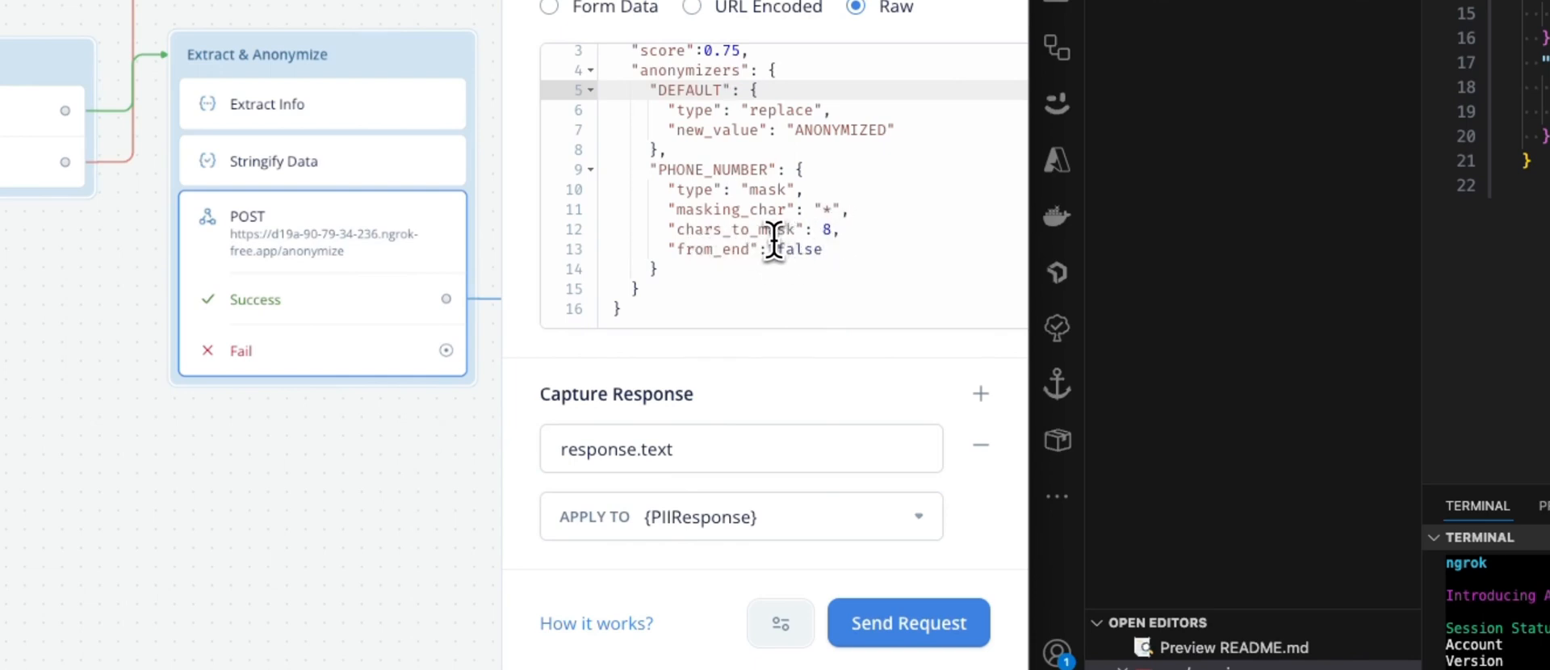
scroll(down, 3)
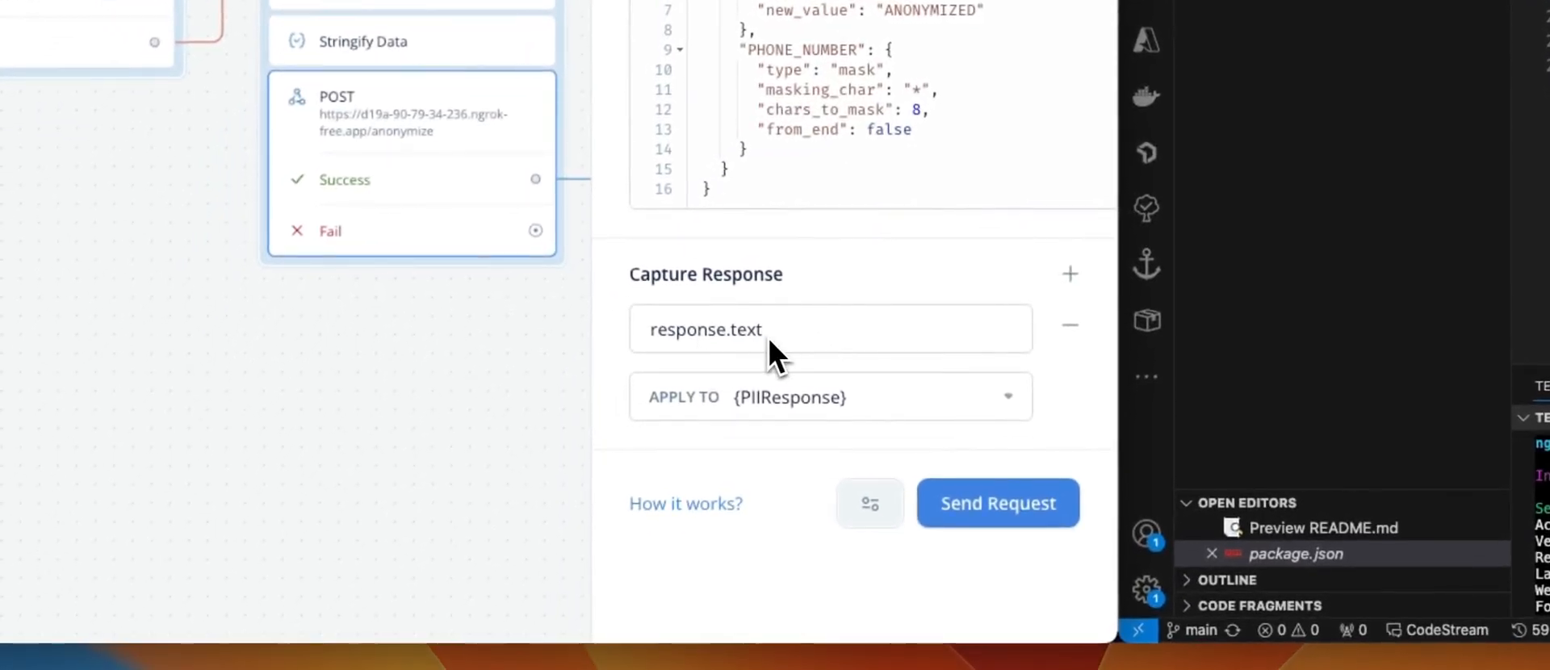
mouse_move(815, 434)
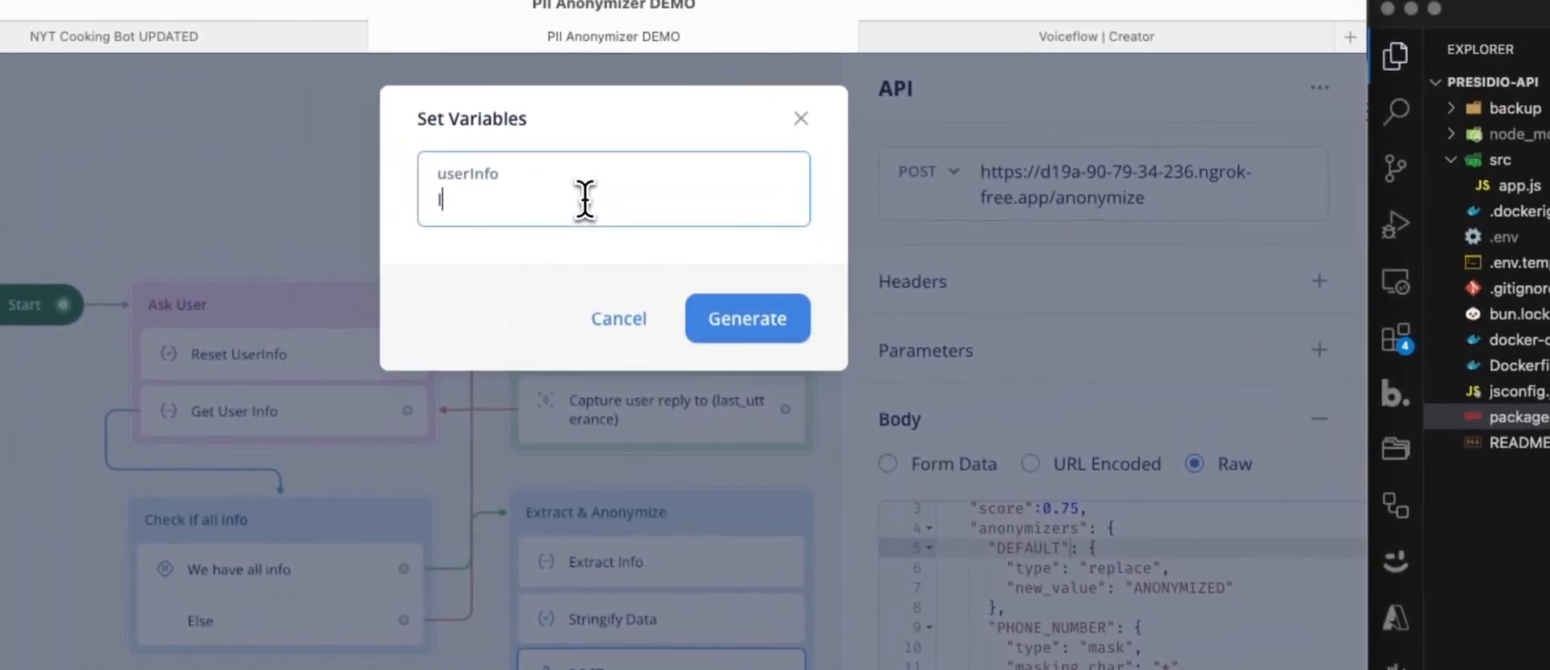
text(I'm Niko. Mice)
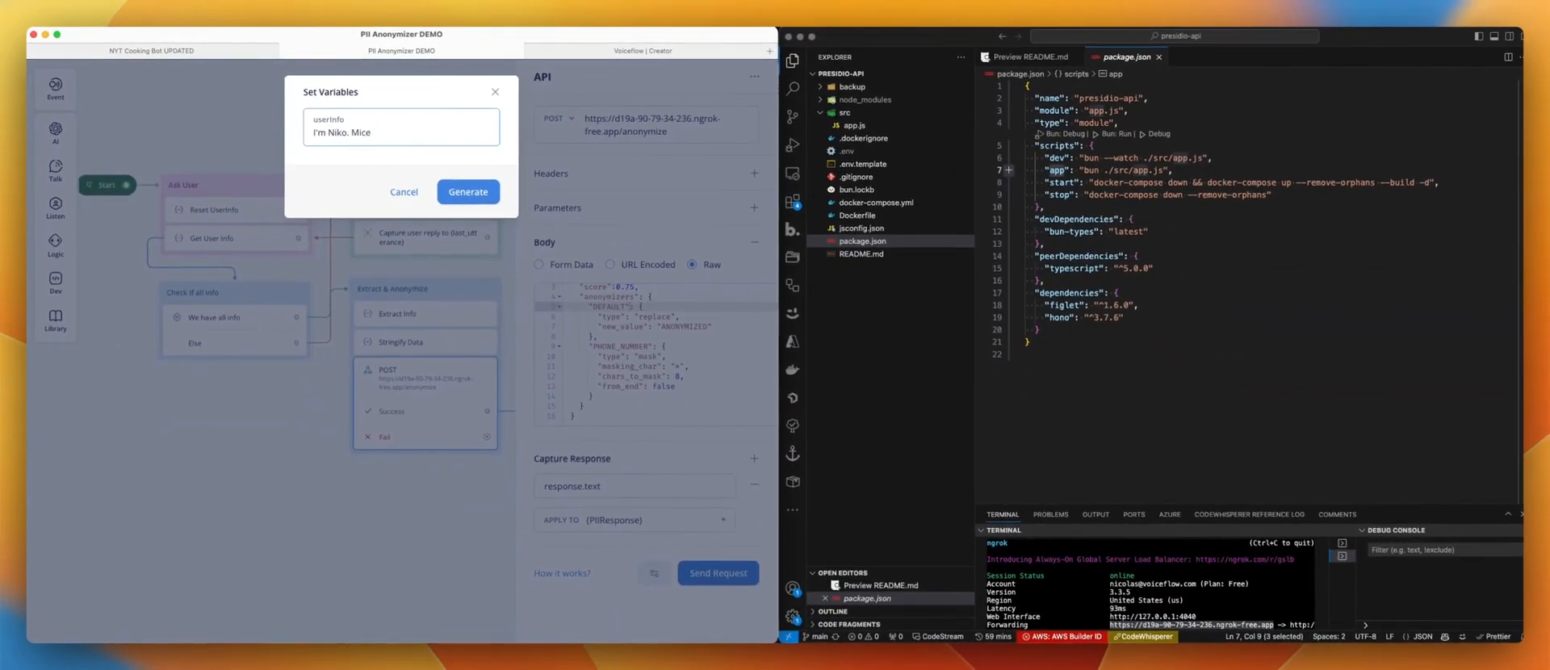
text(Nice to)
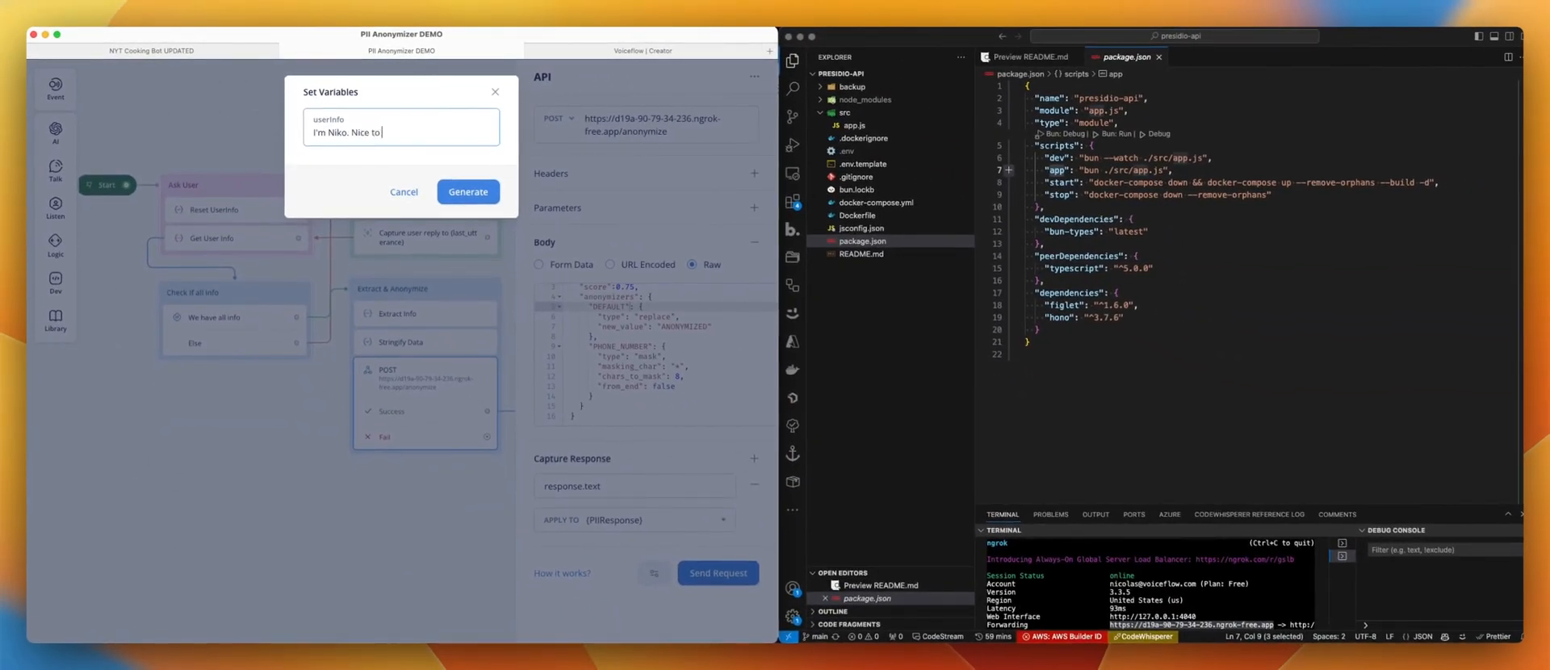
text(meet you.)
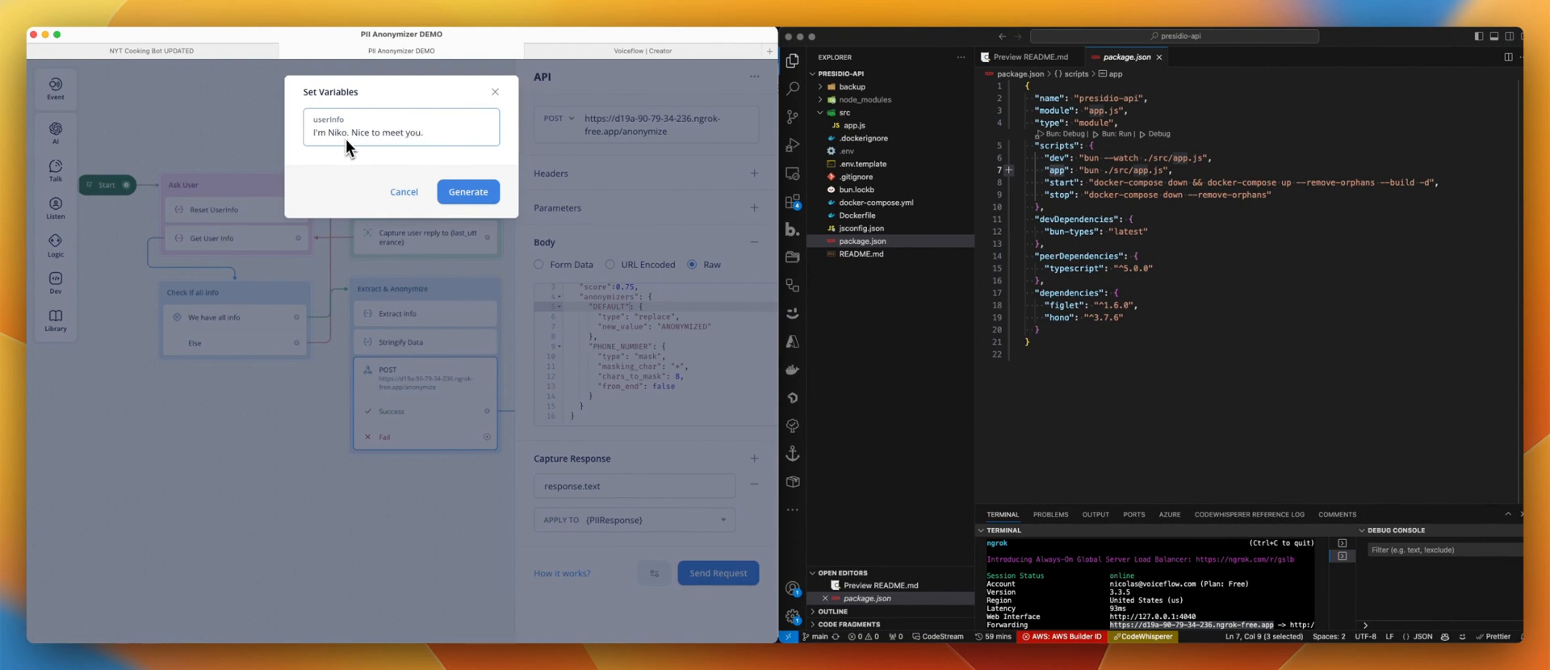
click(469, 192)
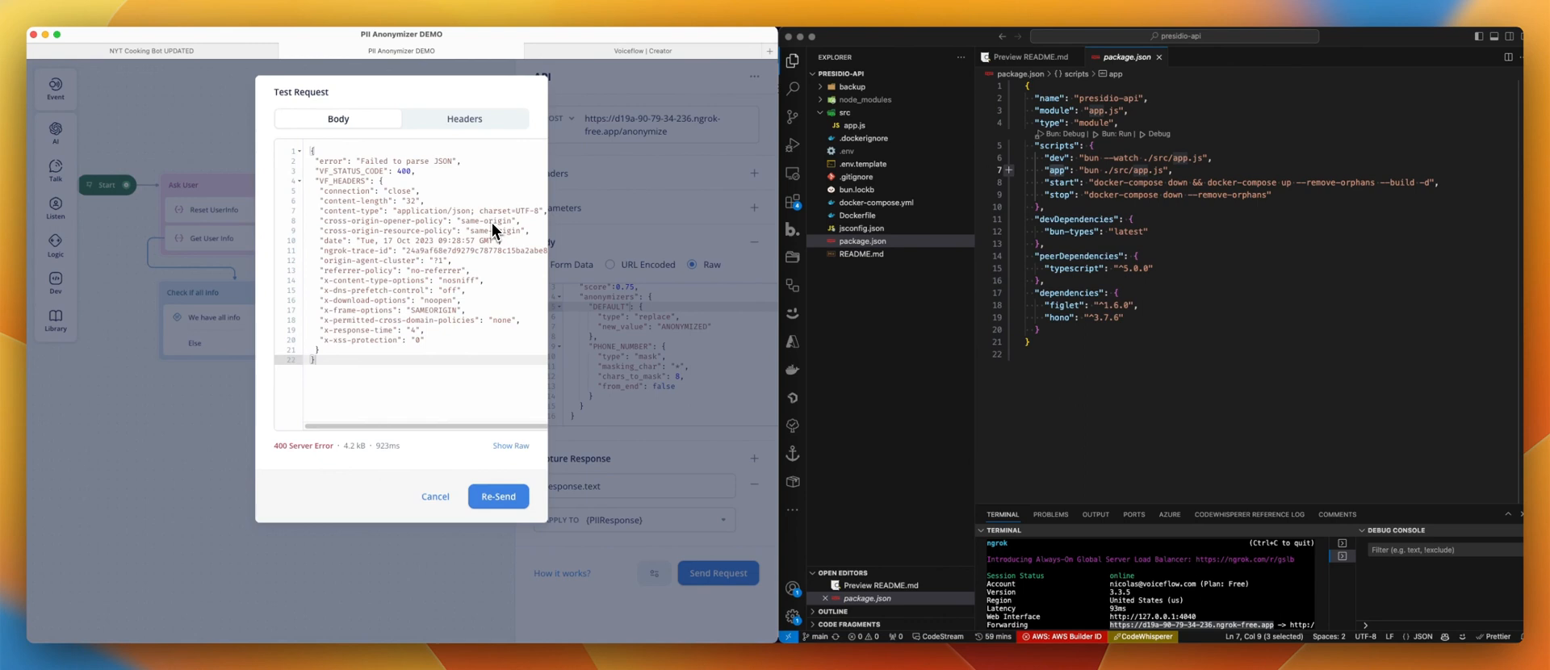
click(434, 496)
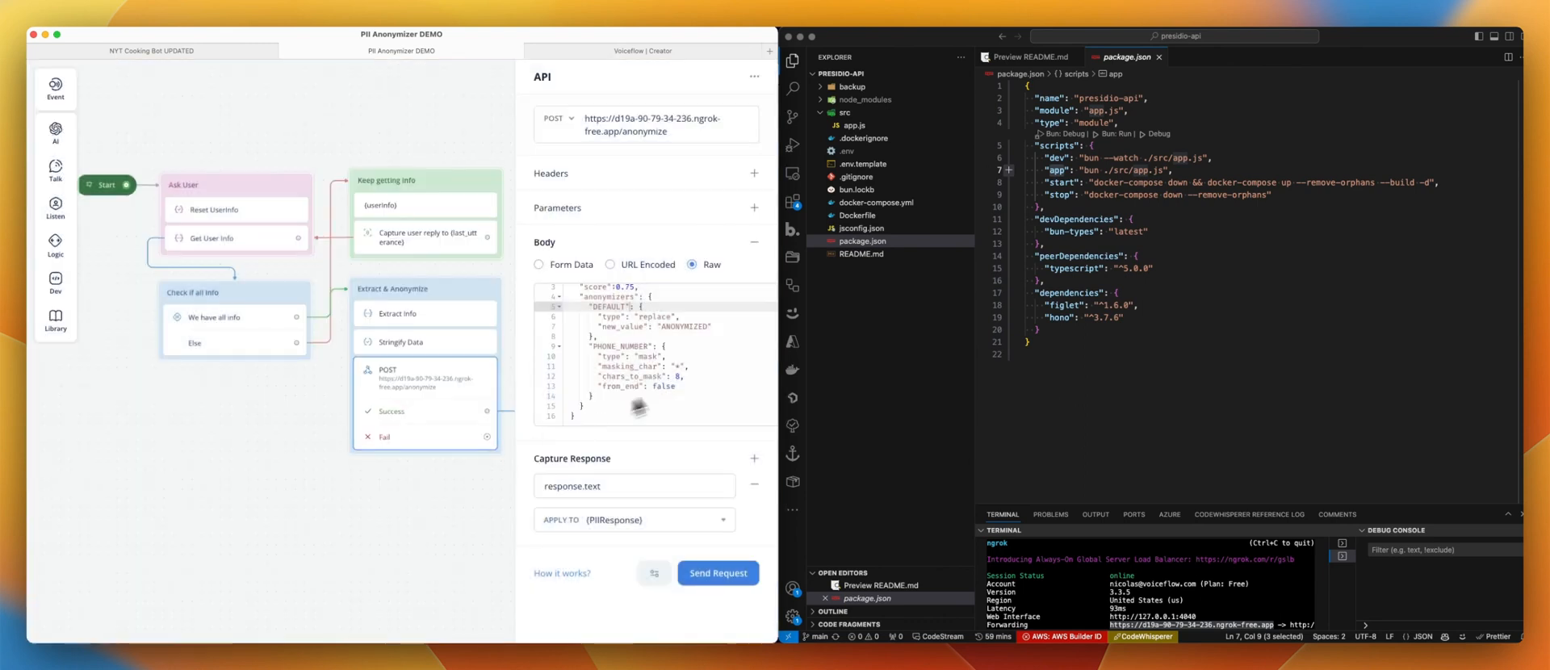
Send a test request with the quoted sample sentence, returning 200 with "I'm Niko" as "I'm ANONYMIZED"
scroll(up, 3)
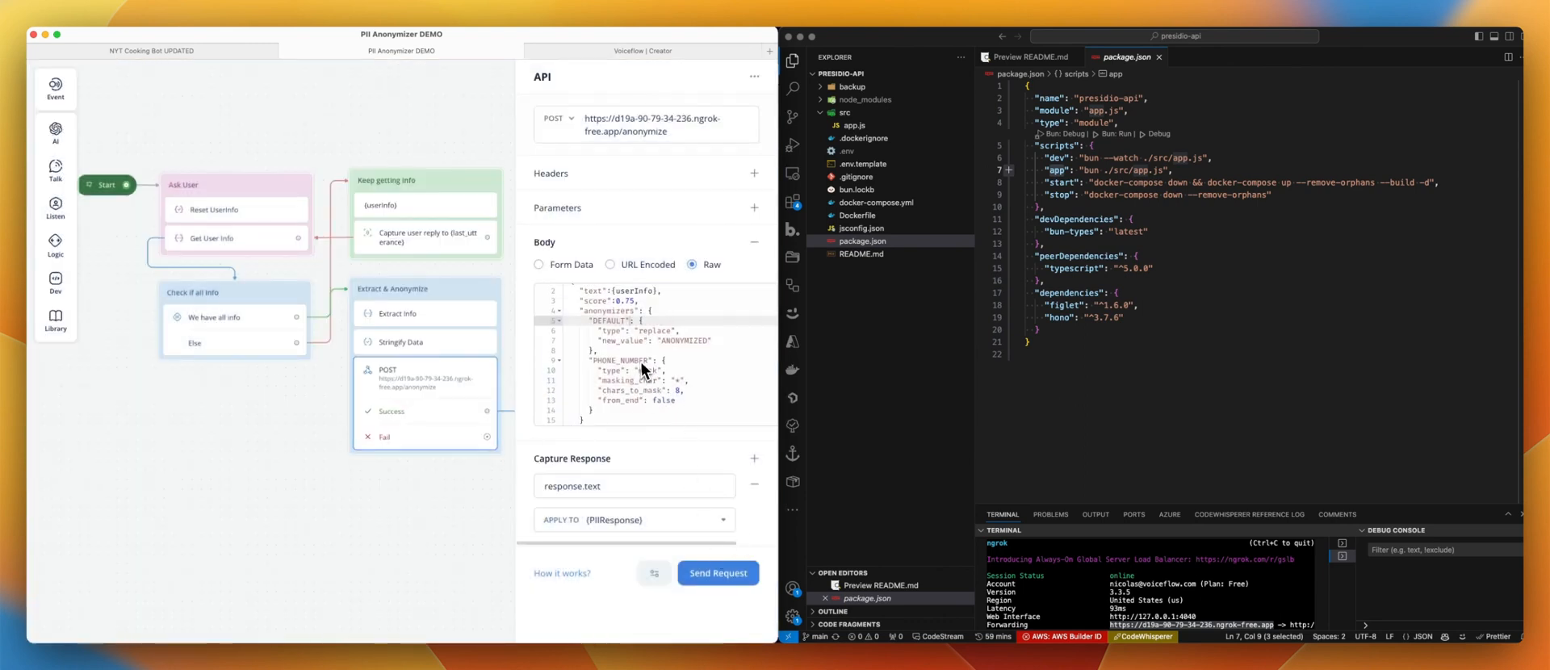
scroll(up, 3)
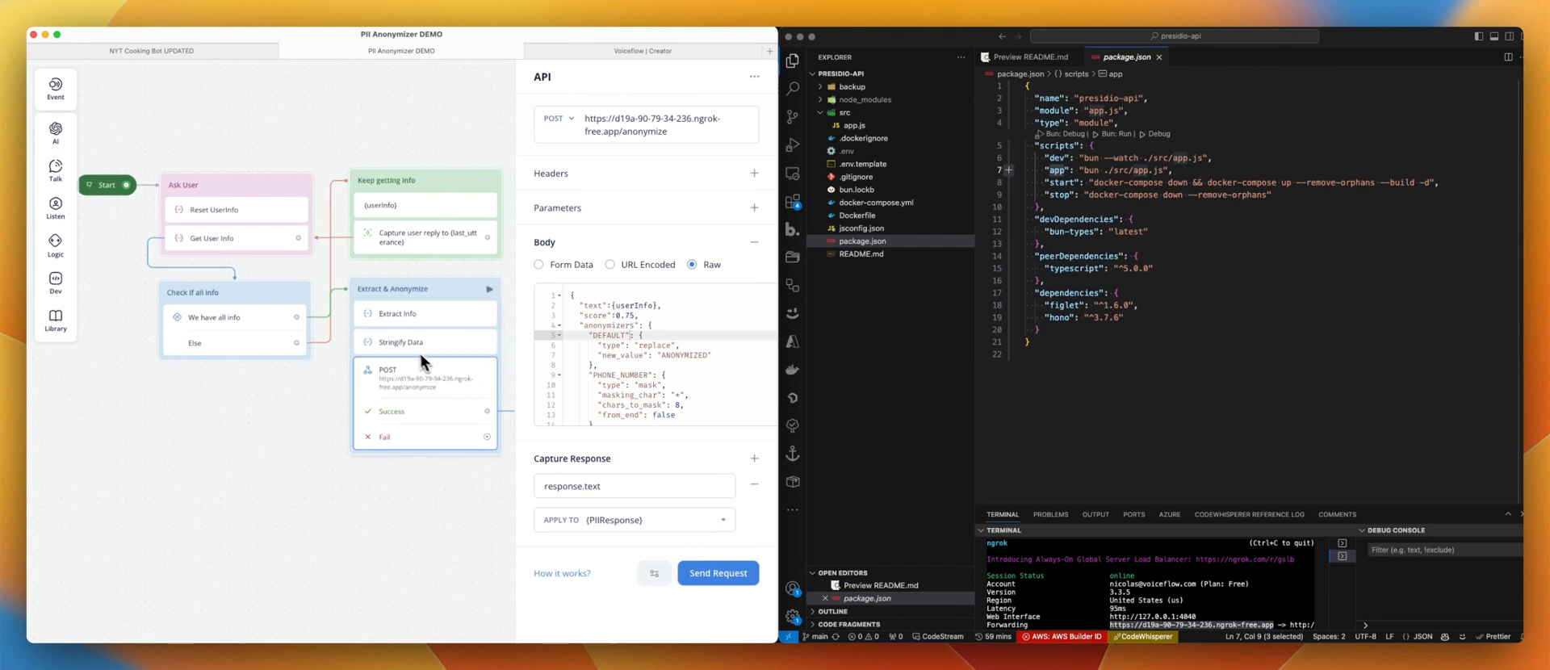
mouse_move(409, 348)
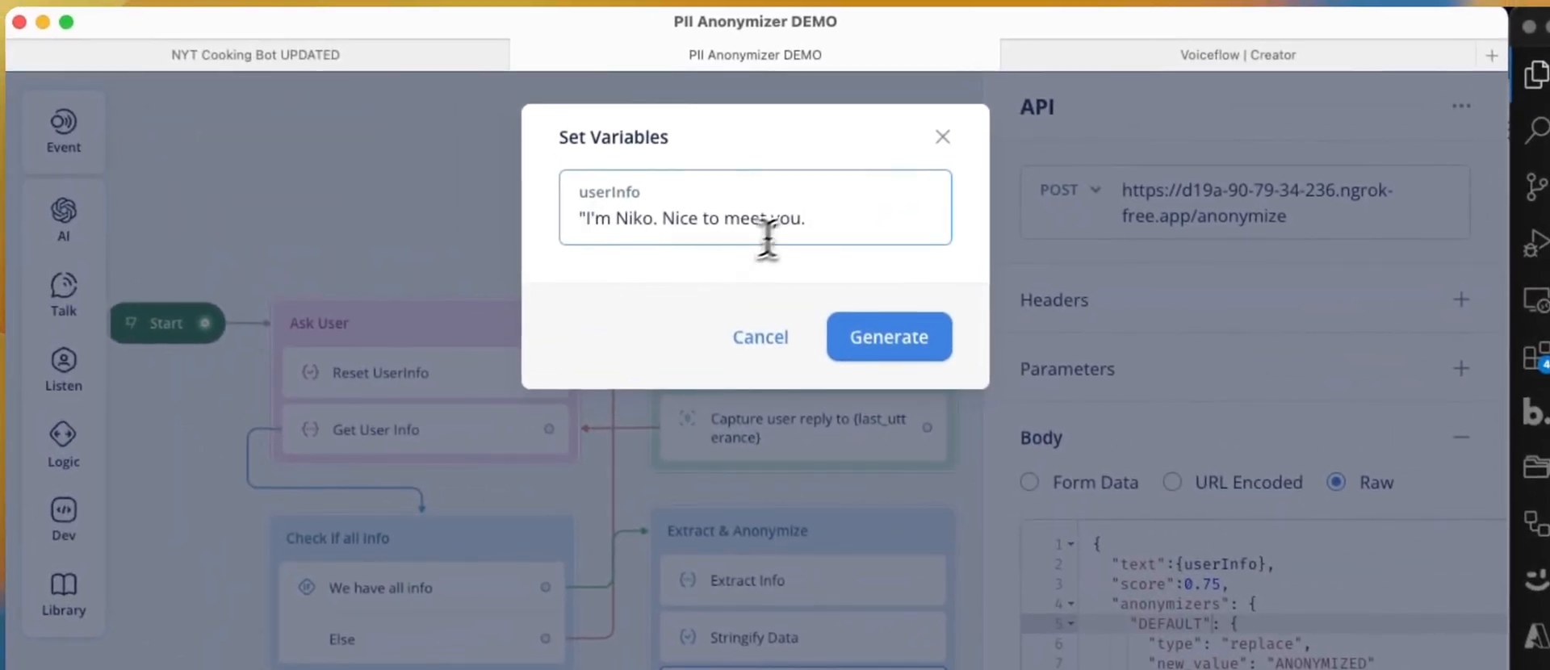
click(886, 336)
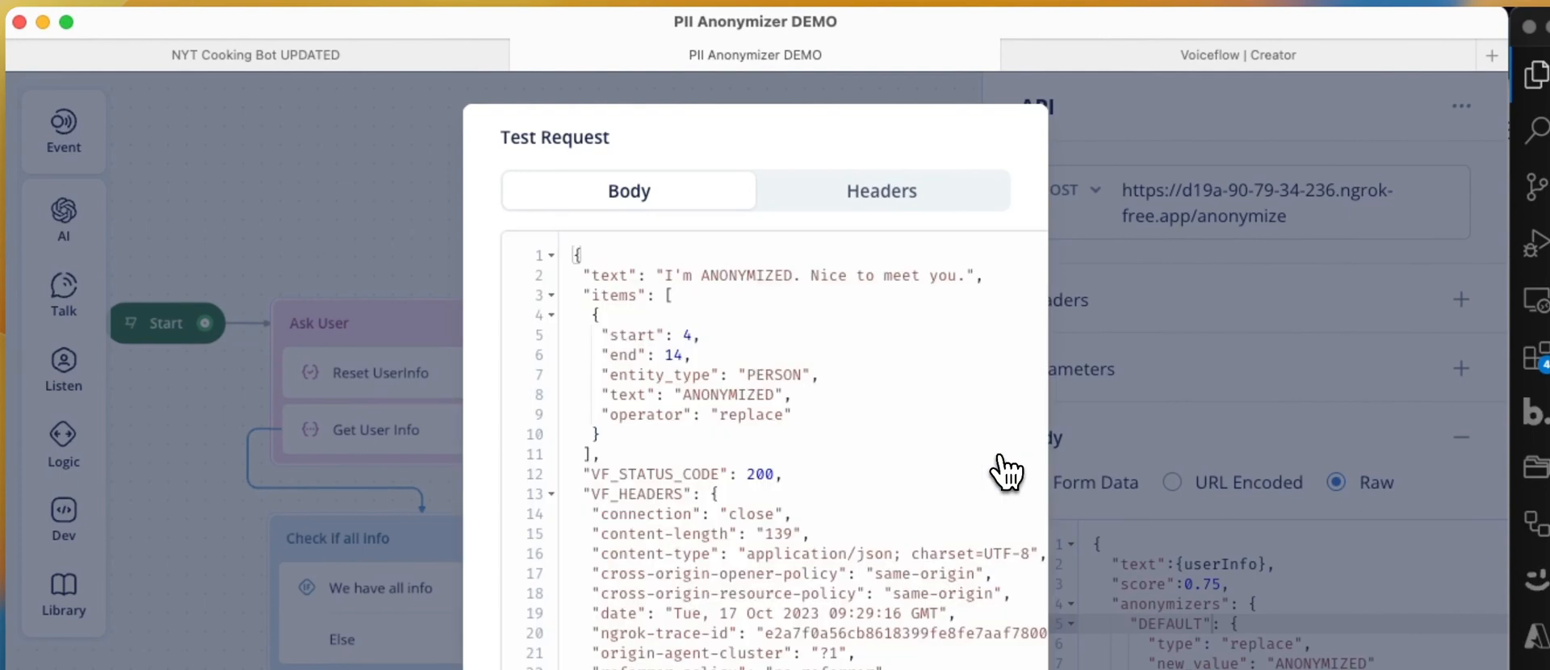
mouse_move(791, 288)
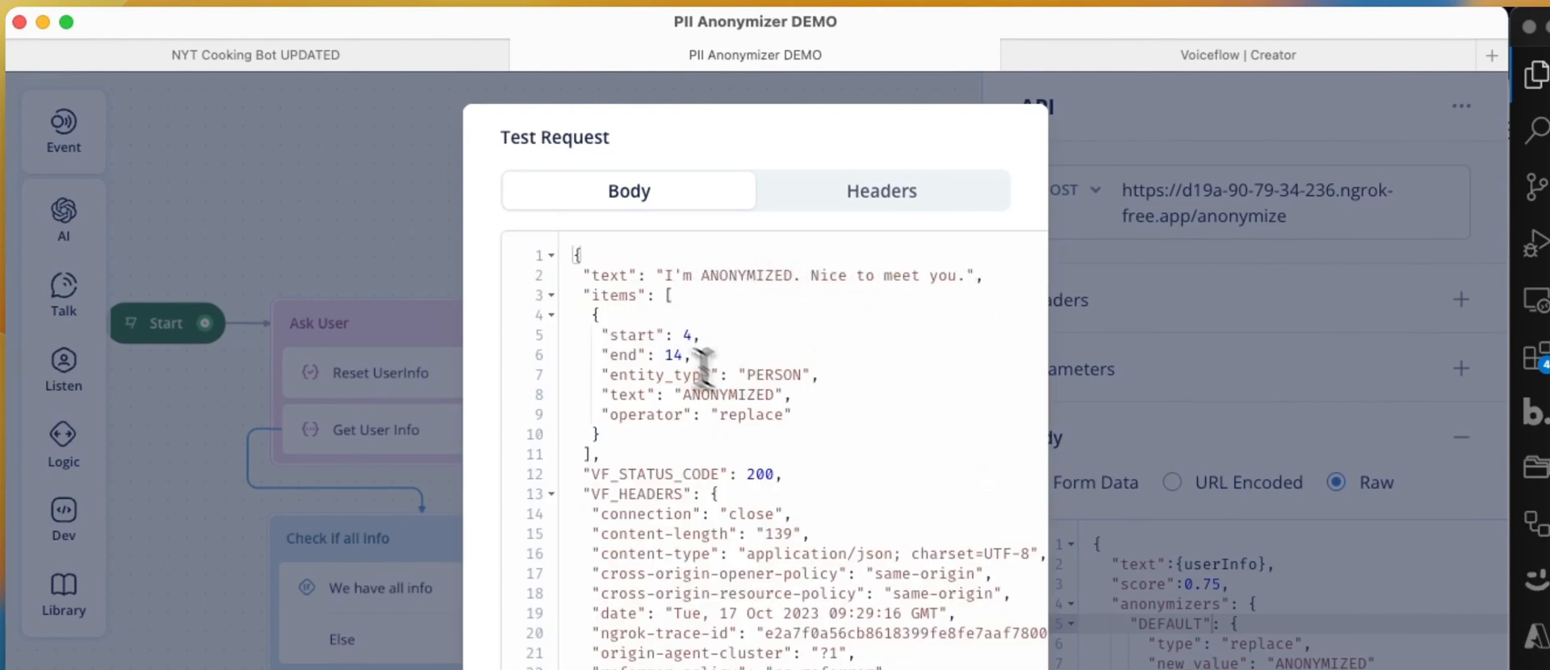
mouse_move(688, 302)
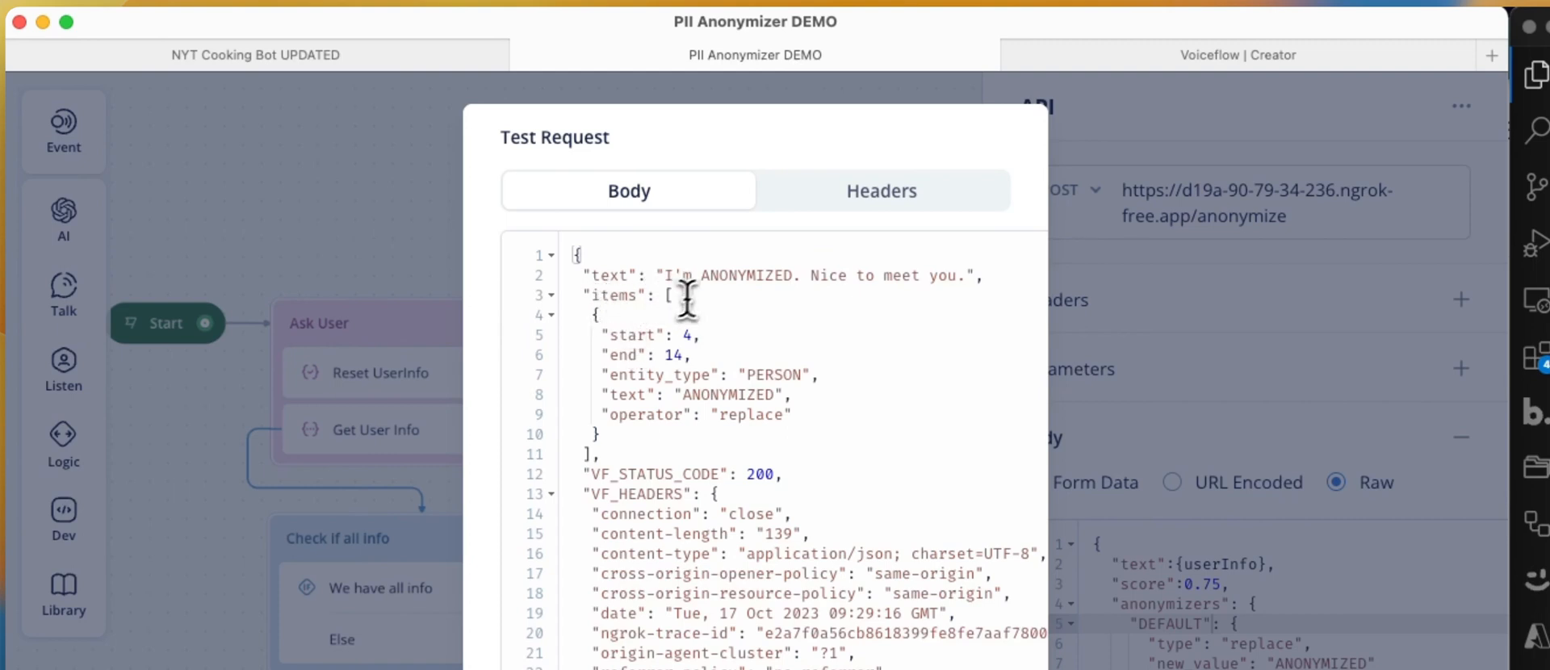
mouse_move(670, 350)
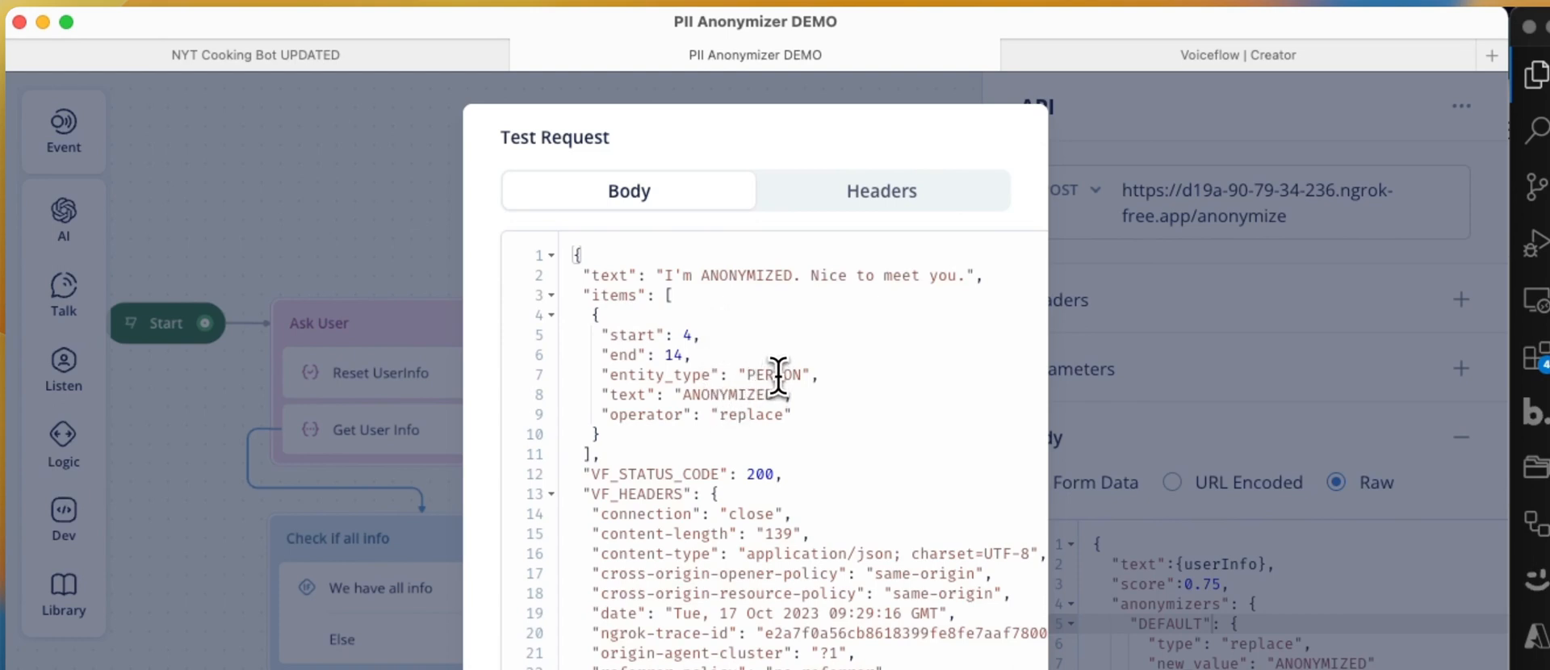
mouse_move(754, 427)
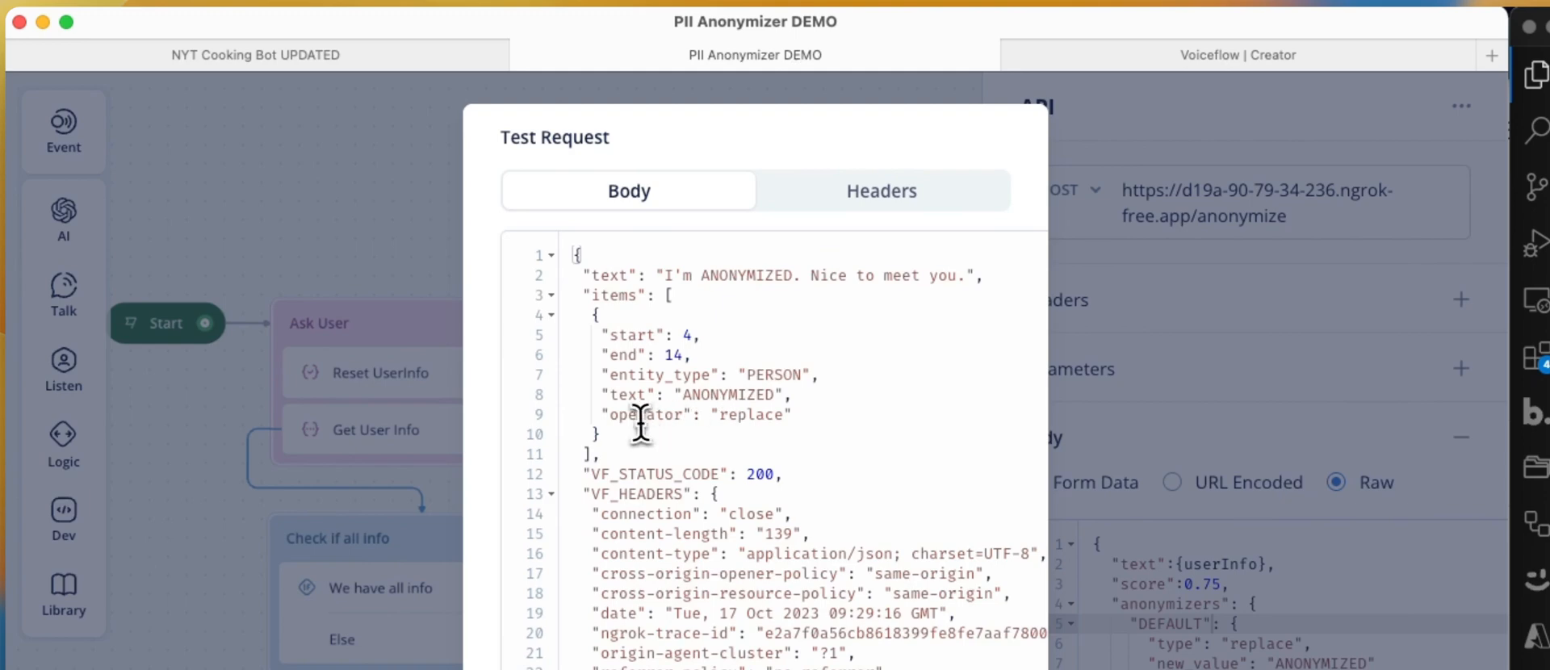
double_click(725, 394)
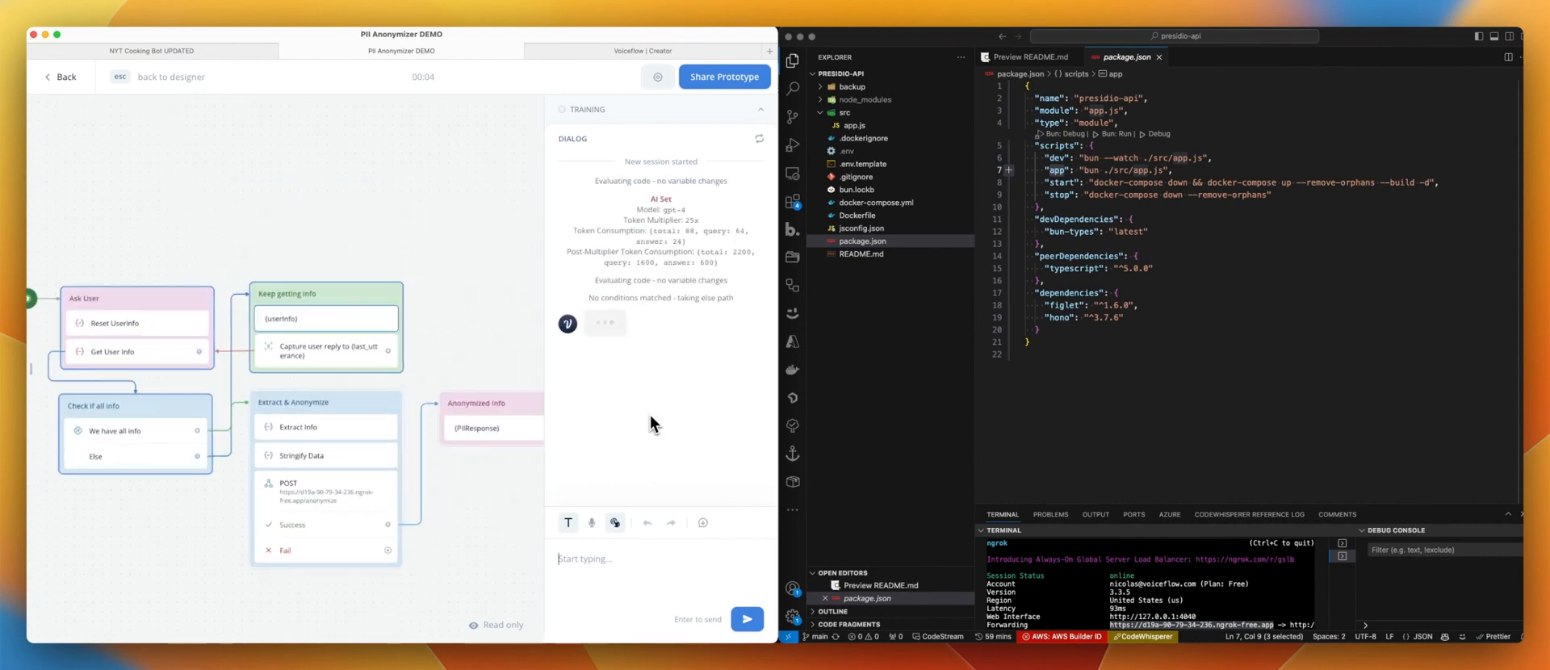
Start the prototype chat and greet the assistant with "Hi I'..." and your first name
click(658, 76)
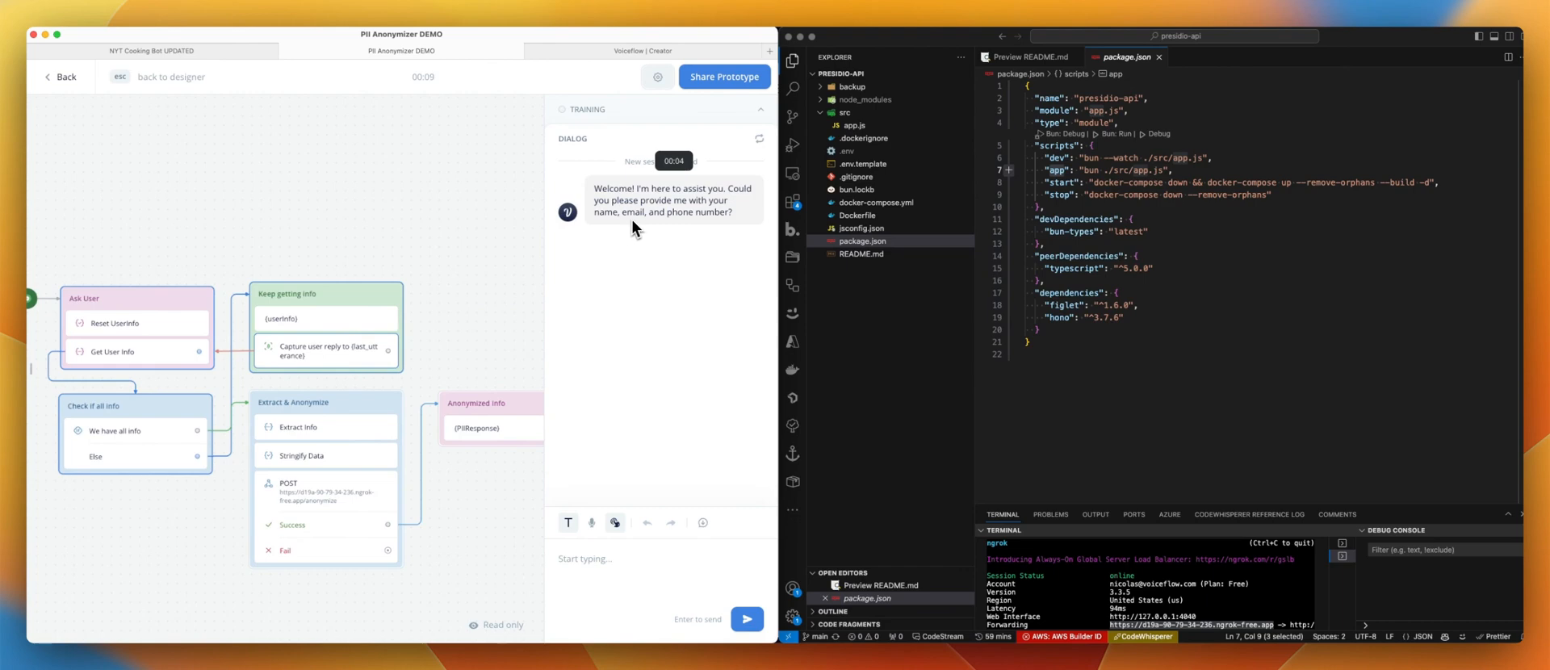
mouse_move(672, 353)
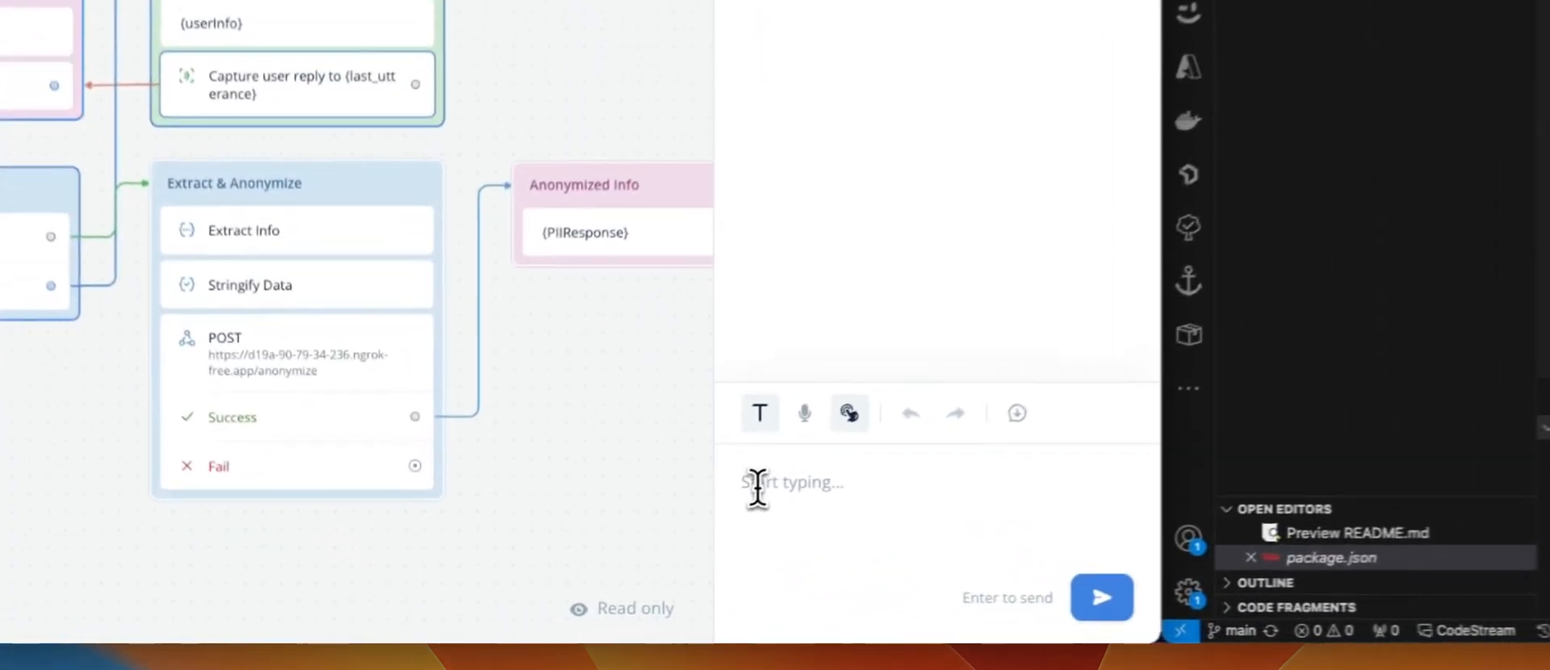
text(Hi I')
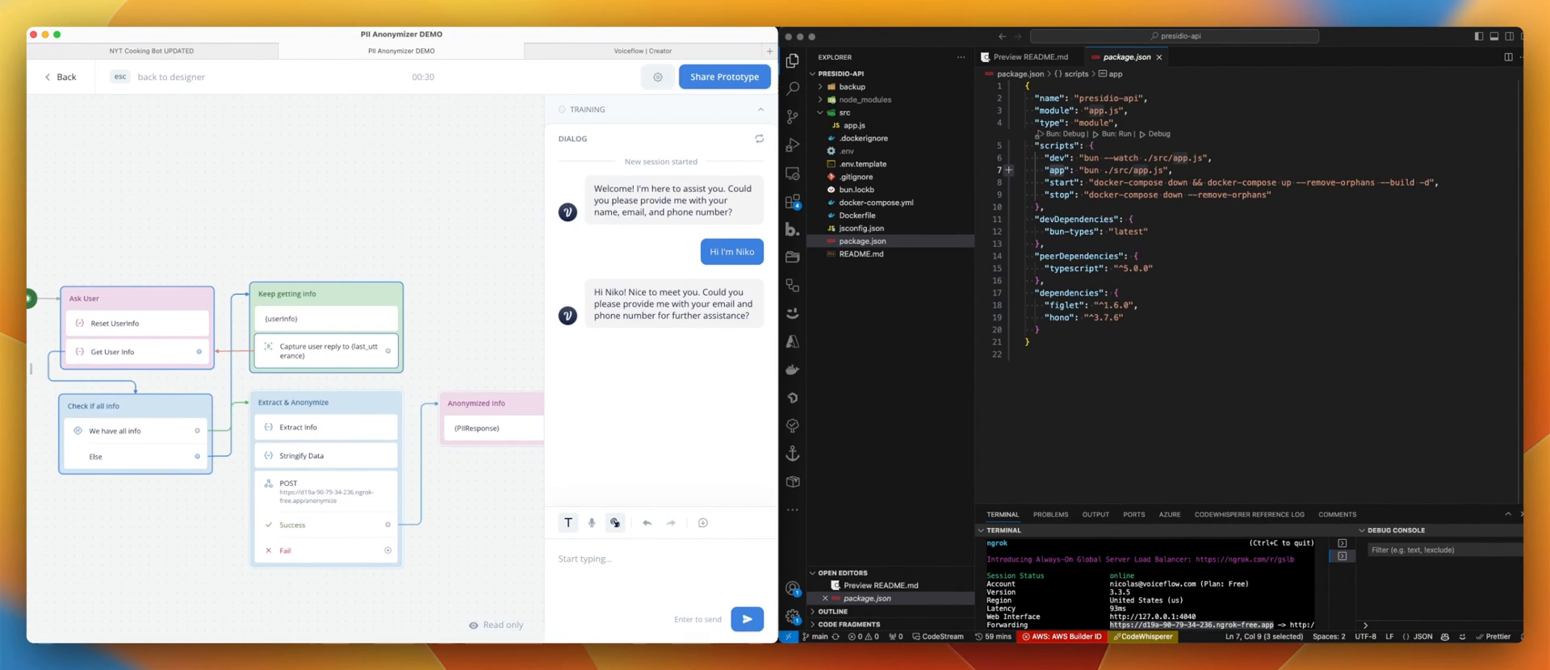
text(Sure, my)
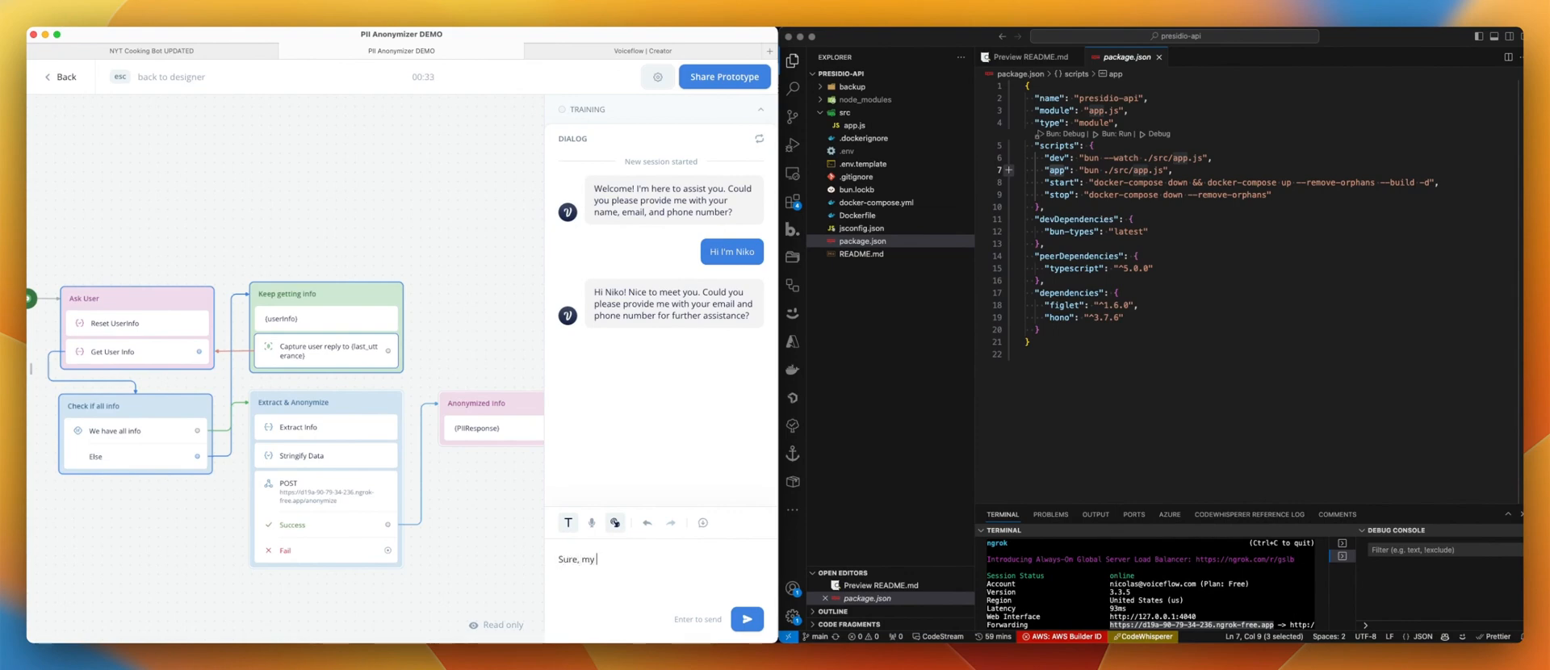
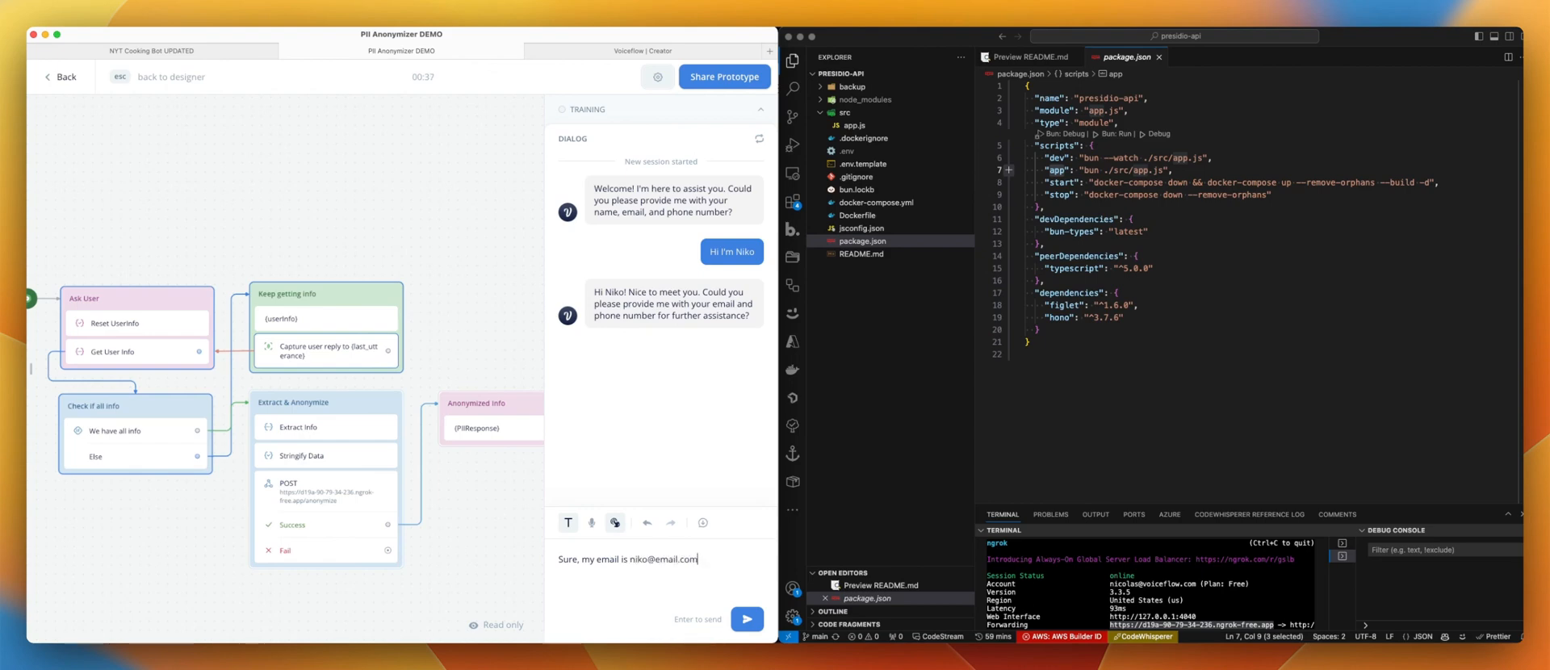
text(and my)
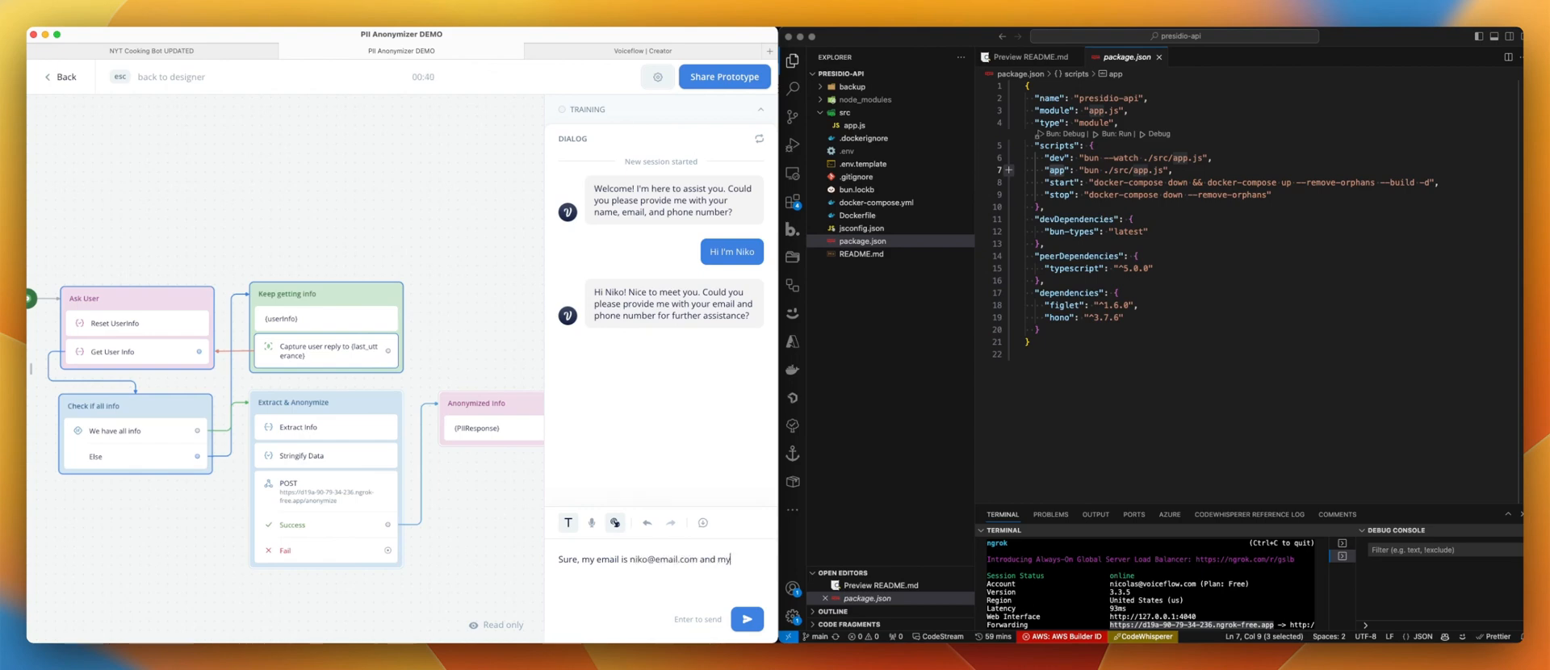
text(phone number is)
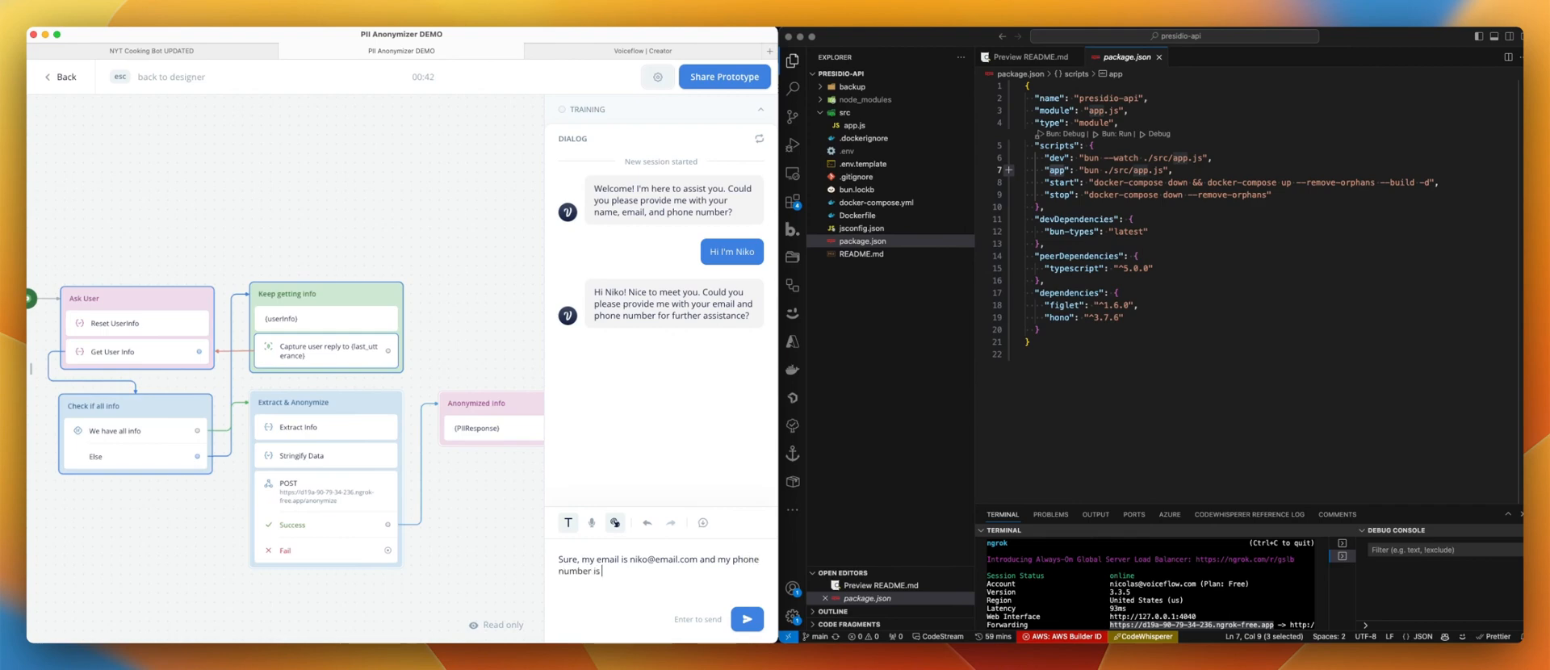
text(+33)
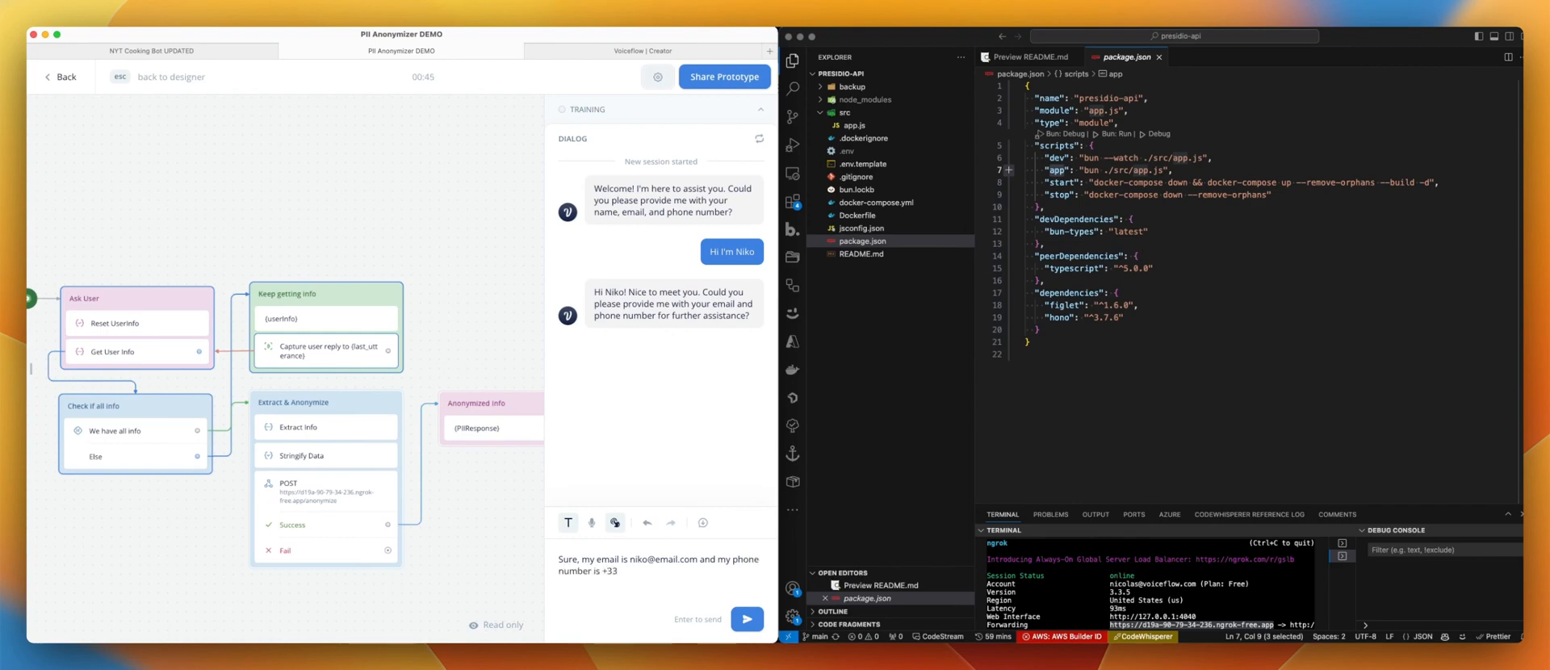
text(61234567)
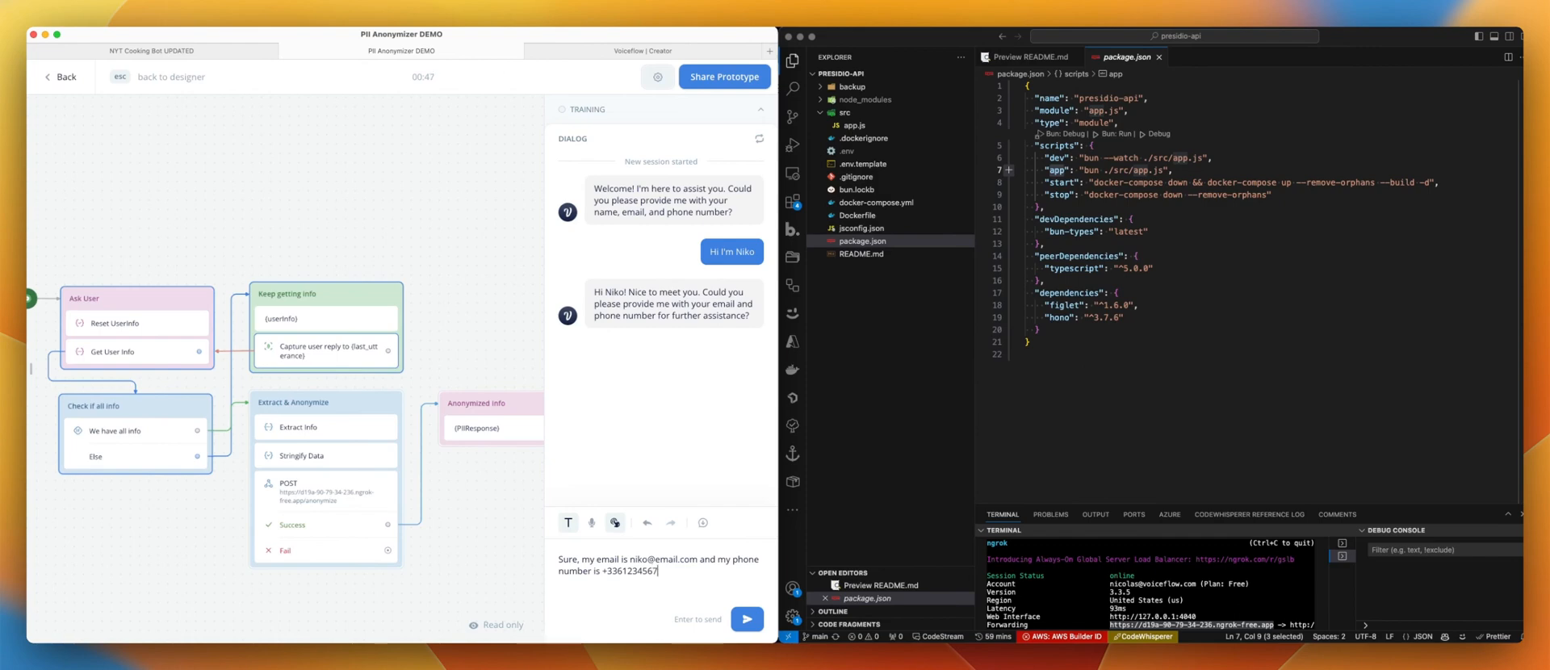
click(746, 619)
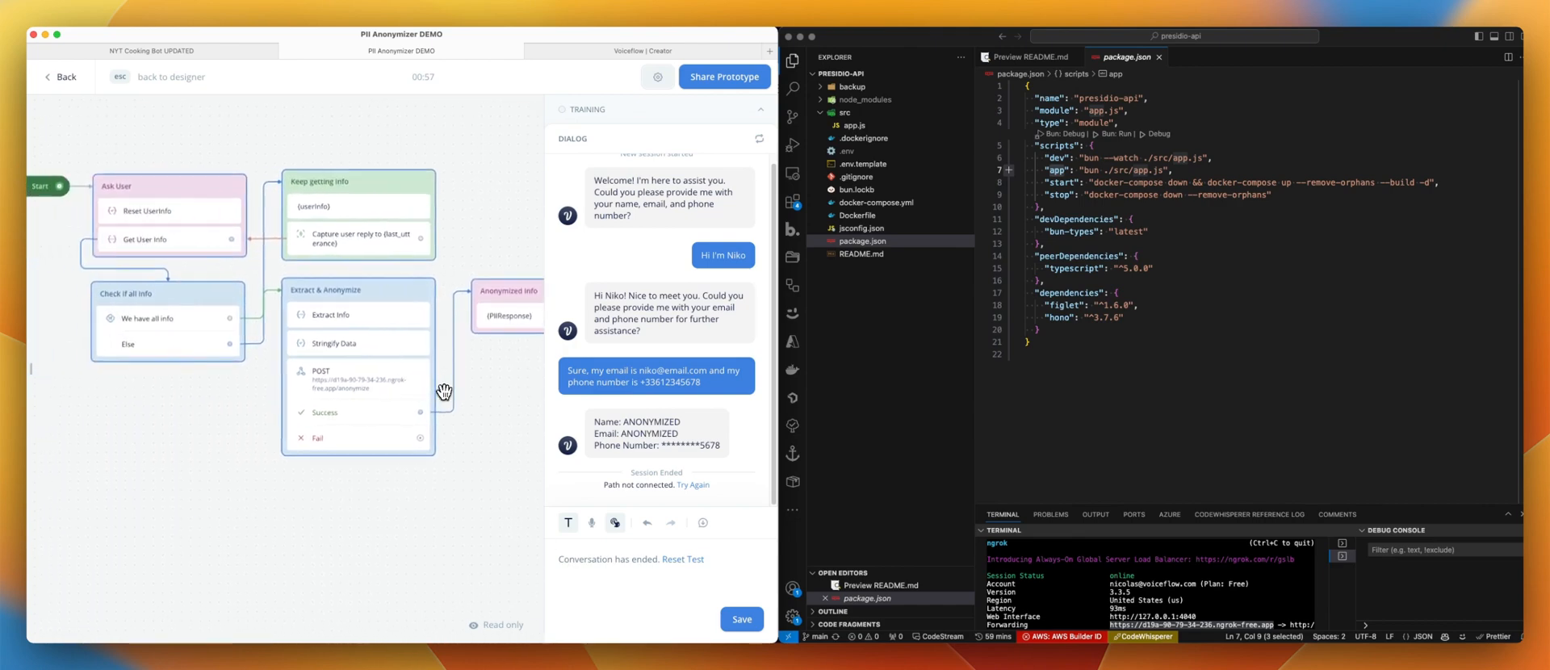
mouse_move(284, 323)
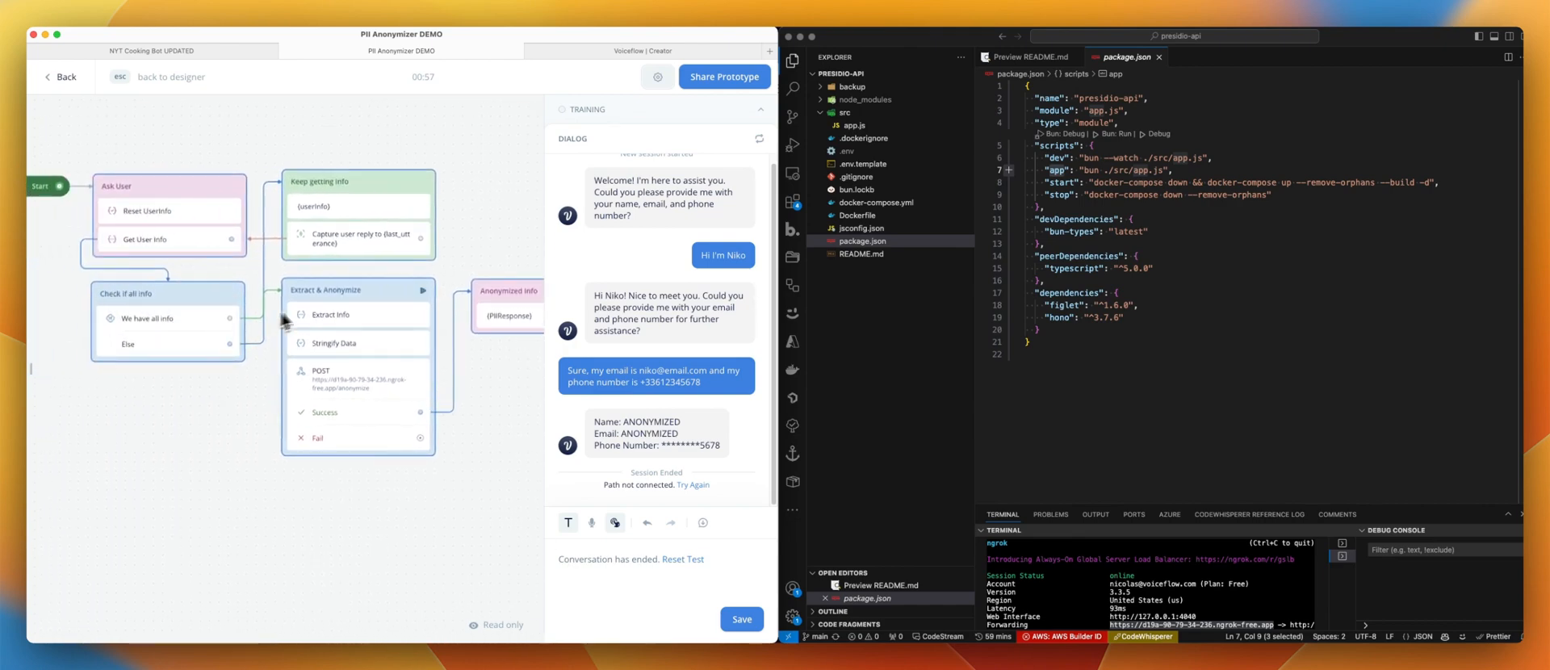
mouse_move(349, 363)
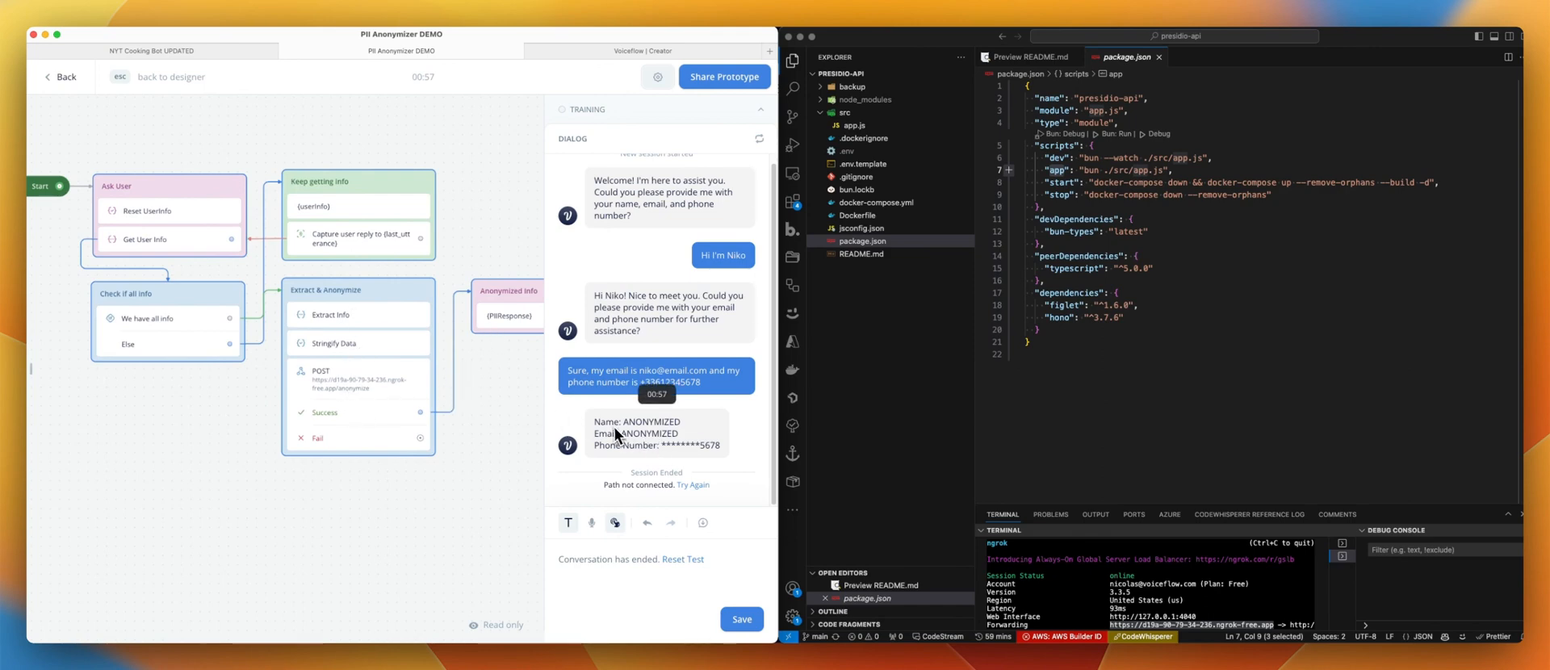
mouse_move(623, 465)
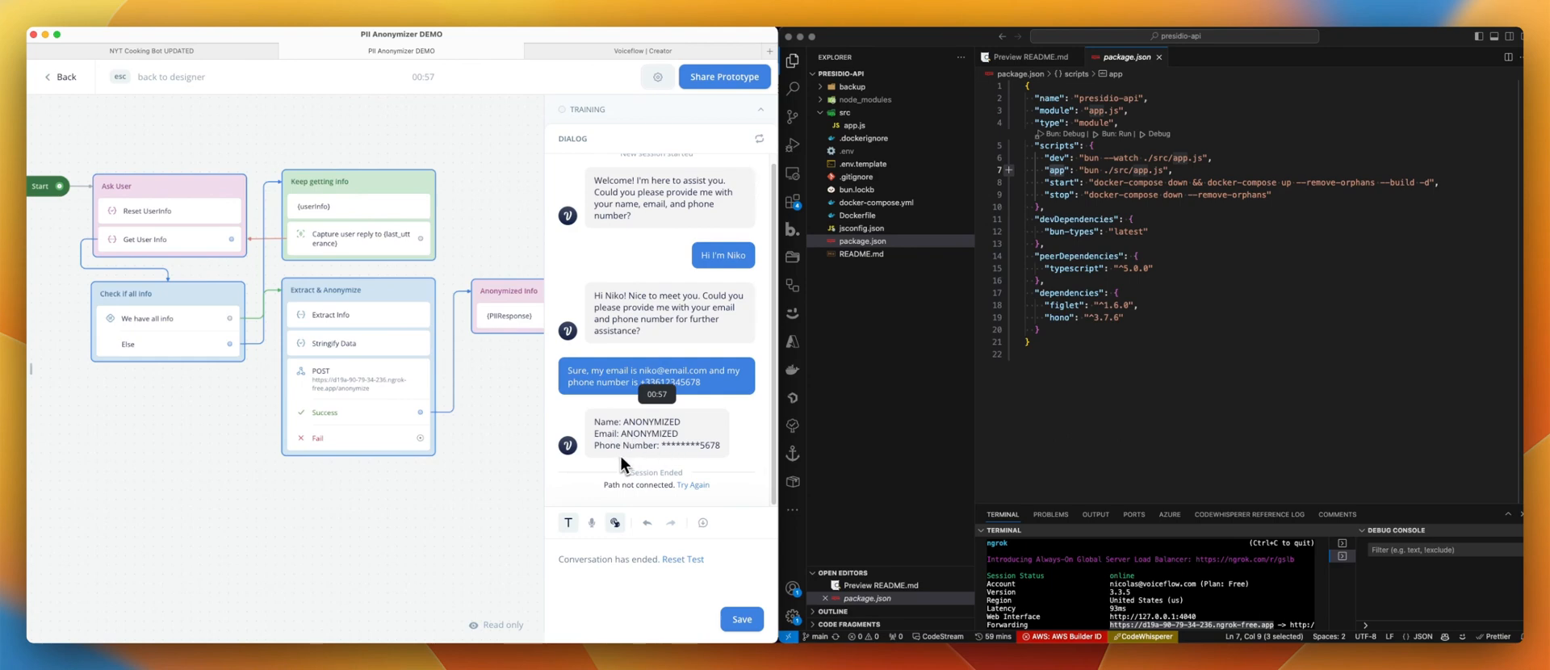
mouse_move(715, 453)
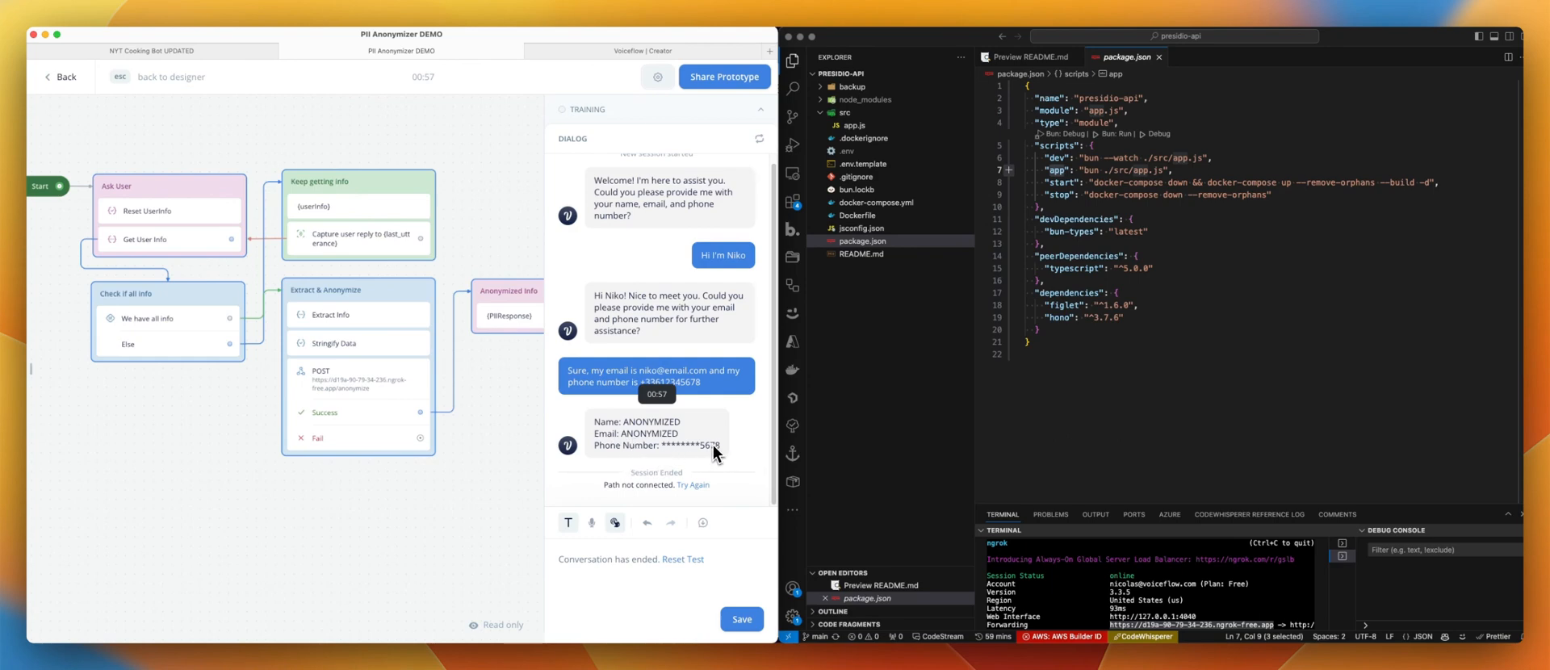